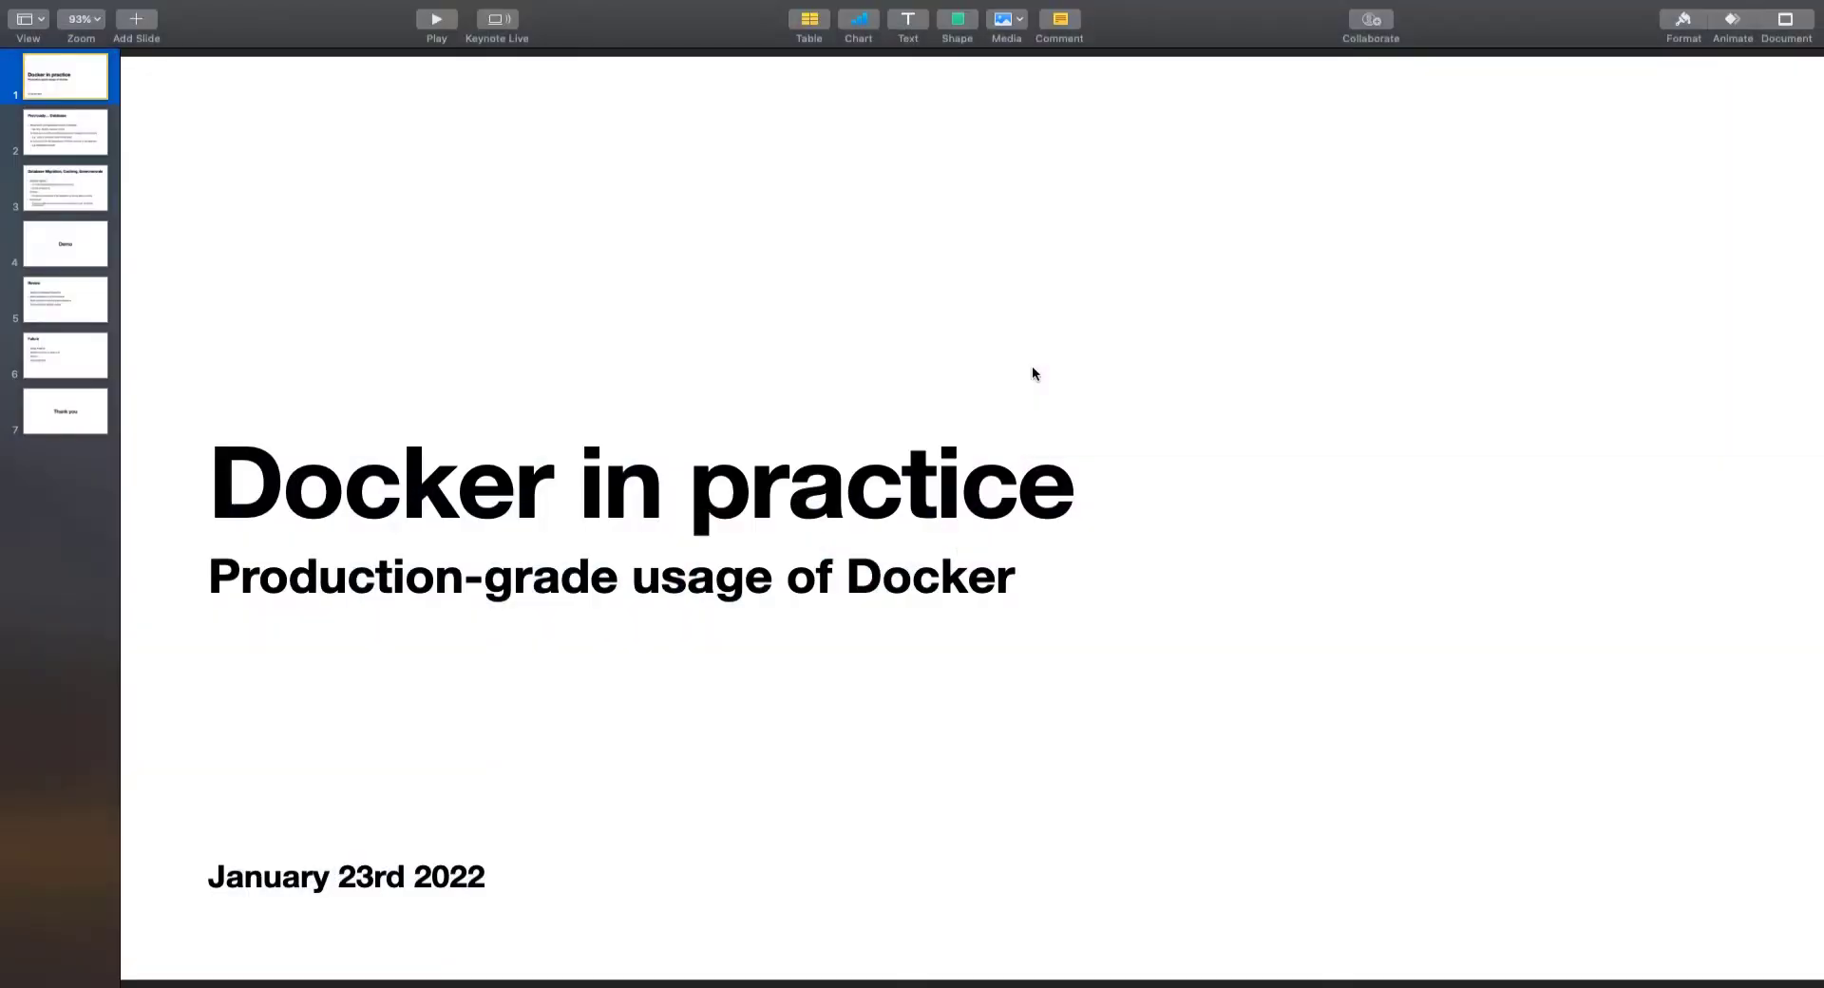
mouse_move(328, 302)
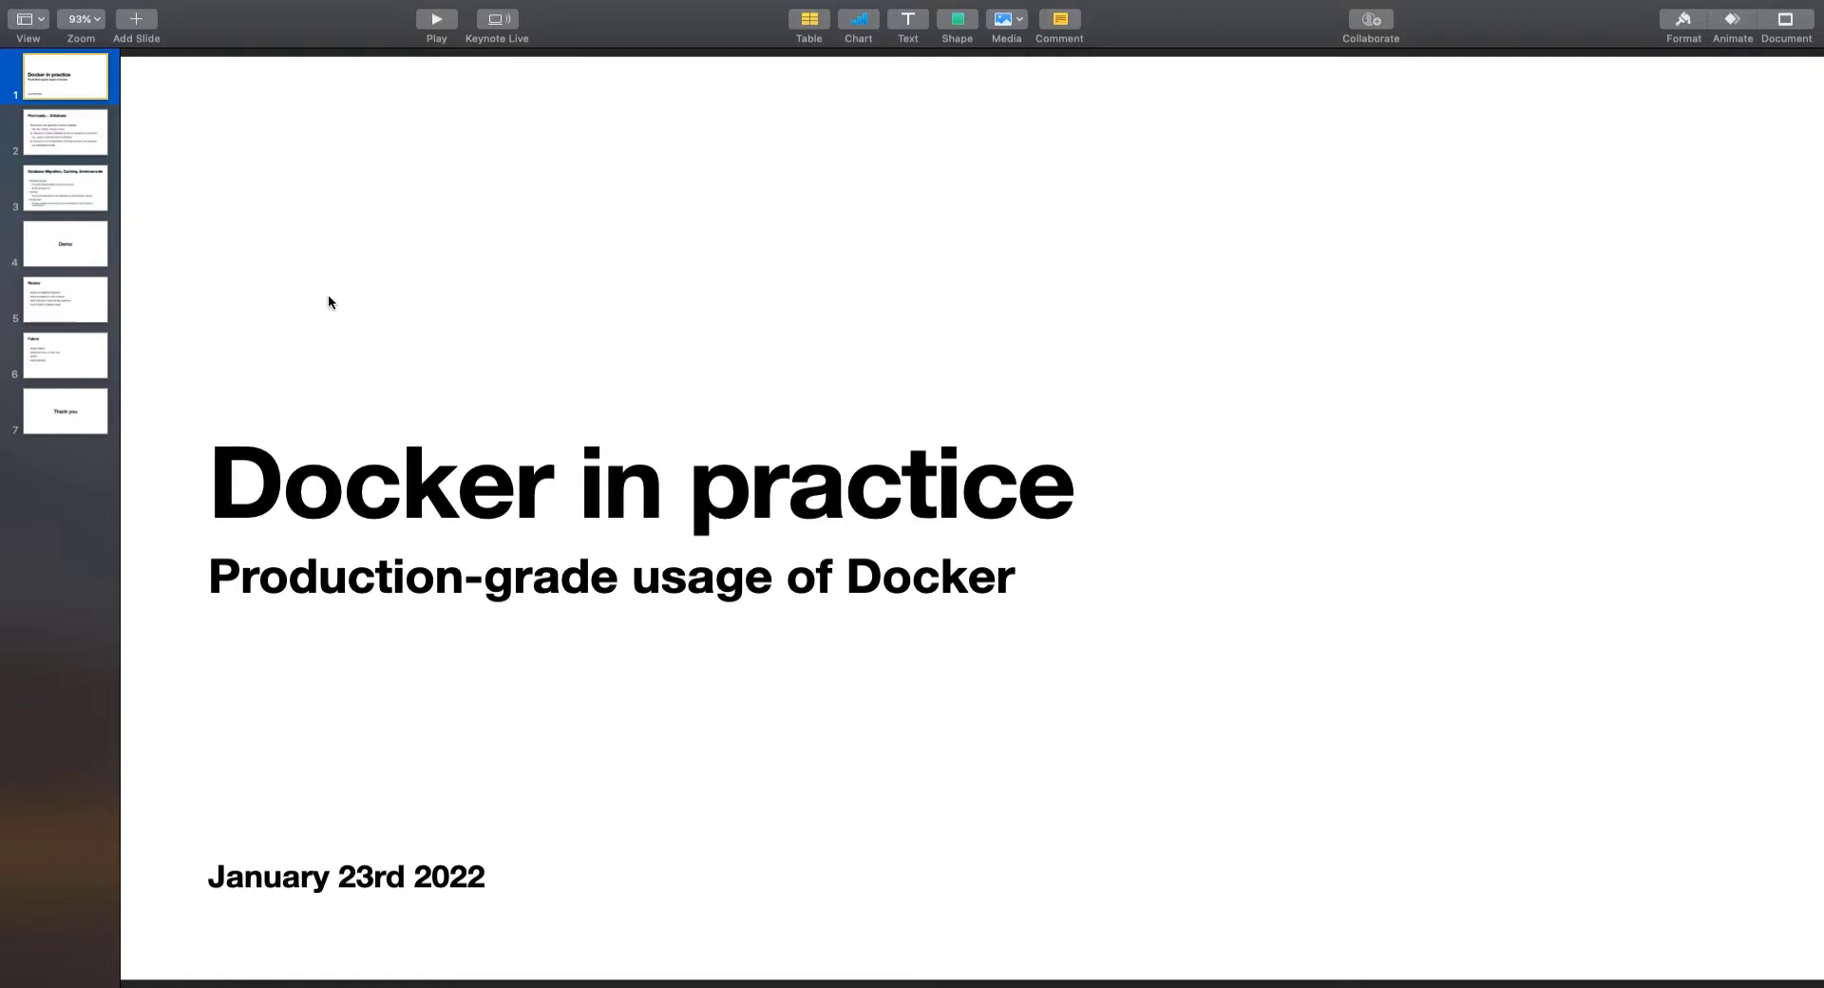
Show the second Keynote slide, "Previously… Database", after the Docker in practice title
left_click(65, 131)
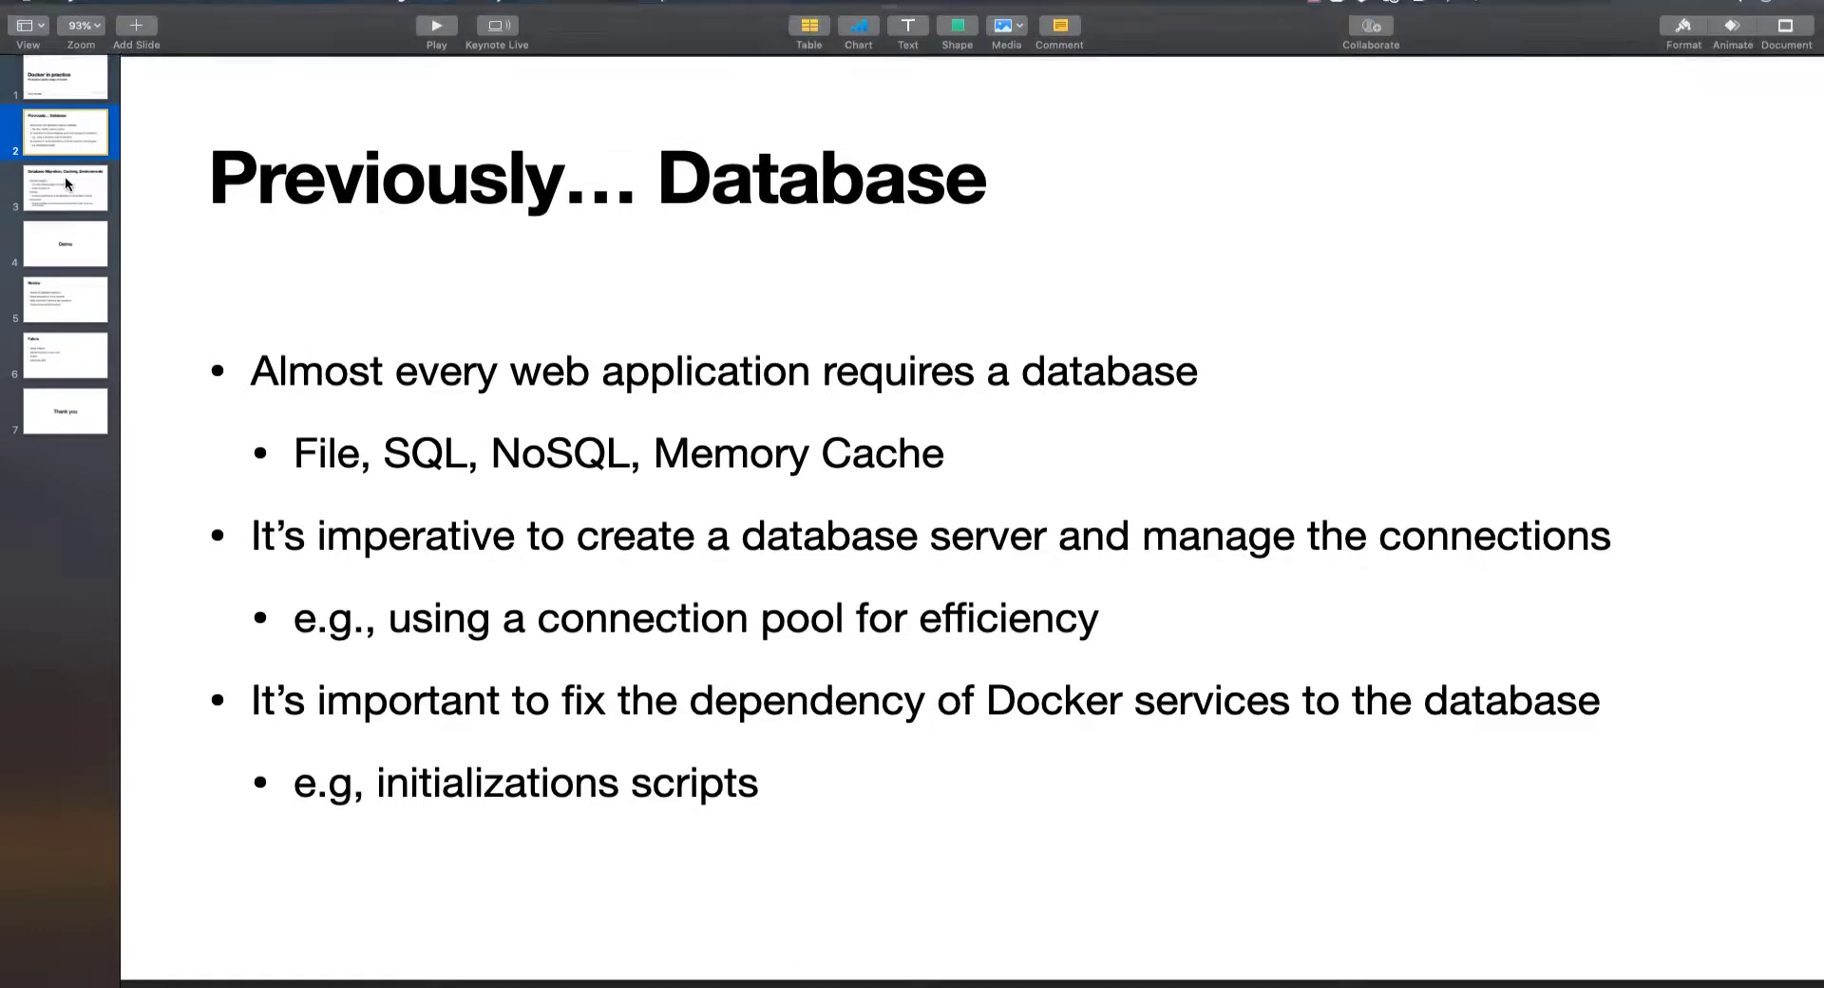
Advance through the slide navigator to the Database Migration, Caching, Environments slide
left_click(64, 188)
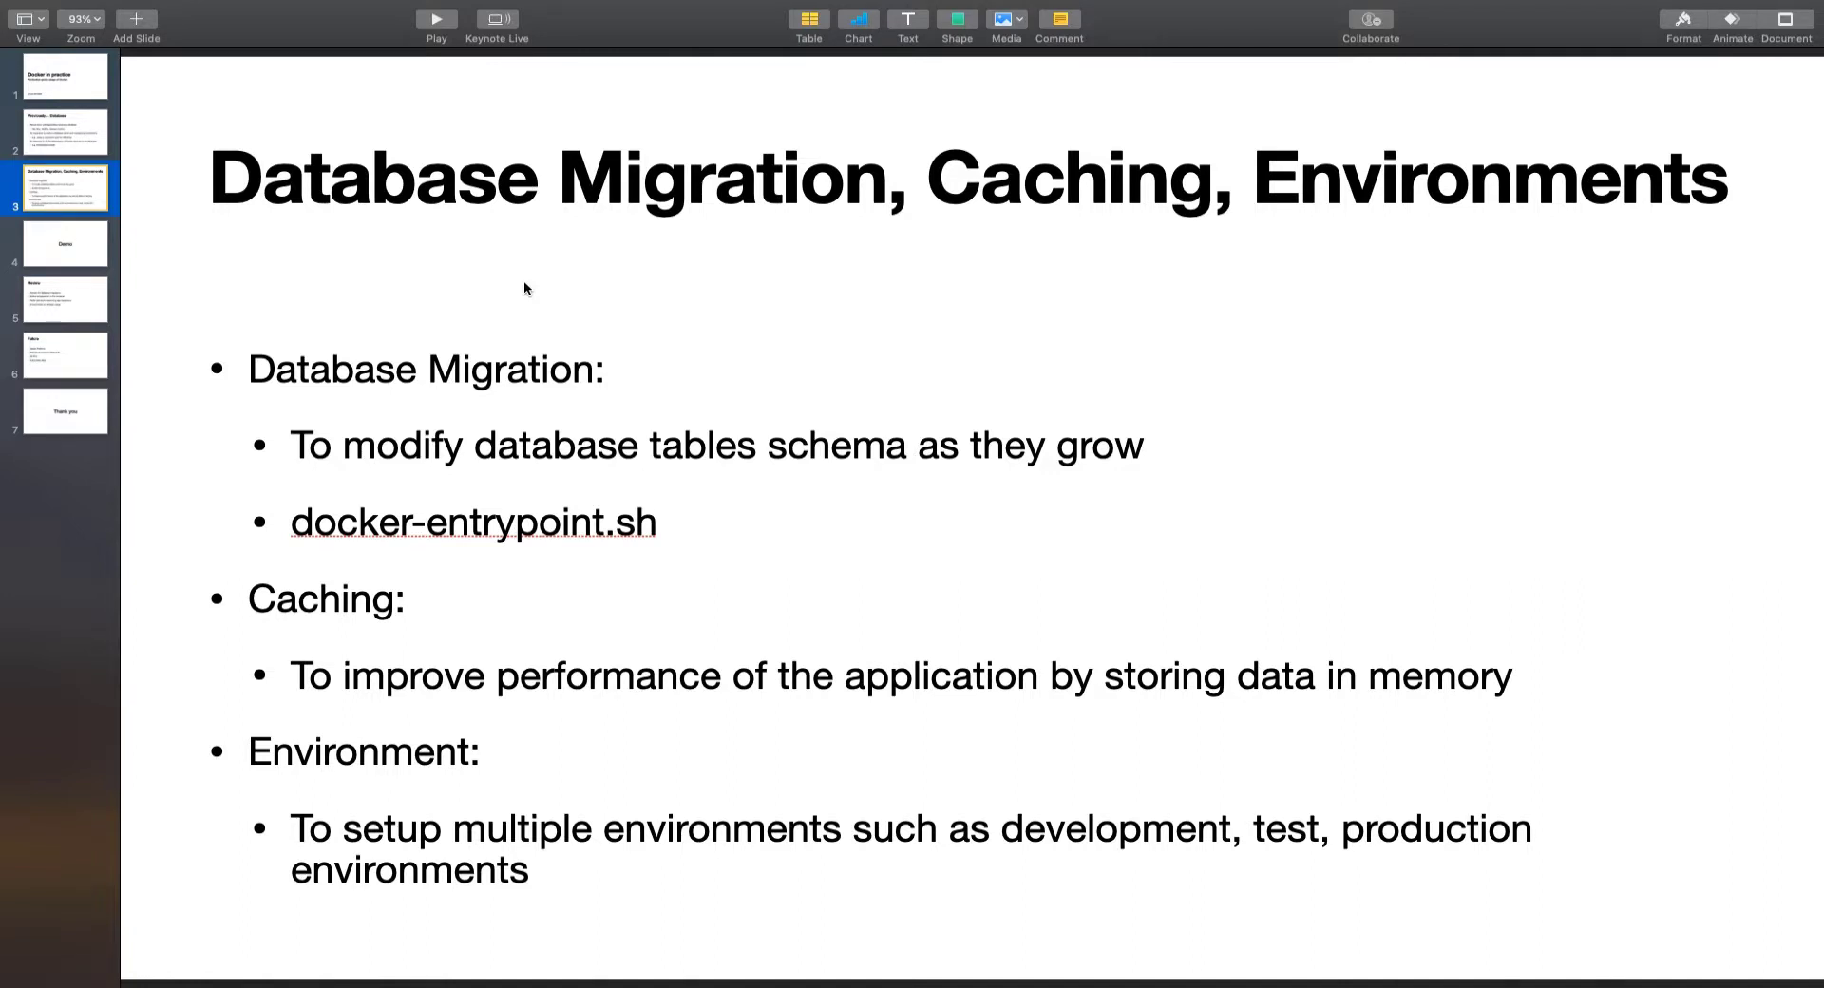
left_click(64, 244)
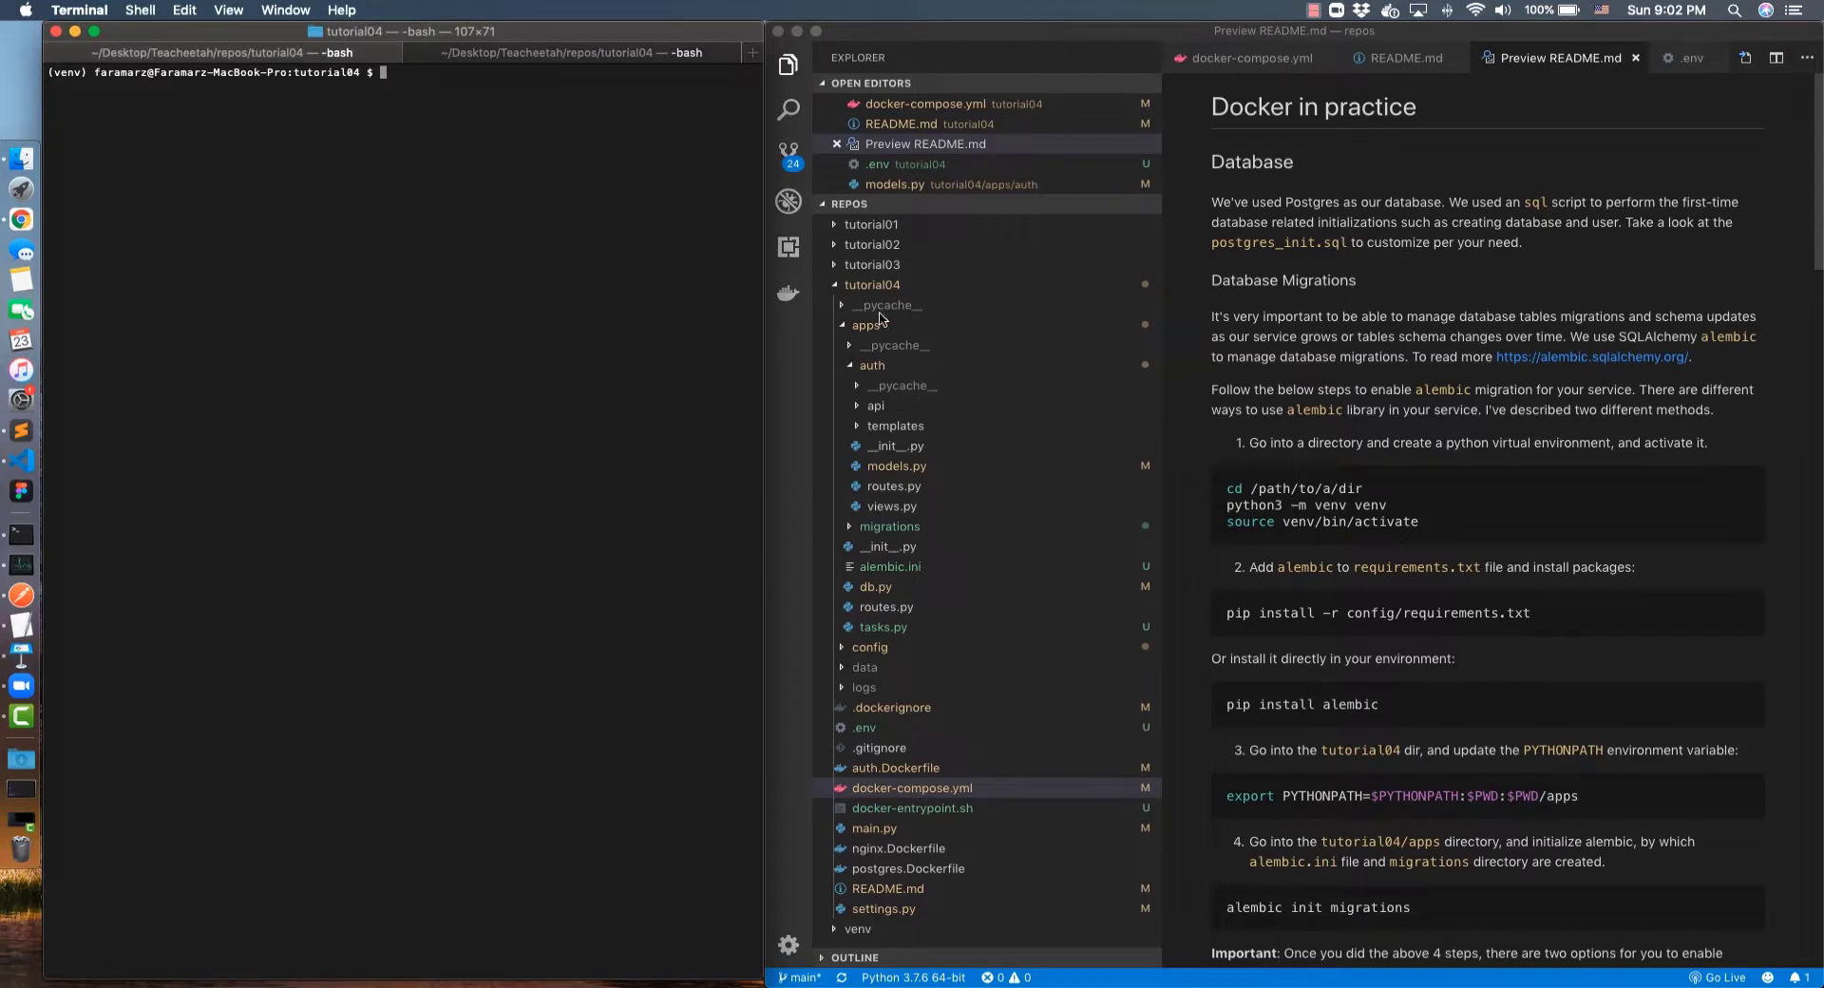
Collapse the apps folder and scroll the README preview to the Database Migrations alembic commands
left_click(866, 325)
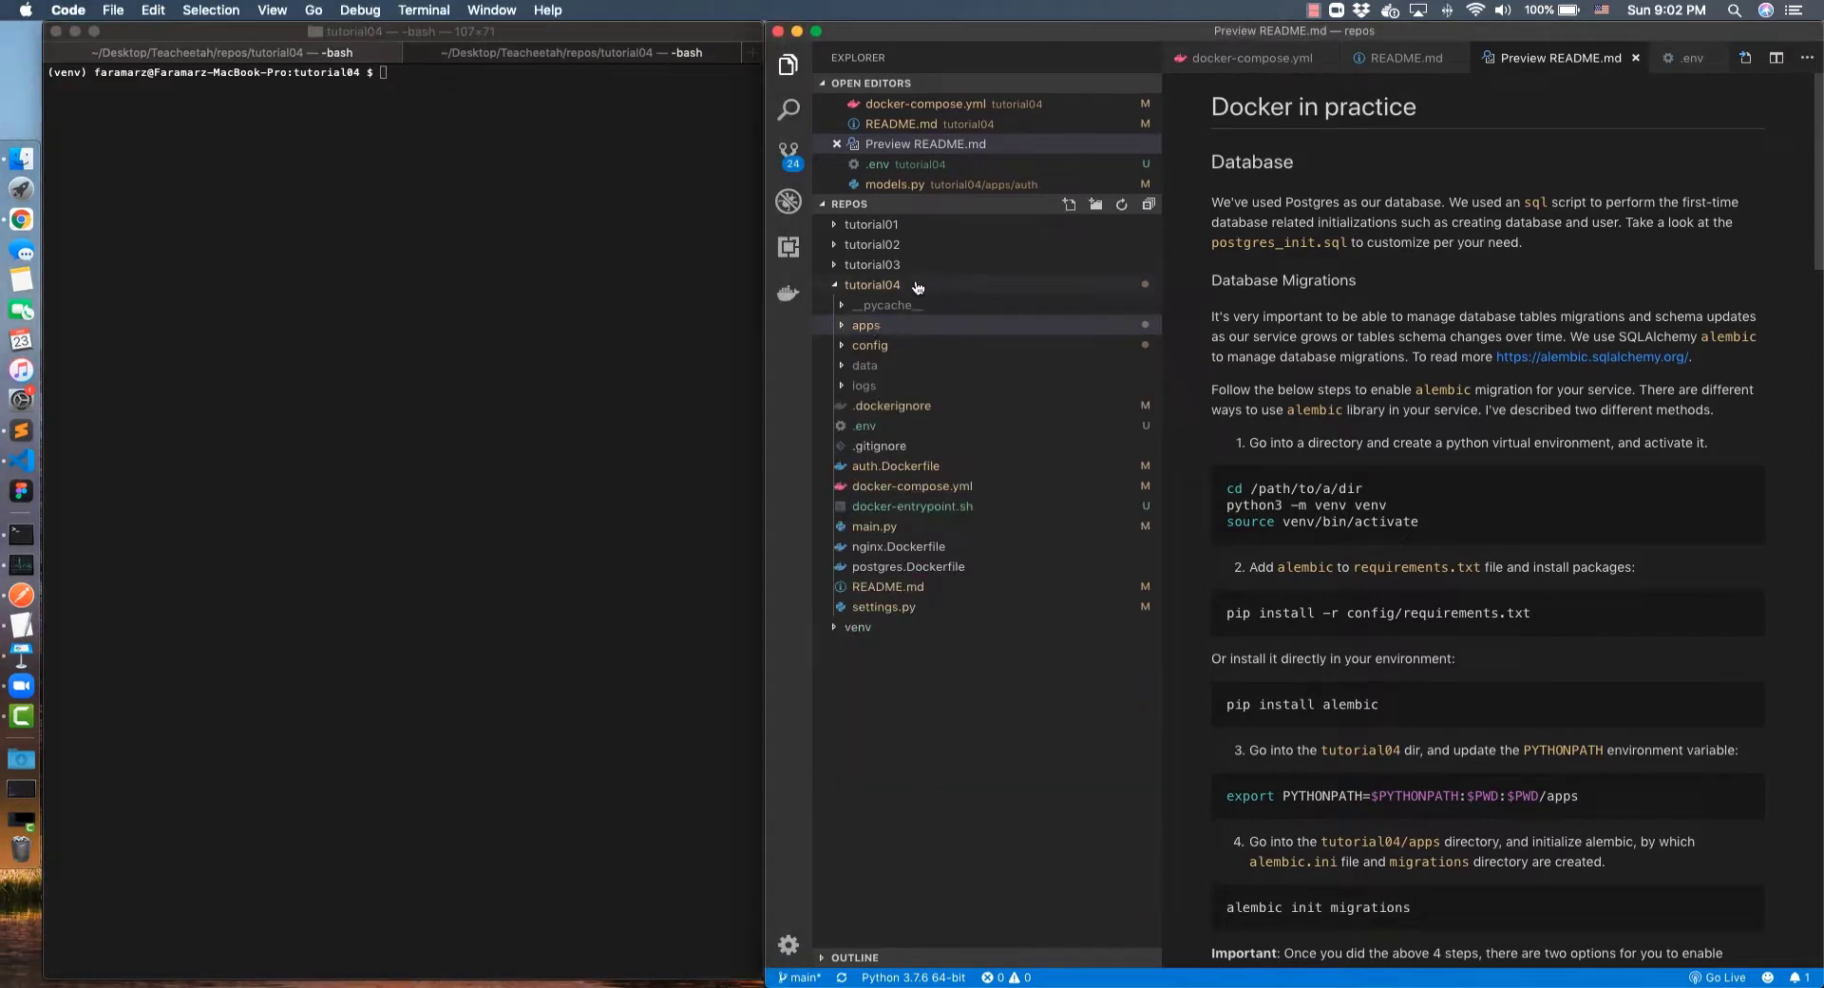
mouse_move(874, 286)
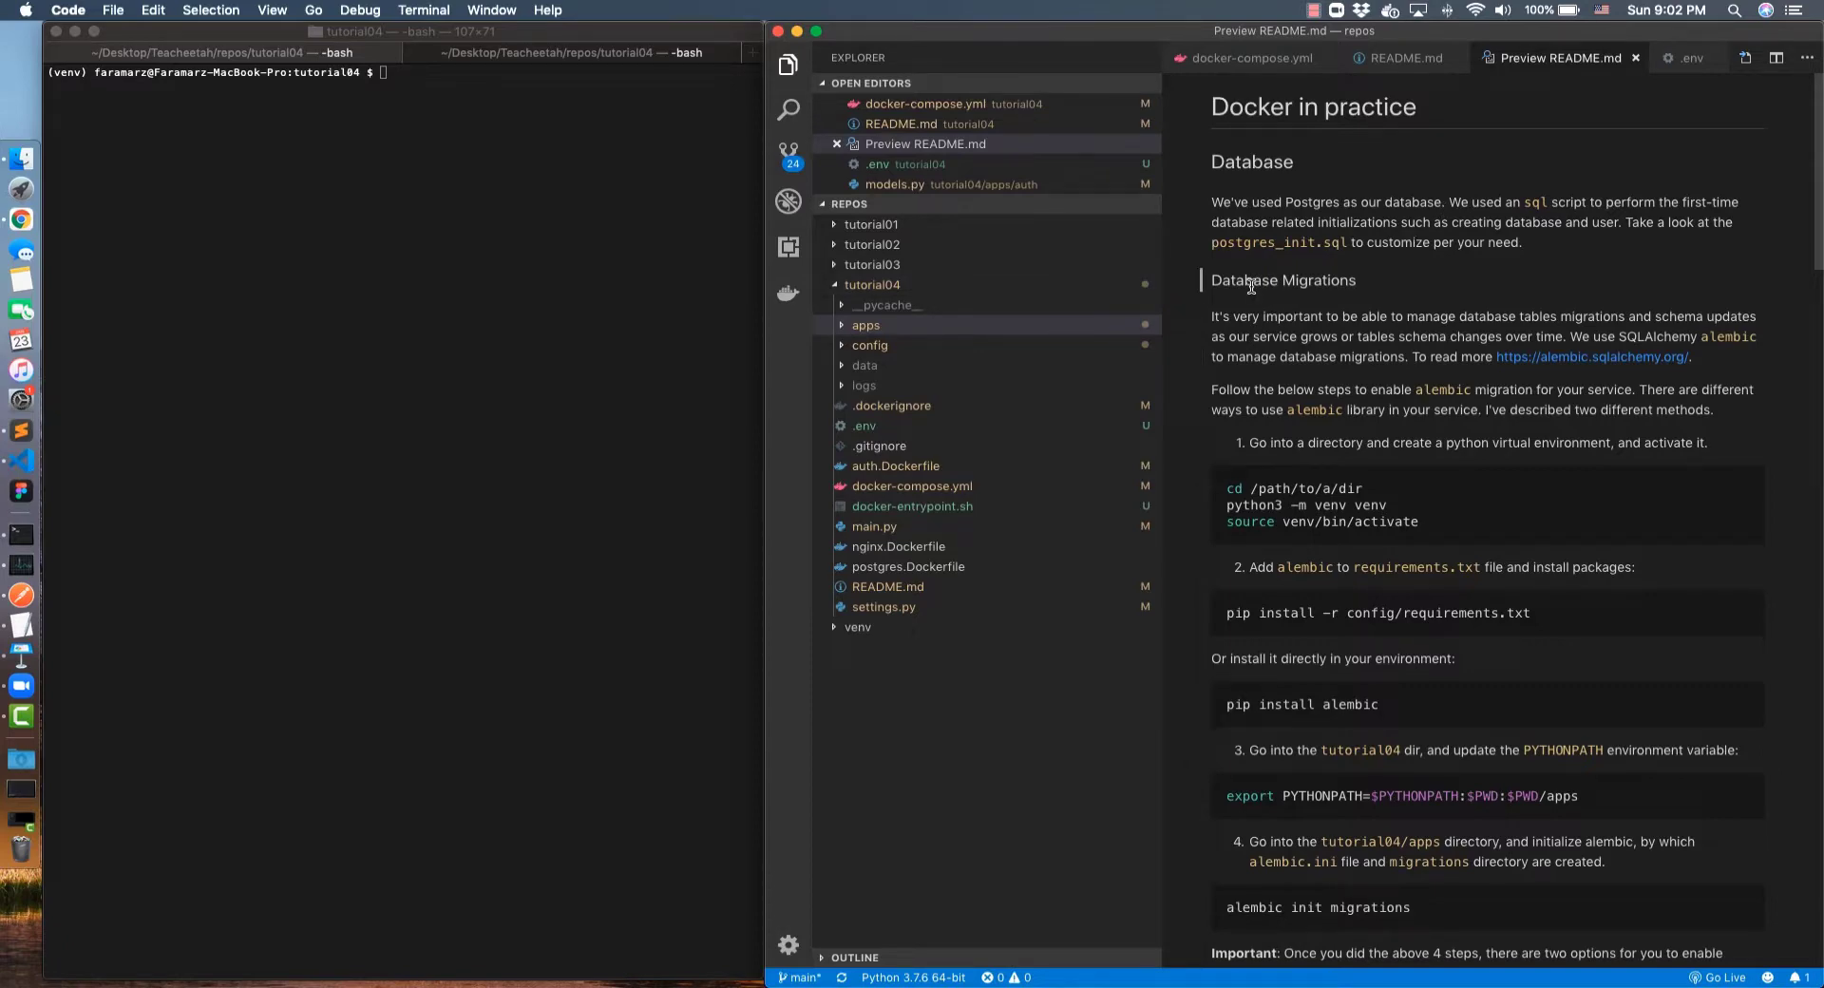
scroll("down", 3)
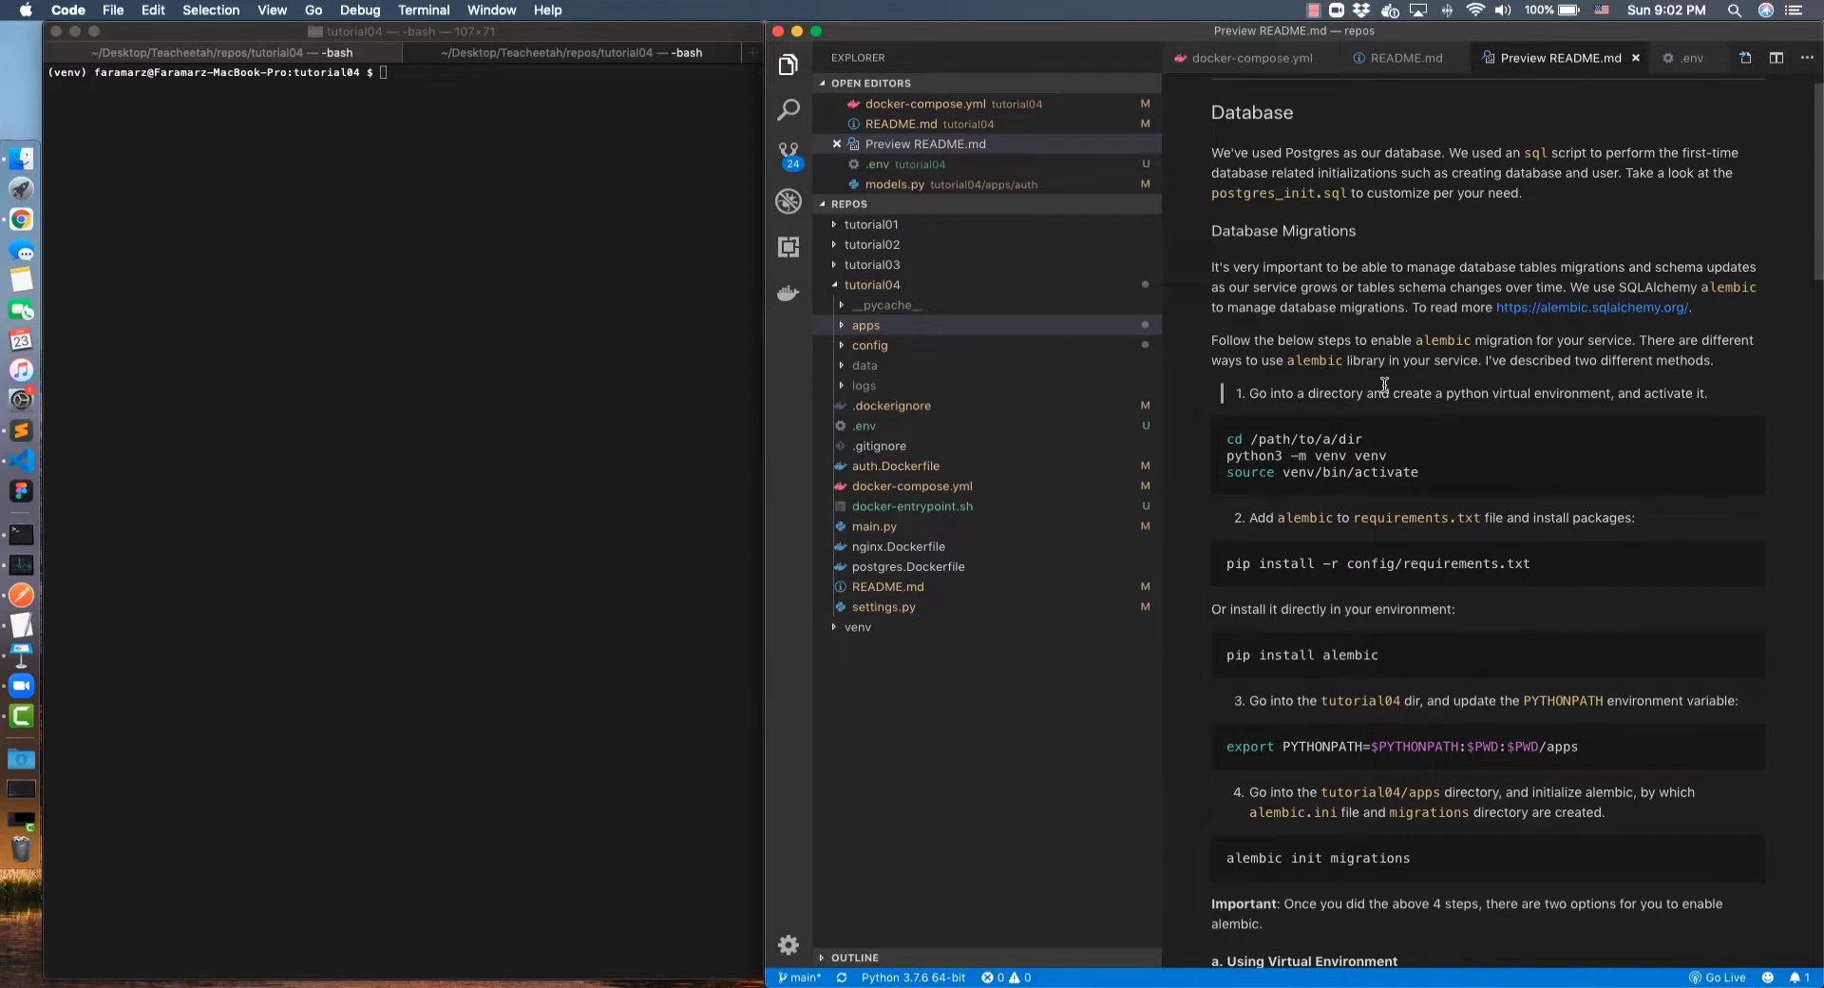
mouse_move(1294, 746)
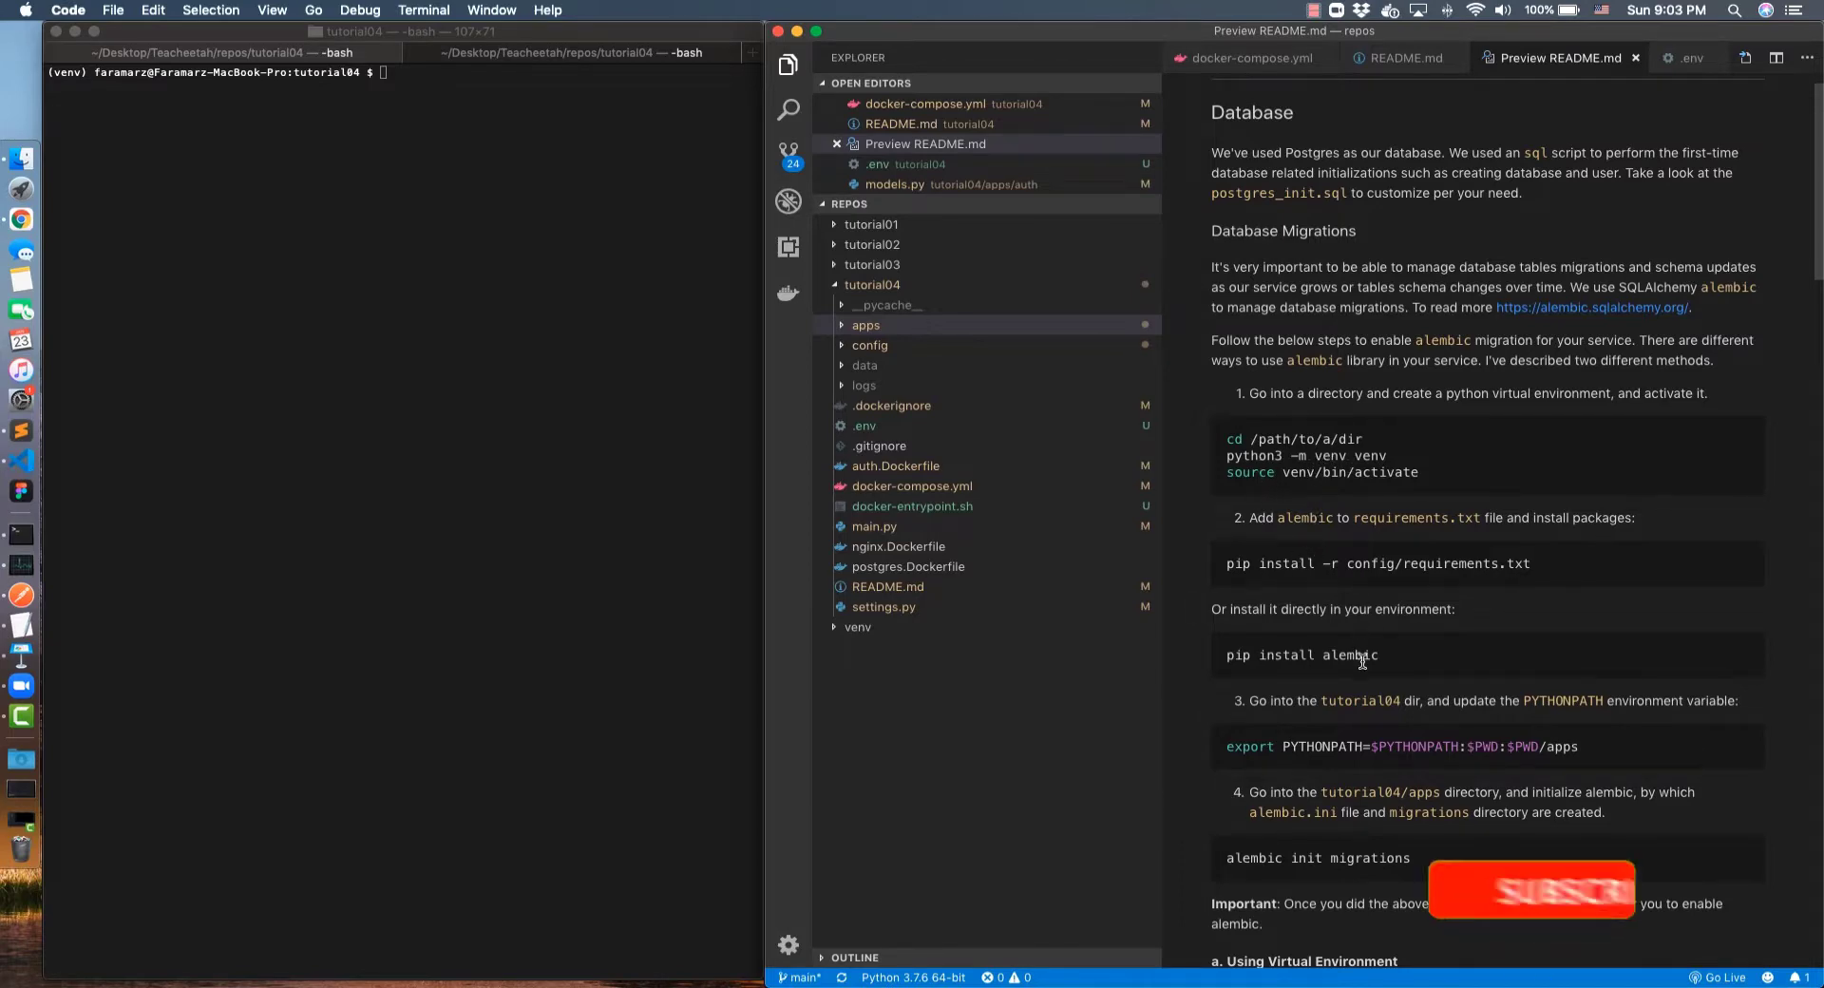
scroll("down", 3)
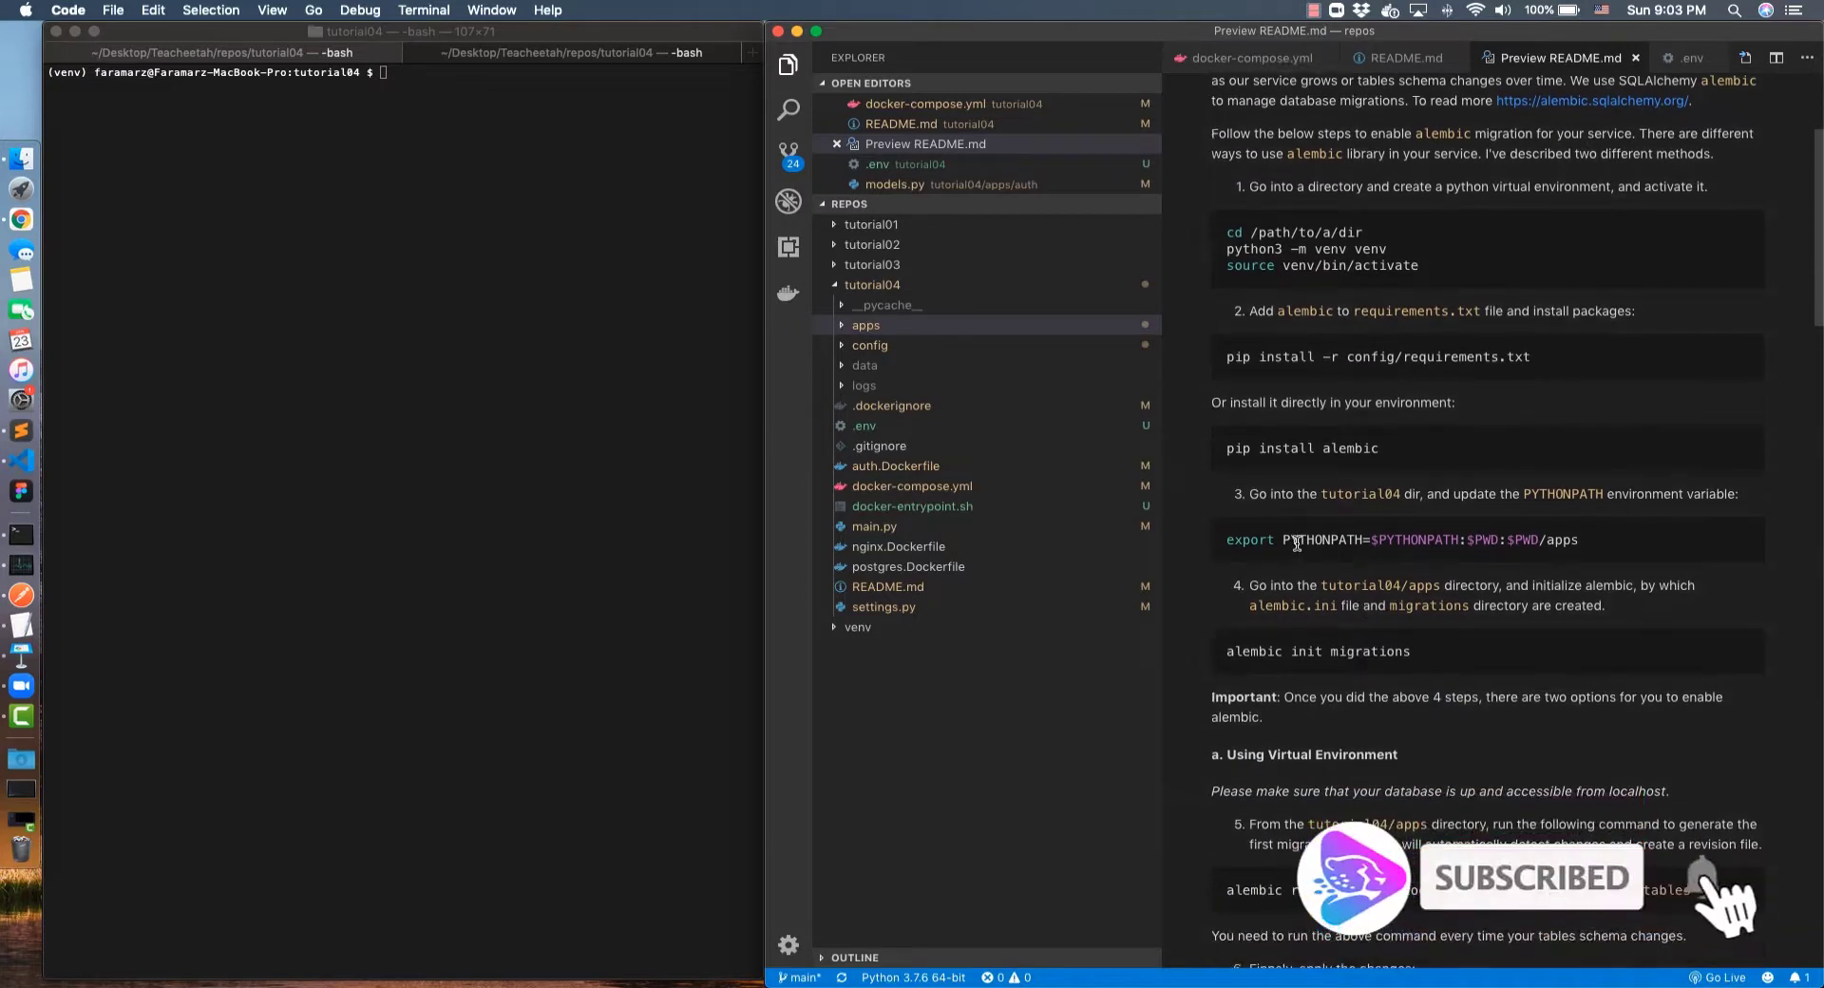
scroll("up", 3)
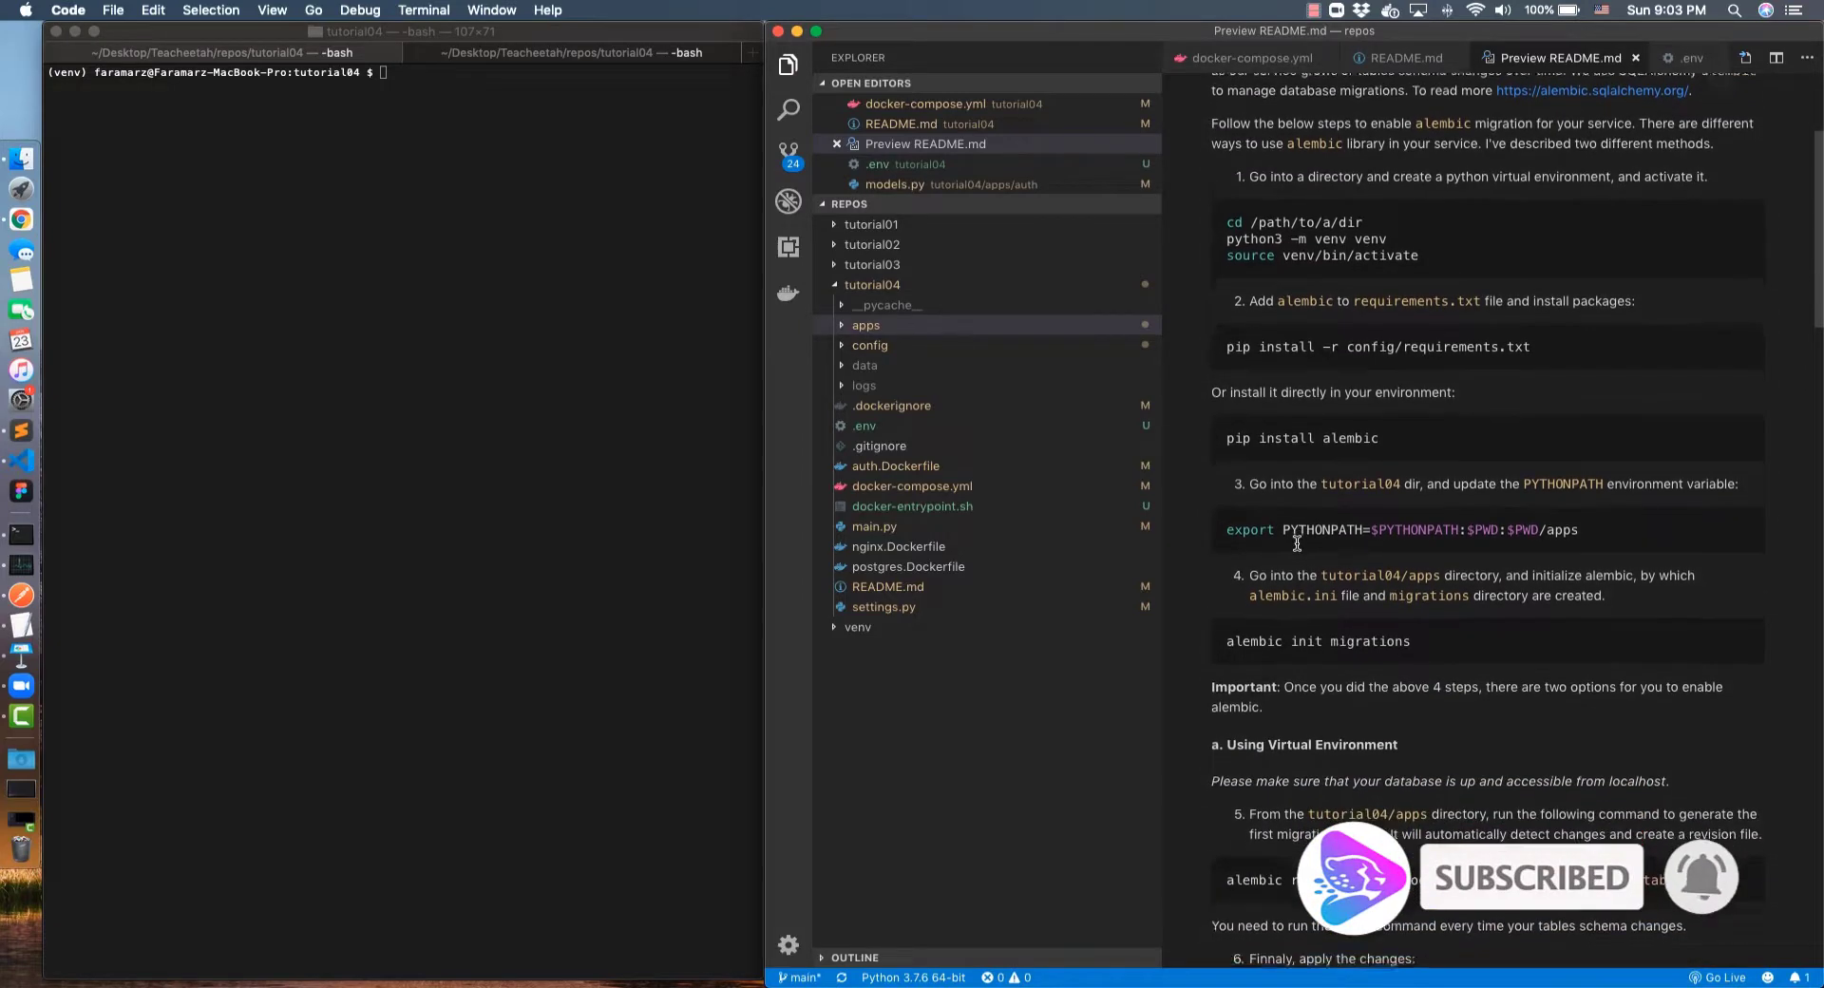
scroll("down", 3)
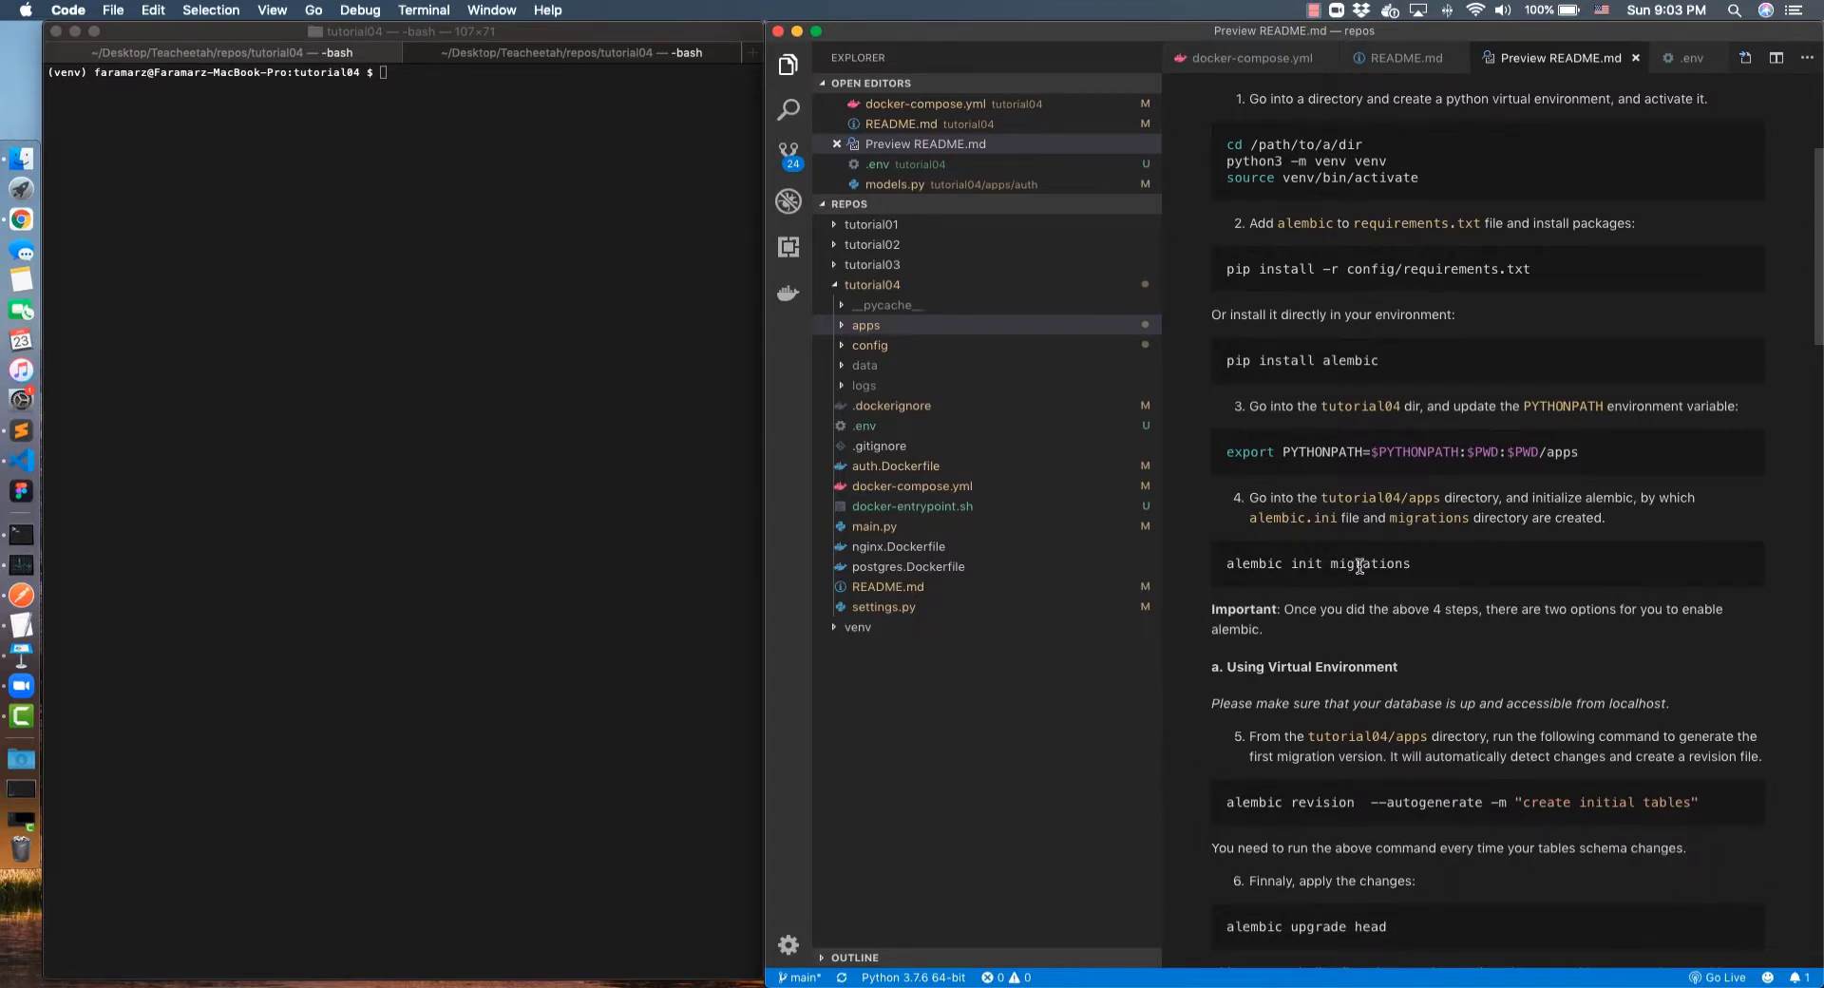
mouse_move(1348, 563)
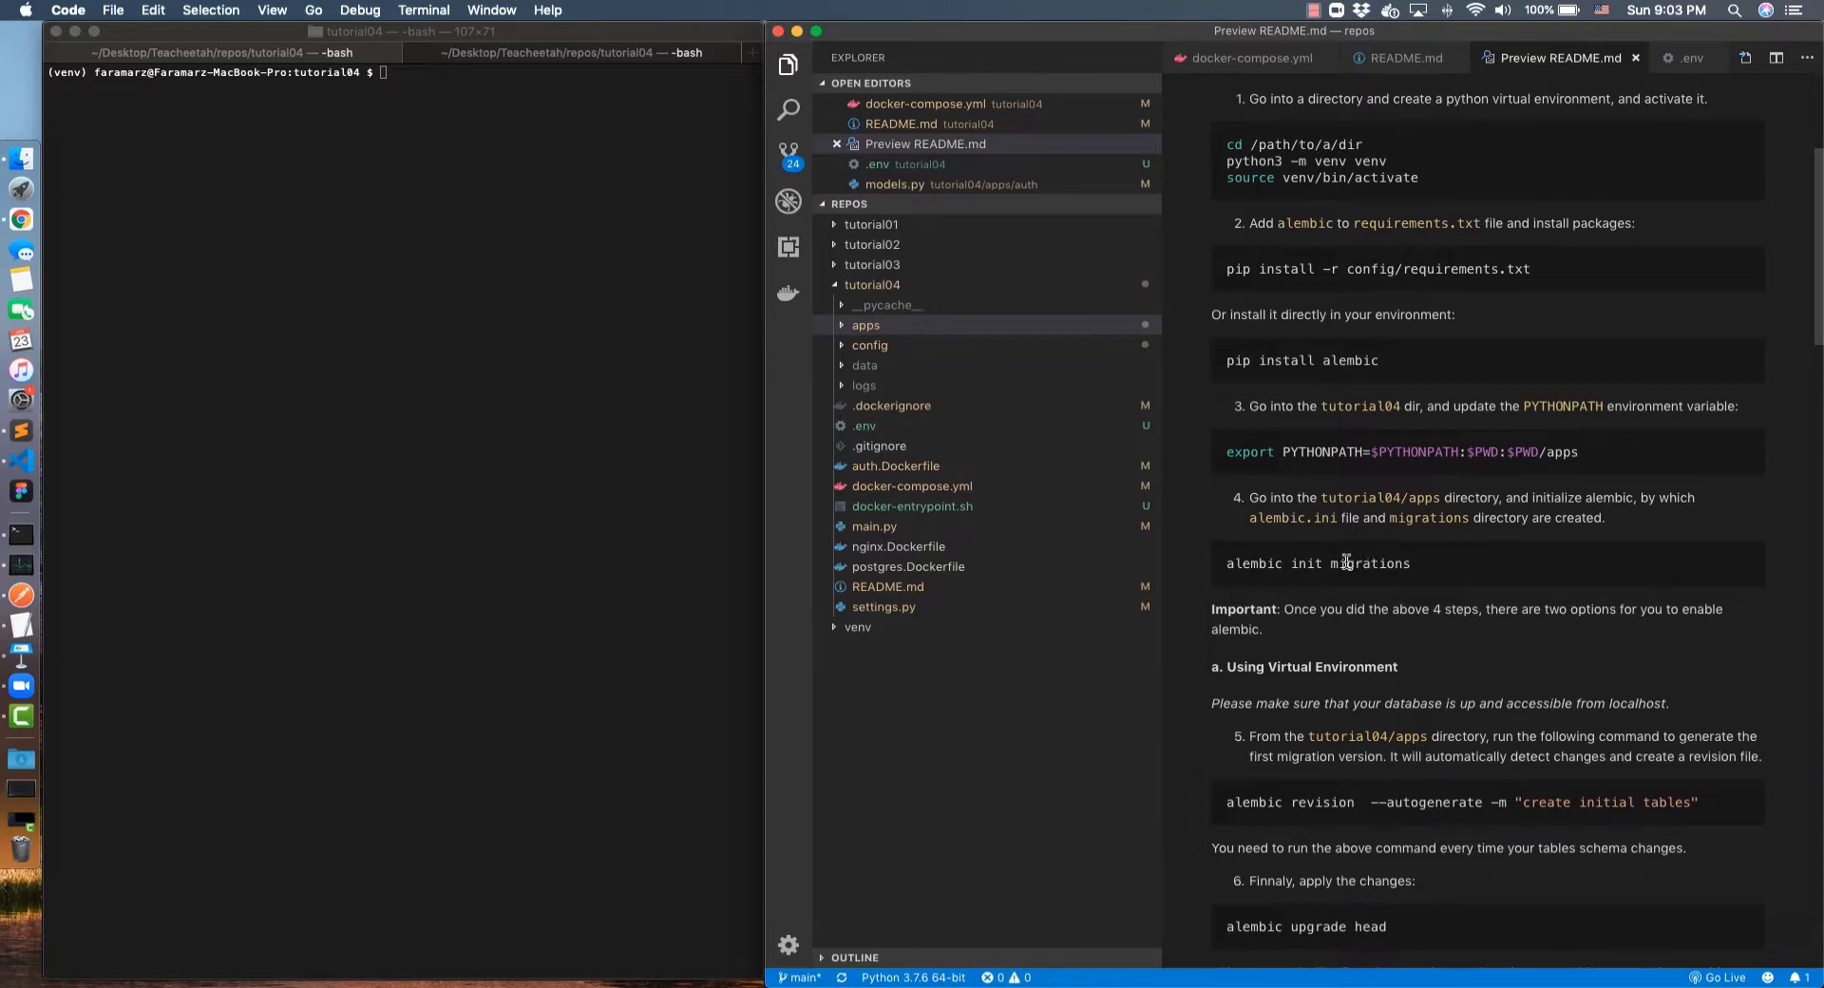
mouse_move(1418, 572)
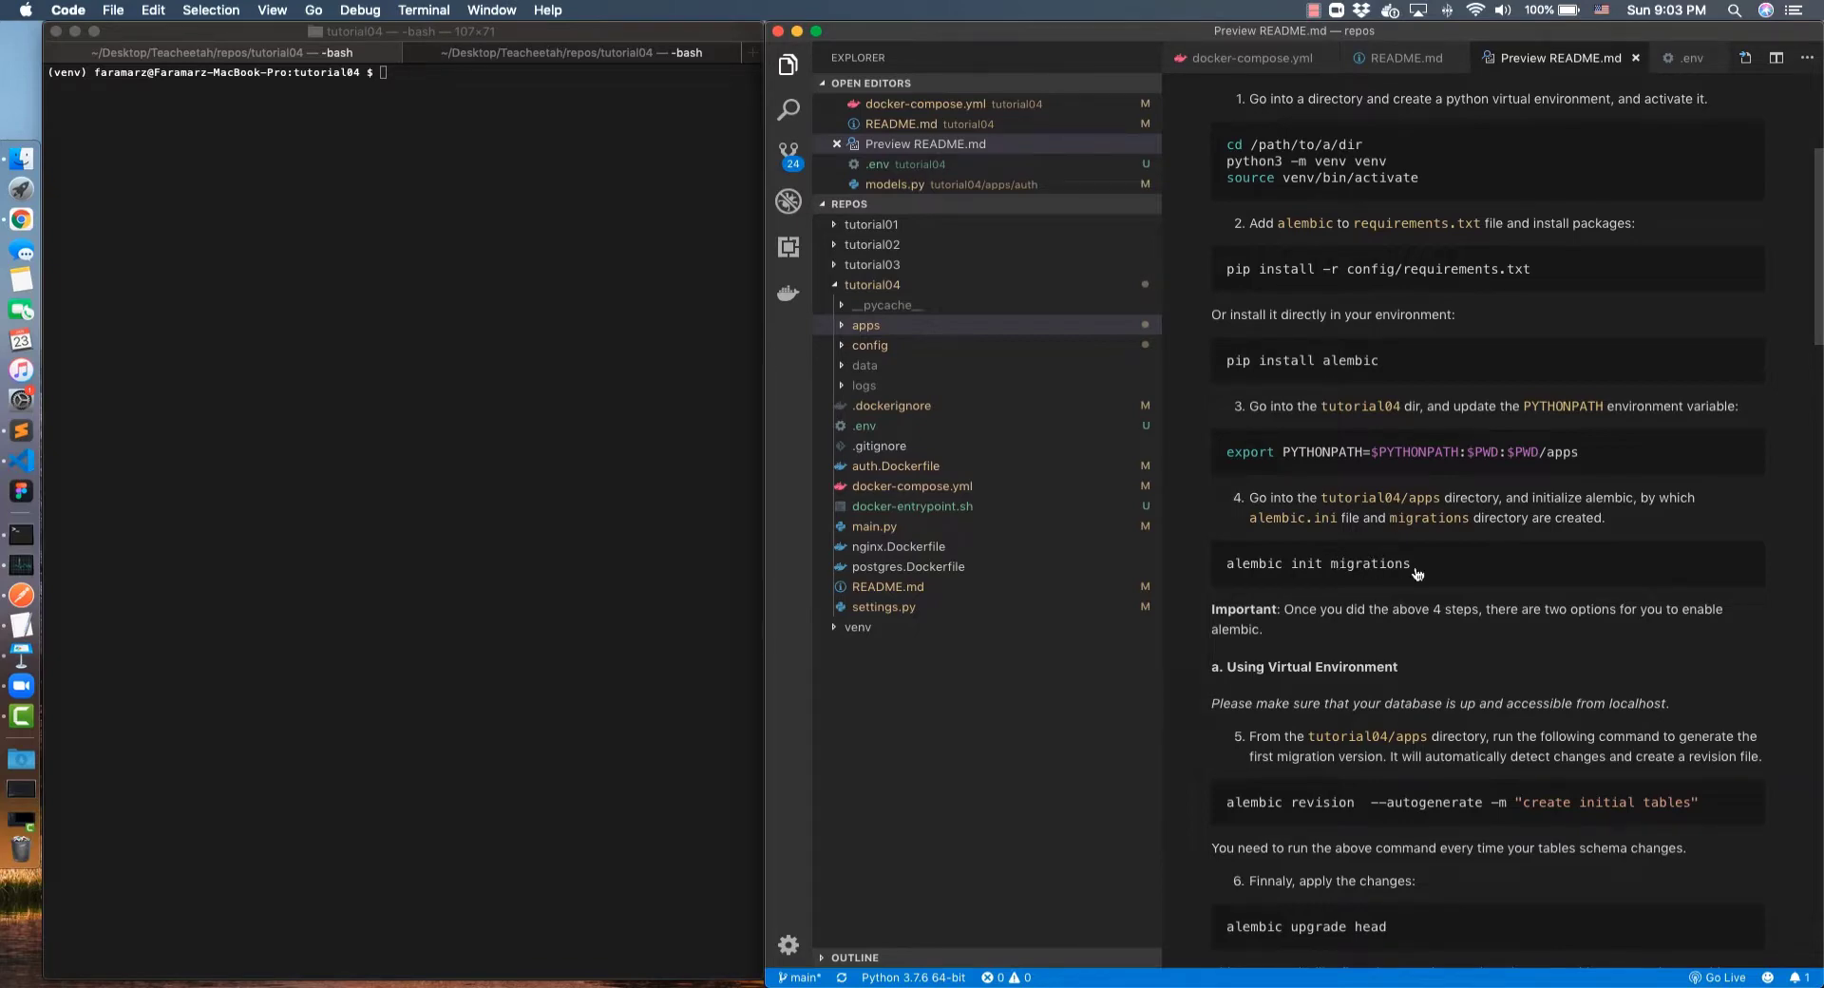
Expand apps and migrations to review the revision files, collapsing versions again
left_click(866, 325)
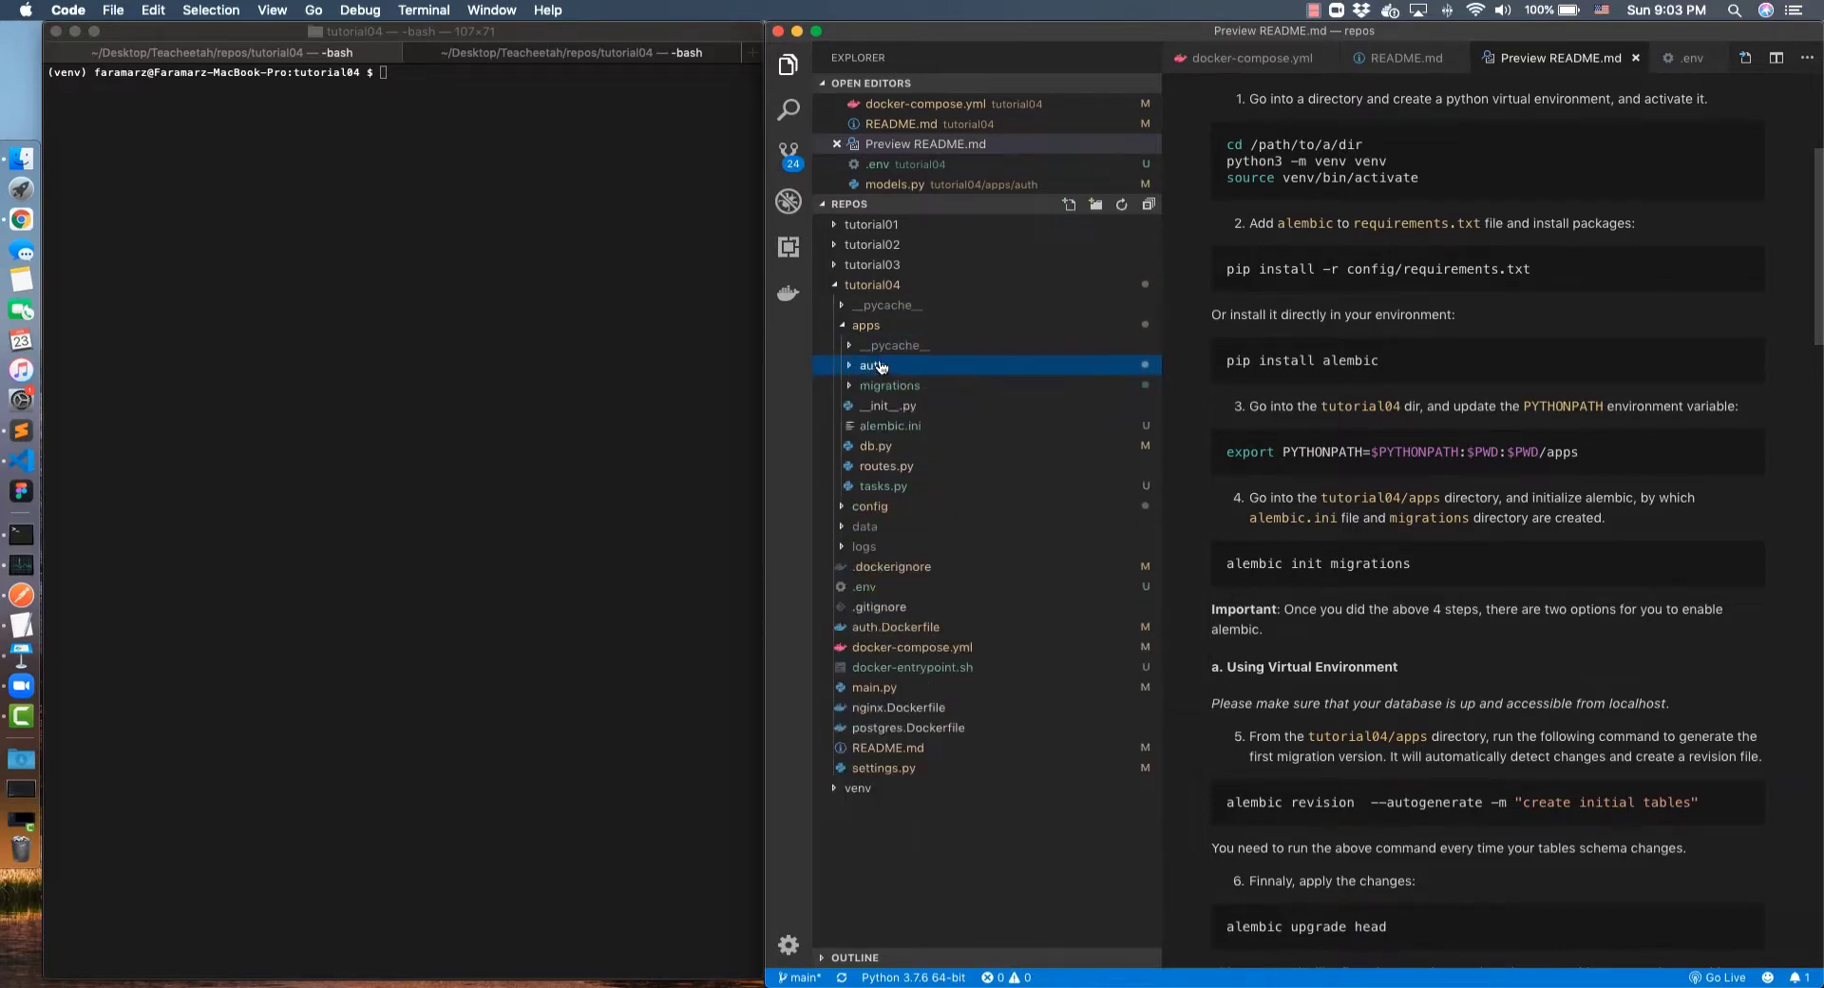
mouse_move(890, 385)
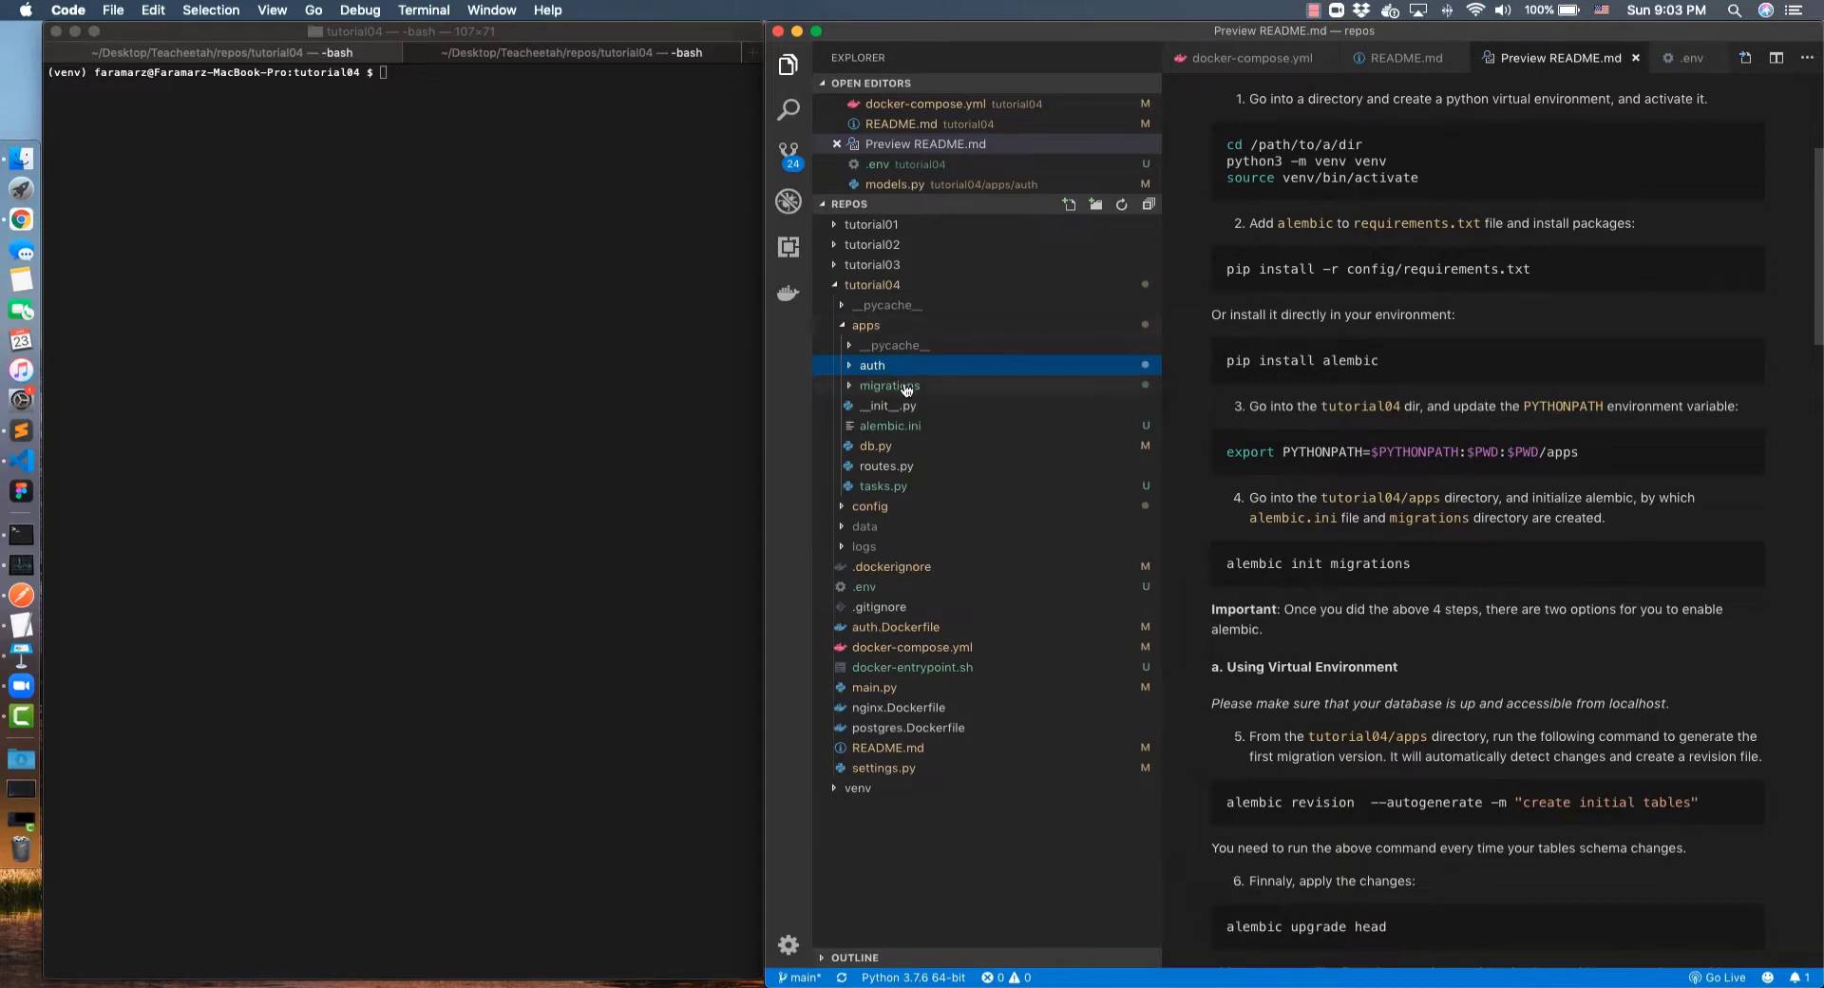
left_click(888, 386)
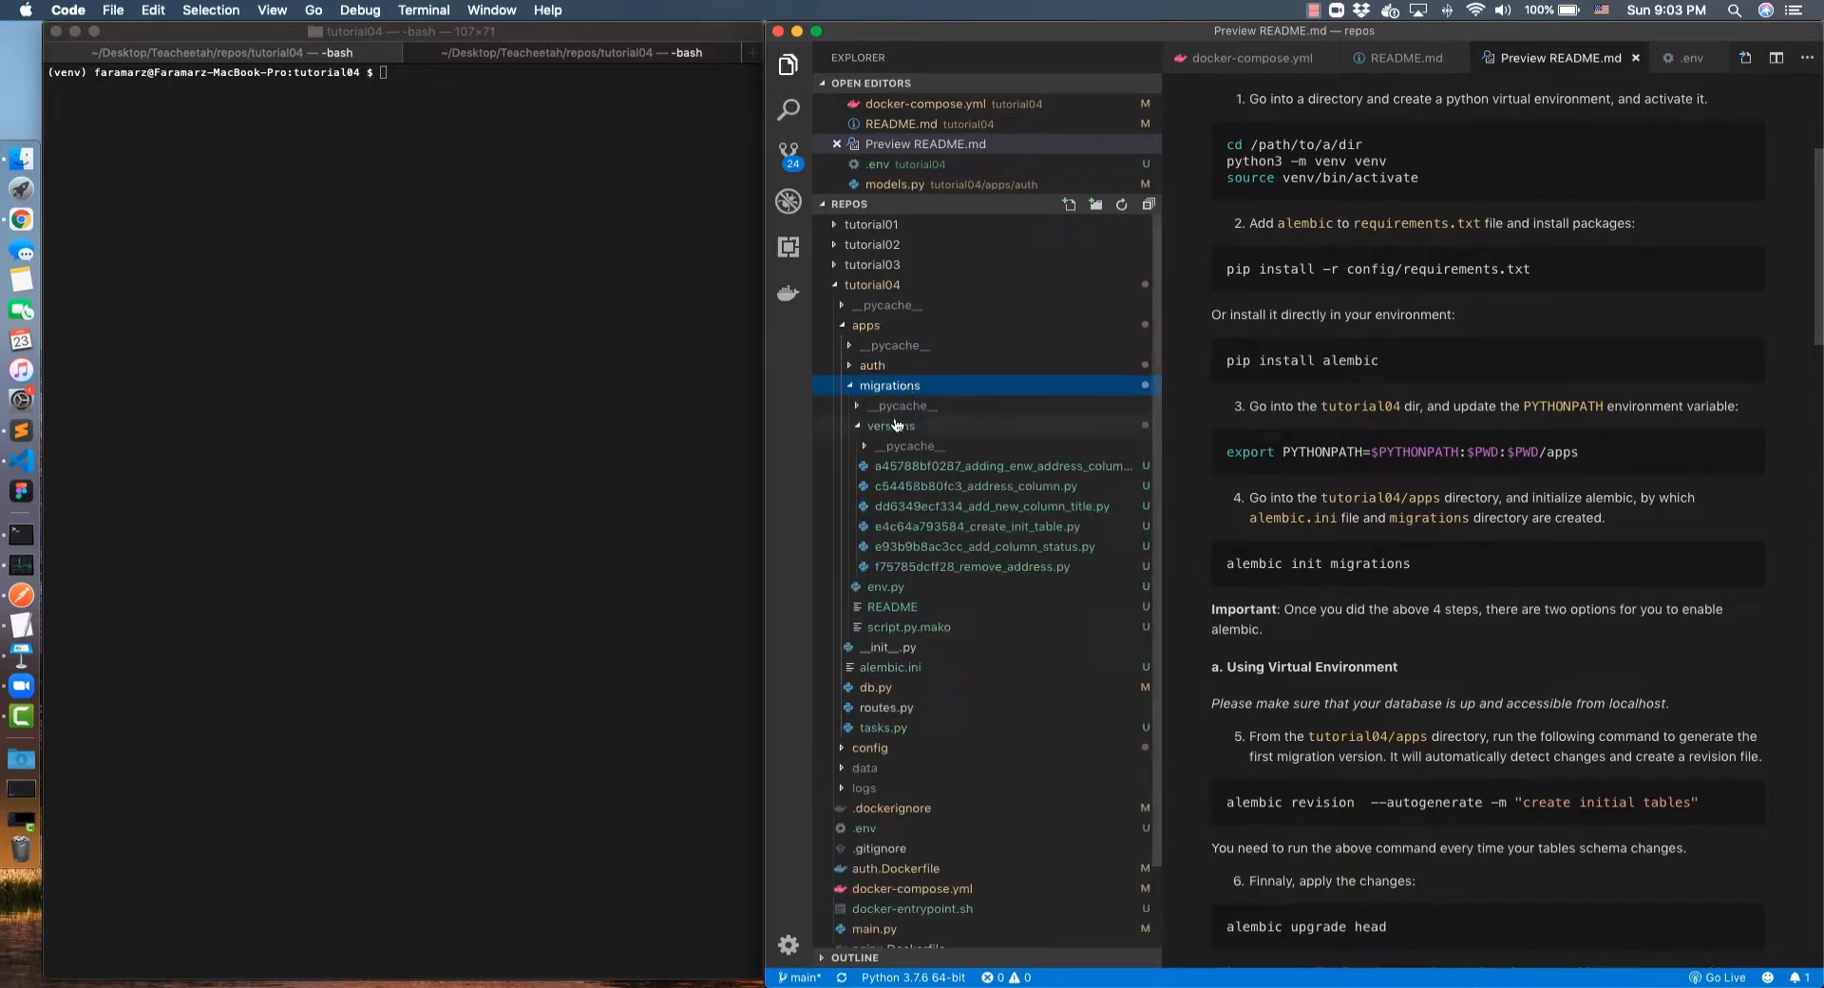
left_click(889, 426)
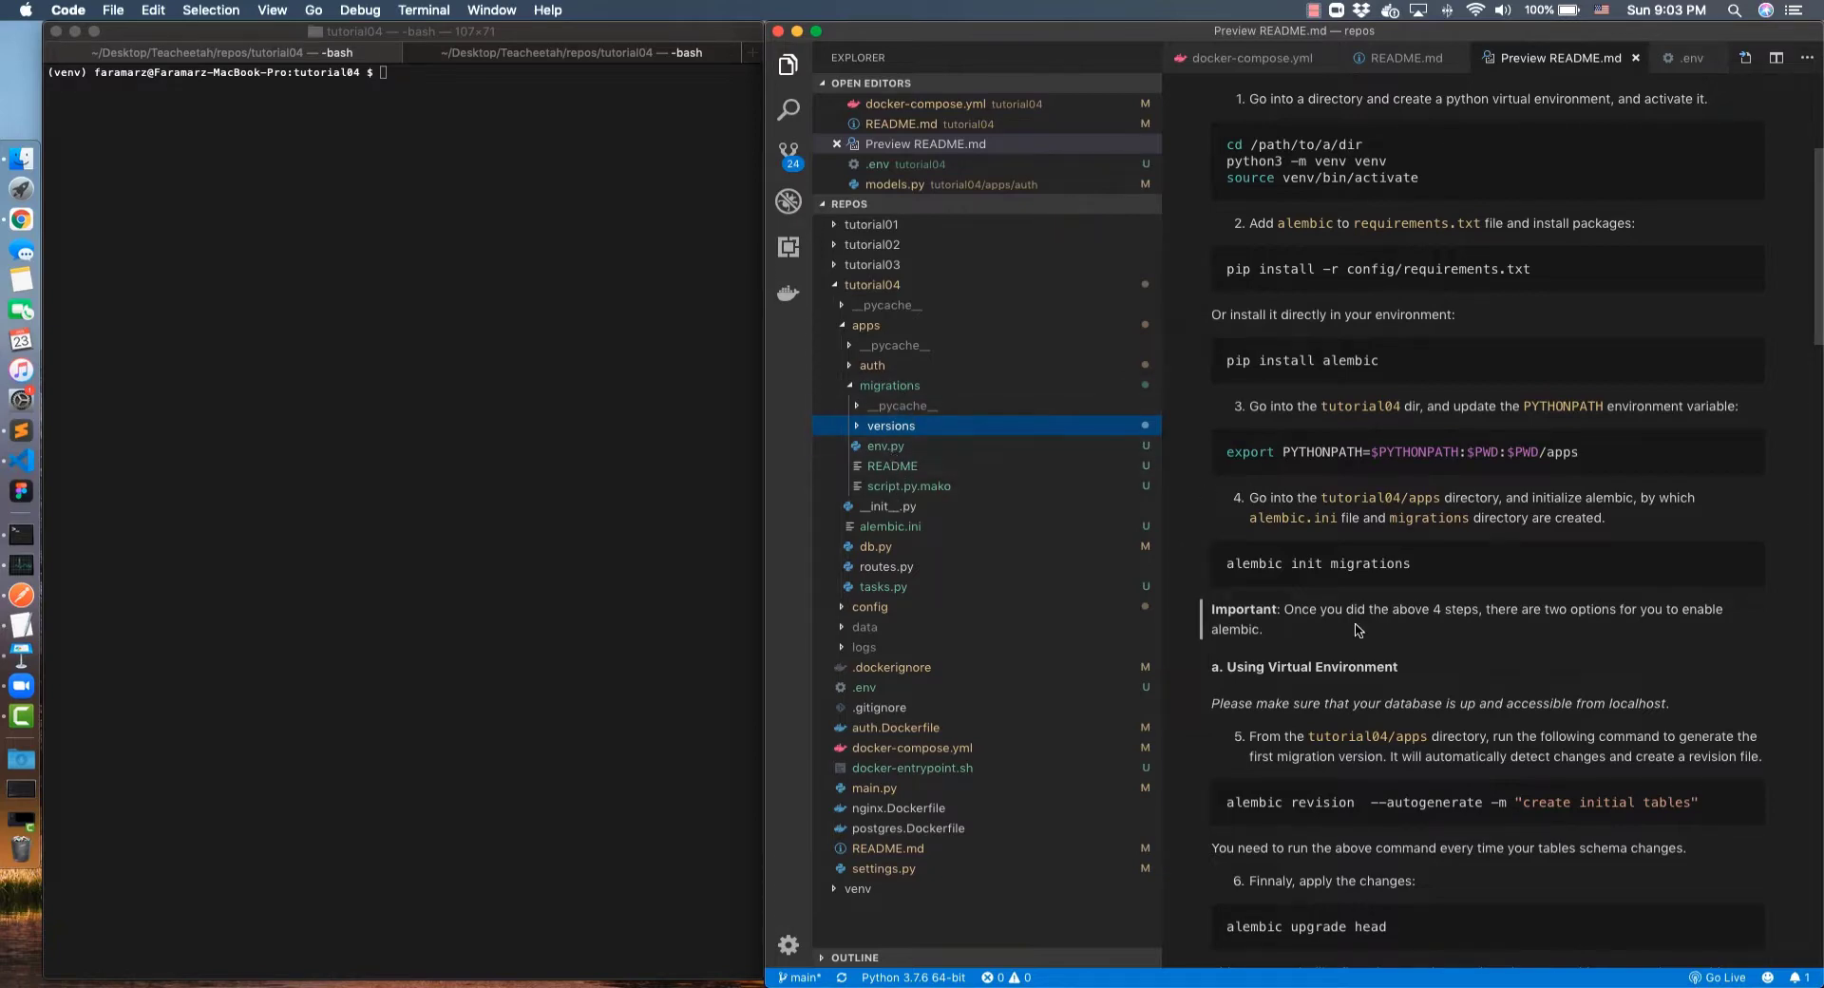
Scroll the README to the Docker Container alembic commands and collapse the migrations folder
scroll("down", 3)
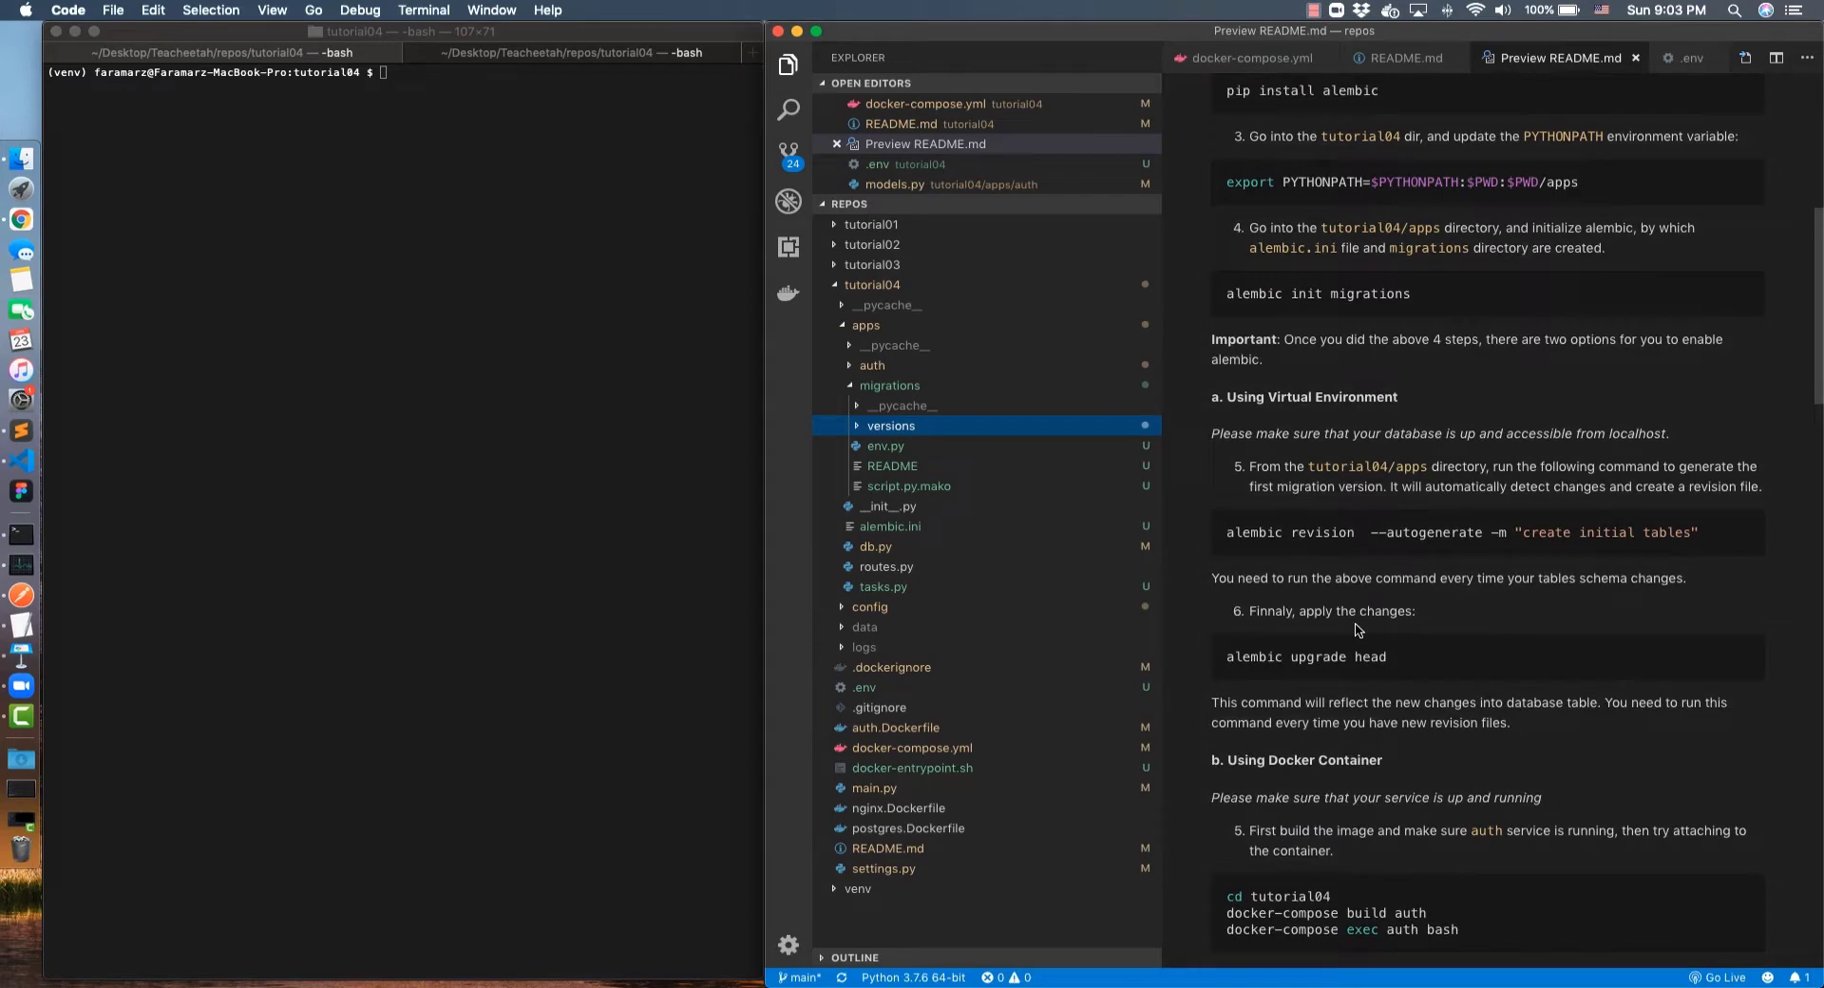
mouse_move(1334, 519)
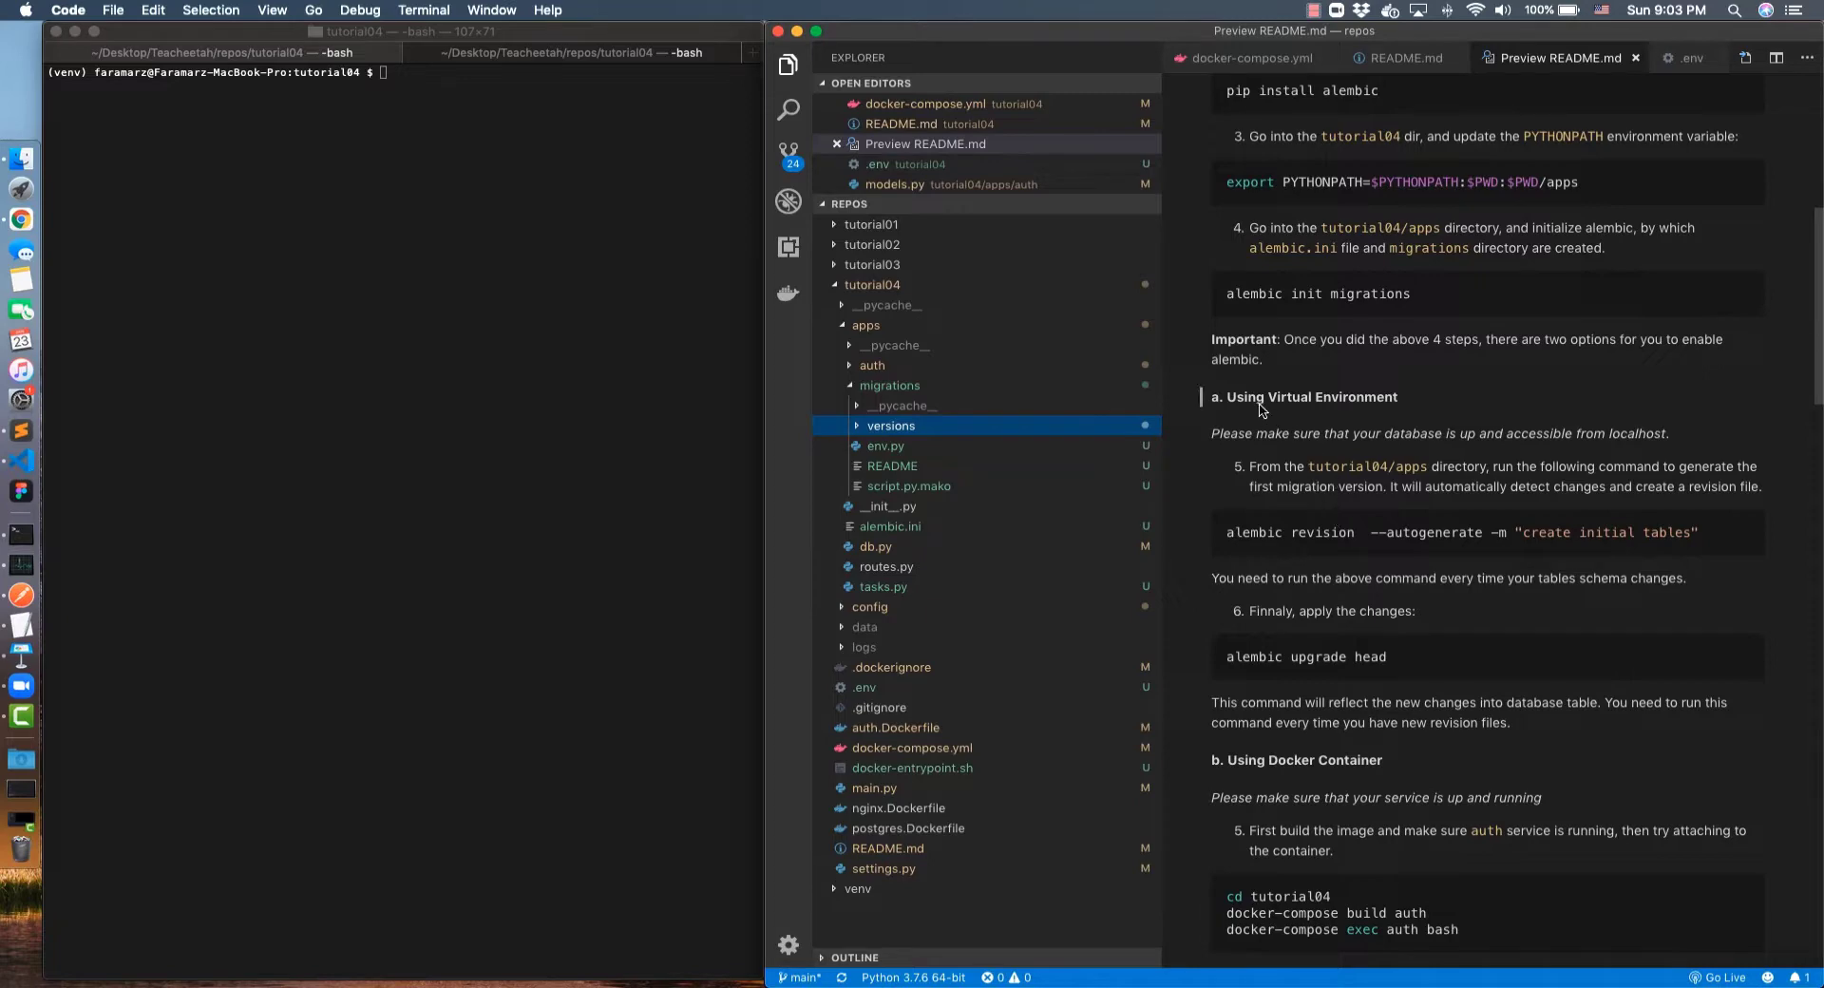
mouse_move(1370, 399)
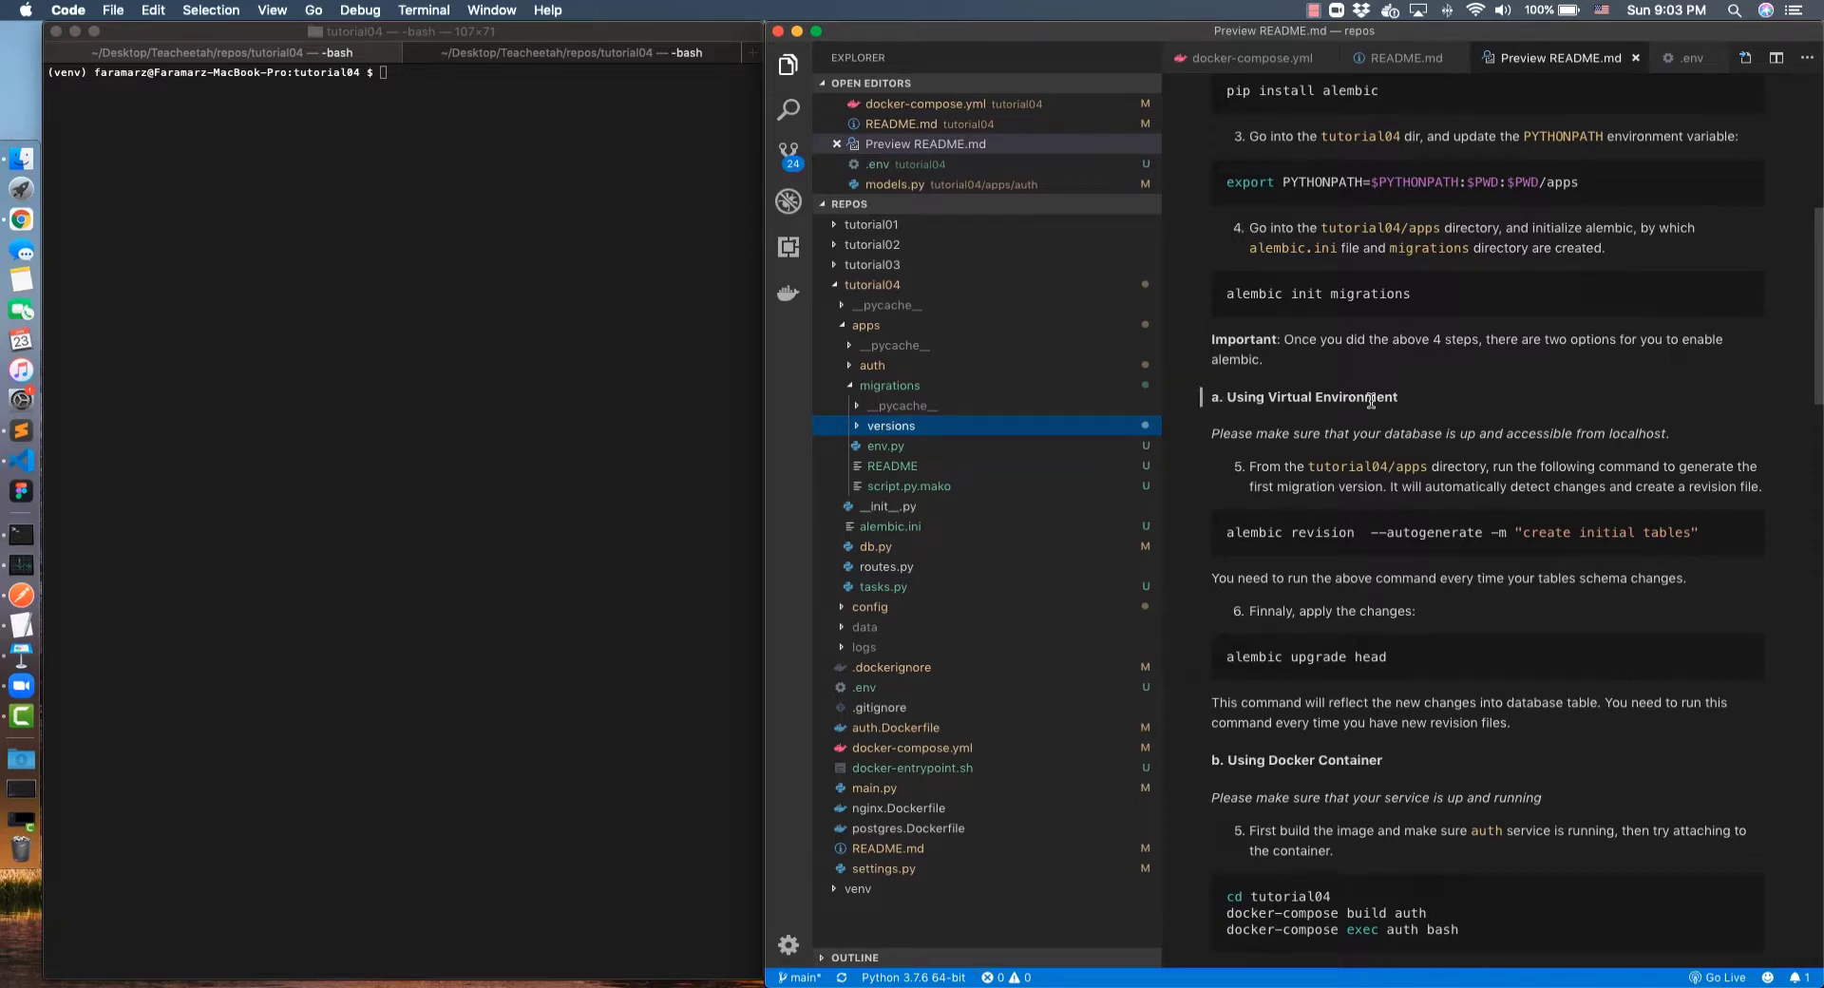
scroll("down", 3)
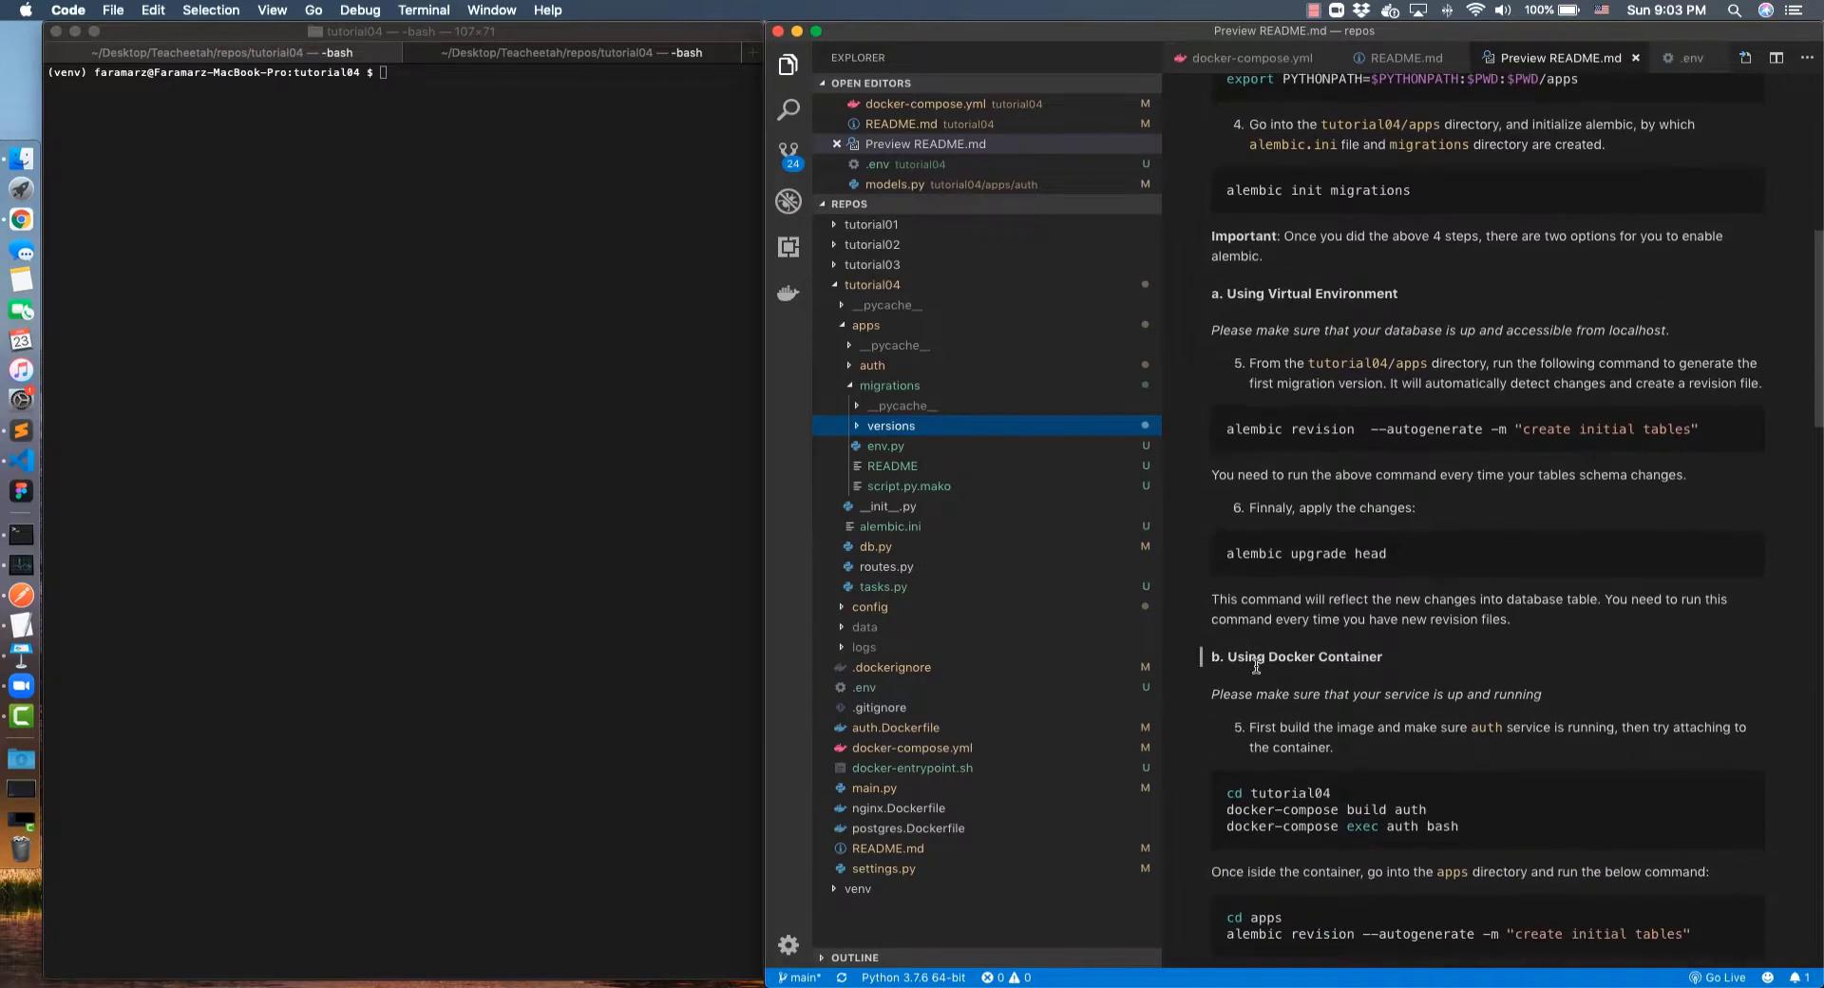
mouse_move(1039, 404)
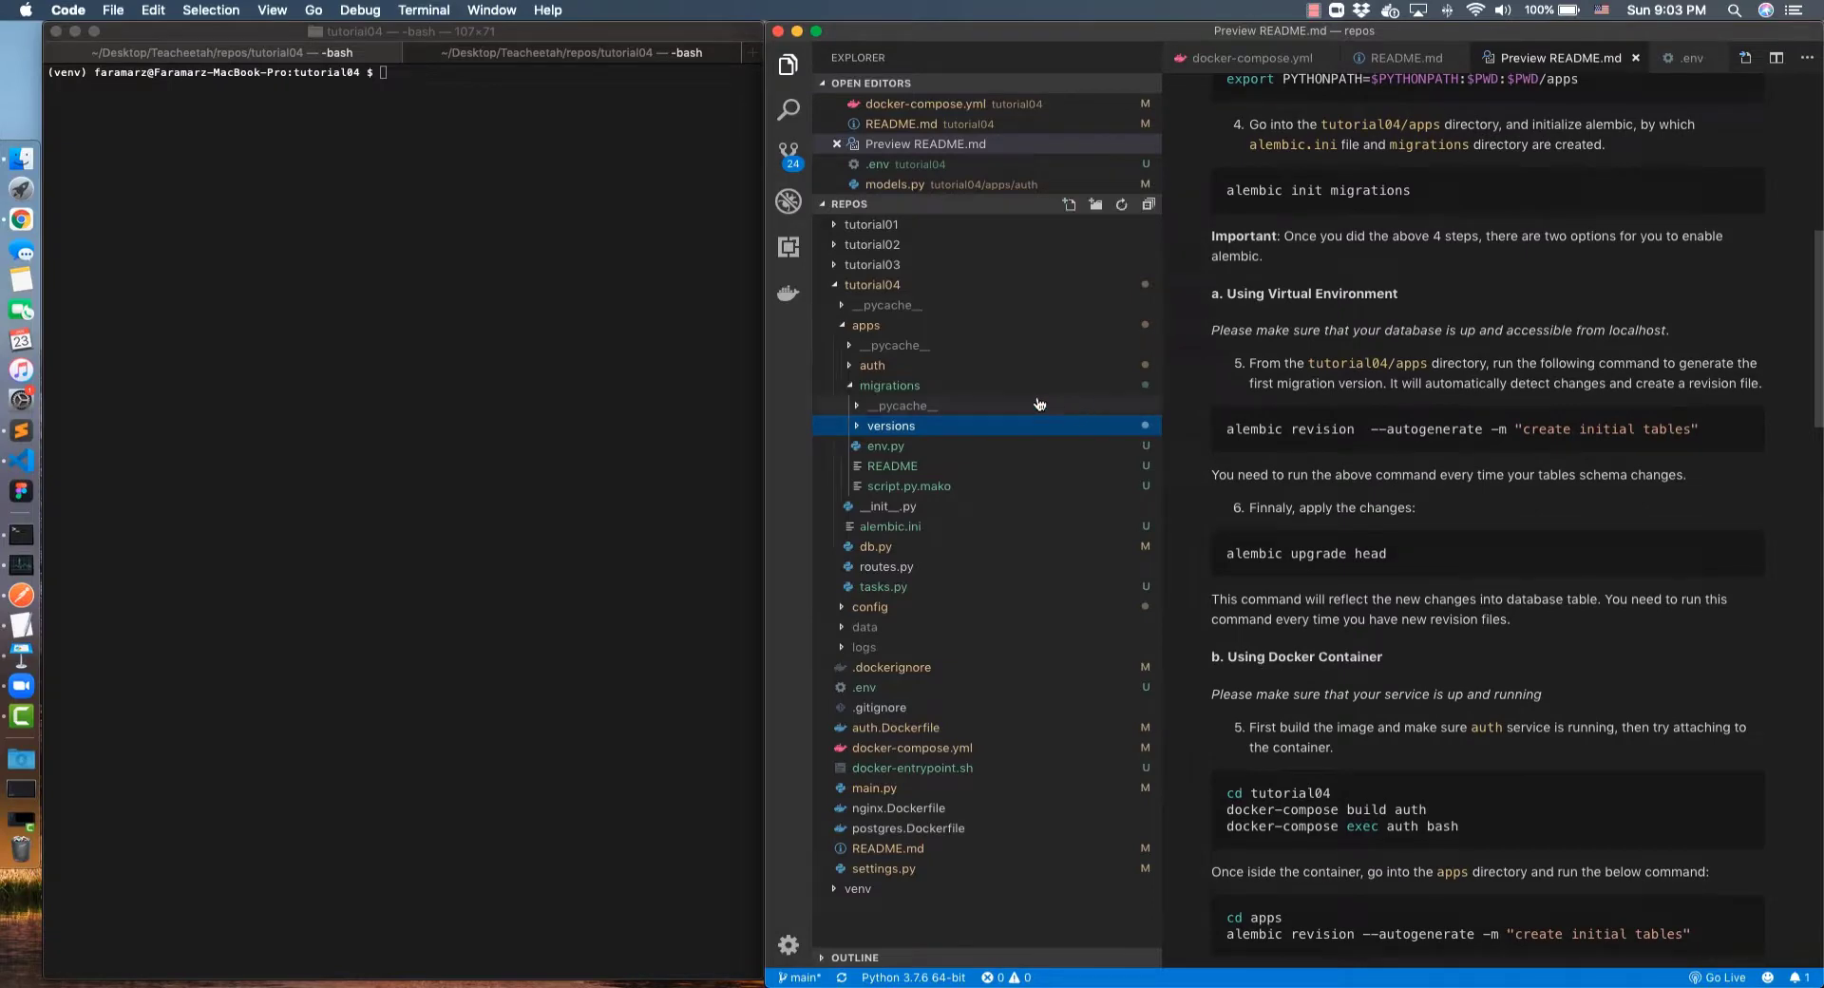
left_click(890, 386)
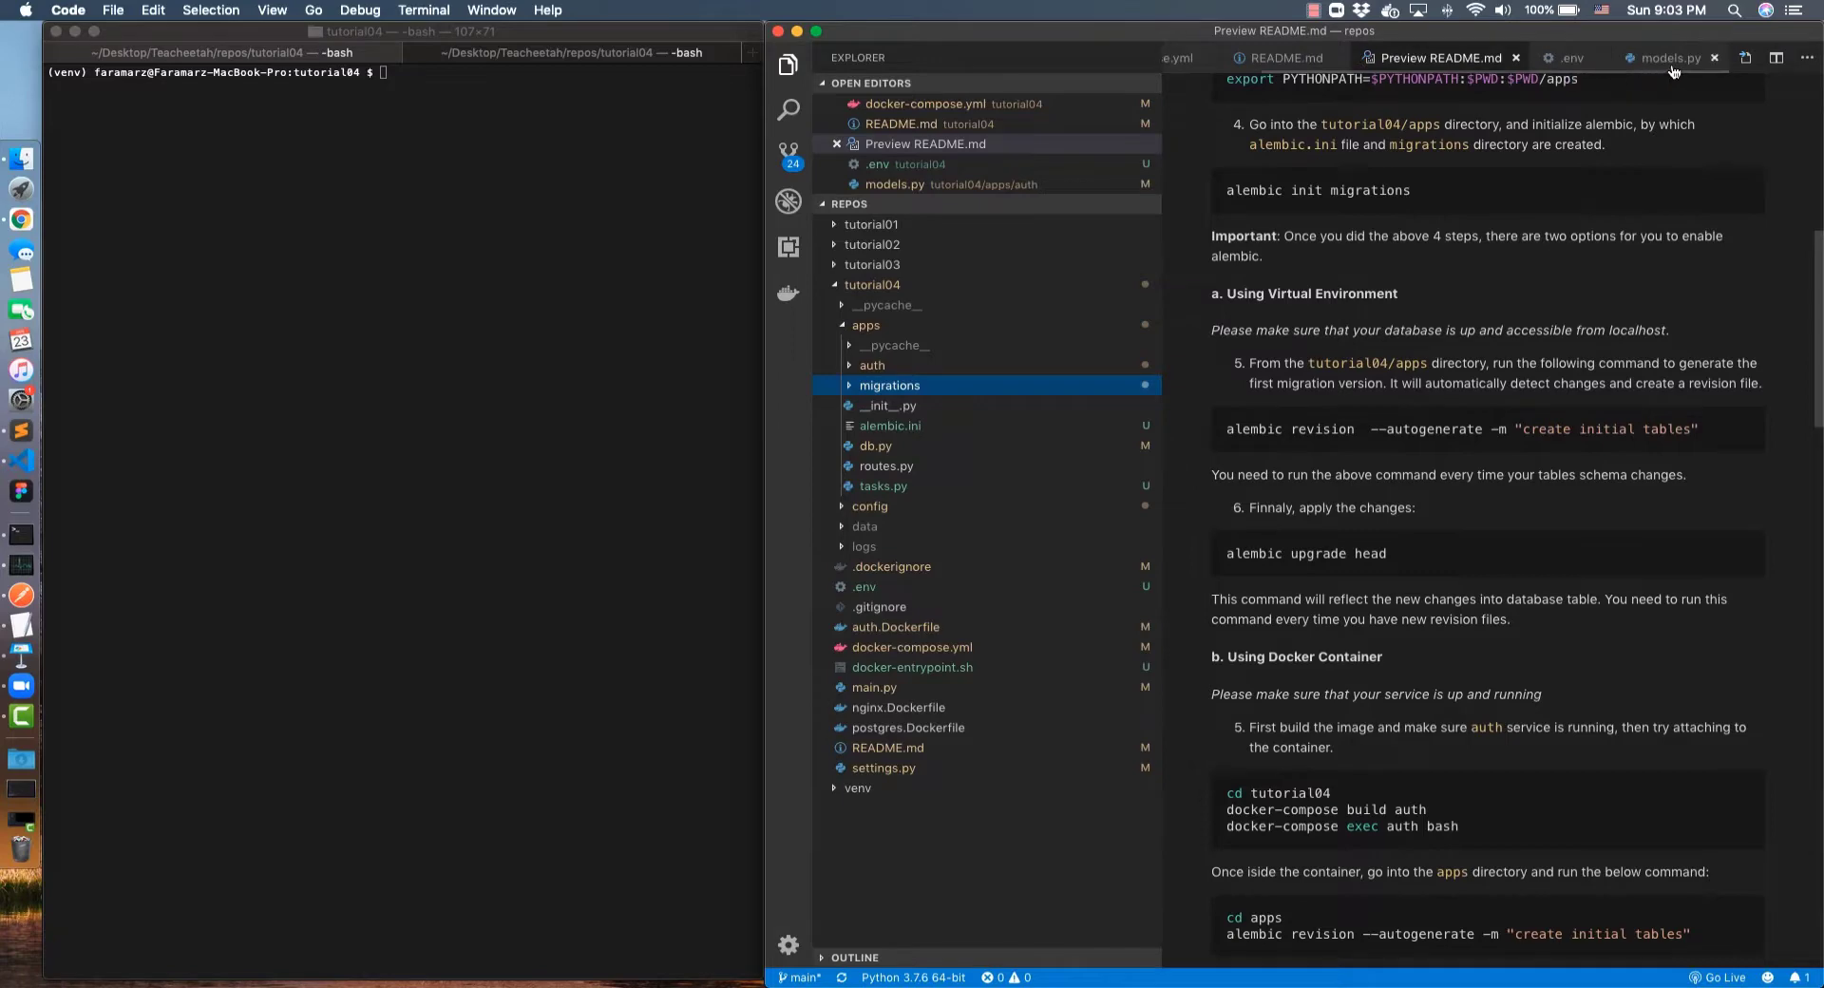
Resend the GET localhost:8003/api/v1/users/test5 request in Postman, getting 404 Not Found
left_click(1665, 57)
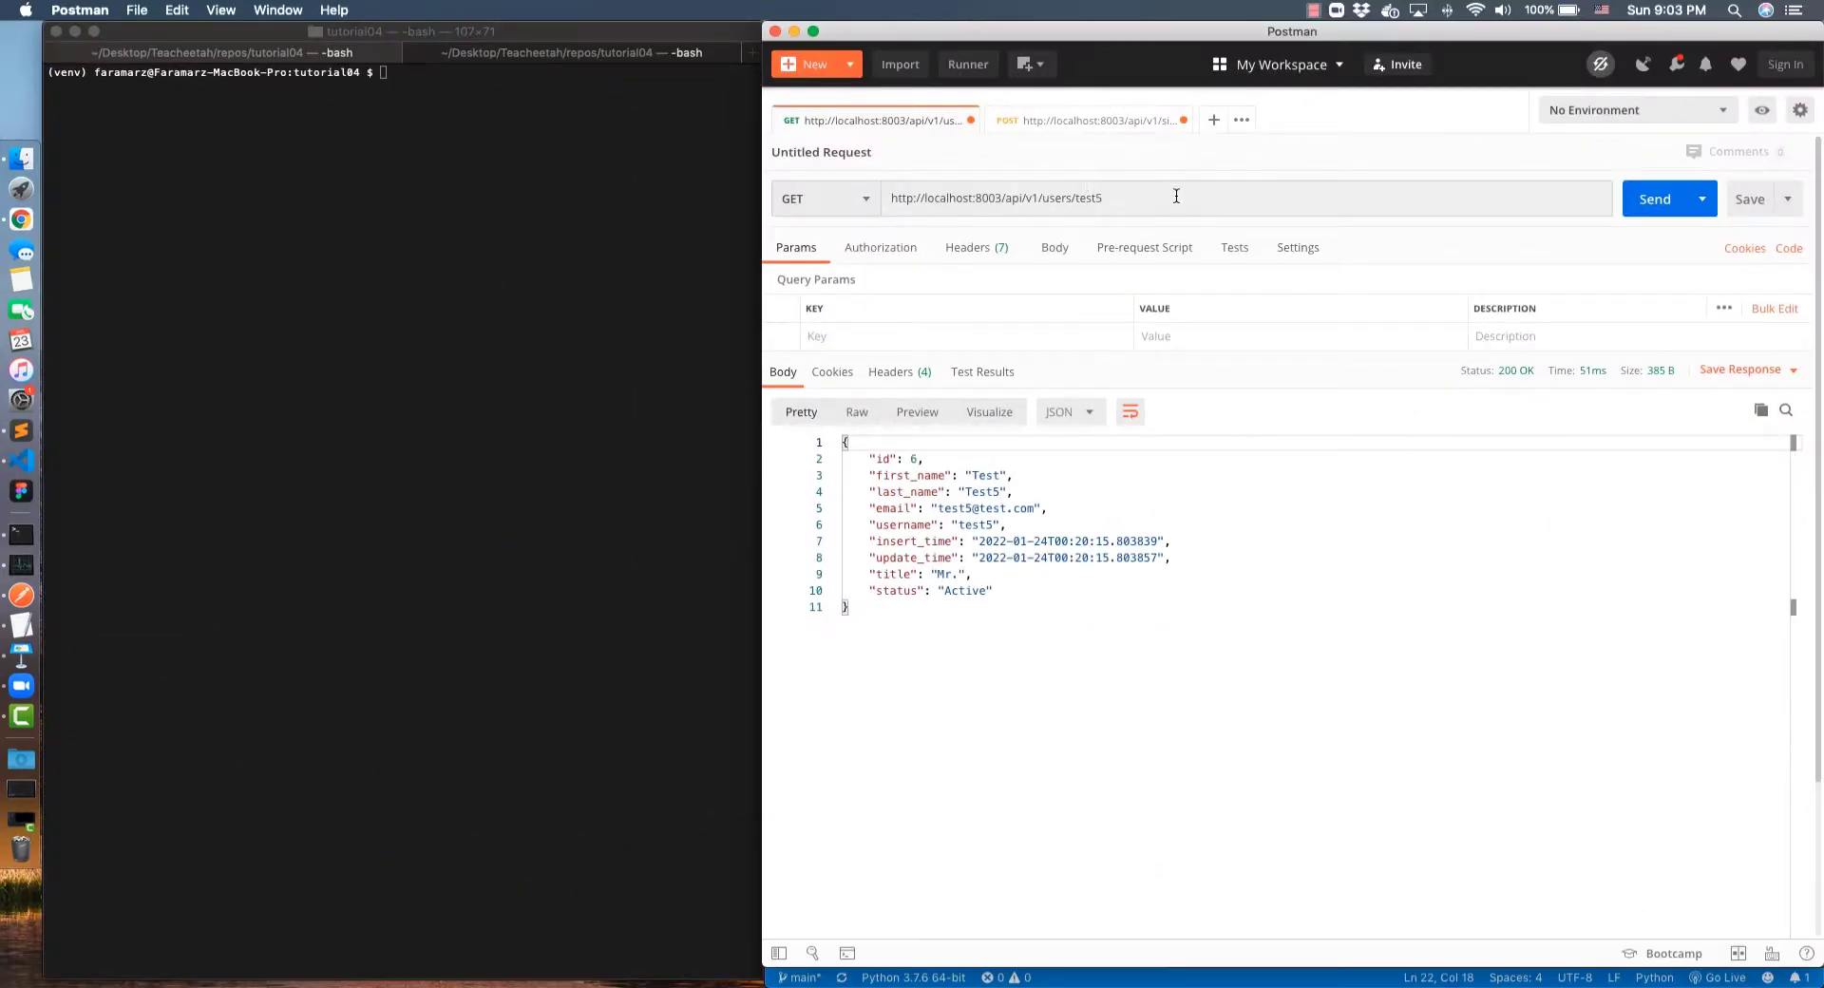
left_click(1654, 198)
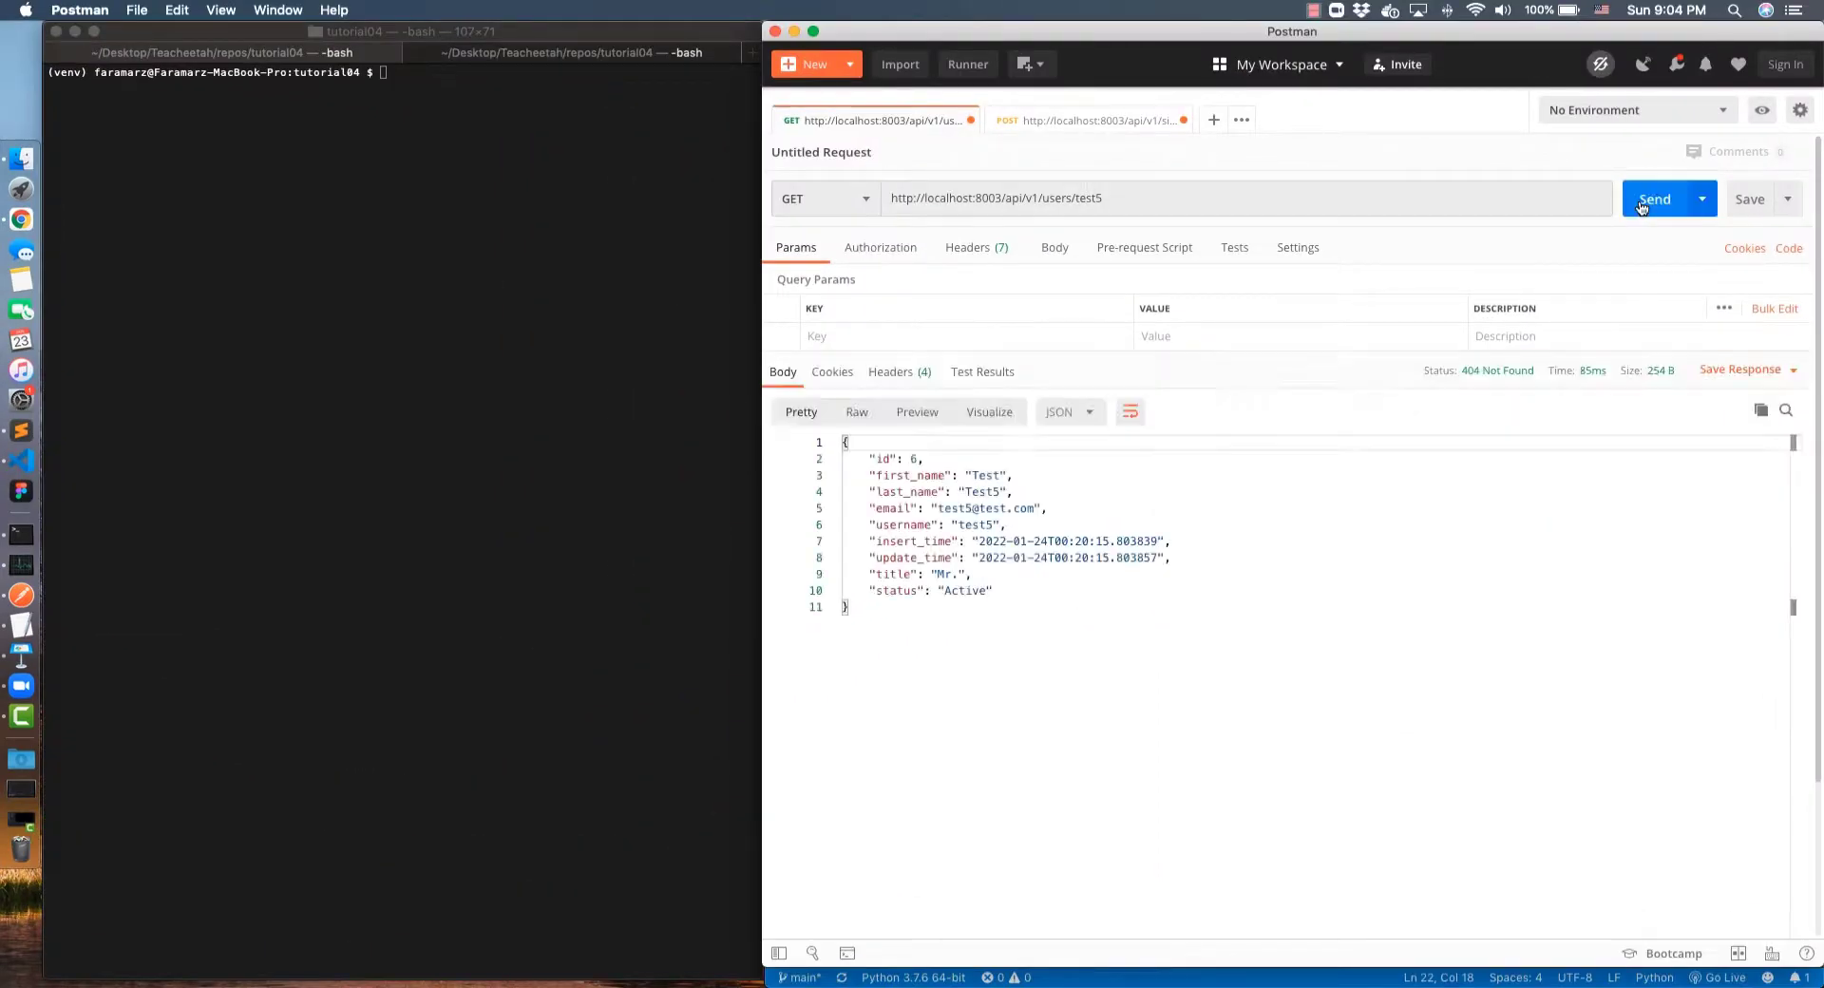
left_click(1653, 198)
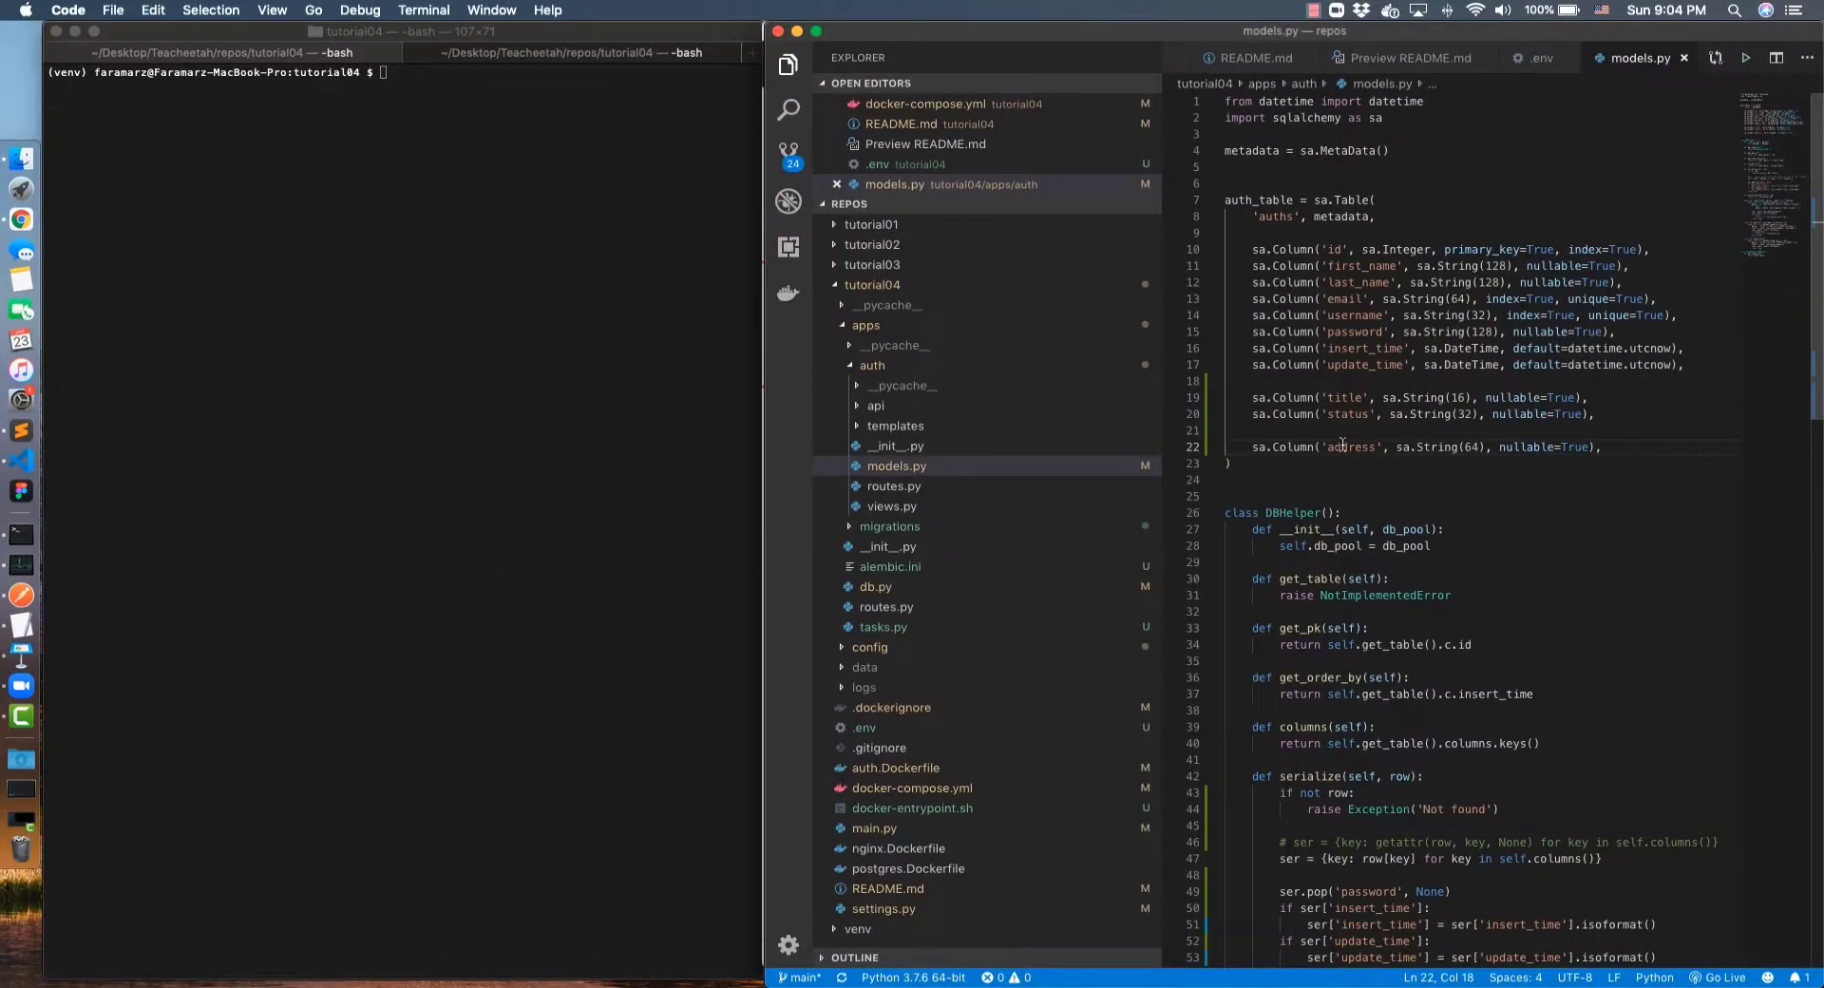
Check the auth table name in models.py, then scroll the README to the Docker container migration steps
double_click(1350, 447)
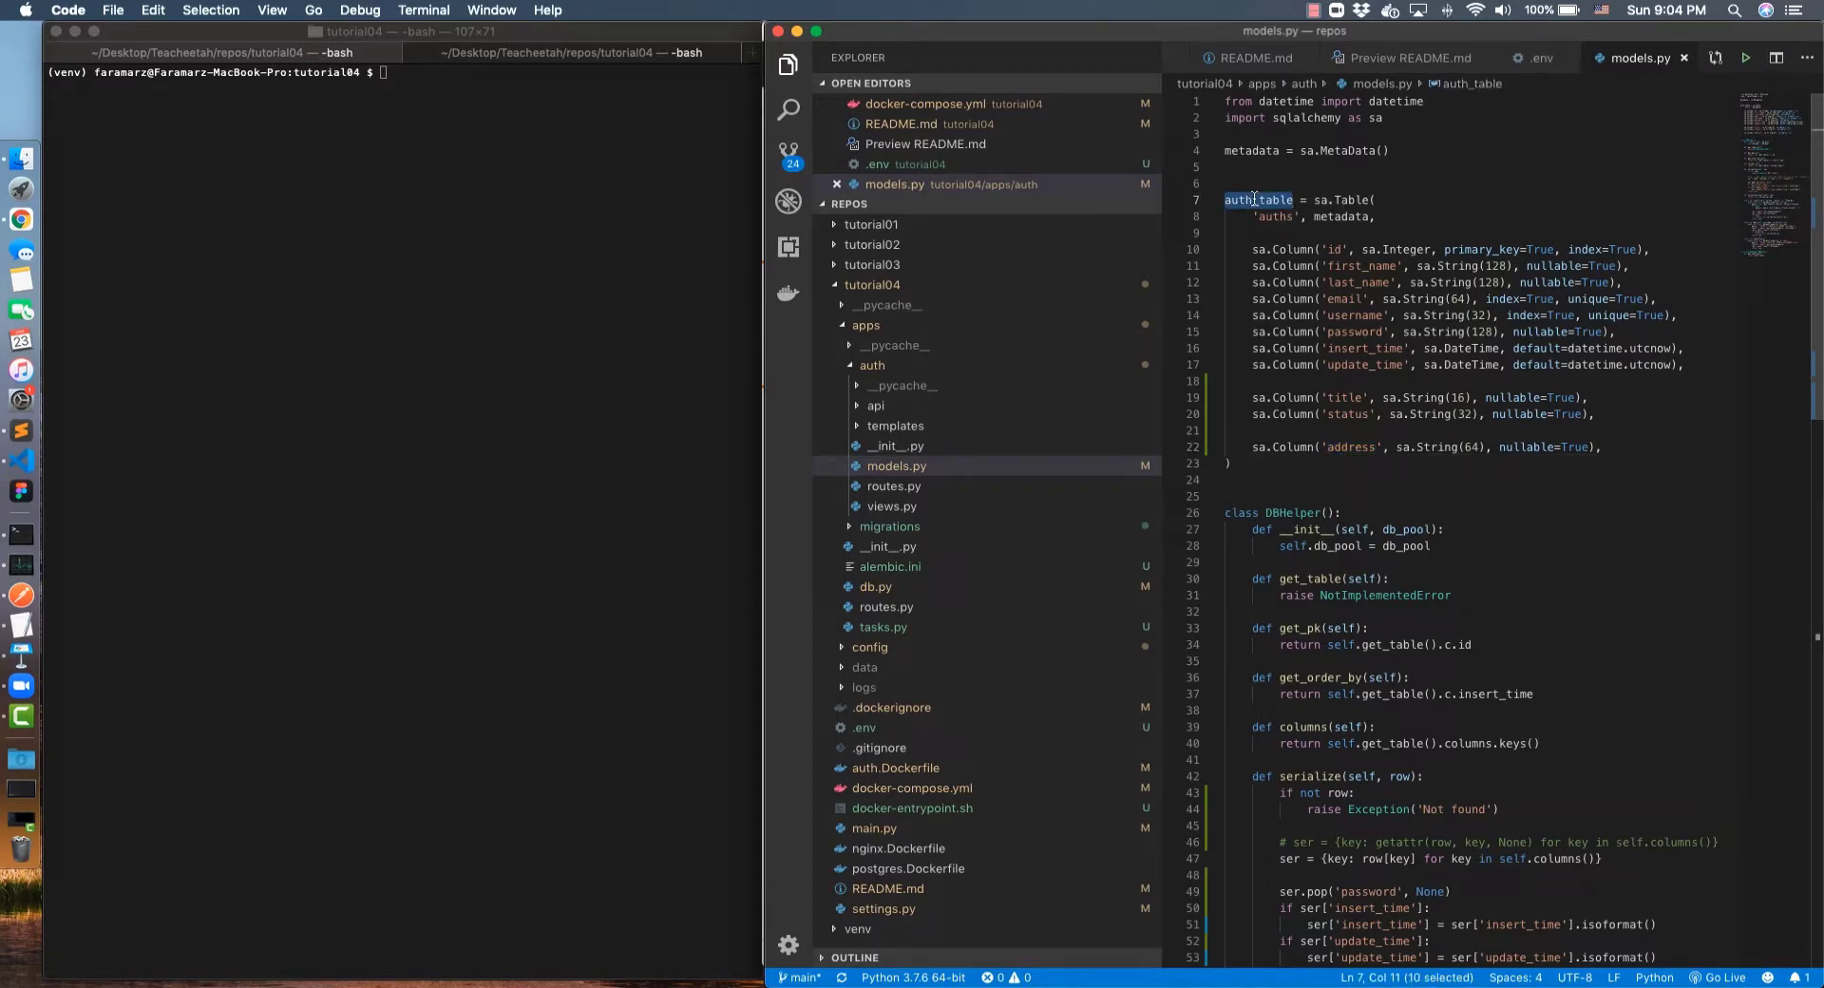
left_click(1295, 333)
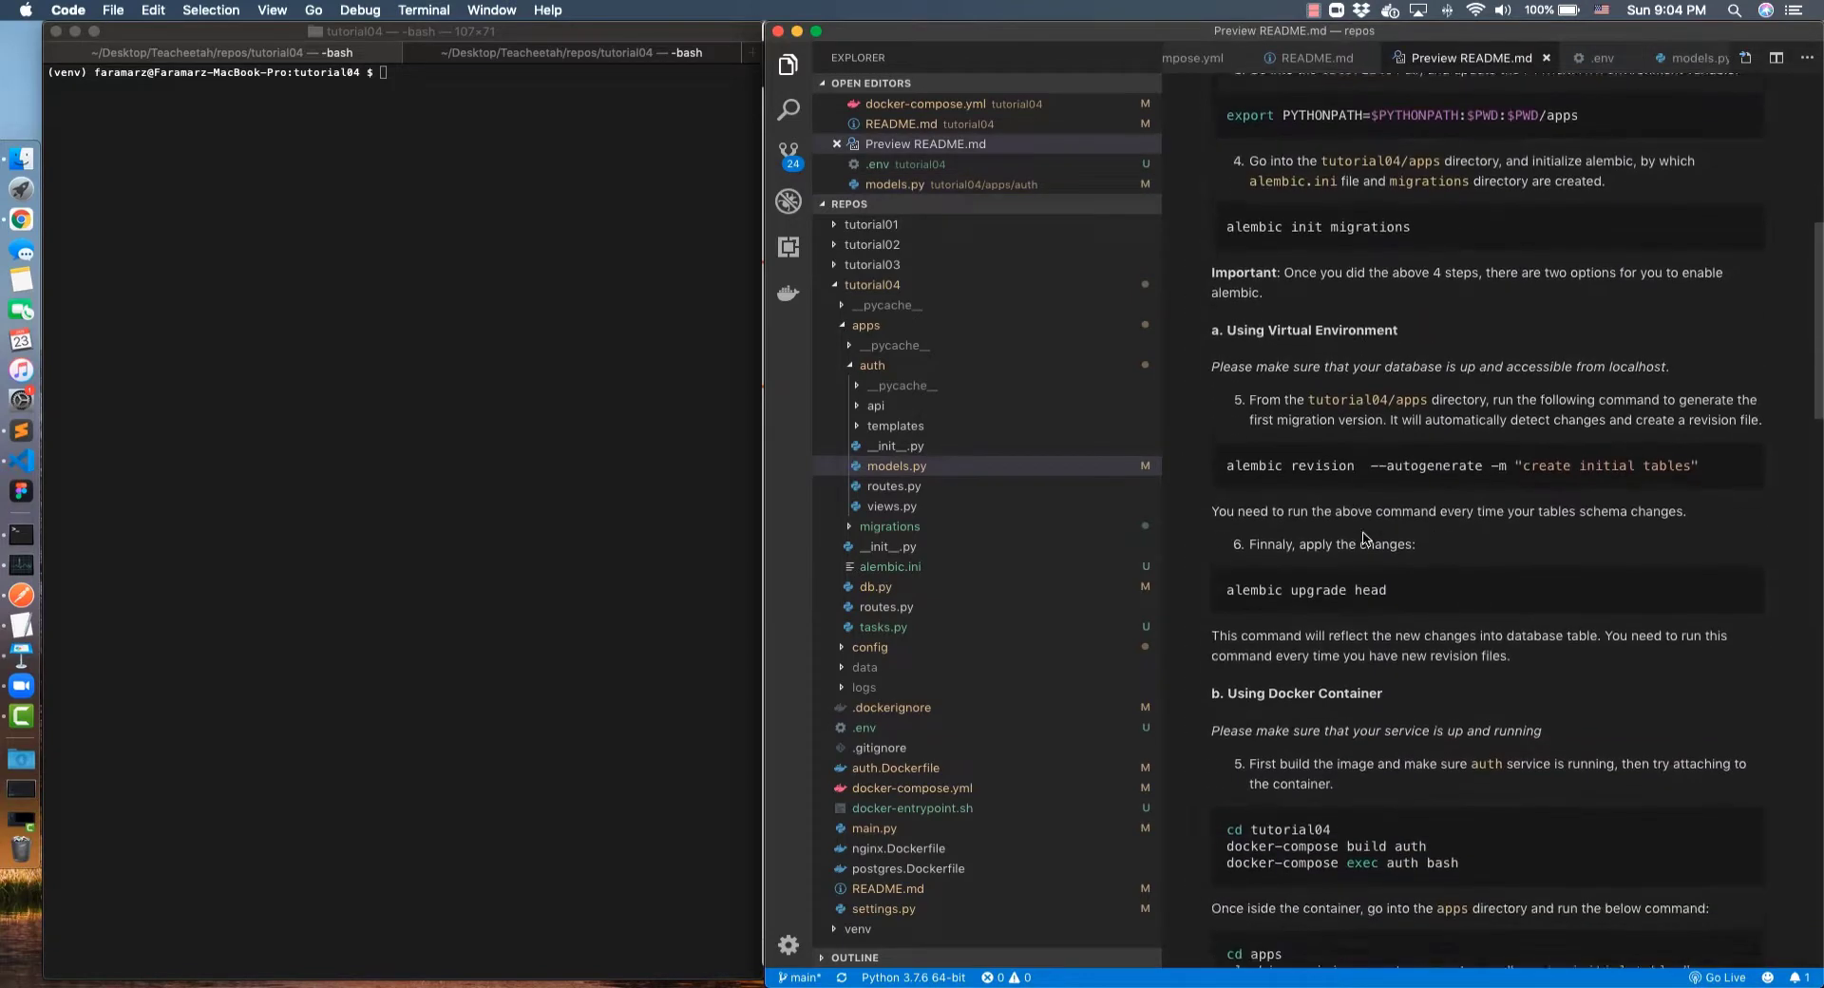
scroll("down", 3)
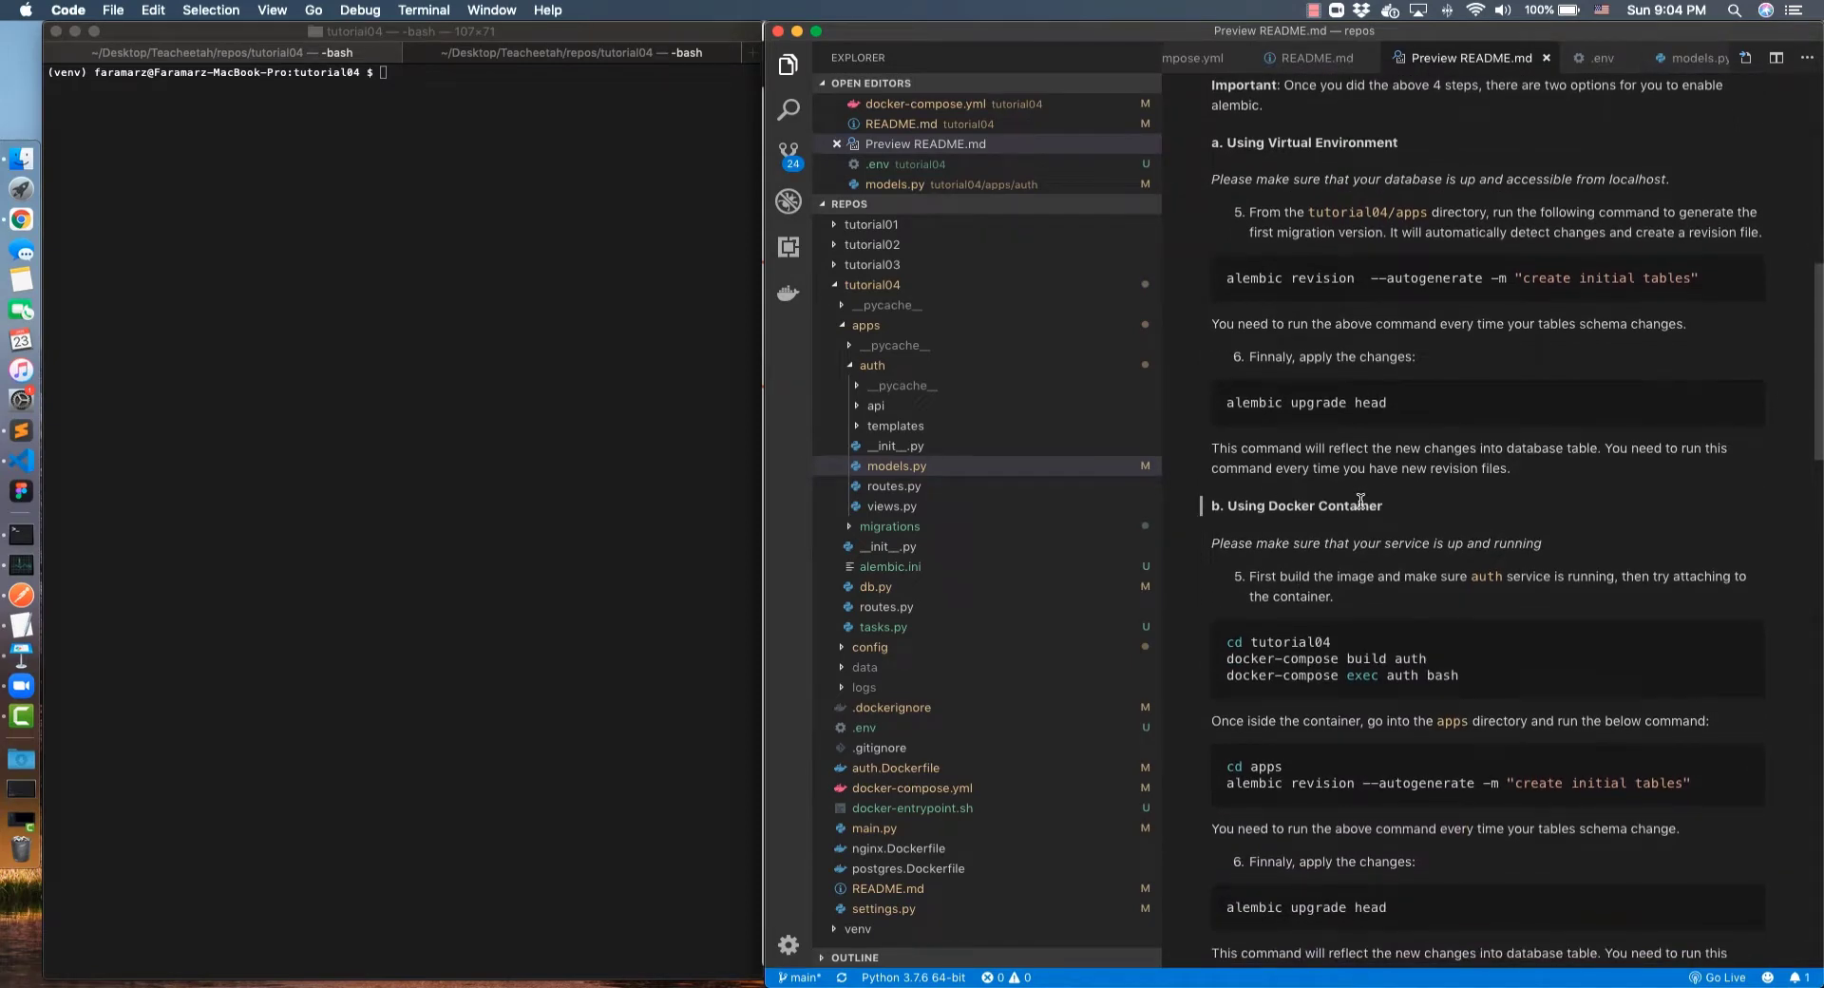
scroll("down", 3)
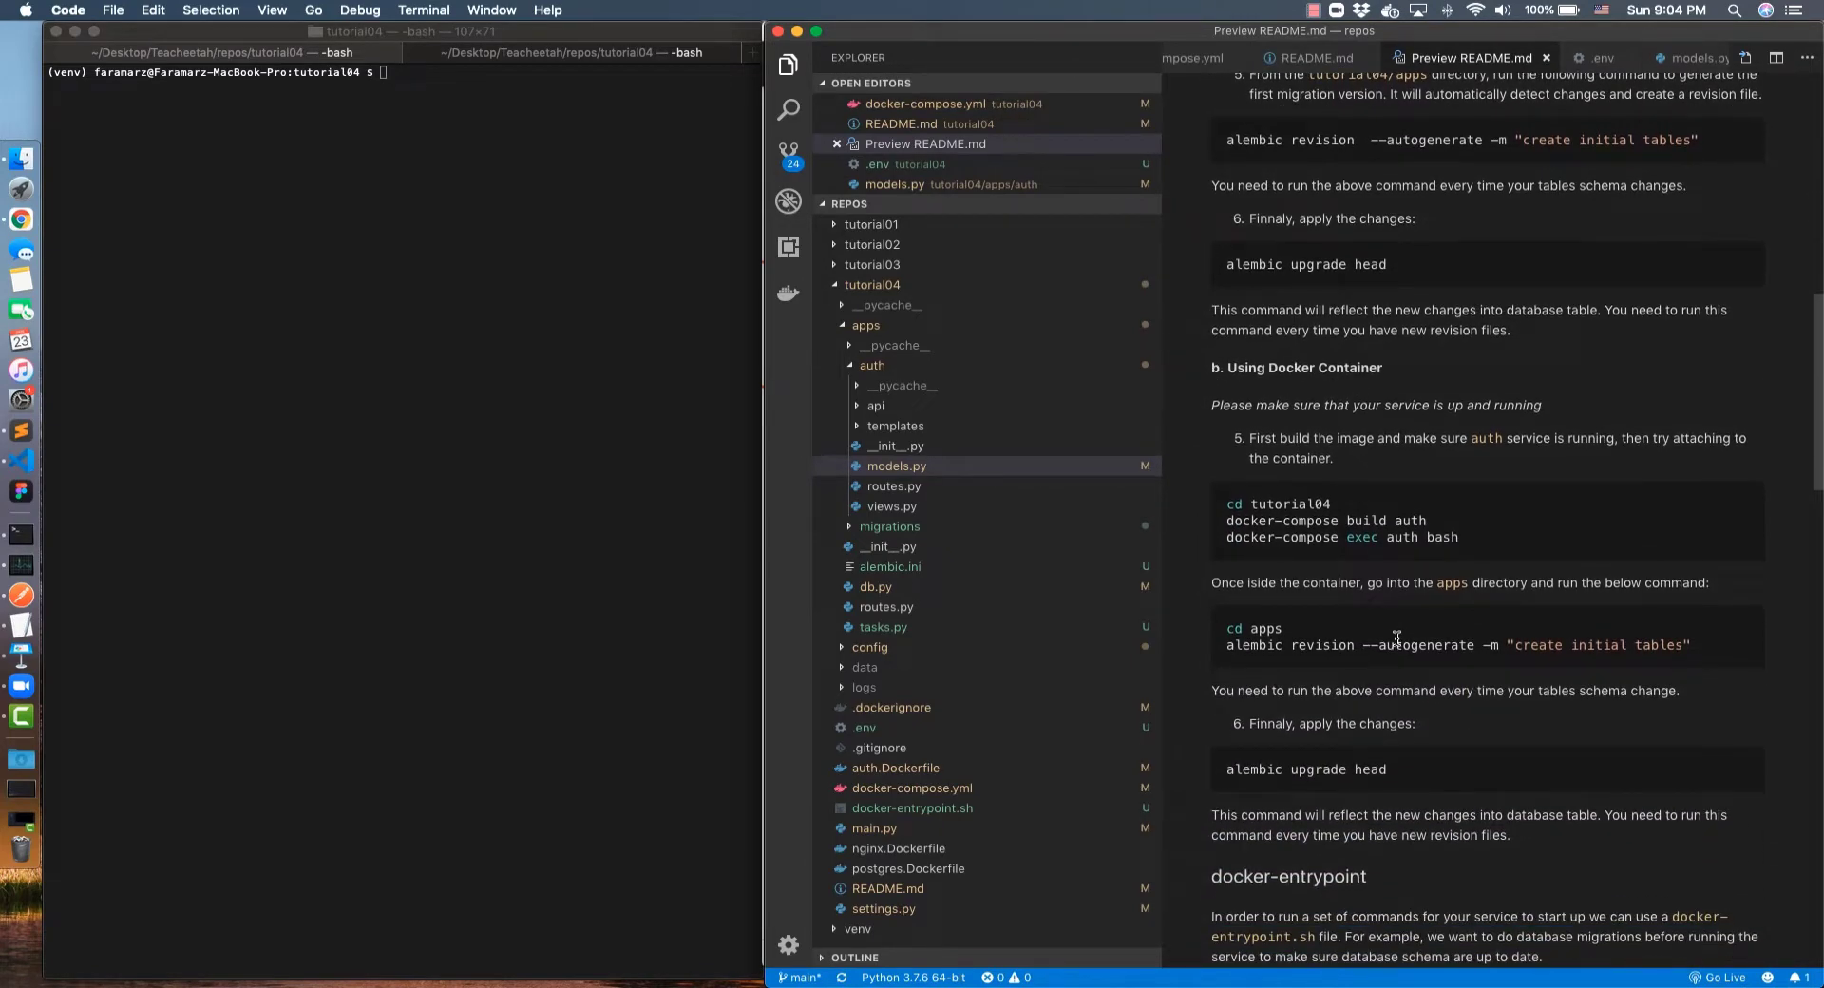
Exit the auth container shell and run docker-compose ps showing auth, db and redis healthy
left_click(588, 481)
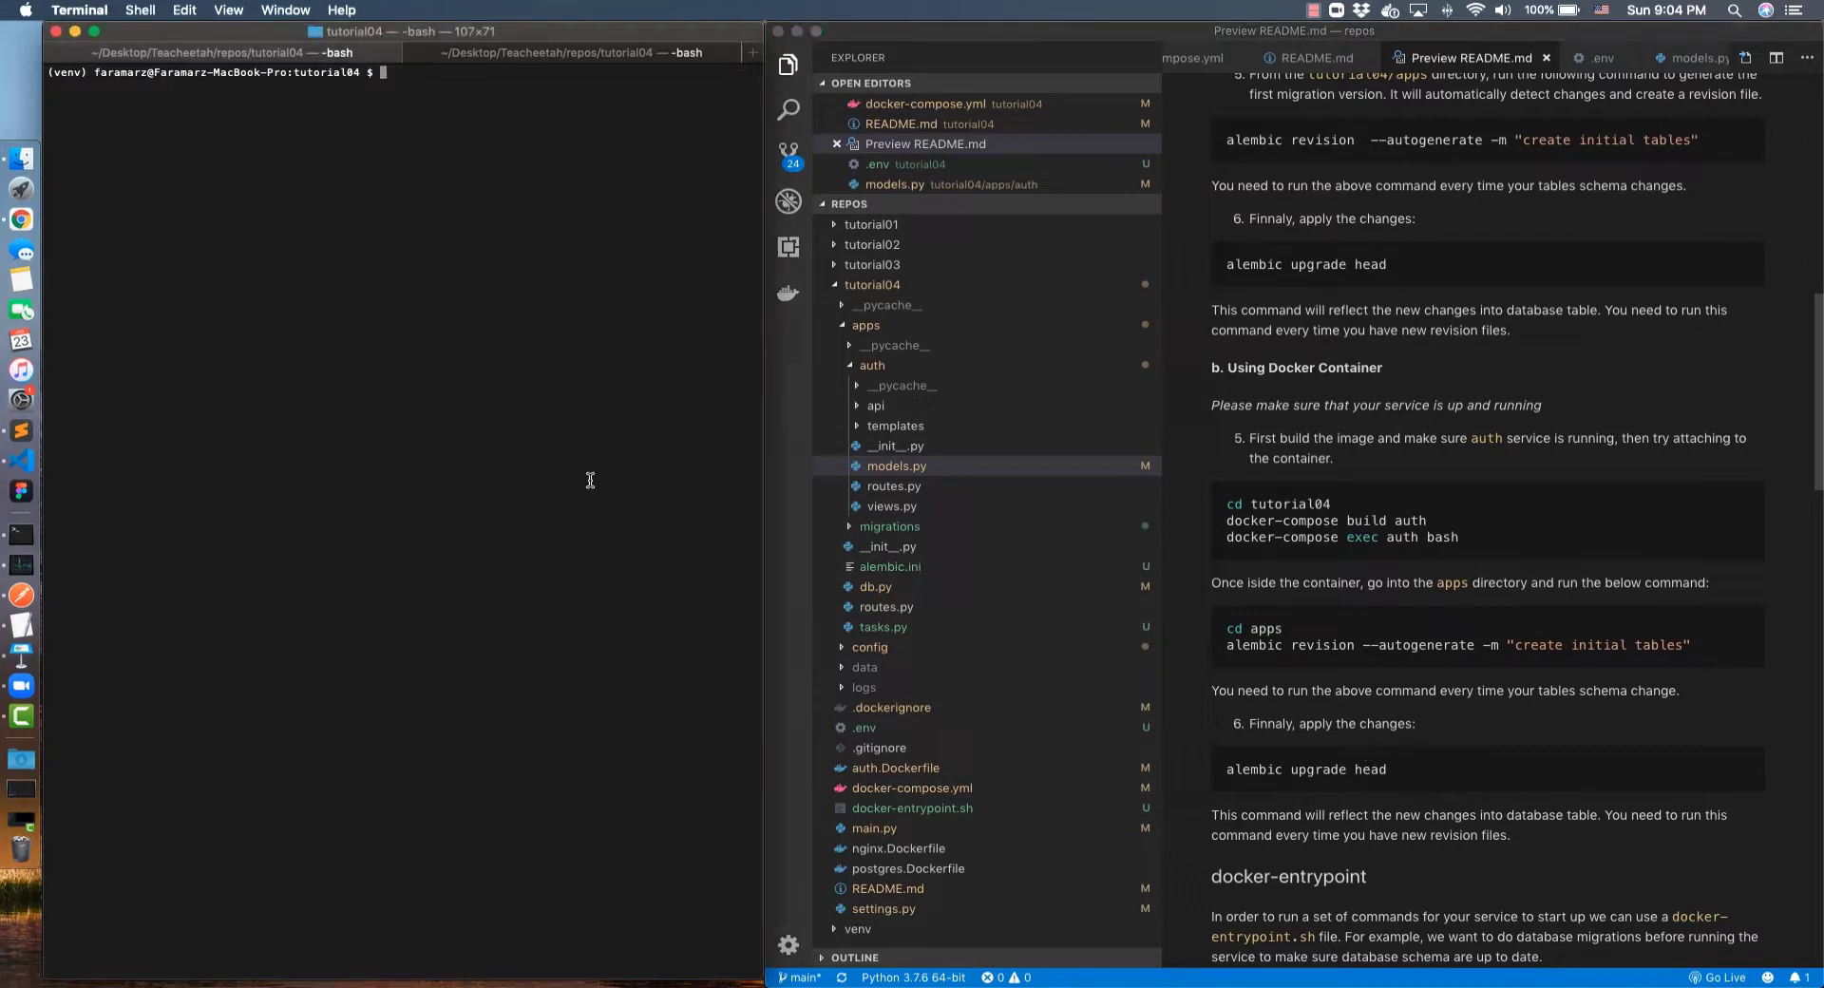
type("exit")
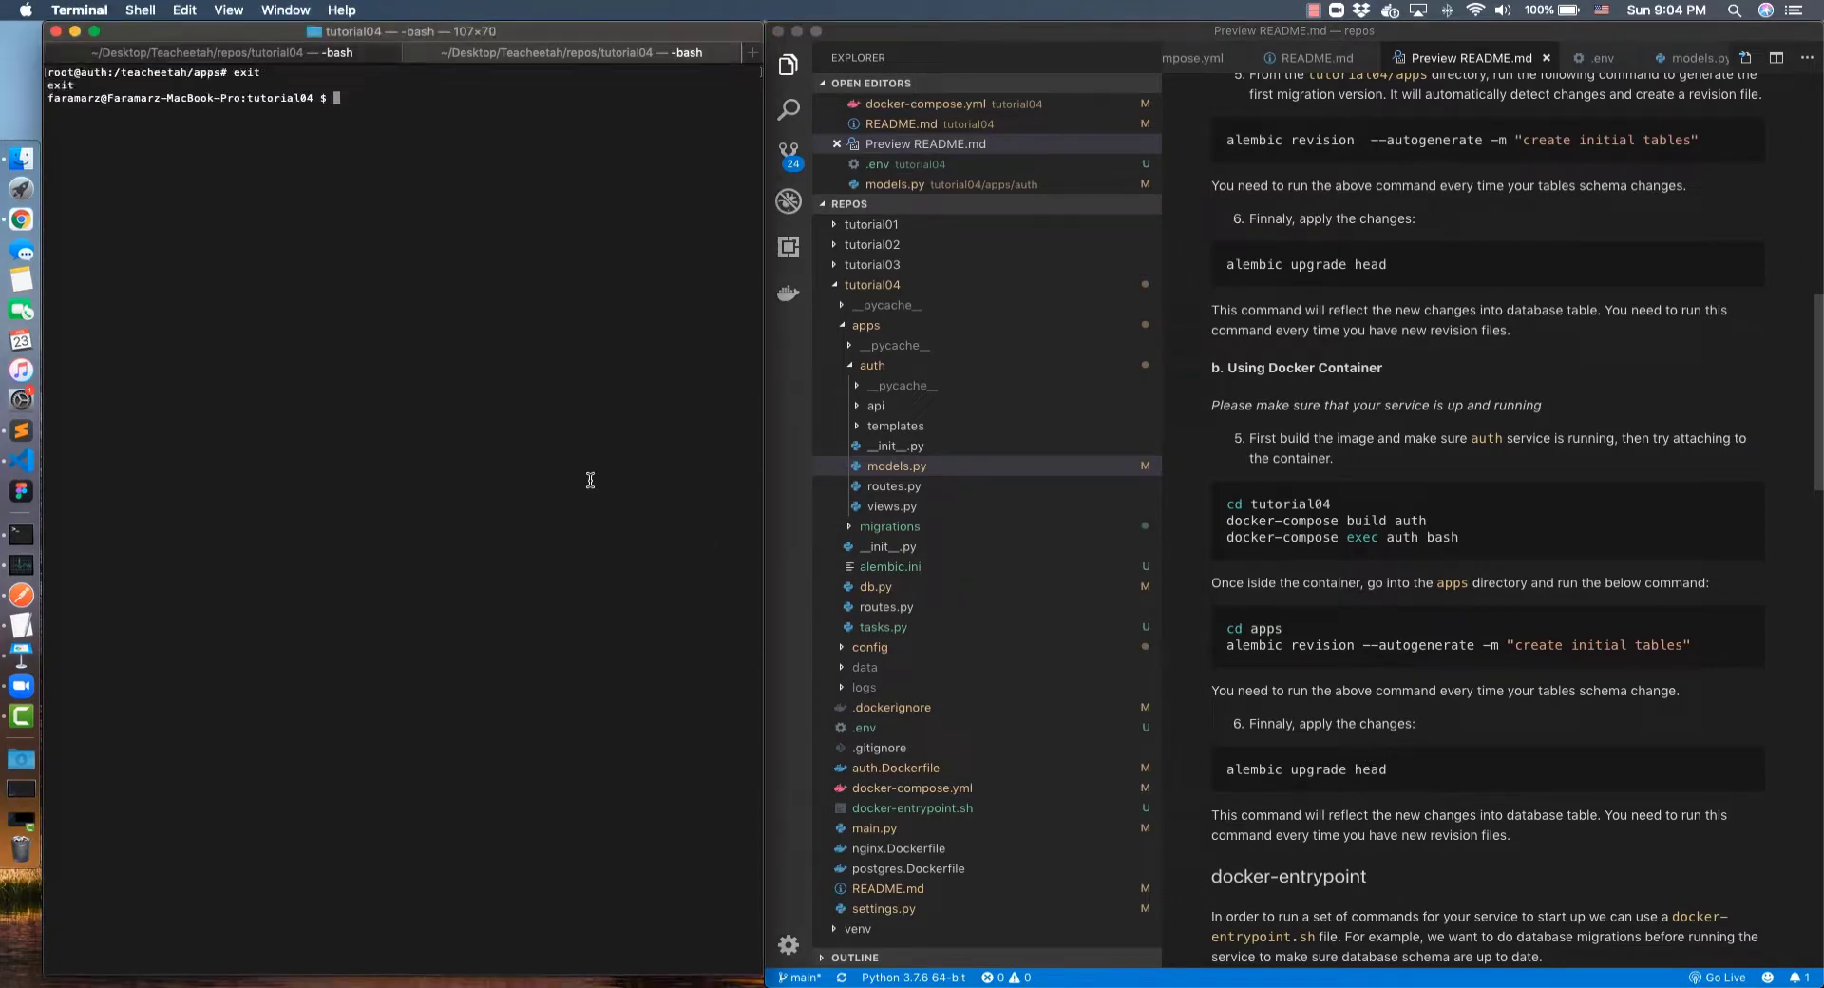
type("docker-compose ps")
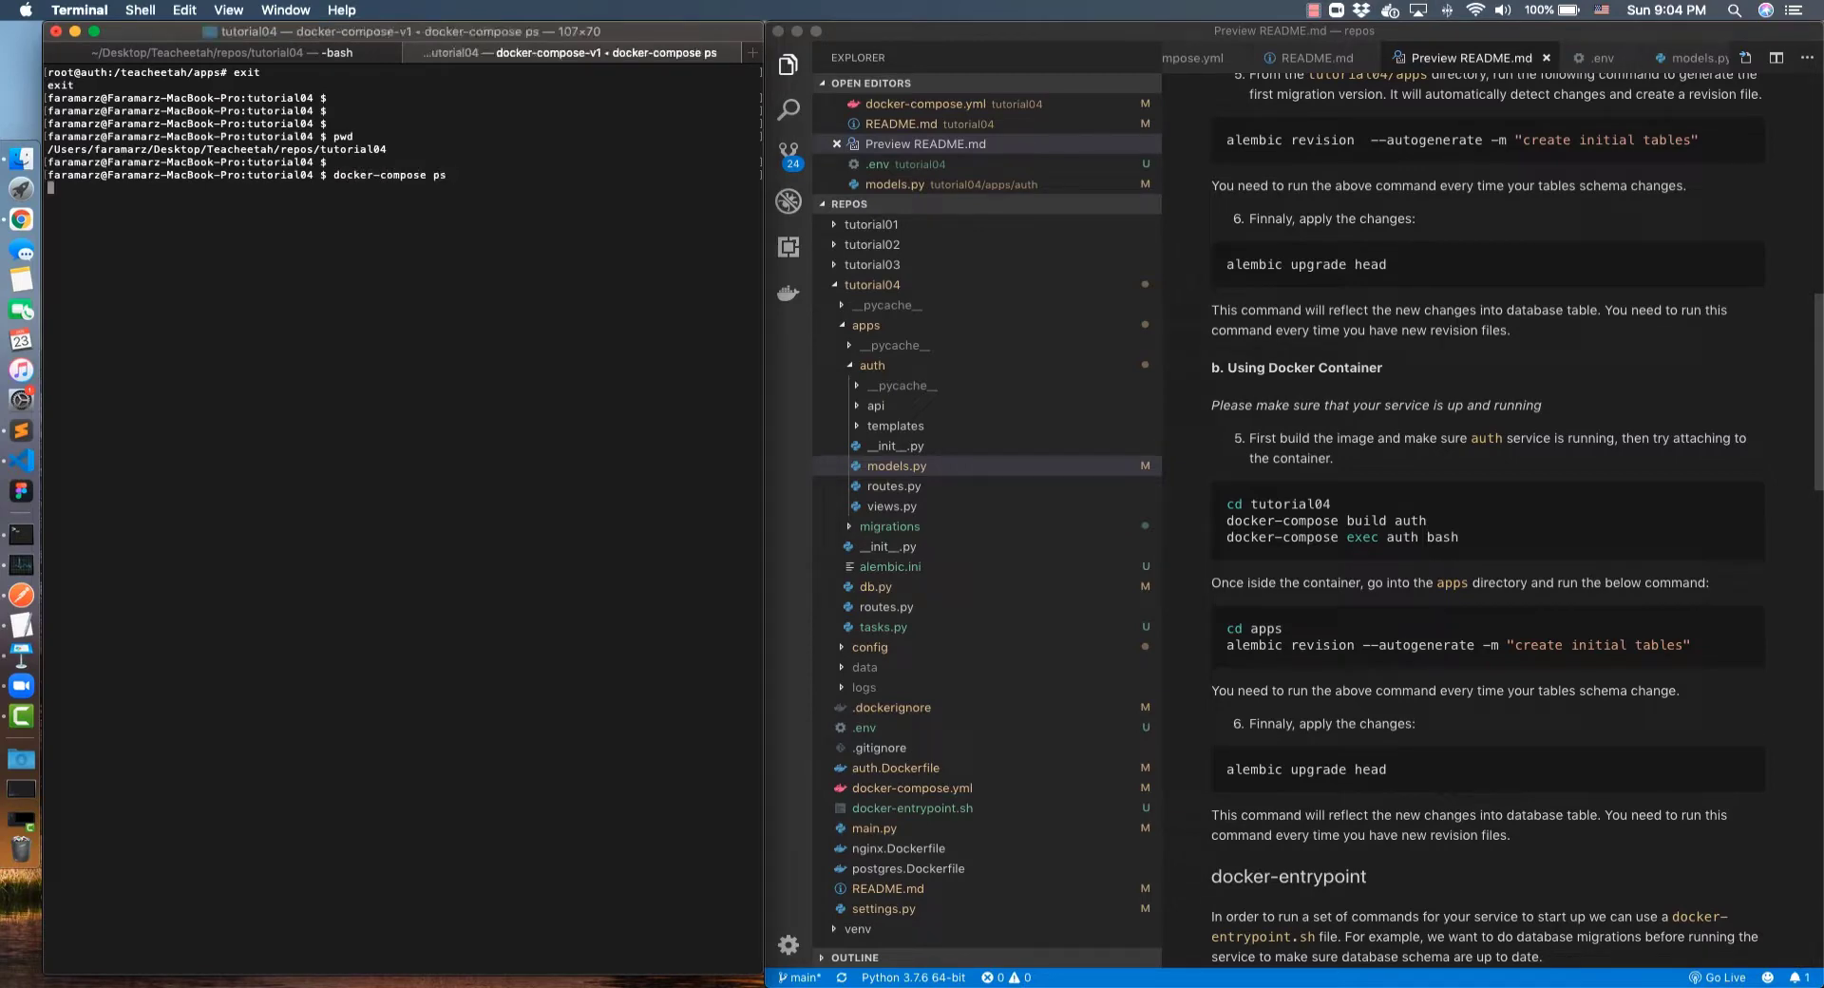
key("Return")
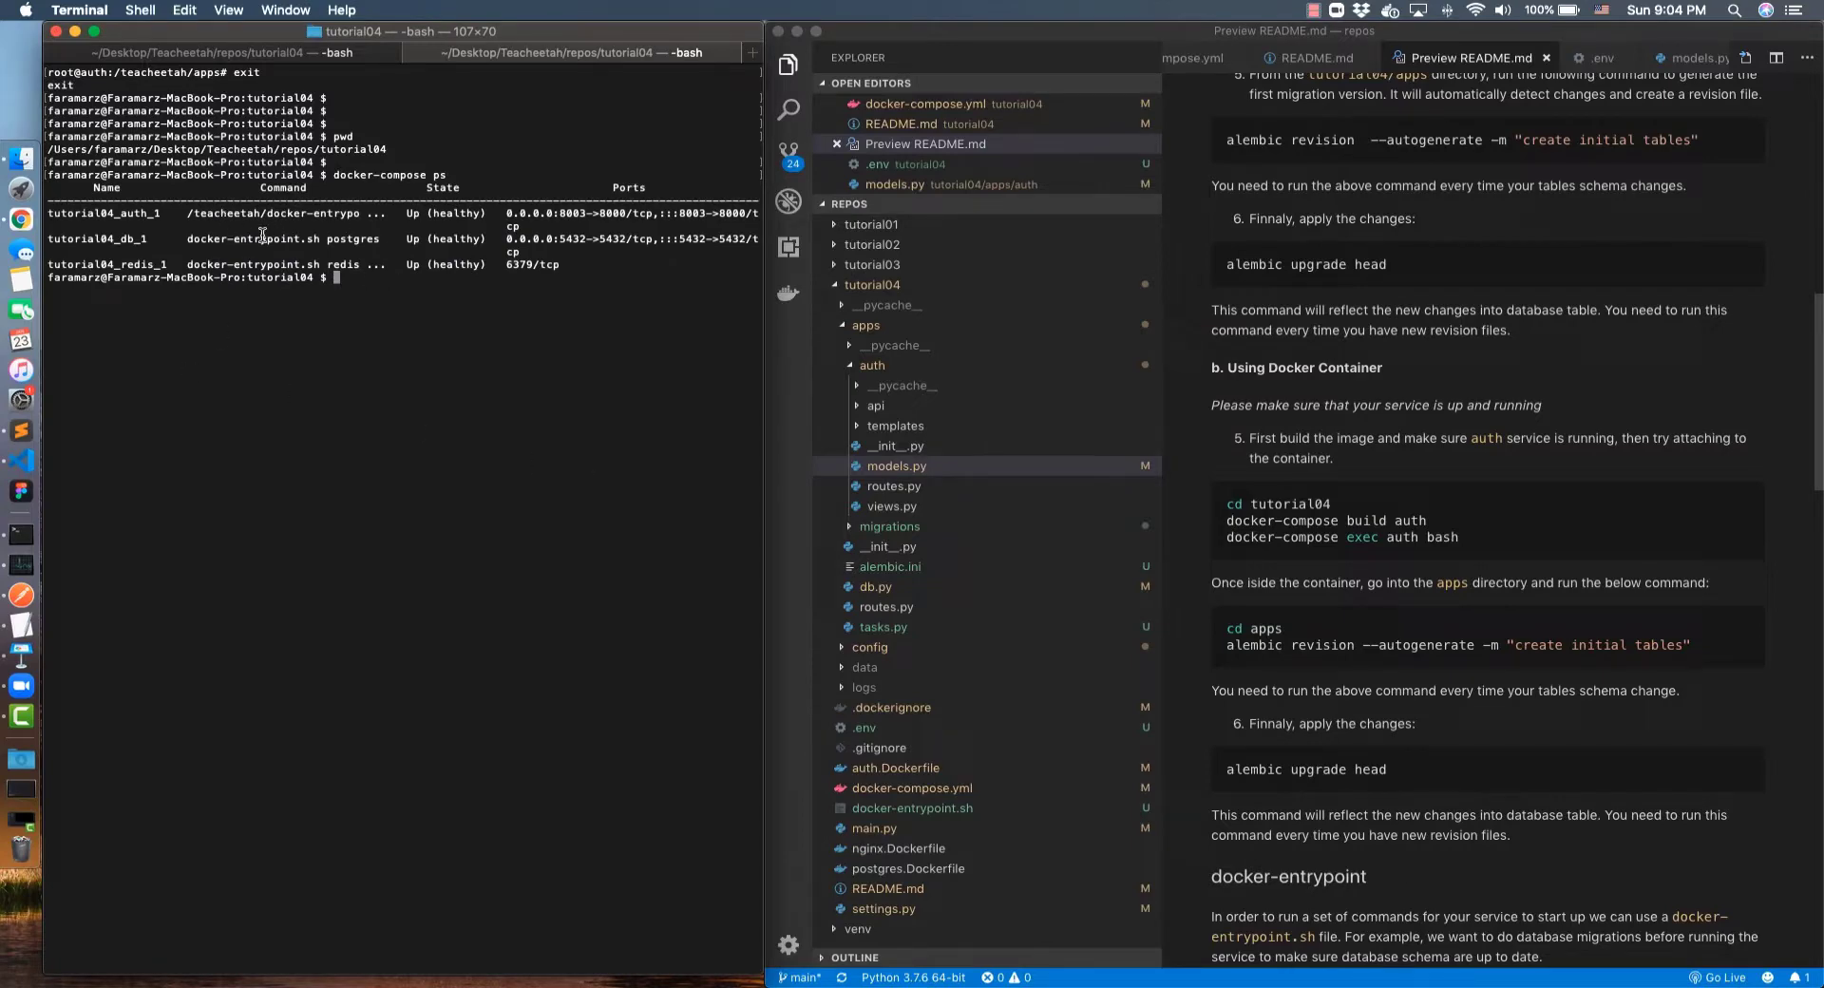
Type the docker-compose exec auth bash command in the tutorial04 folder
double_click(103, 215)
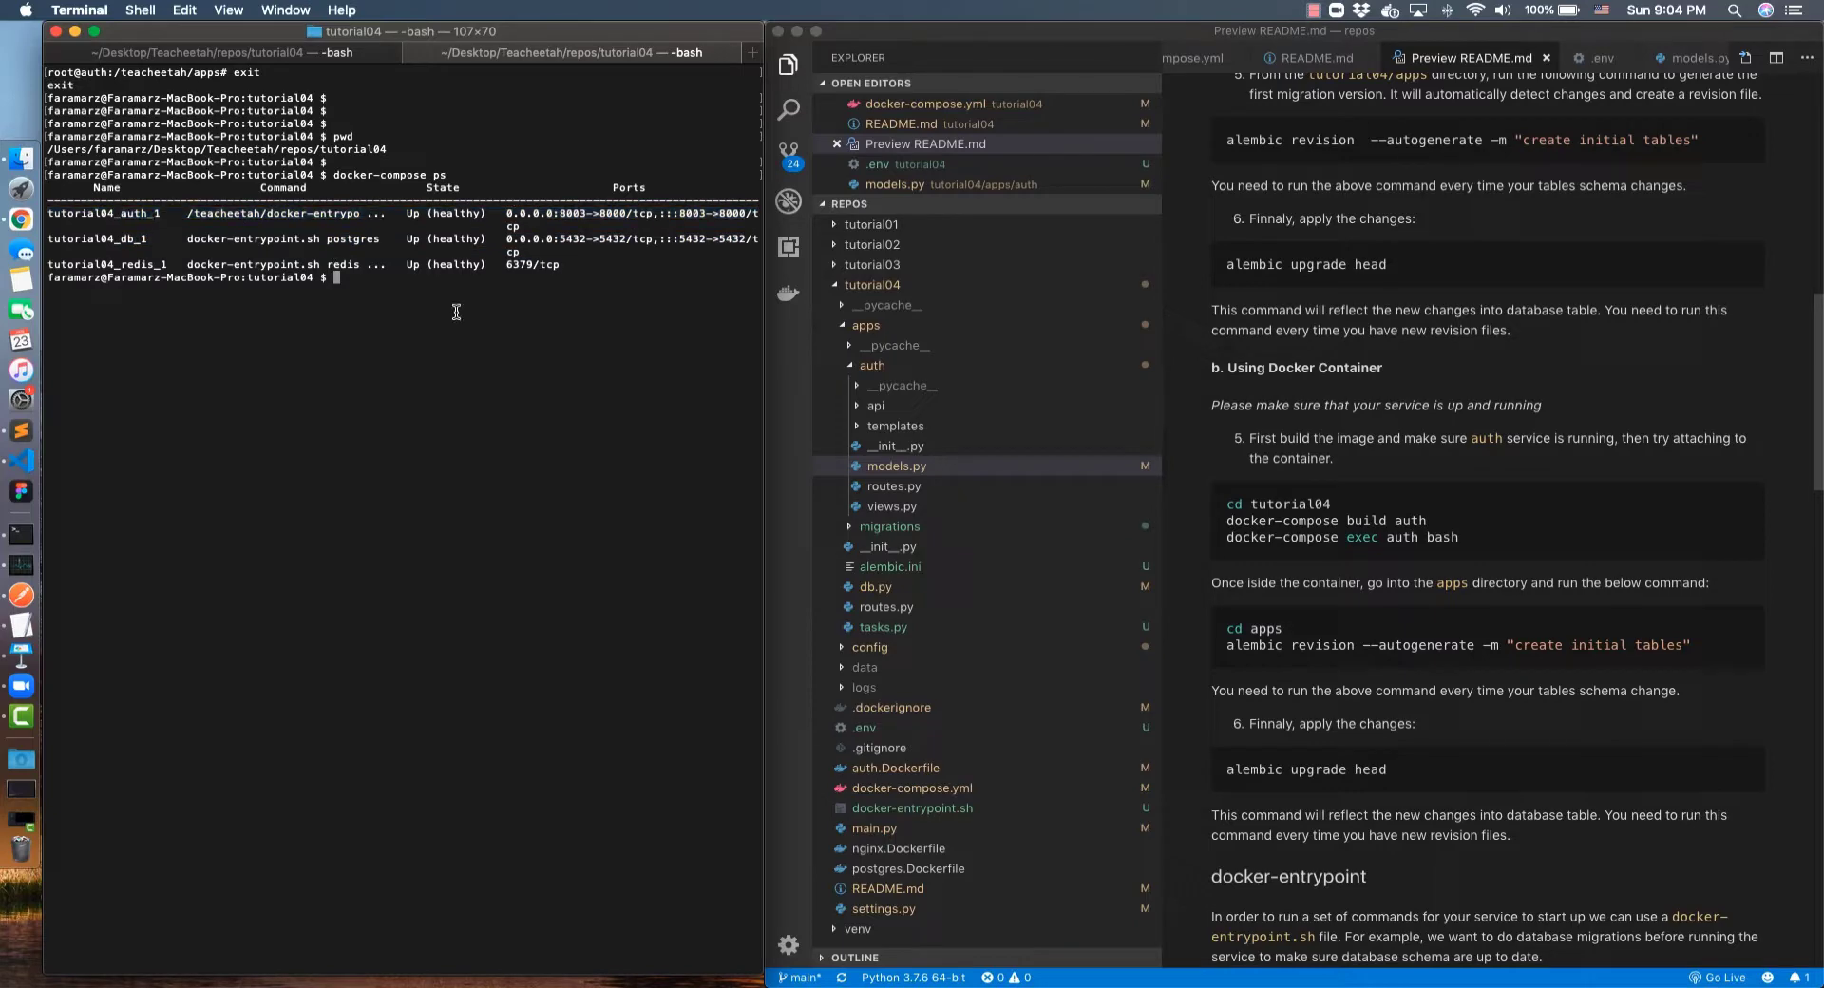
type("docker-compose")
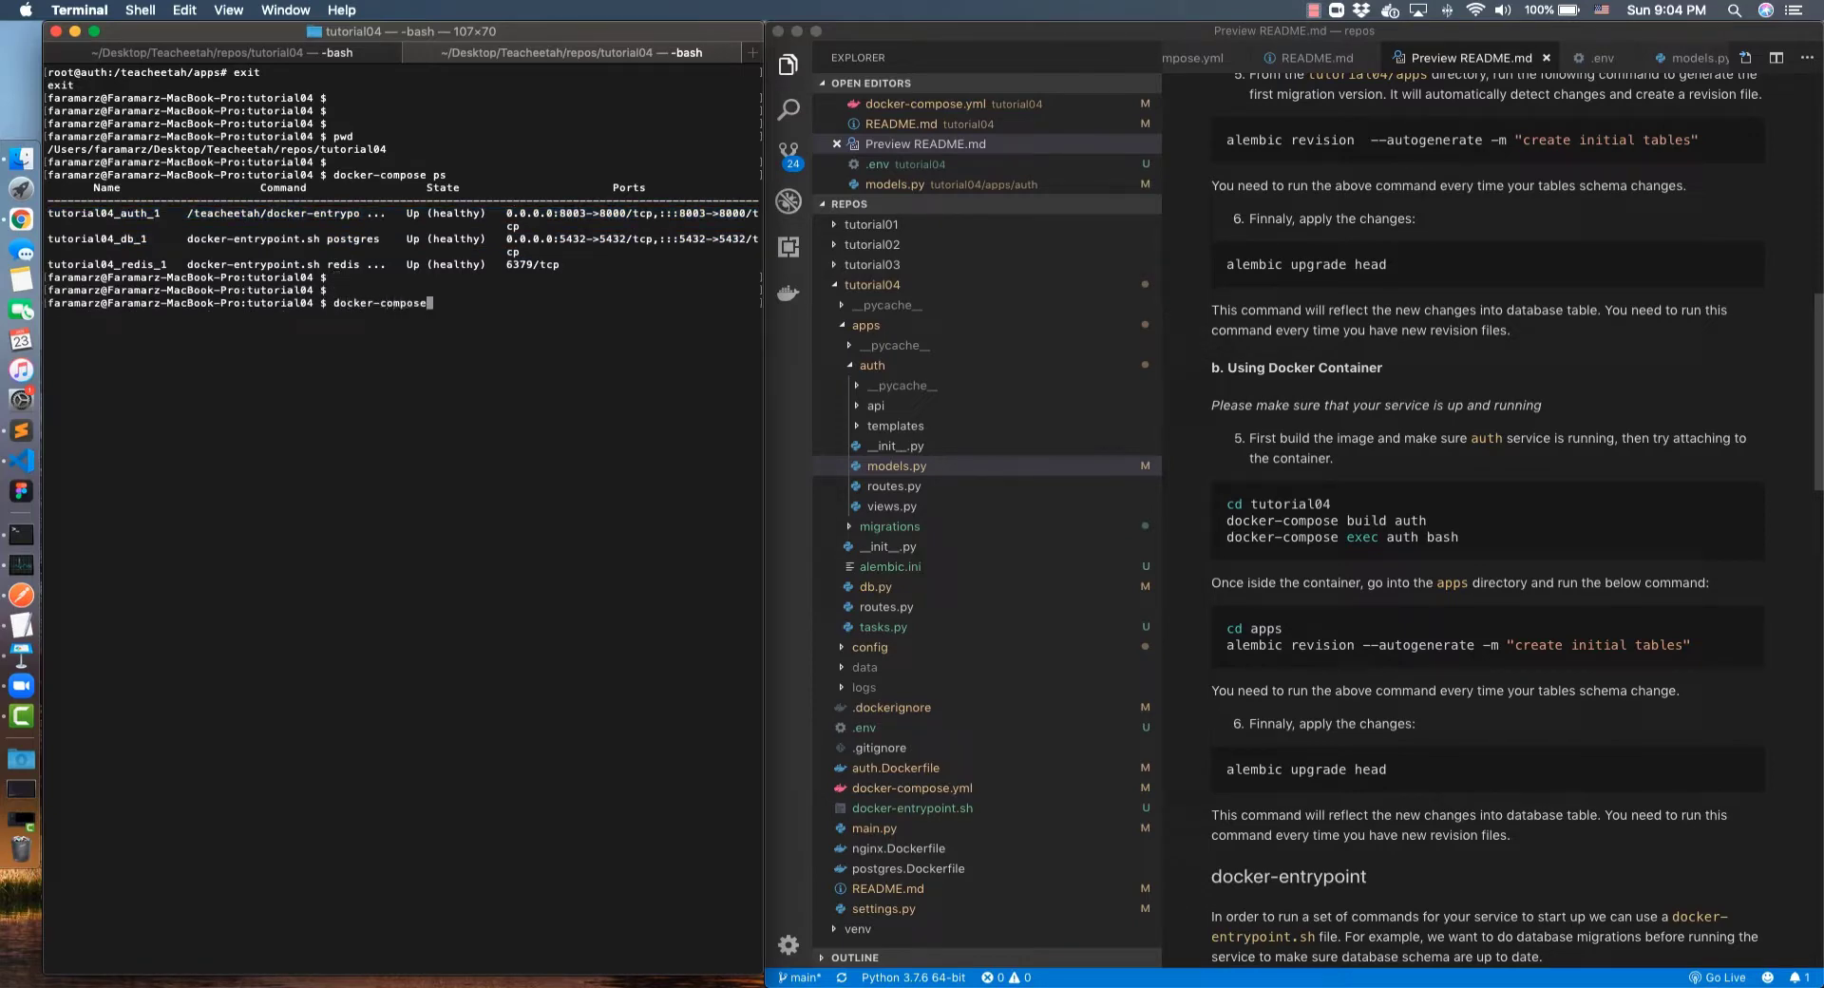
type("exec auth bash")
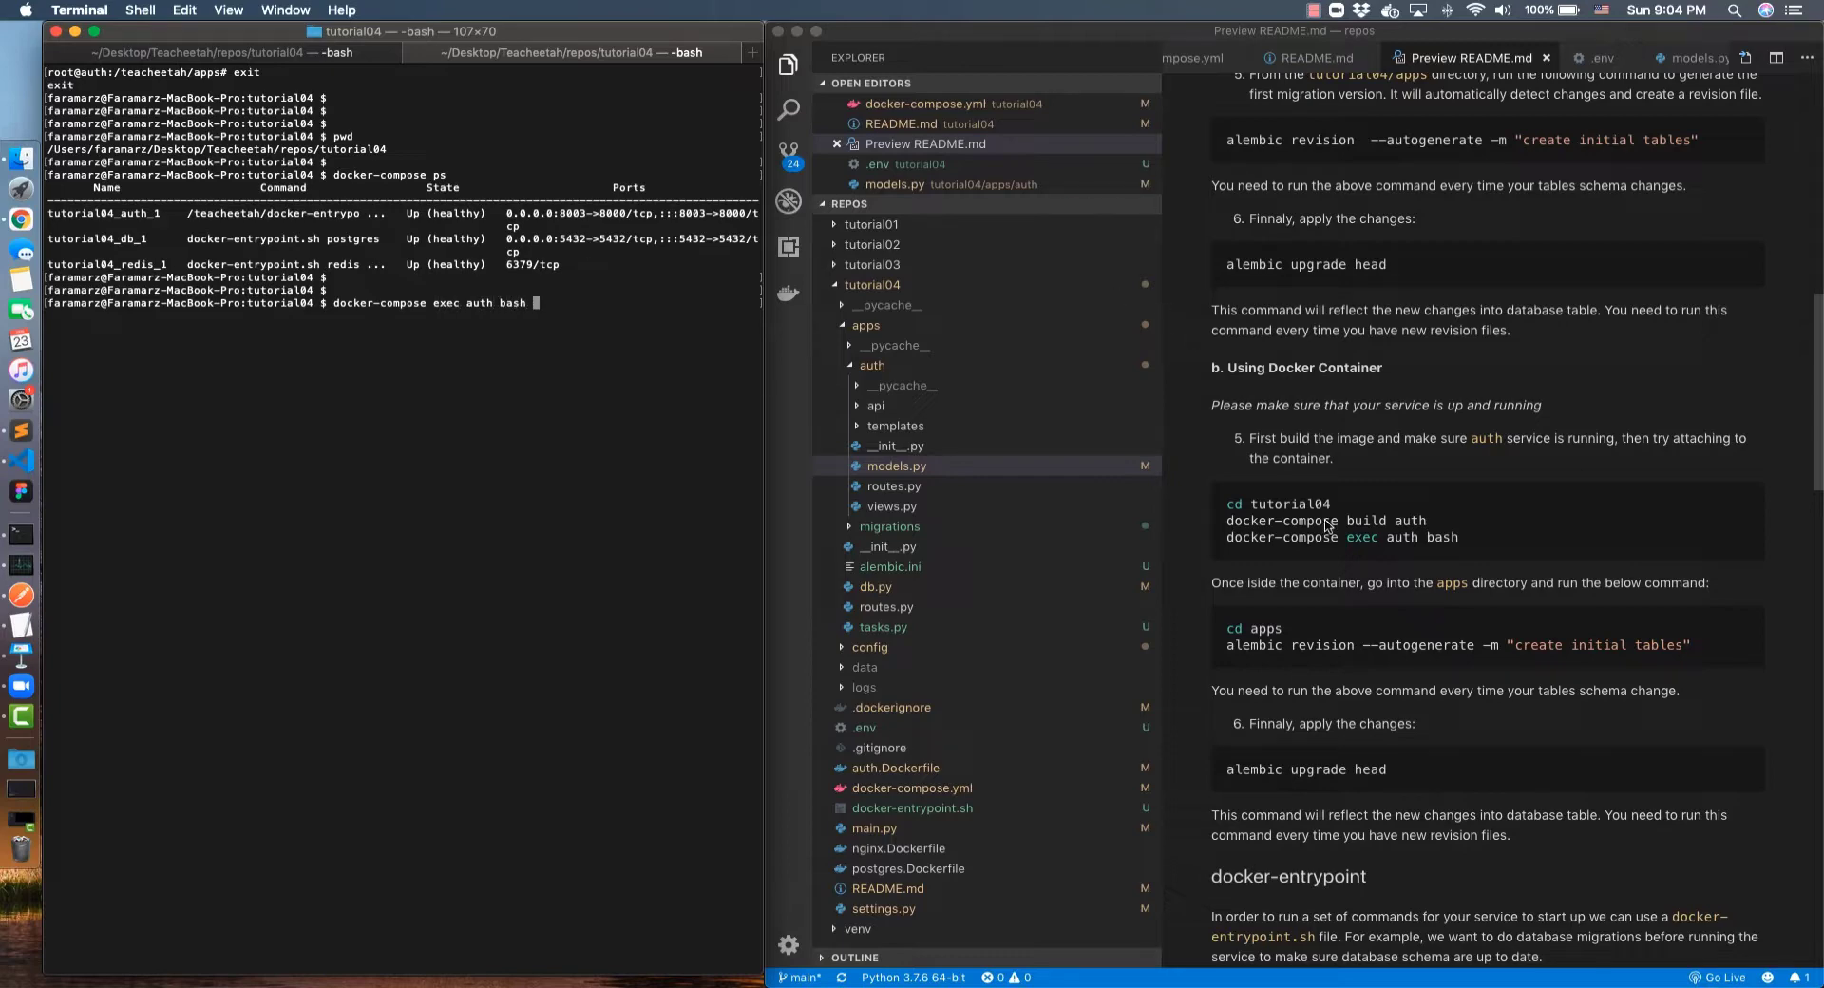
mouse_move(527, 413)
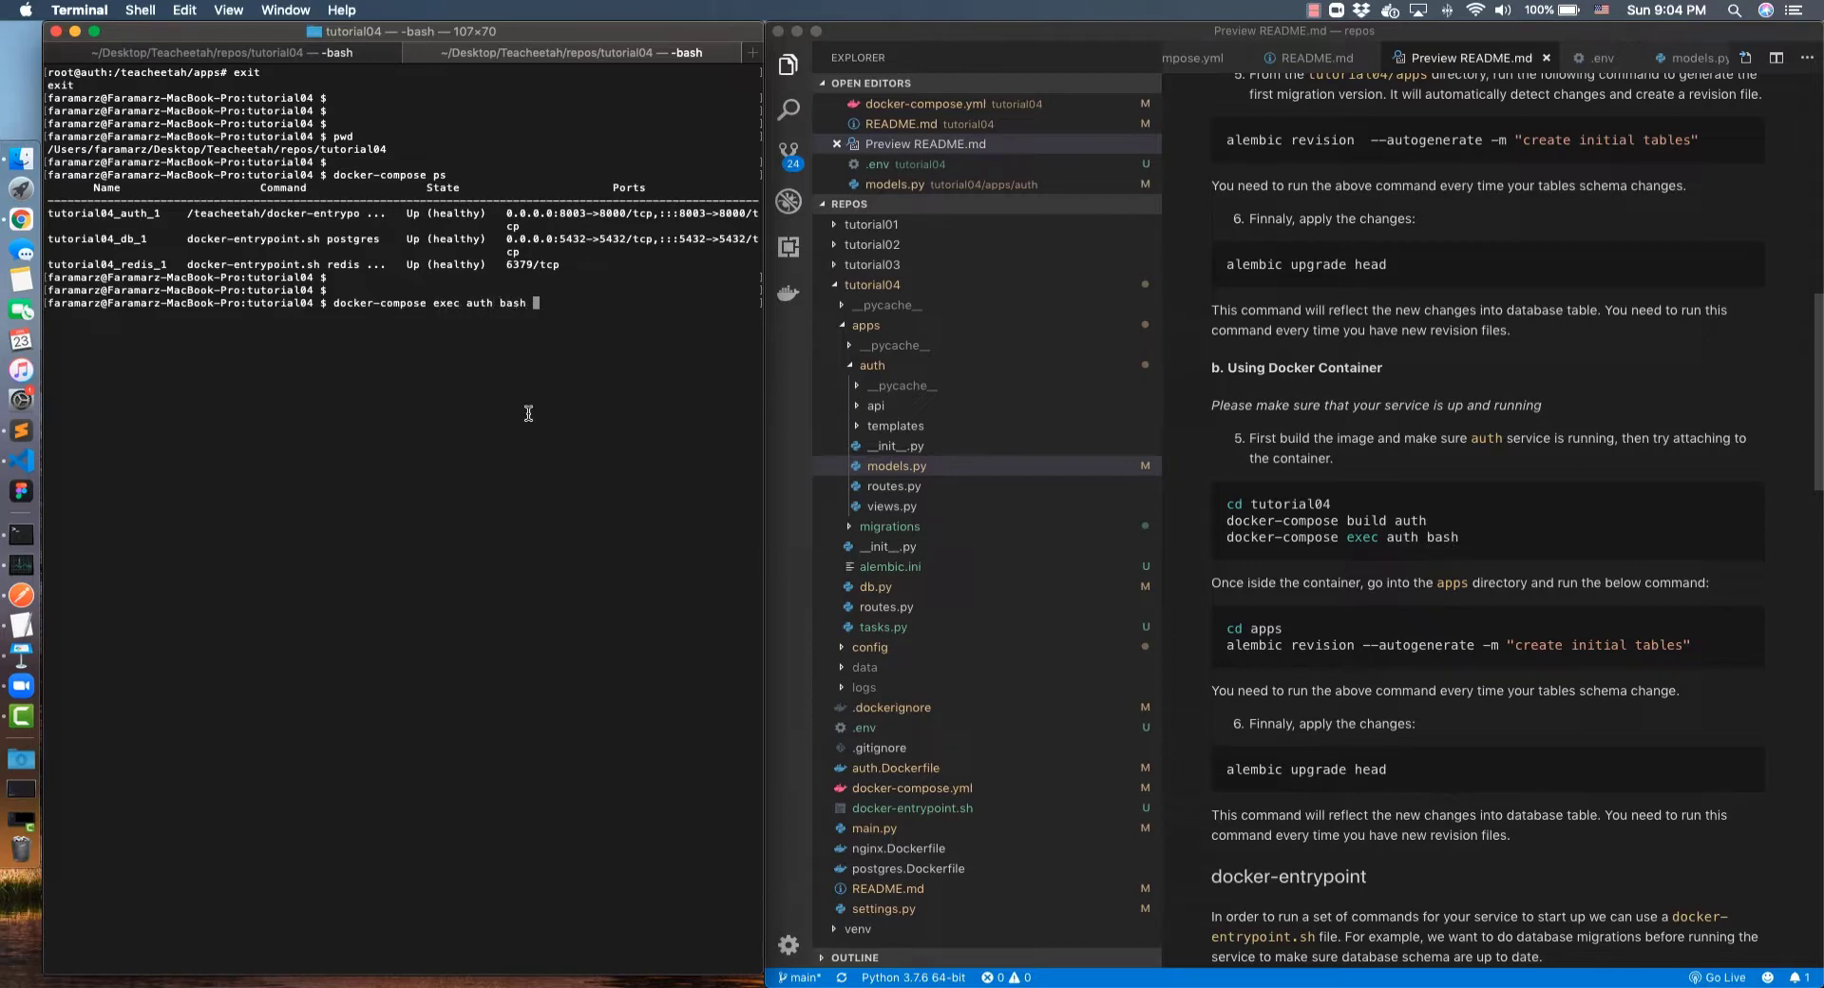
Inside the auth container's apps directory, autogenerate the "creat new address col" alembic revision
key("Return")
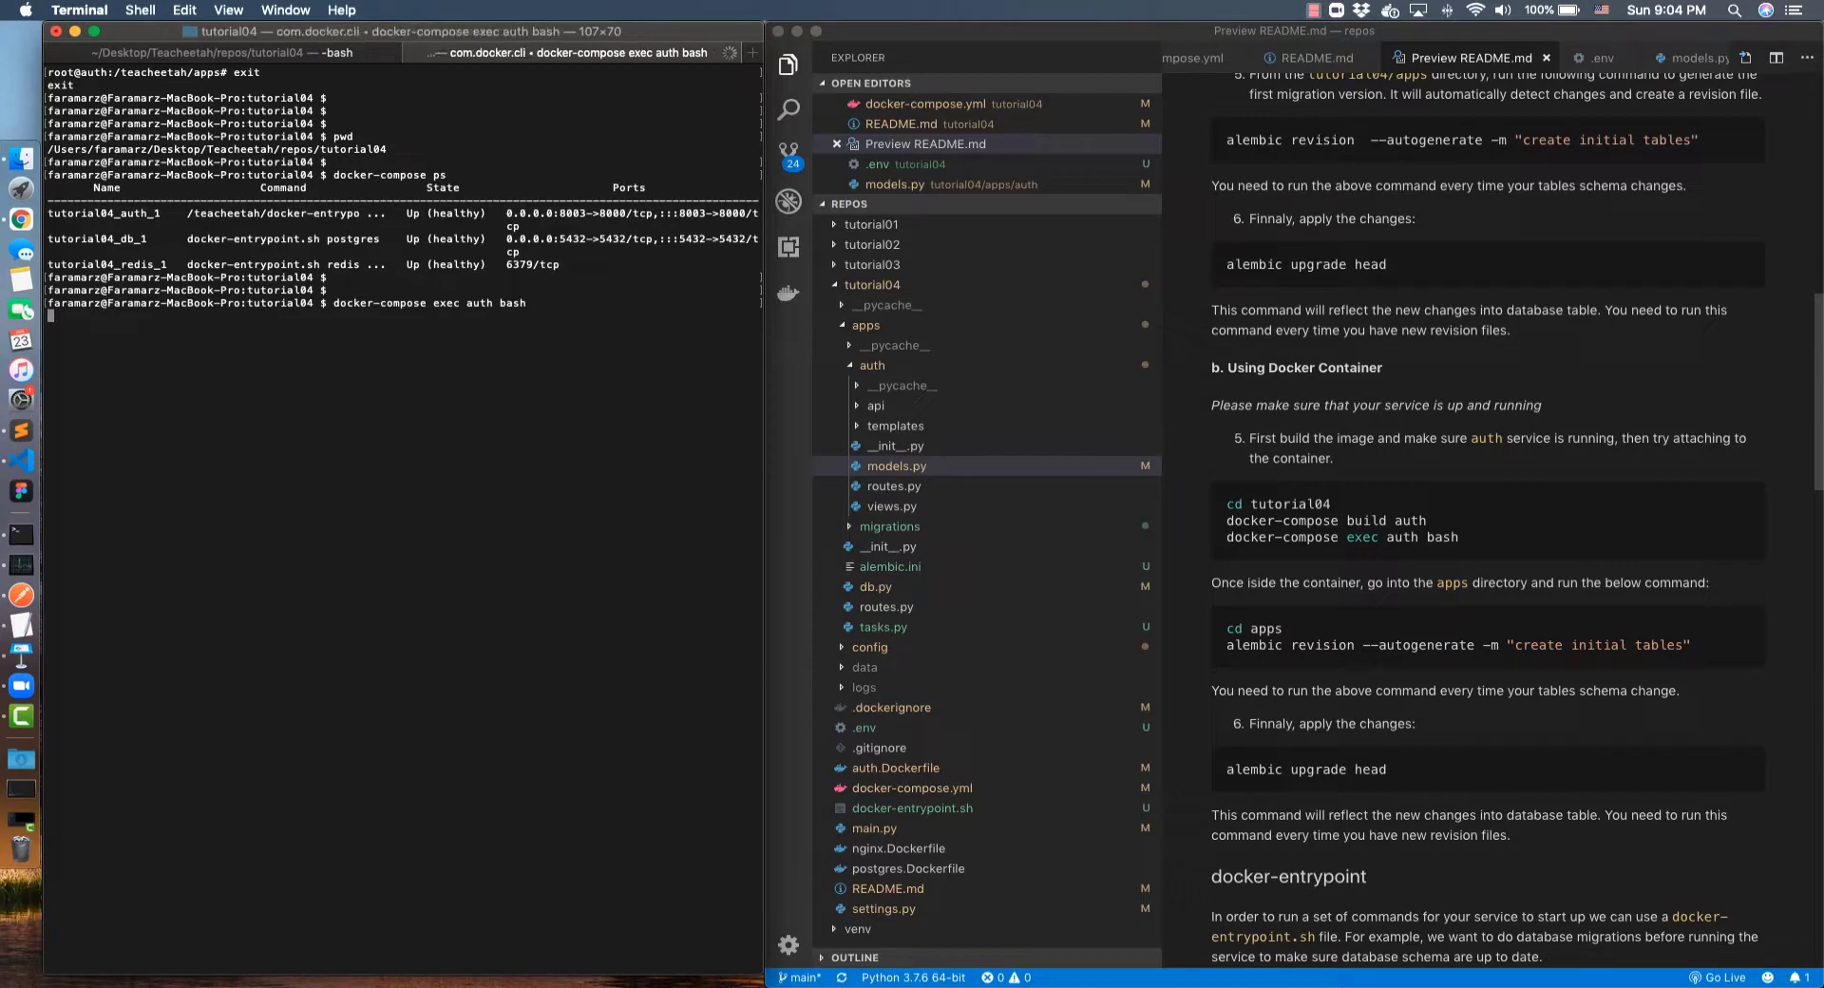
key("Return")
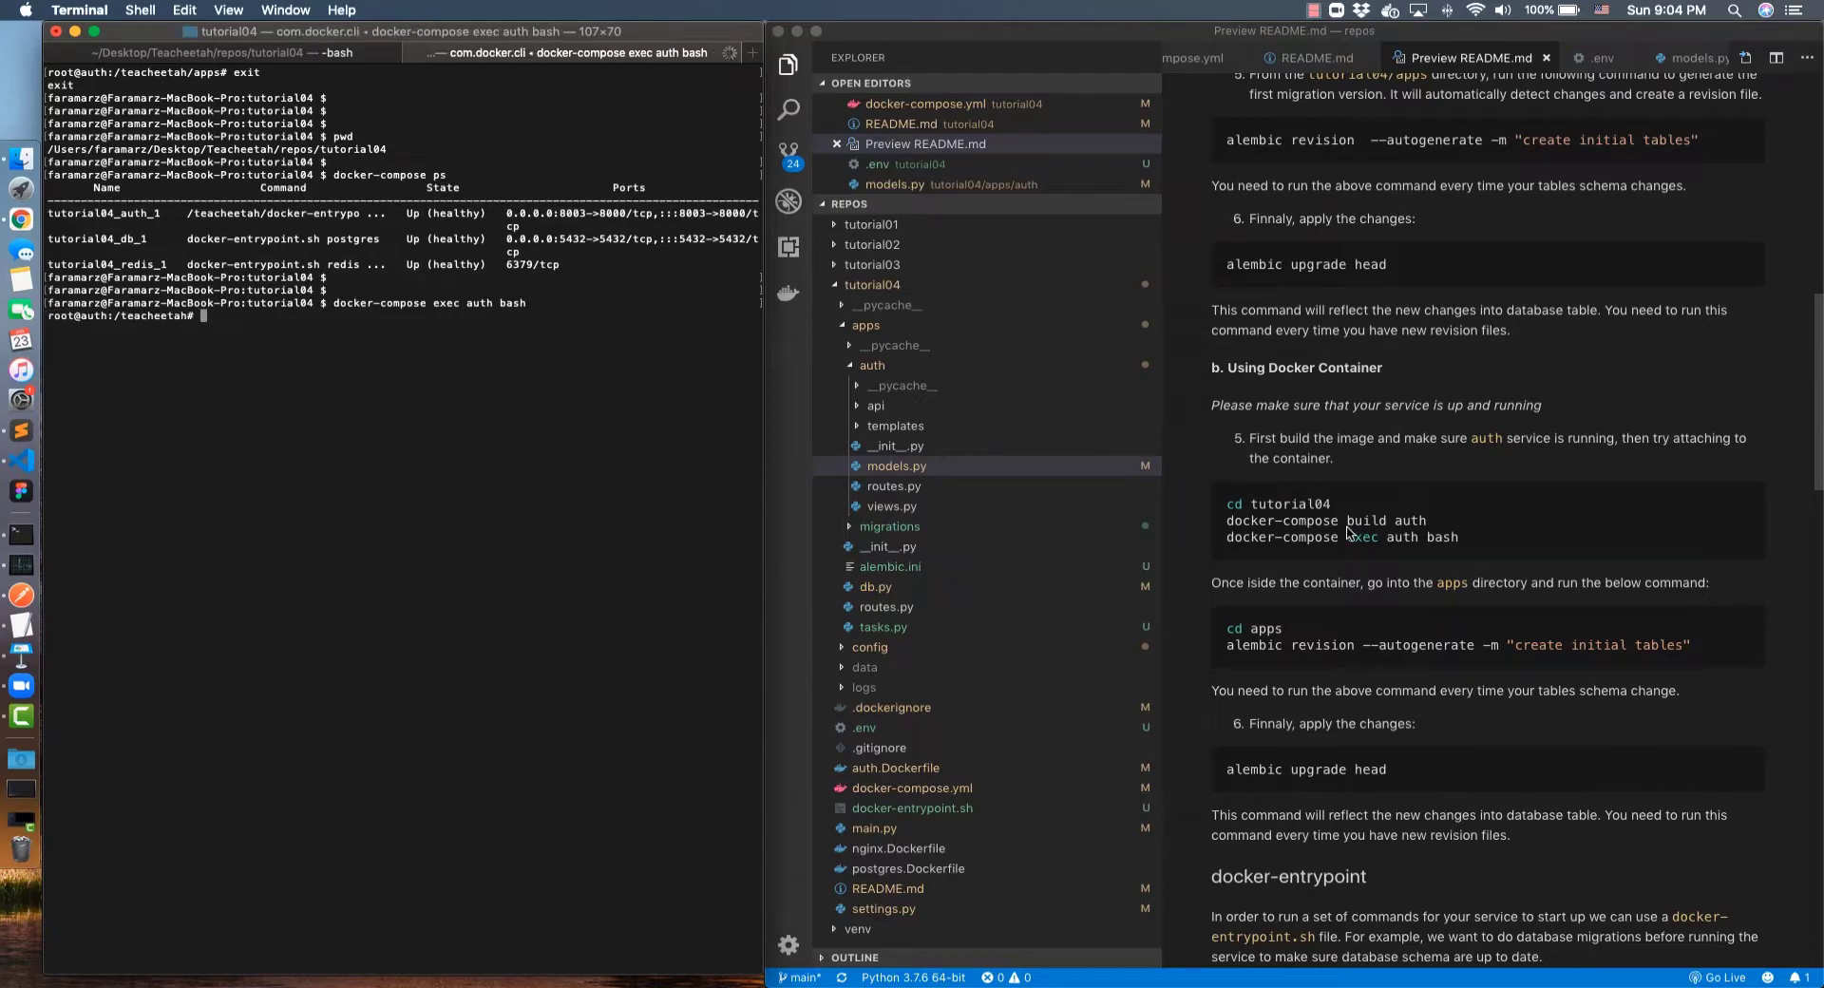
type("c")
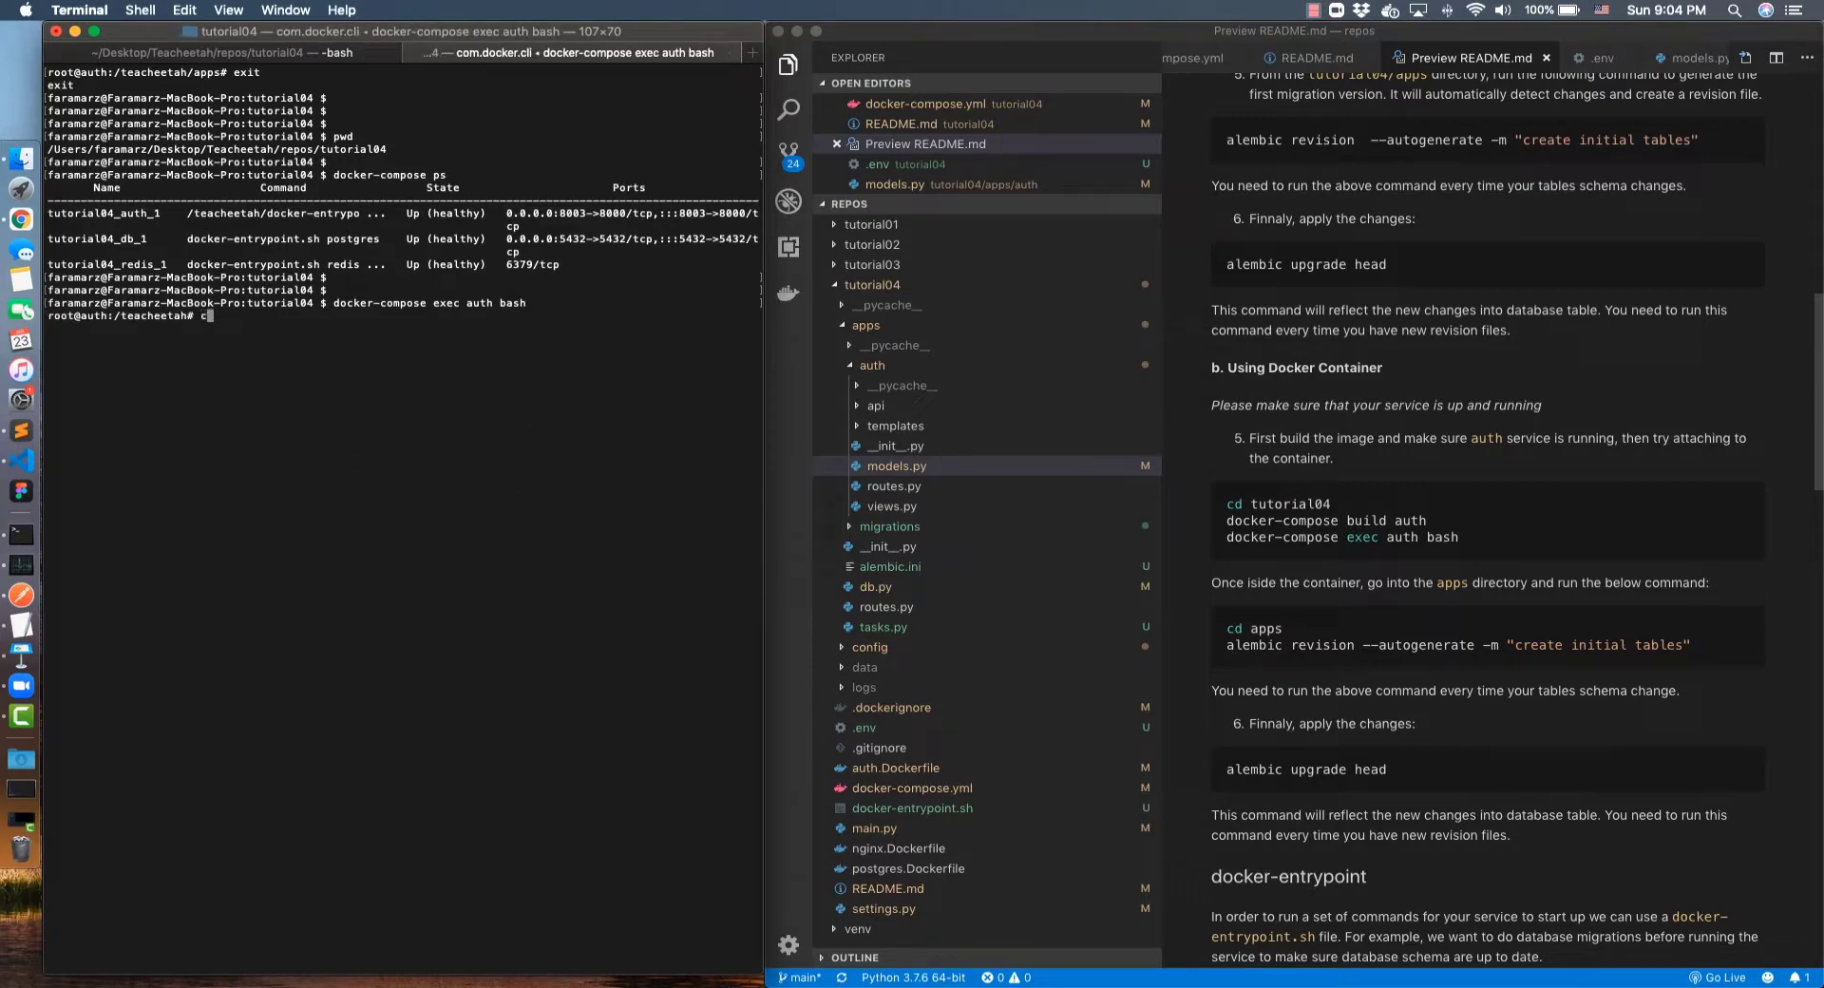
key("Return")
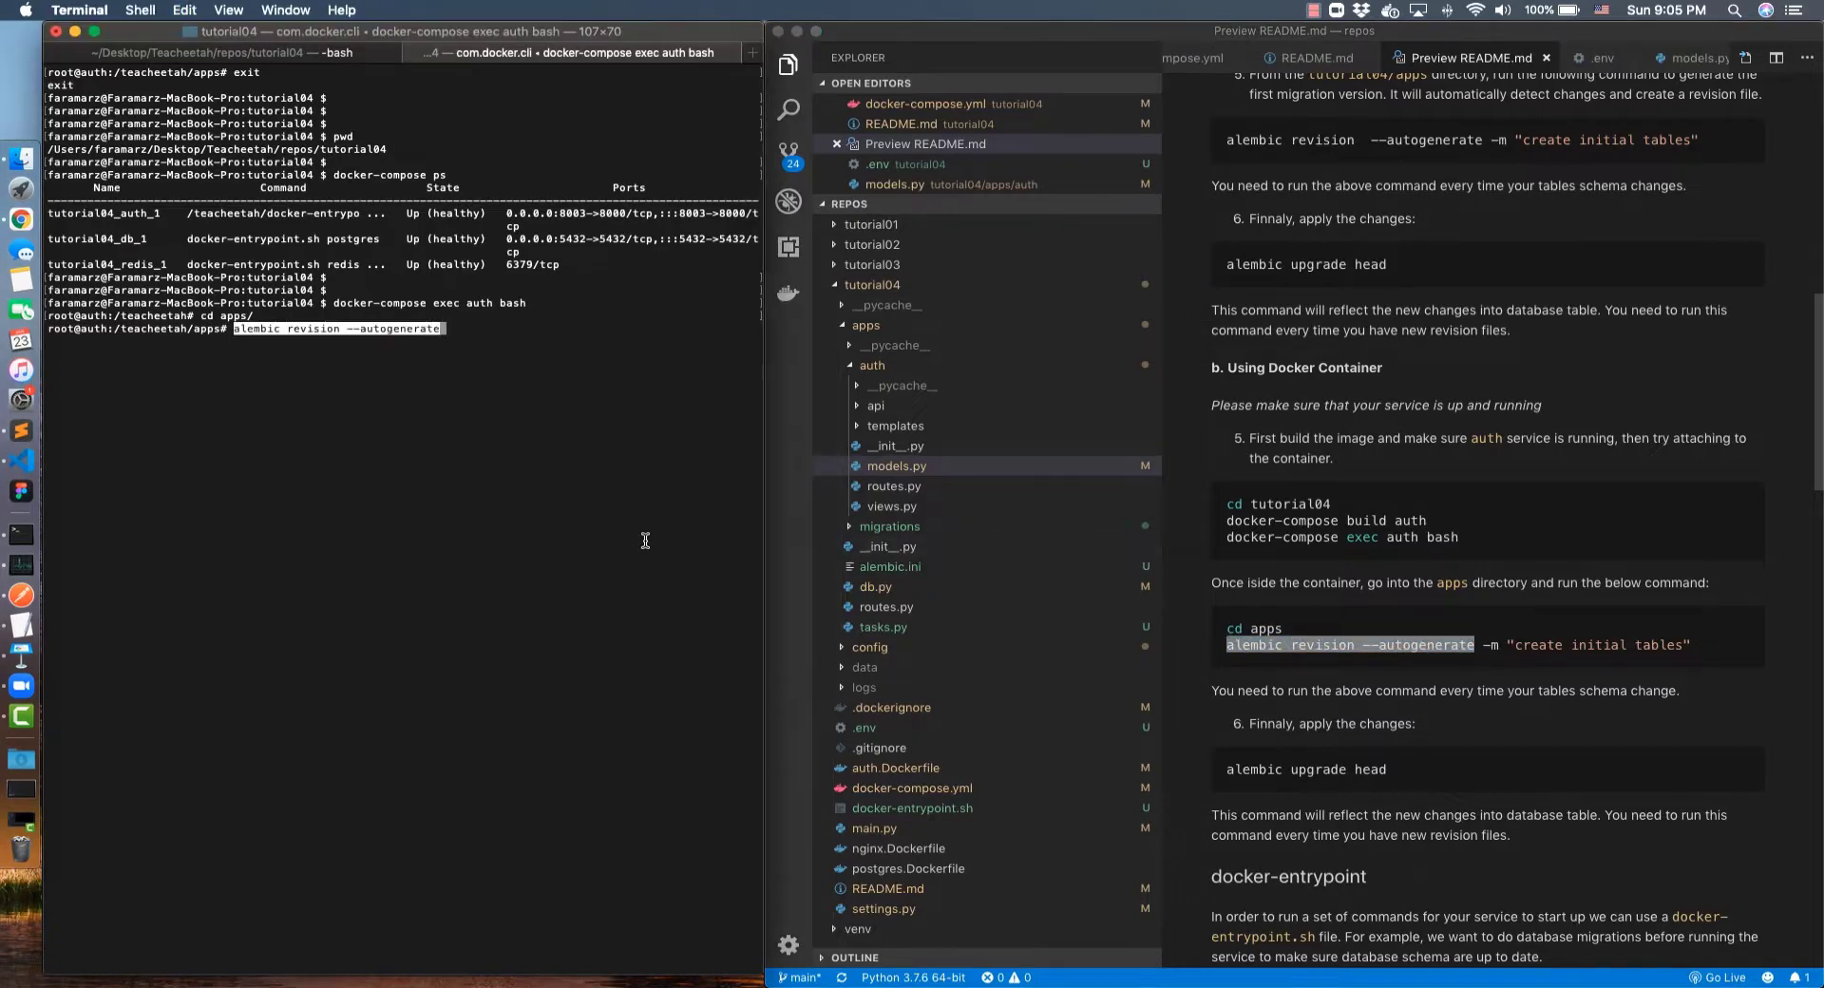
type("-m \"creat new address col")
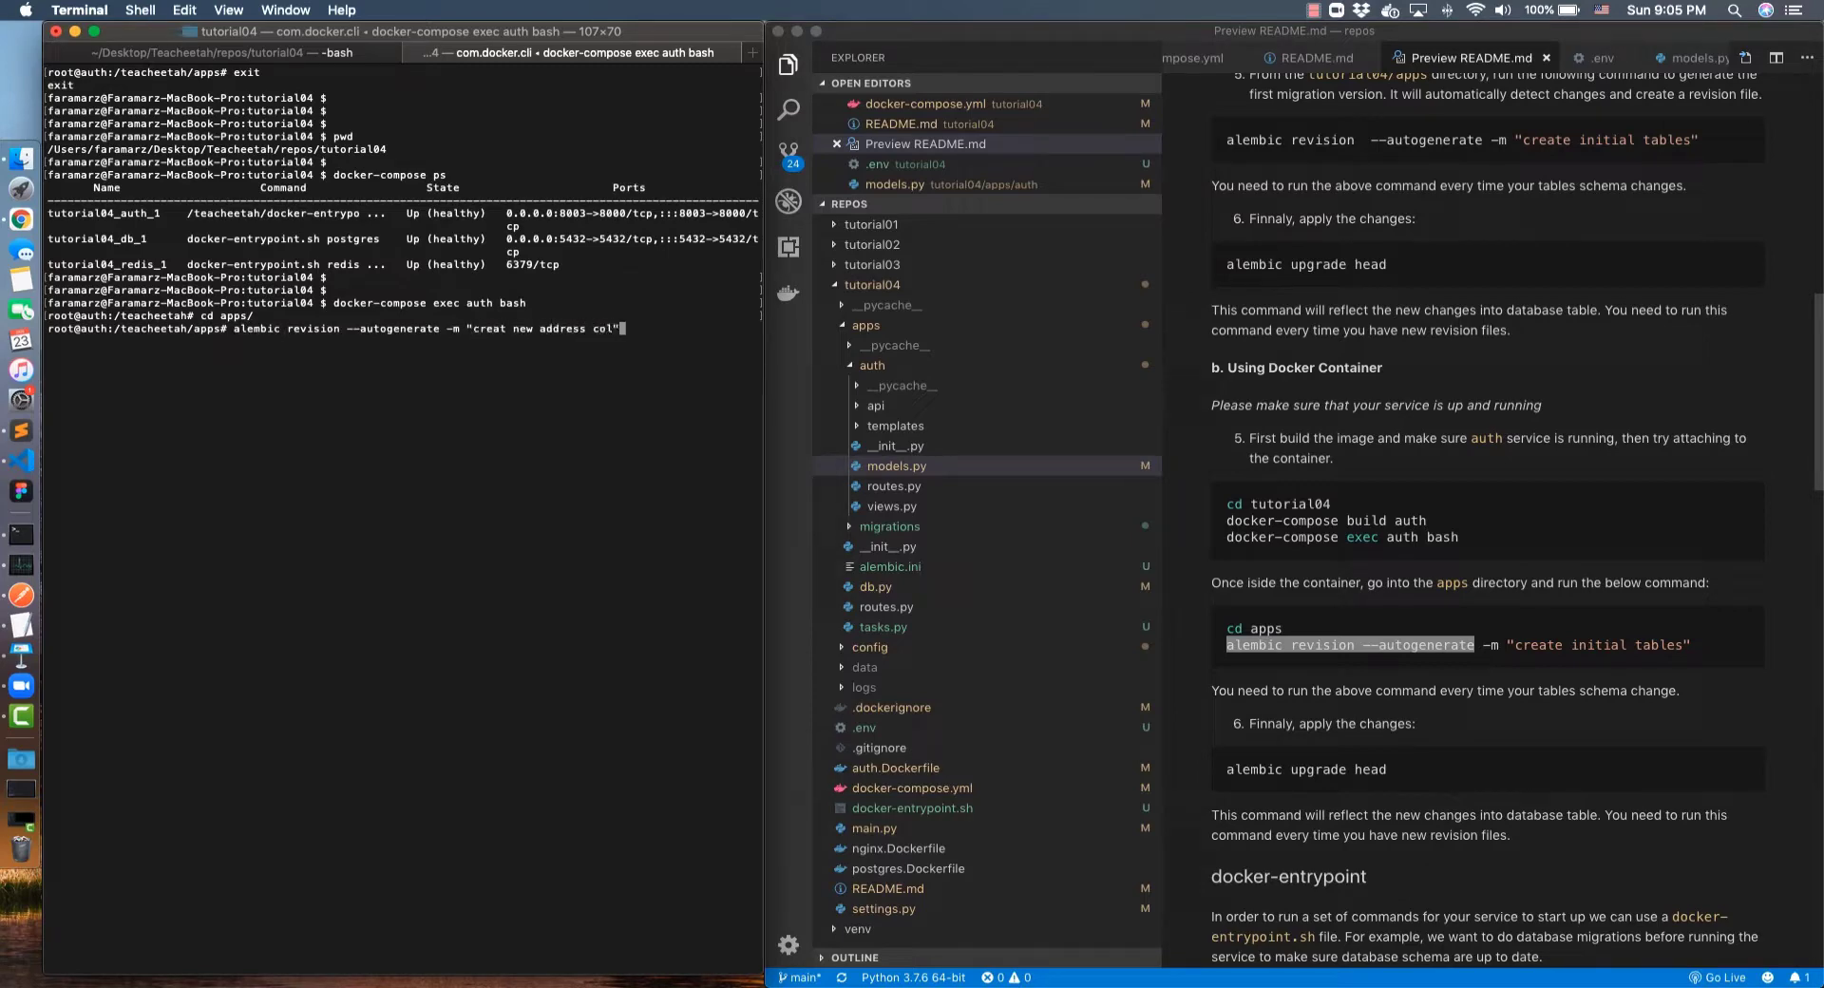
key("Return")
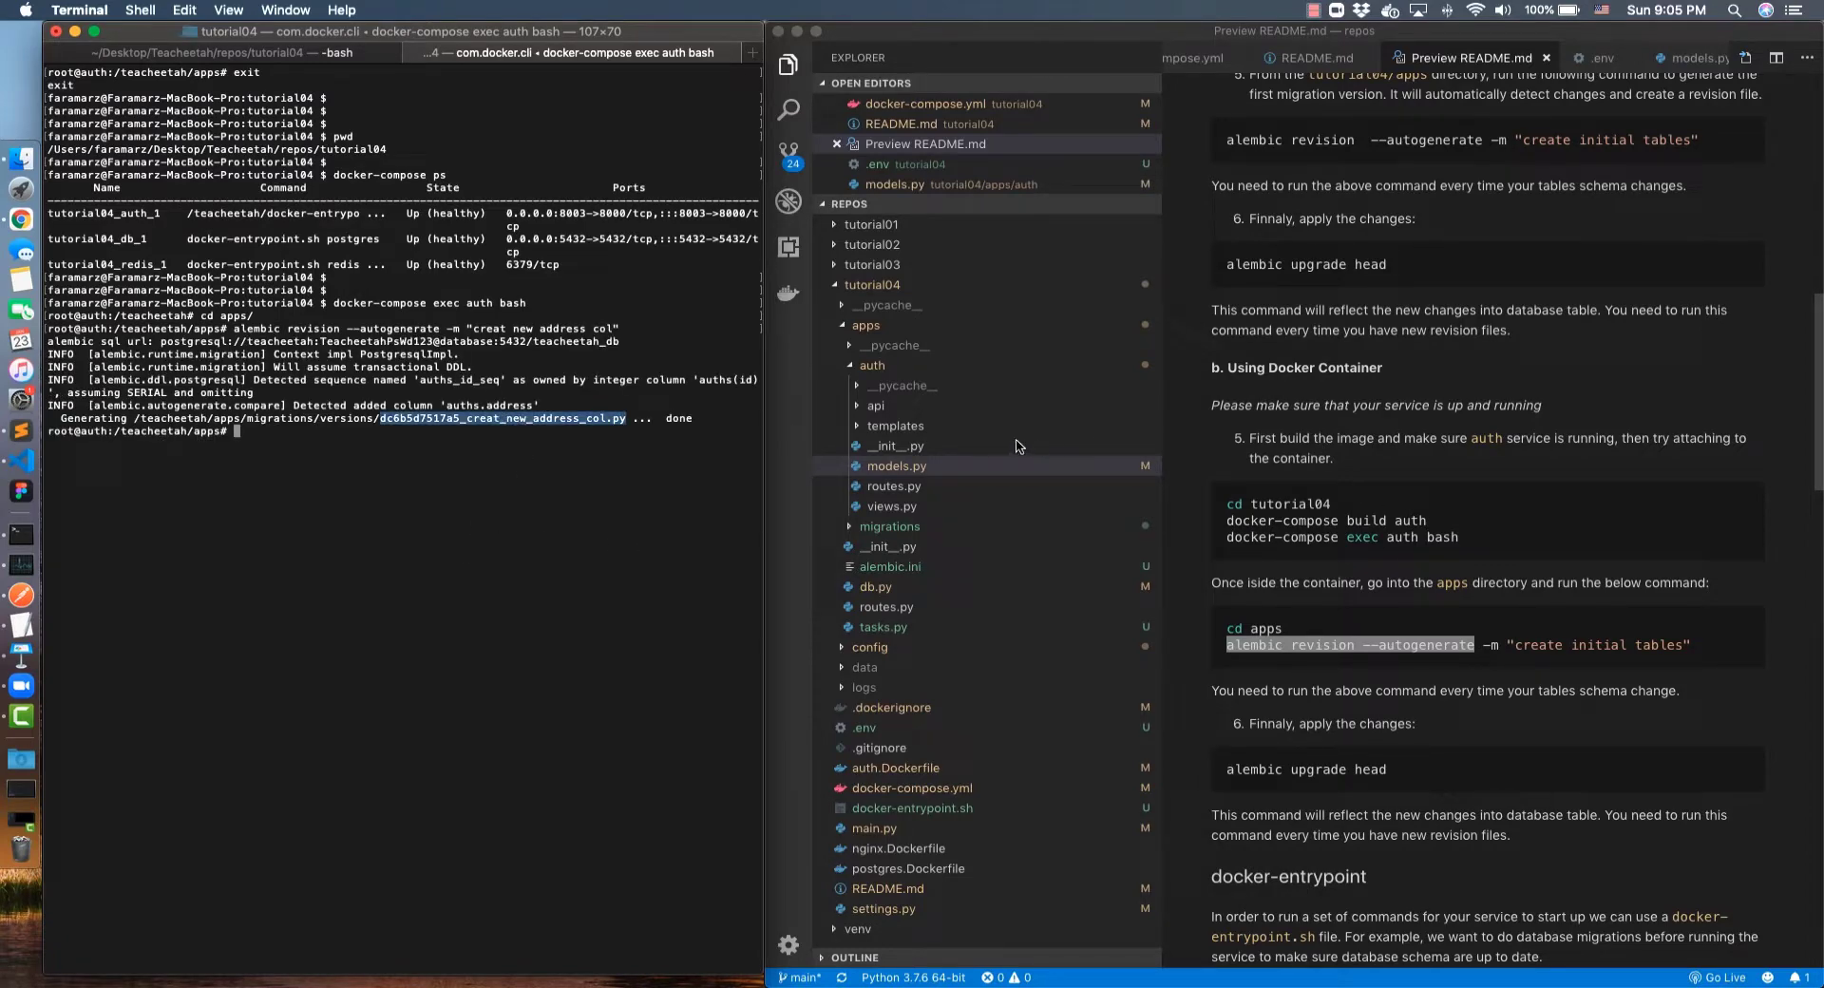
mouse_move(910, 527)
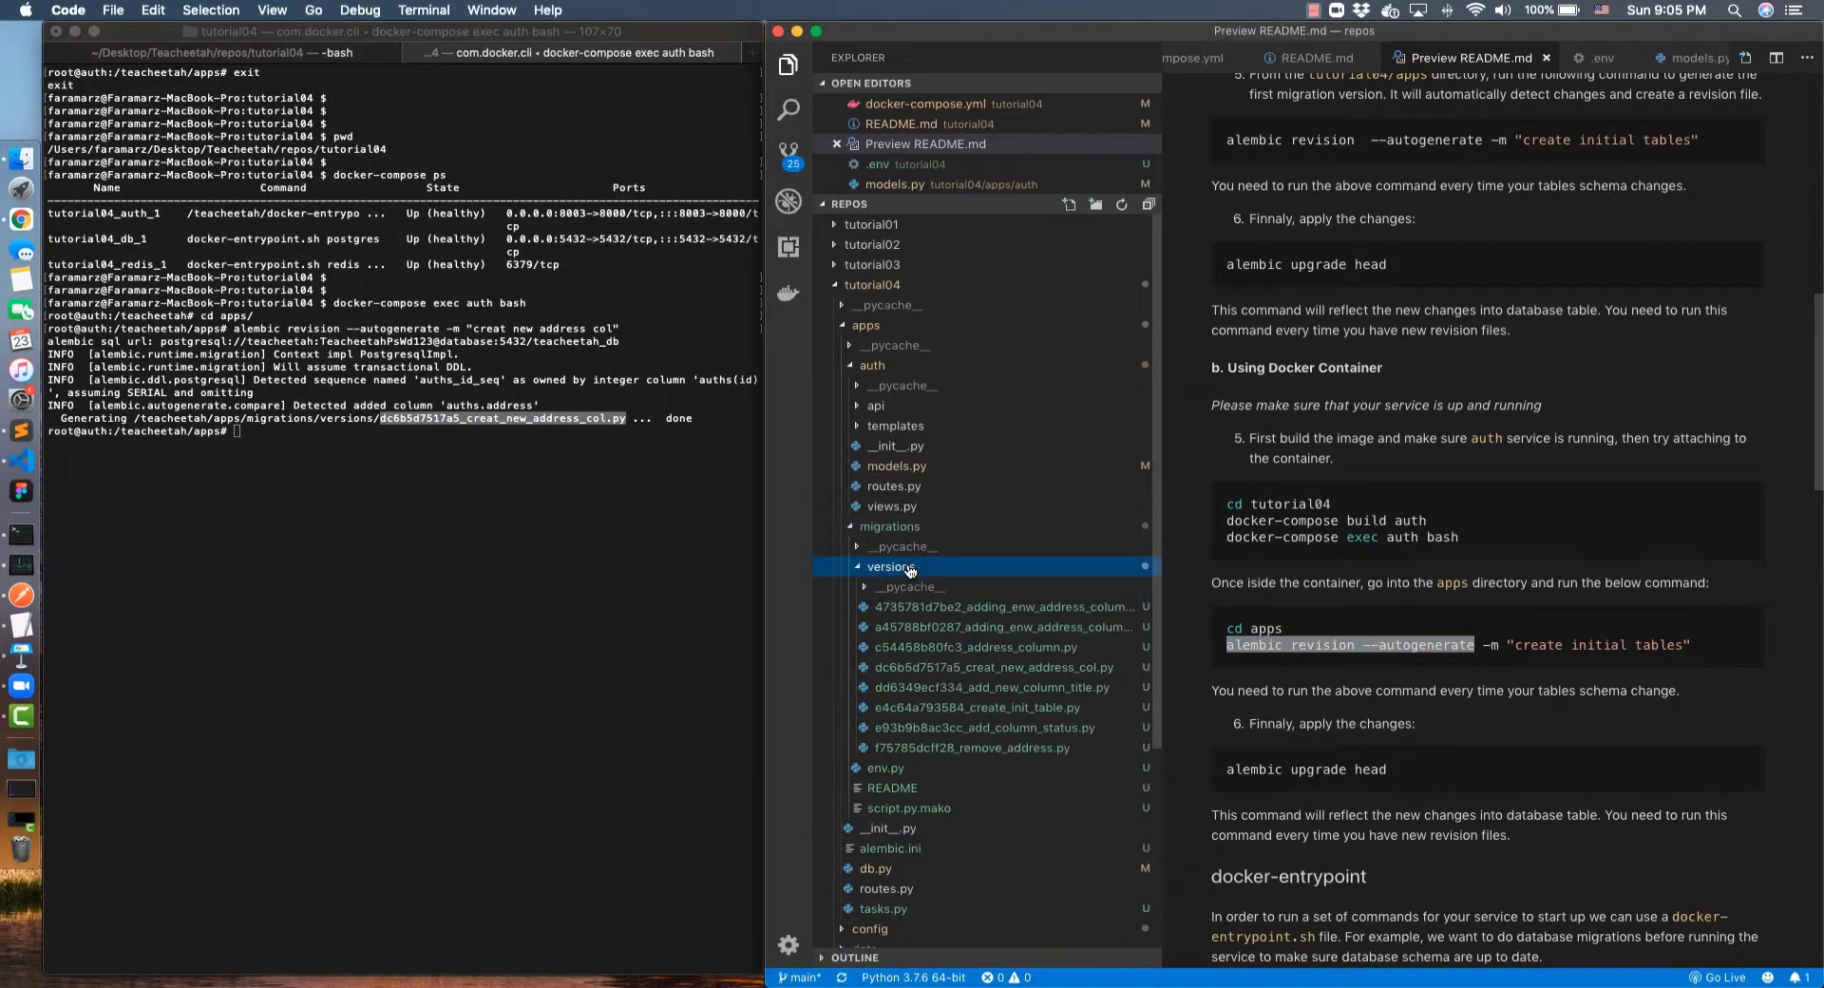
Expand migrations > versions to show the new revision file and select alembic upgrade head in the README
left_click(1007, 627)
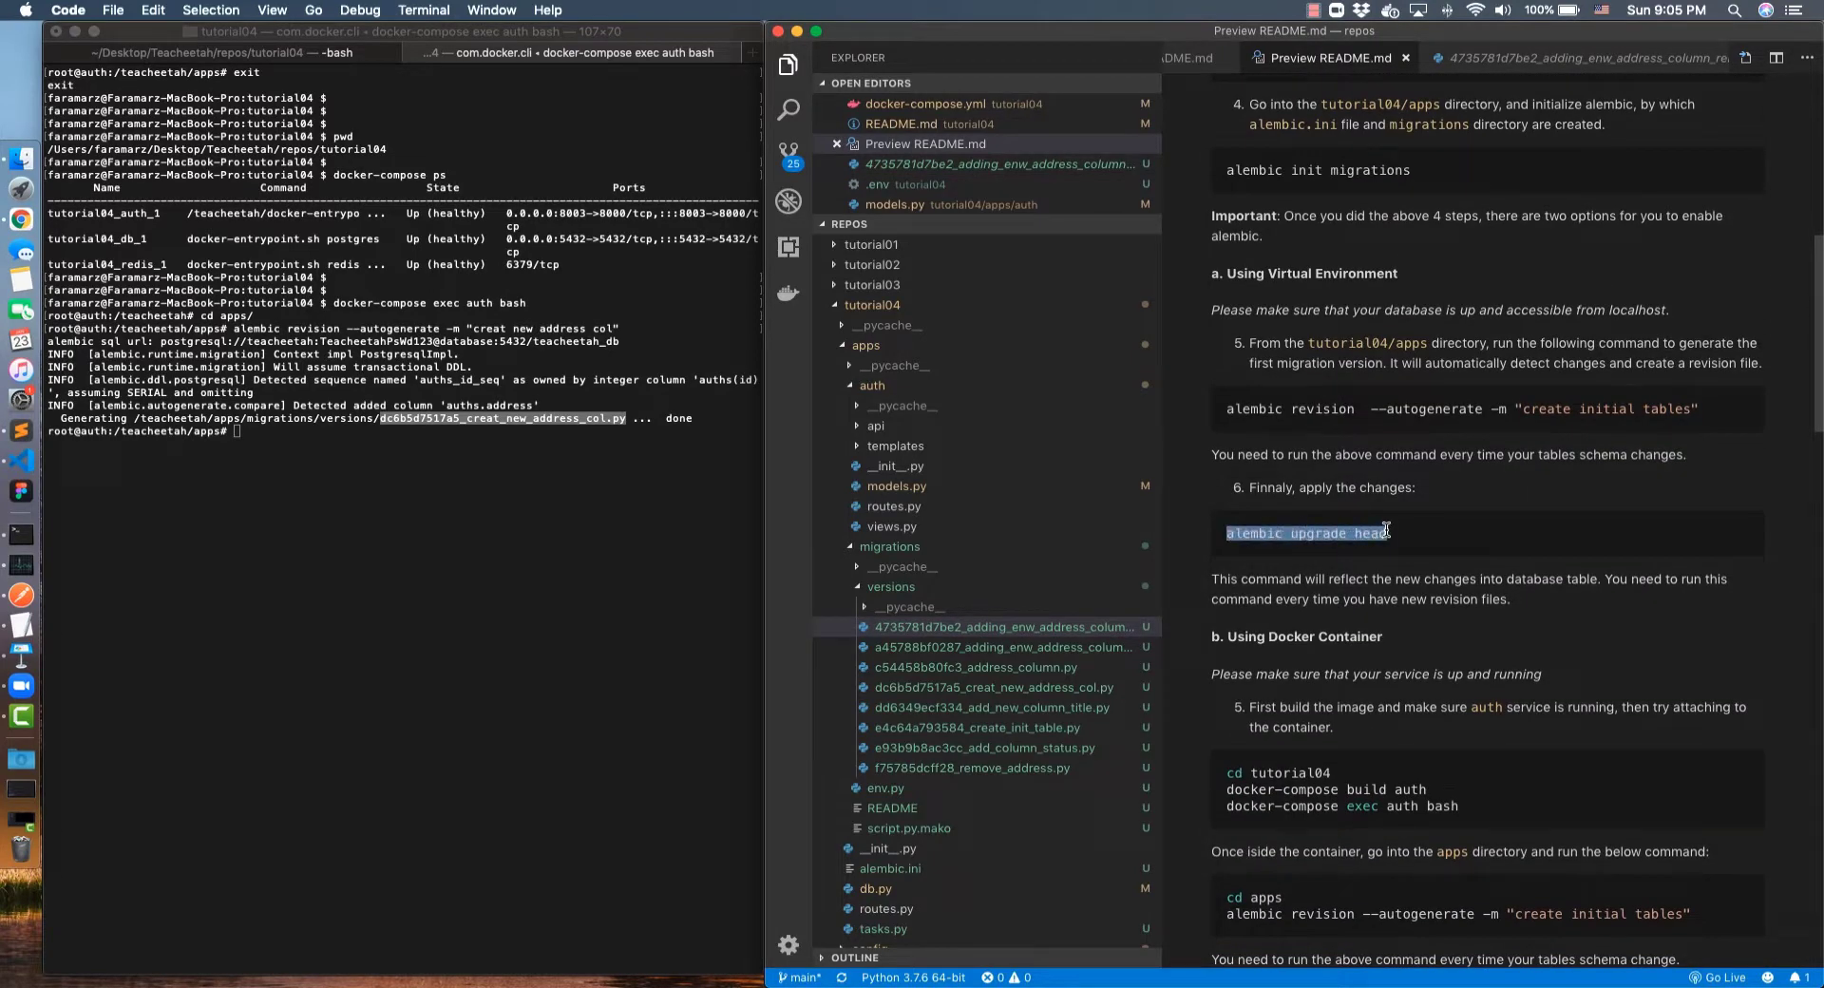
left_click(608, 556)
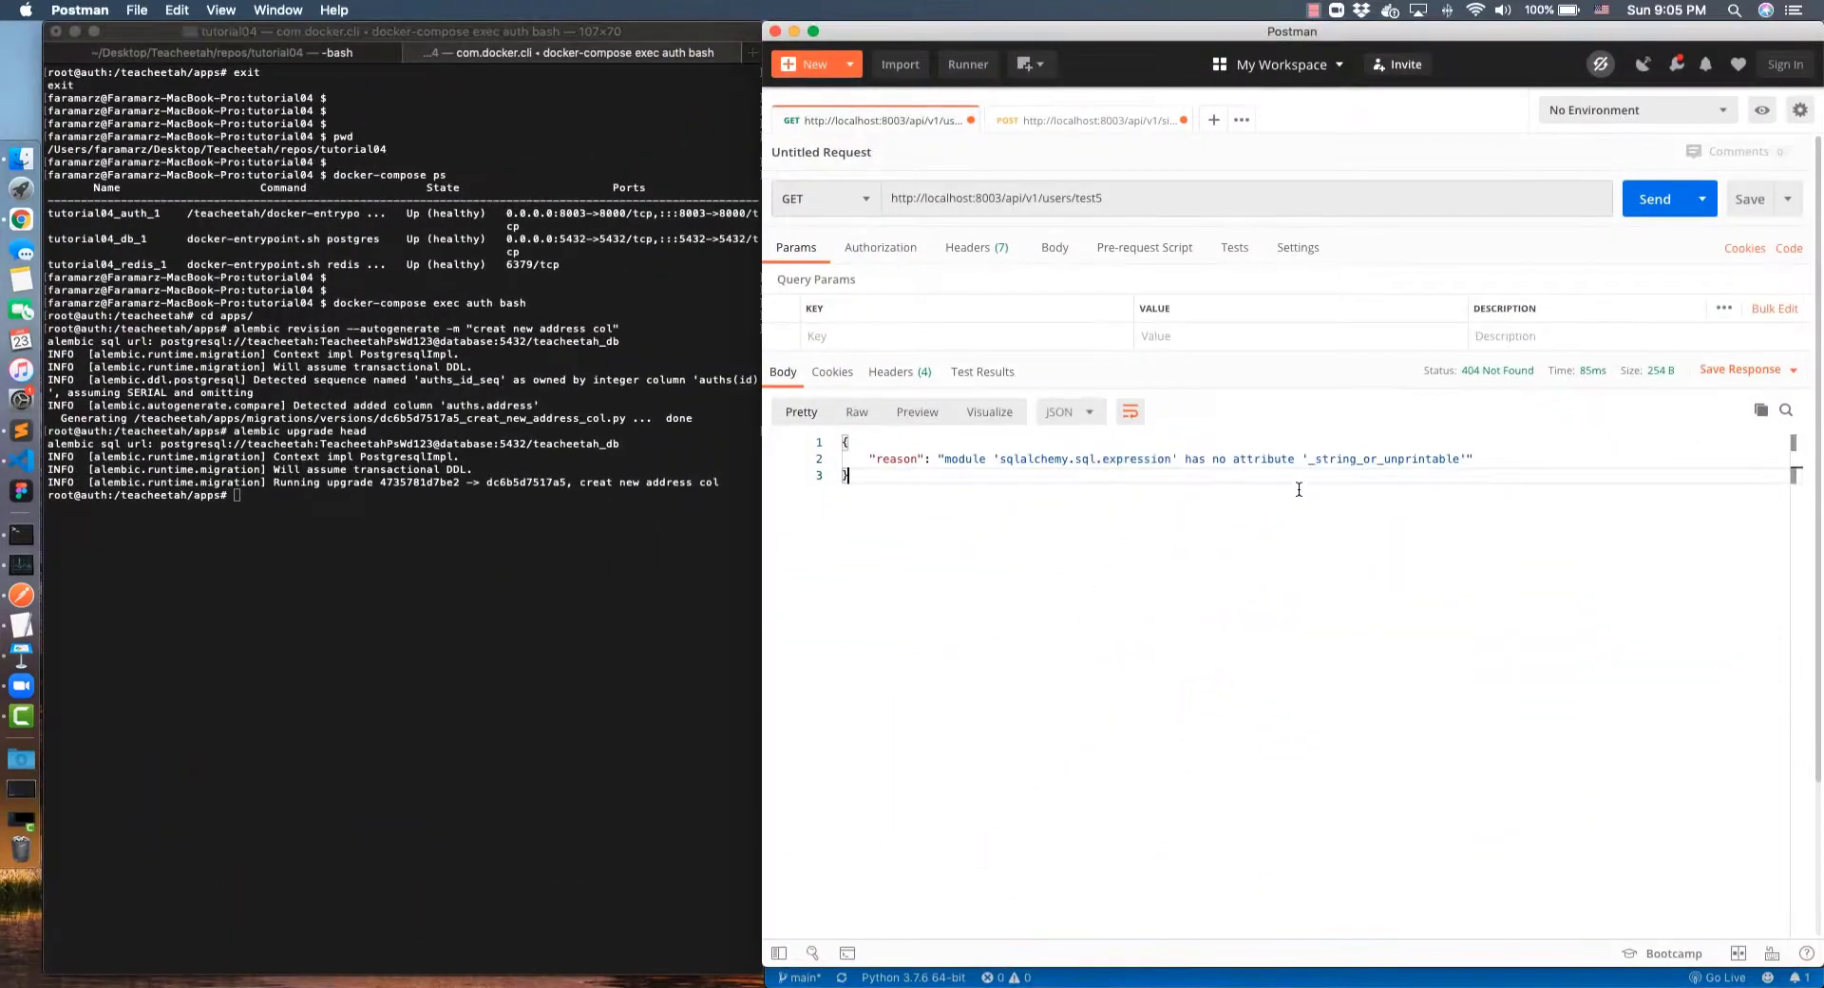
Refetch user test5 and confirm the response now includes an address field
left_click(1653, 198)
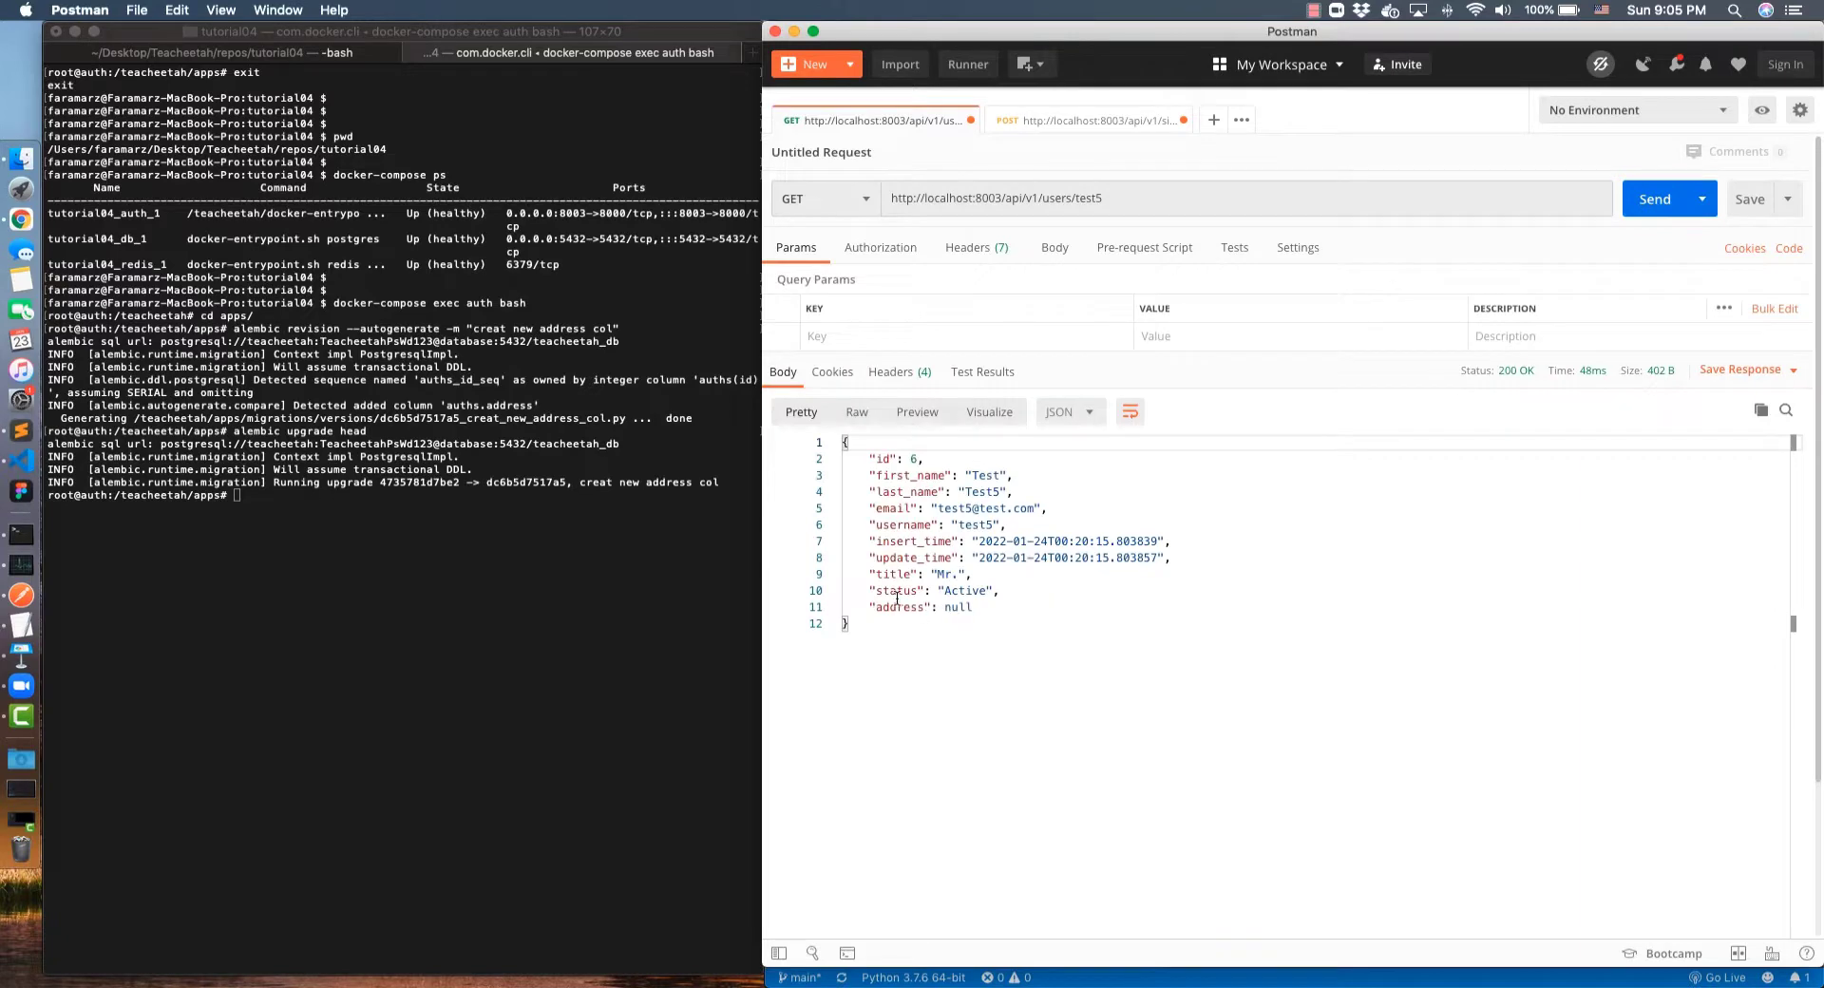
double_click(899, 606)
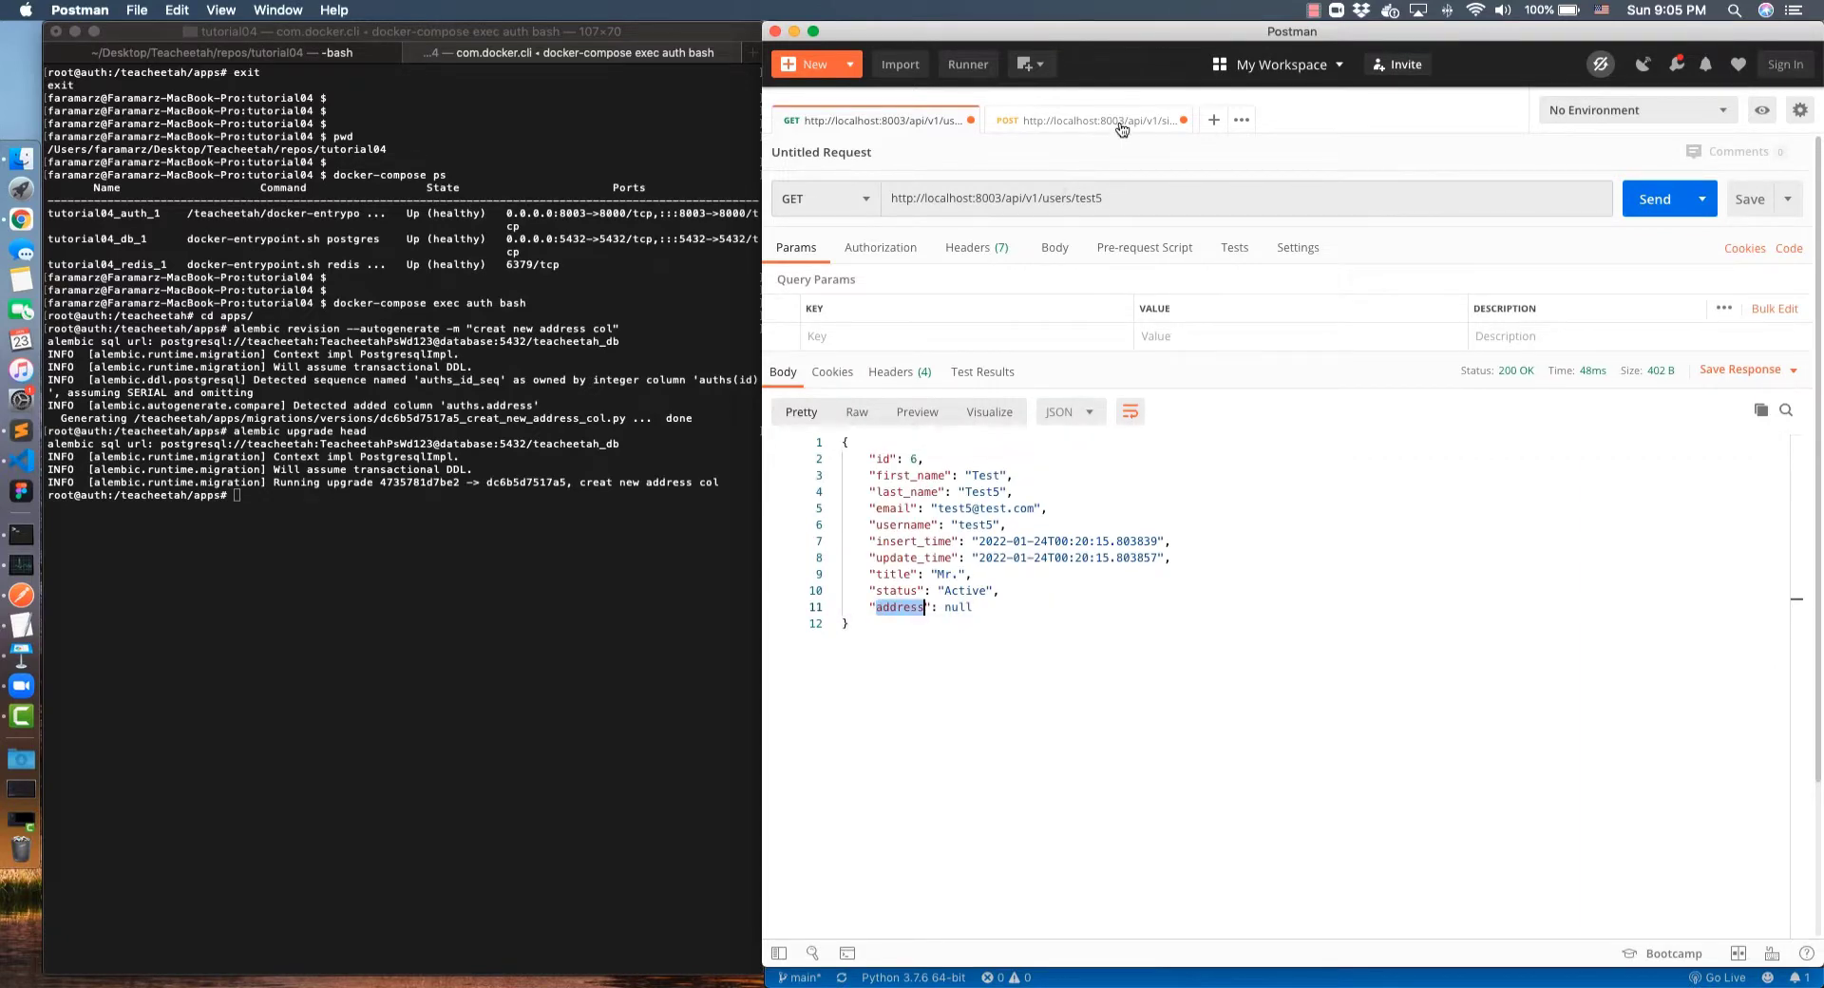
mouse_move(1091, 120)
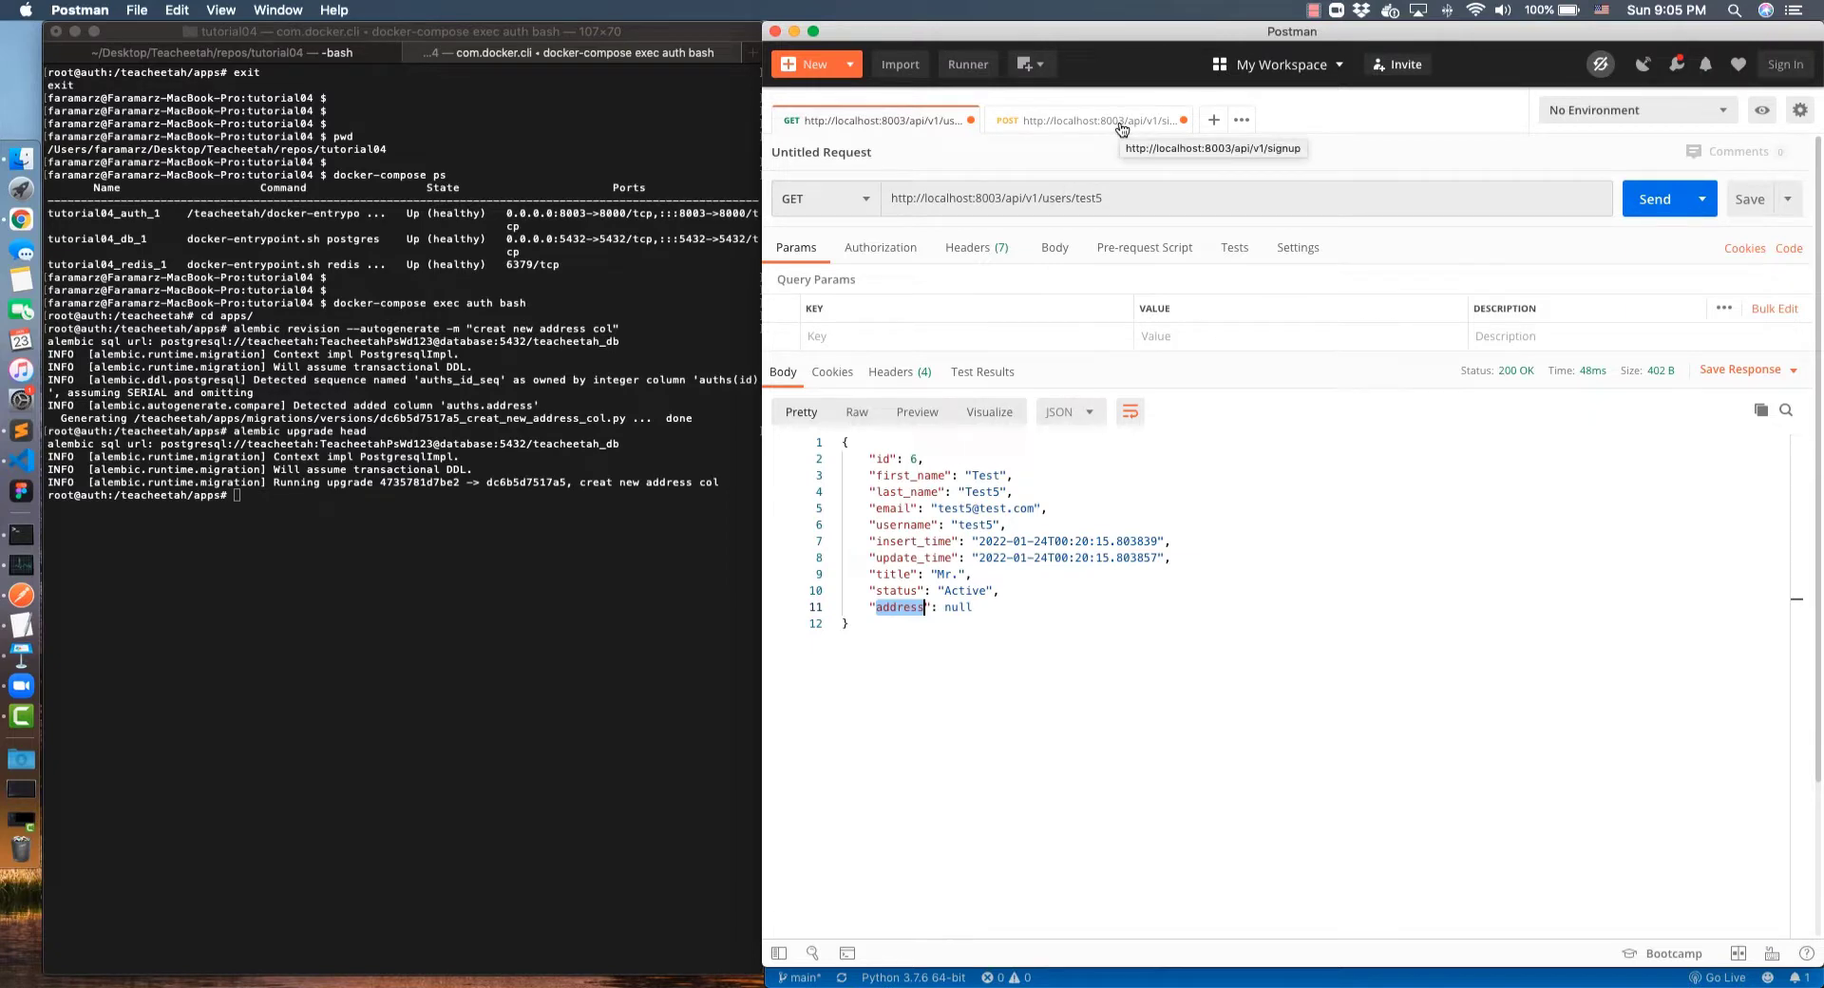
Sign up user test6 with address "123 Ave" (200, id 7), then refetch test5
left_click(1087, 120)
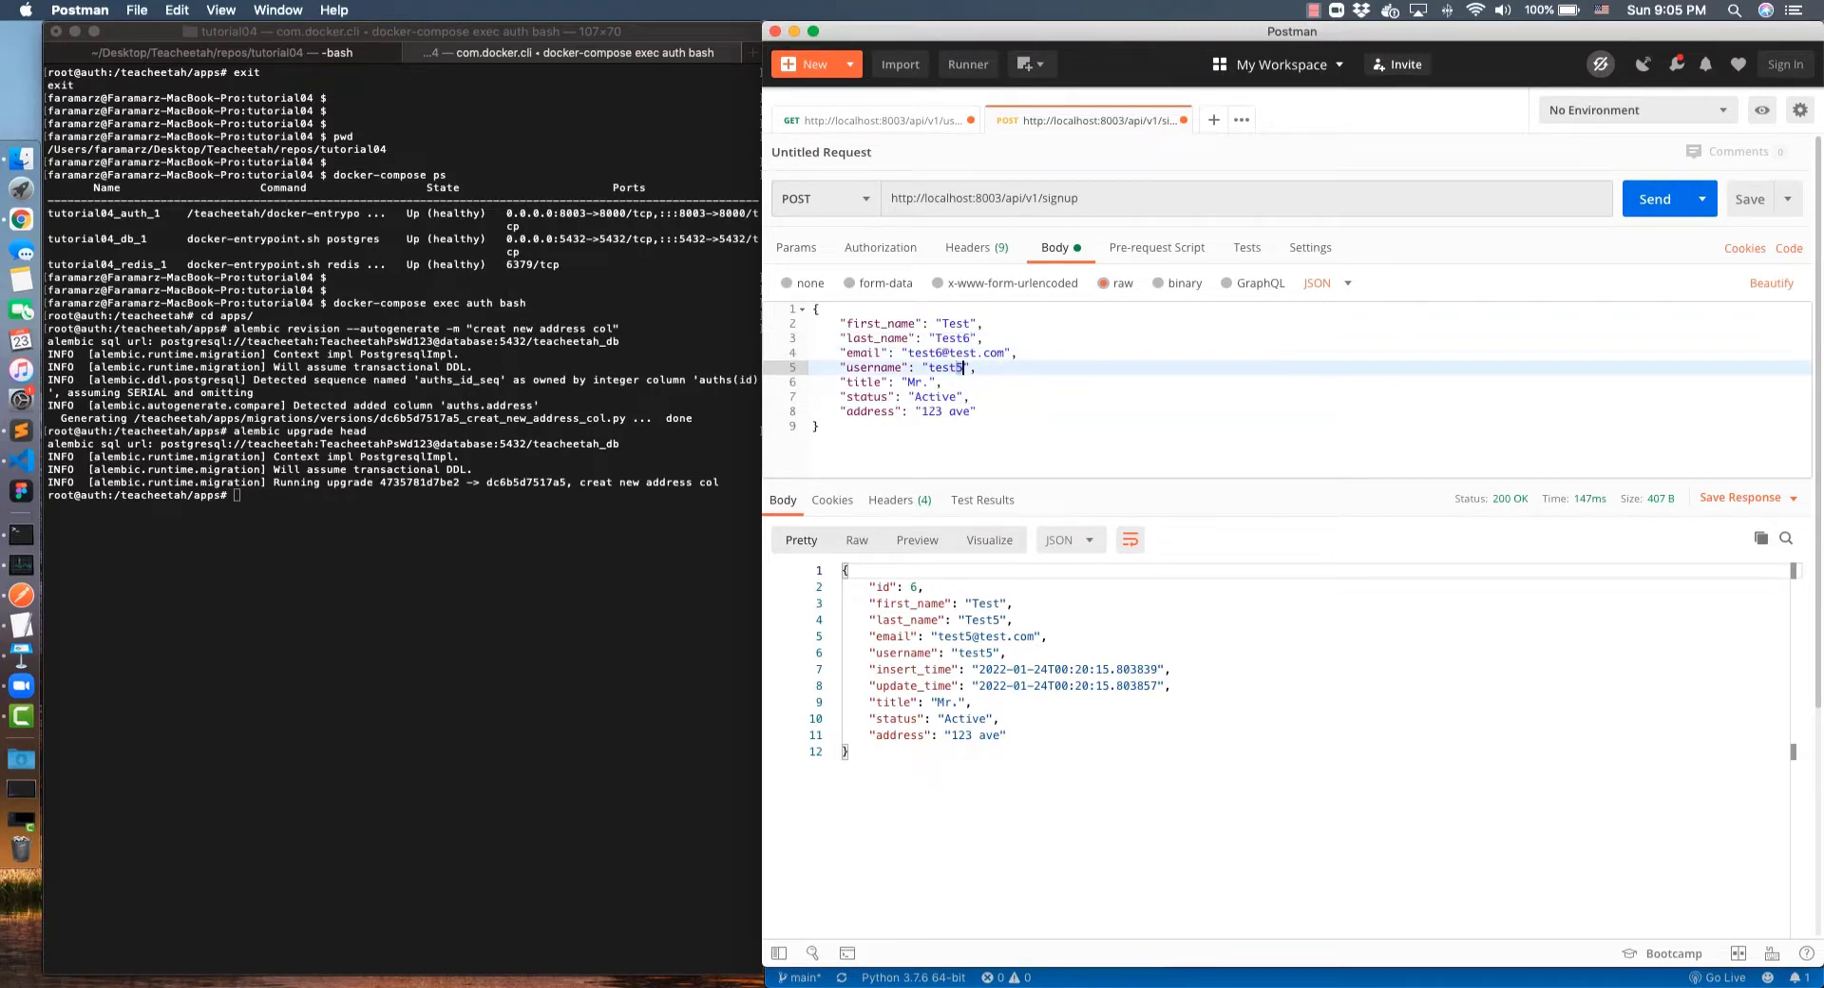
left_click(975, 410)
type("Ave ")
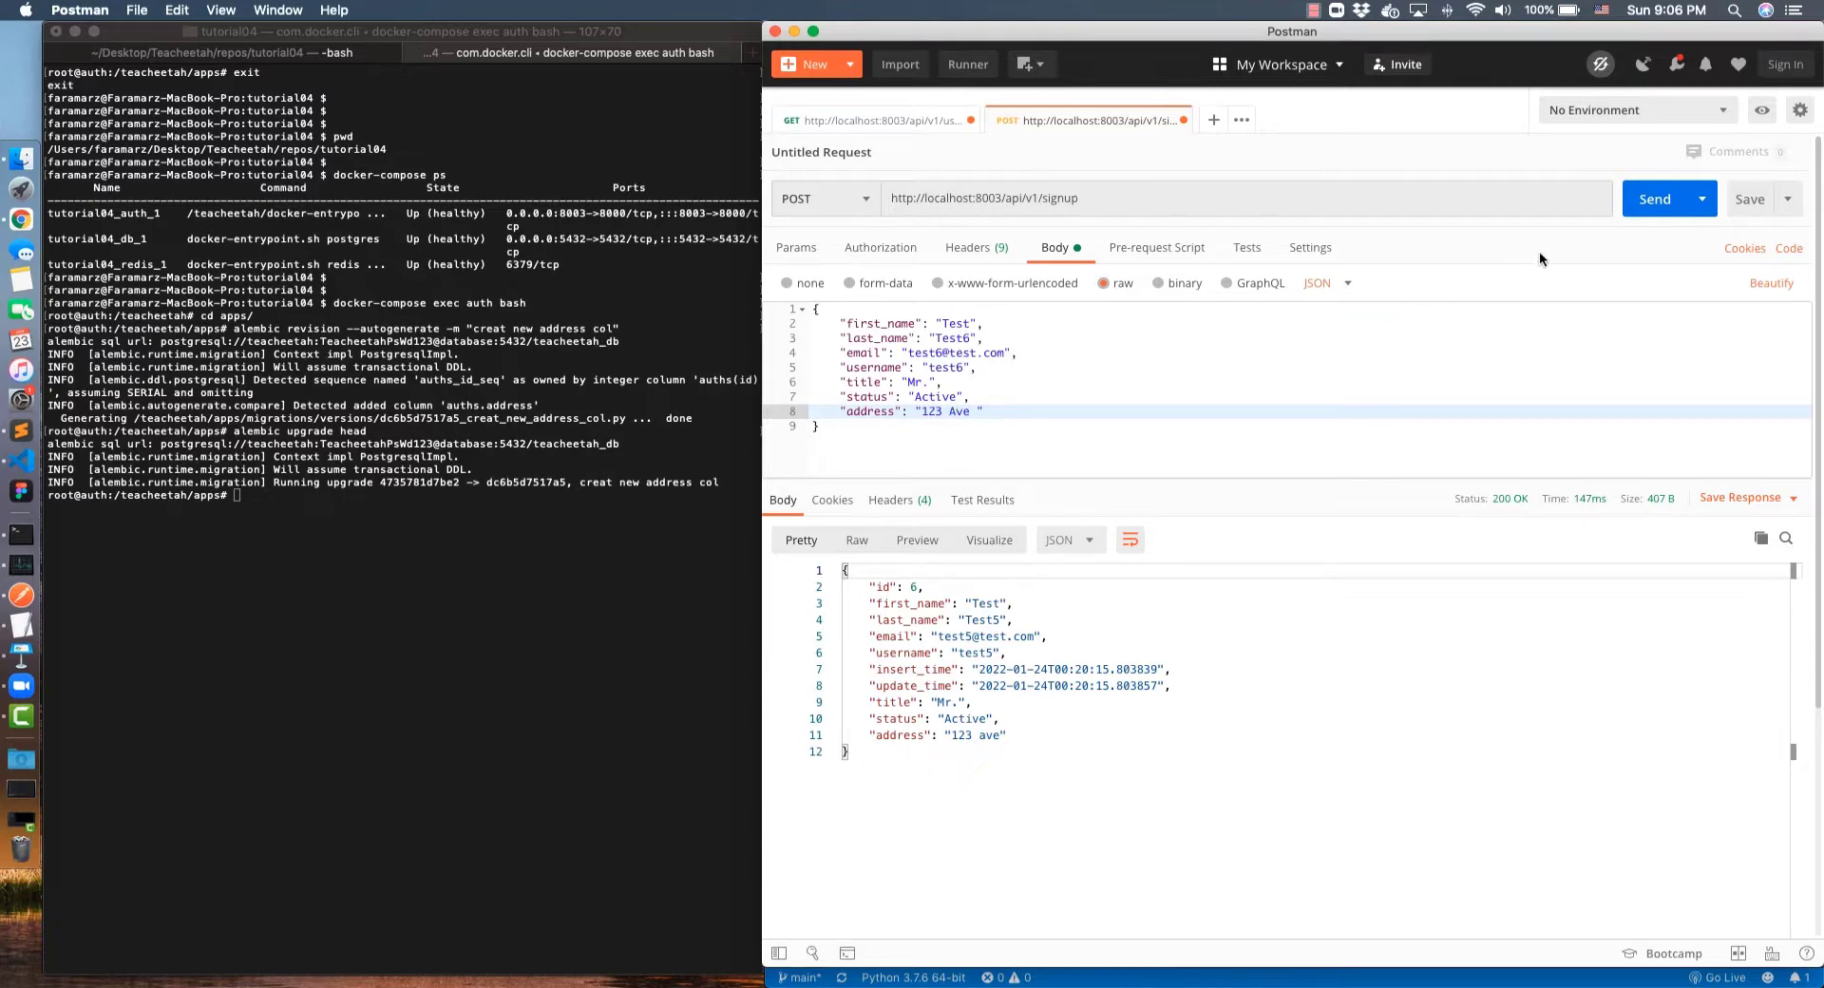
left_click(1653, 198)
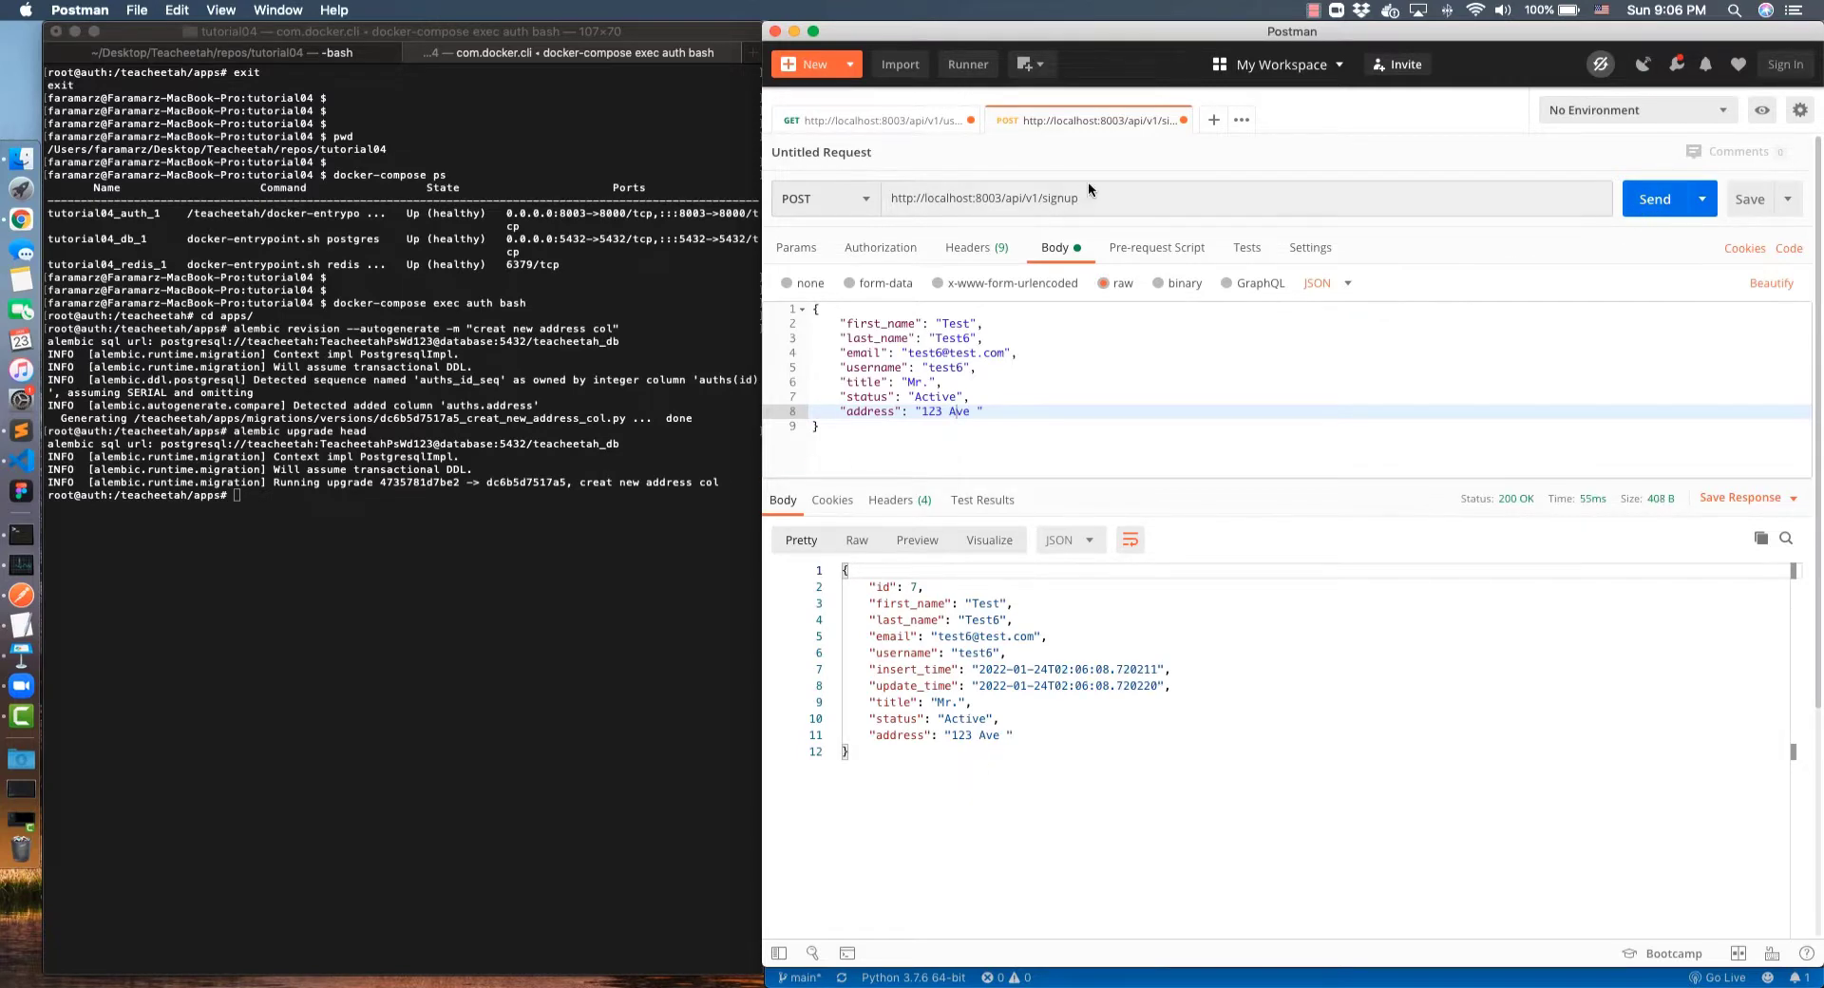
mouse_move(1013, 236)
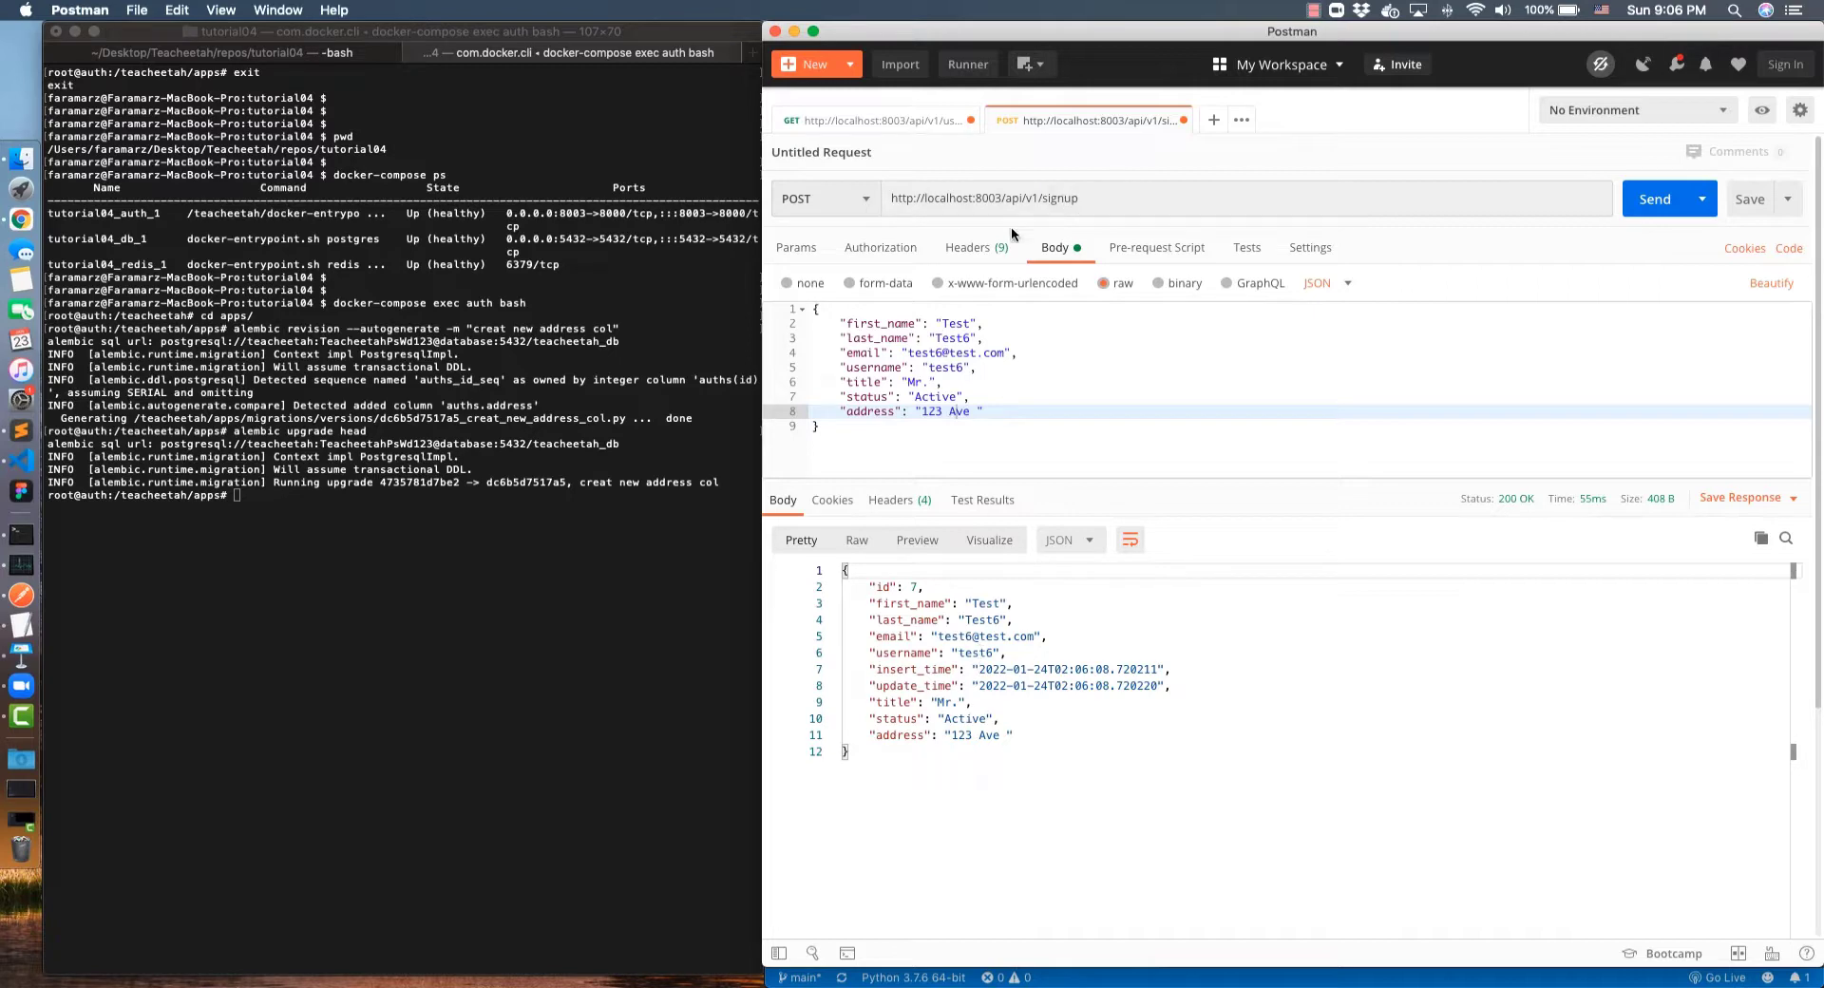
left_click(872, 120)
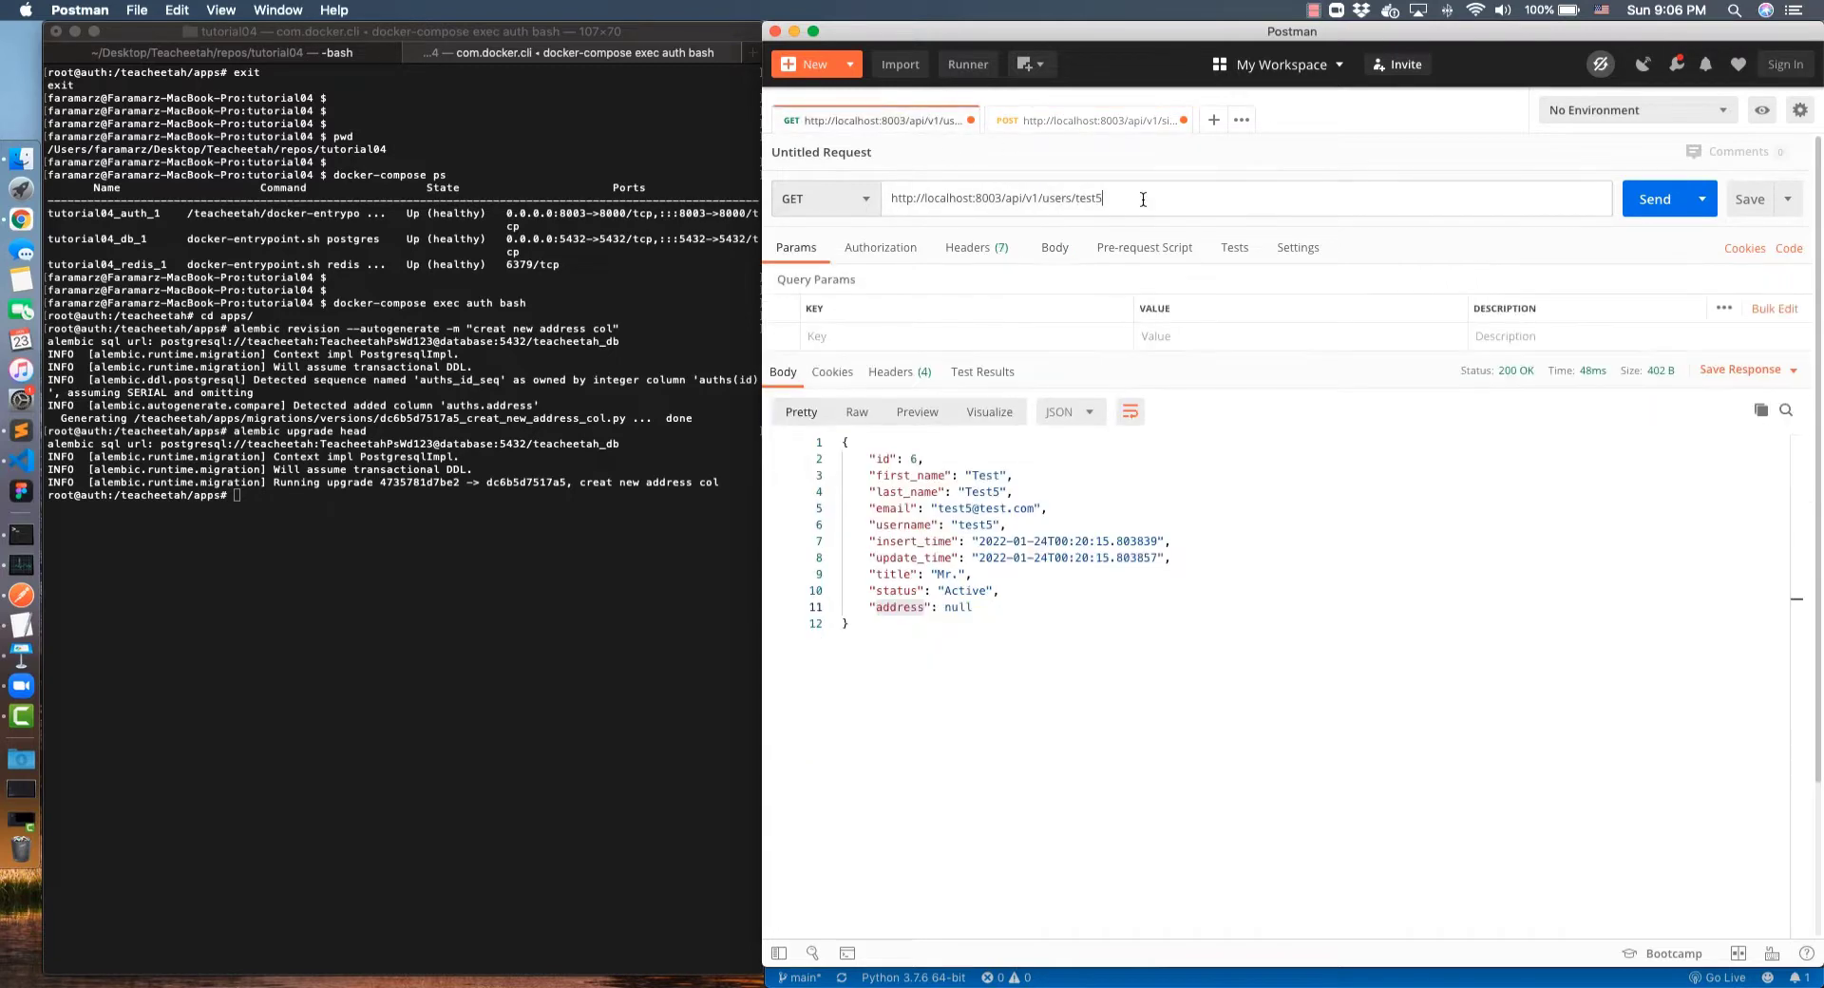
left_click(1653, 198)
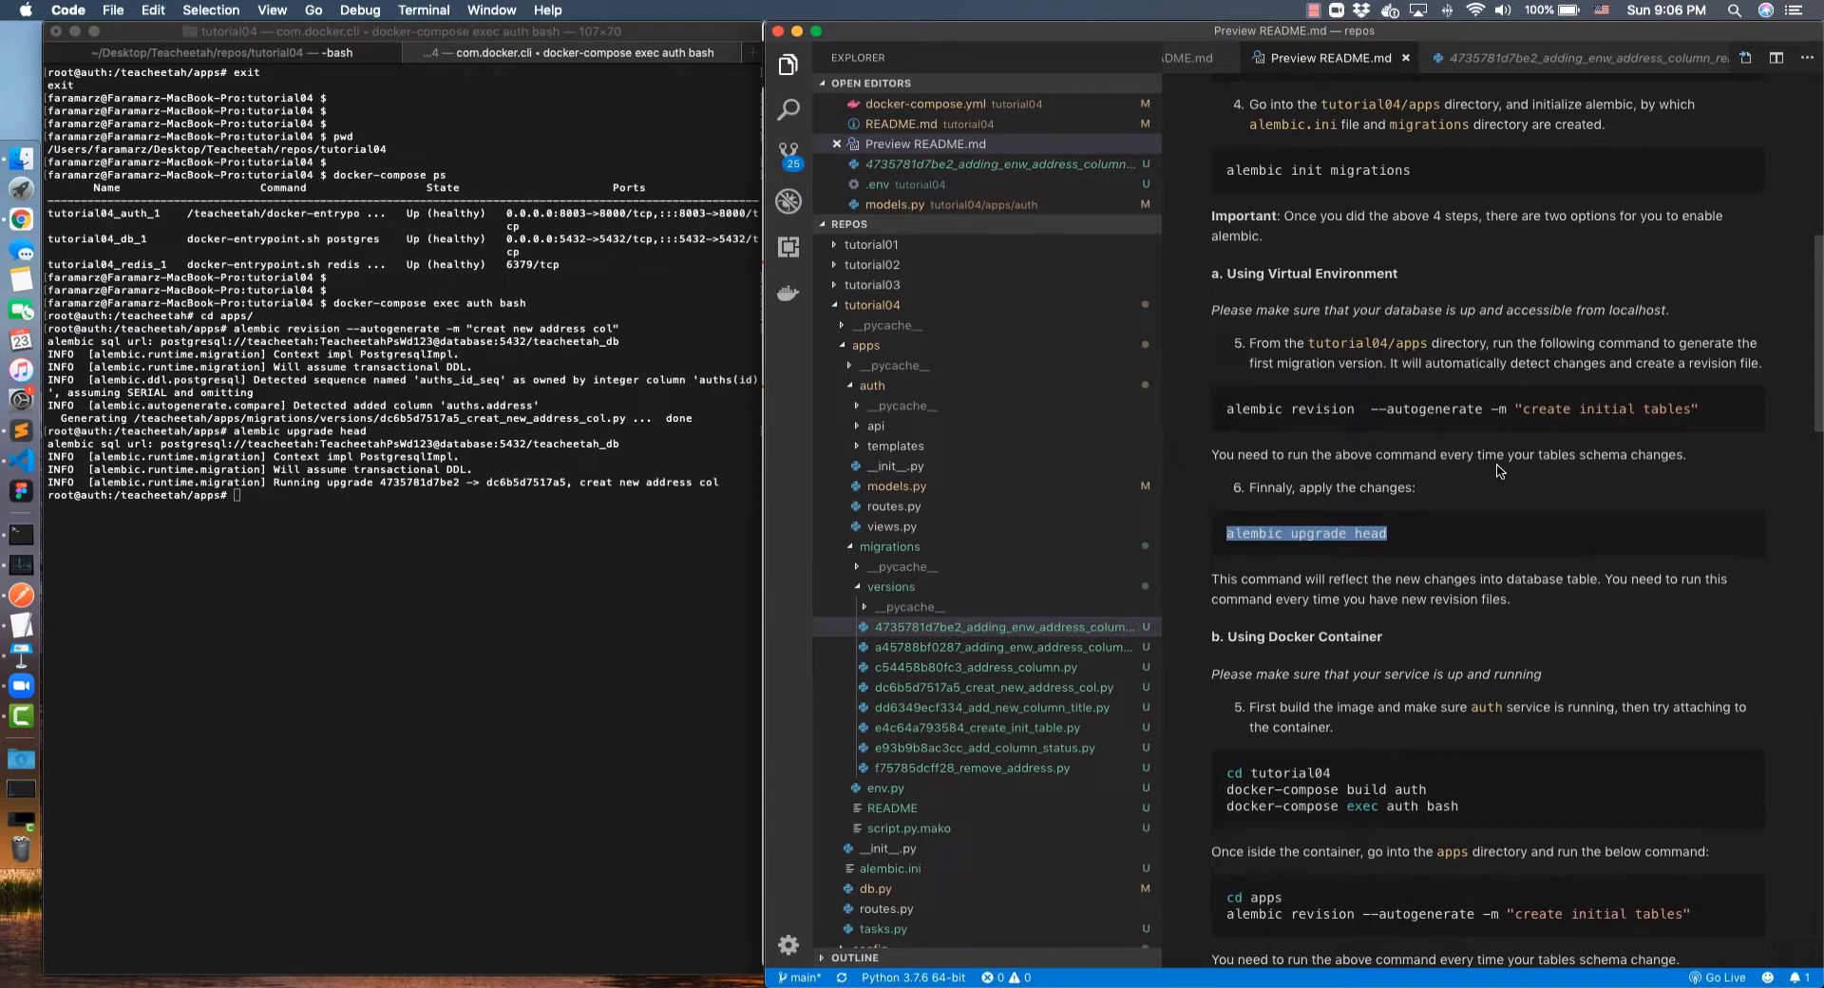
Collapse the apps folder in Explorer and view docker-entrypoint.sh's alembic upgrade head command
scroll("down", 3)
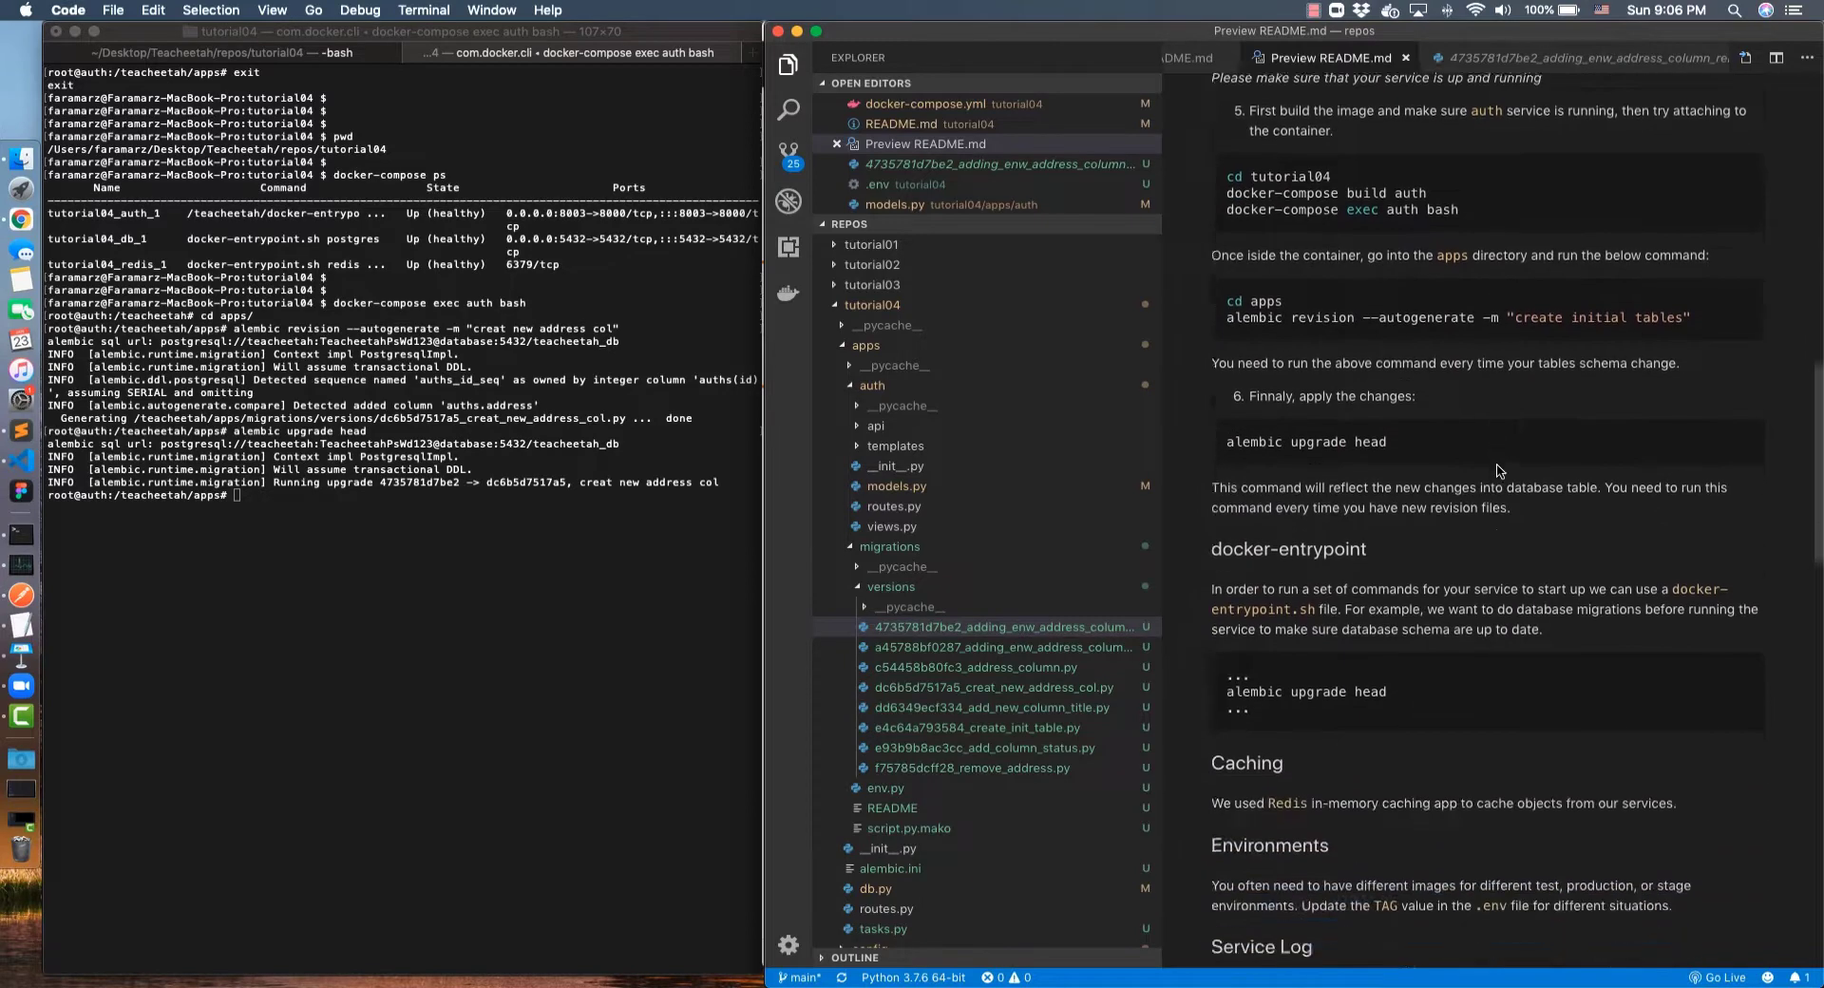
scroll("down", 3)
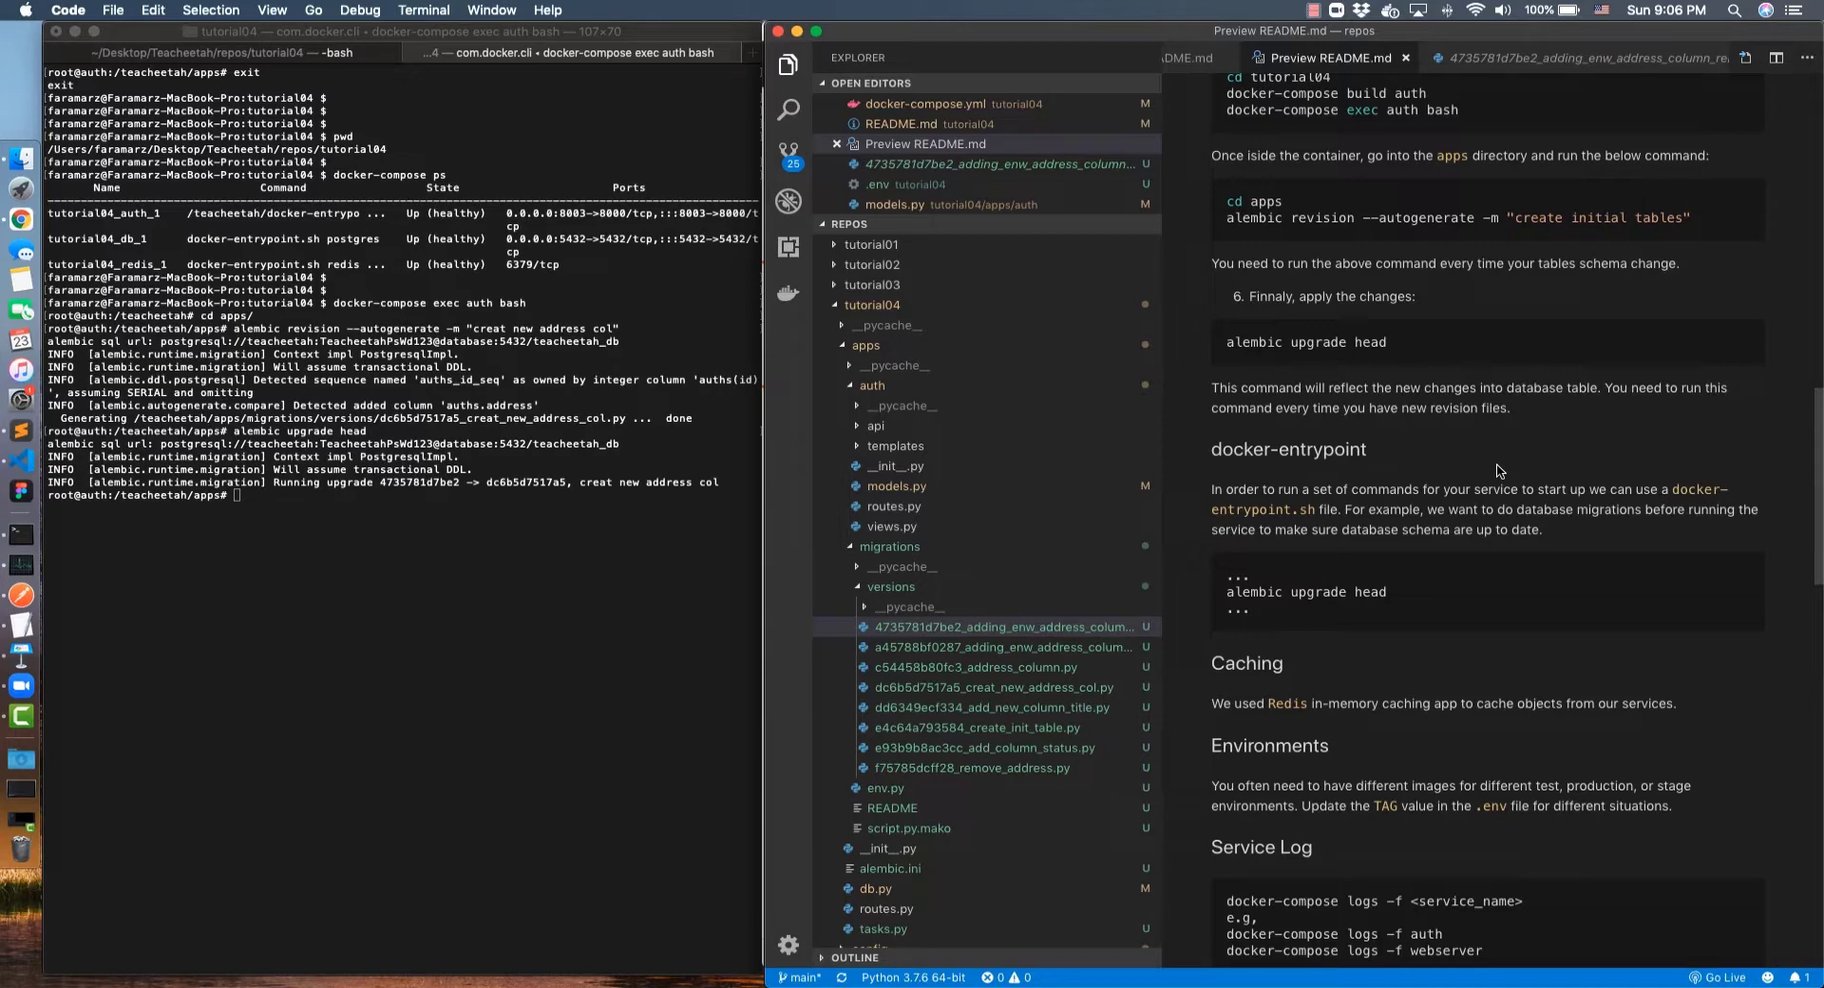
mouse_move(935, 391)
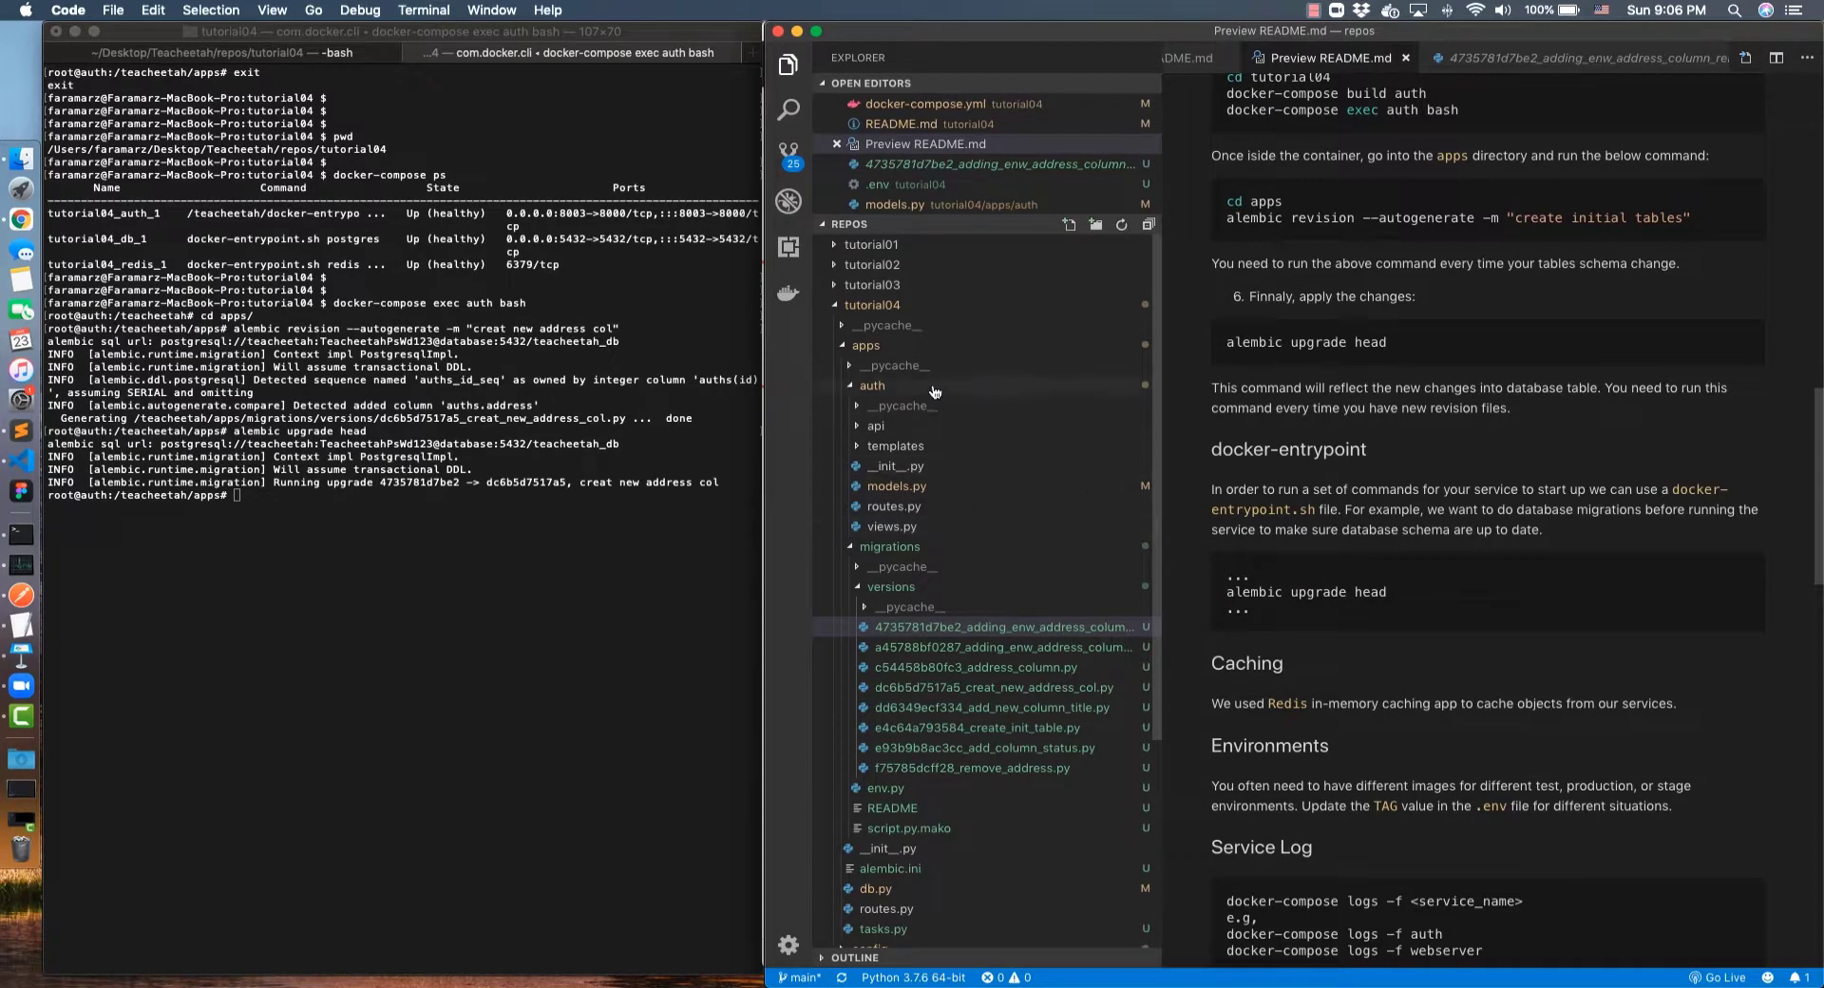
left_click(872, 386)
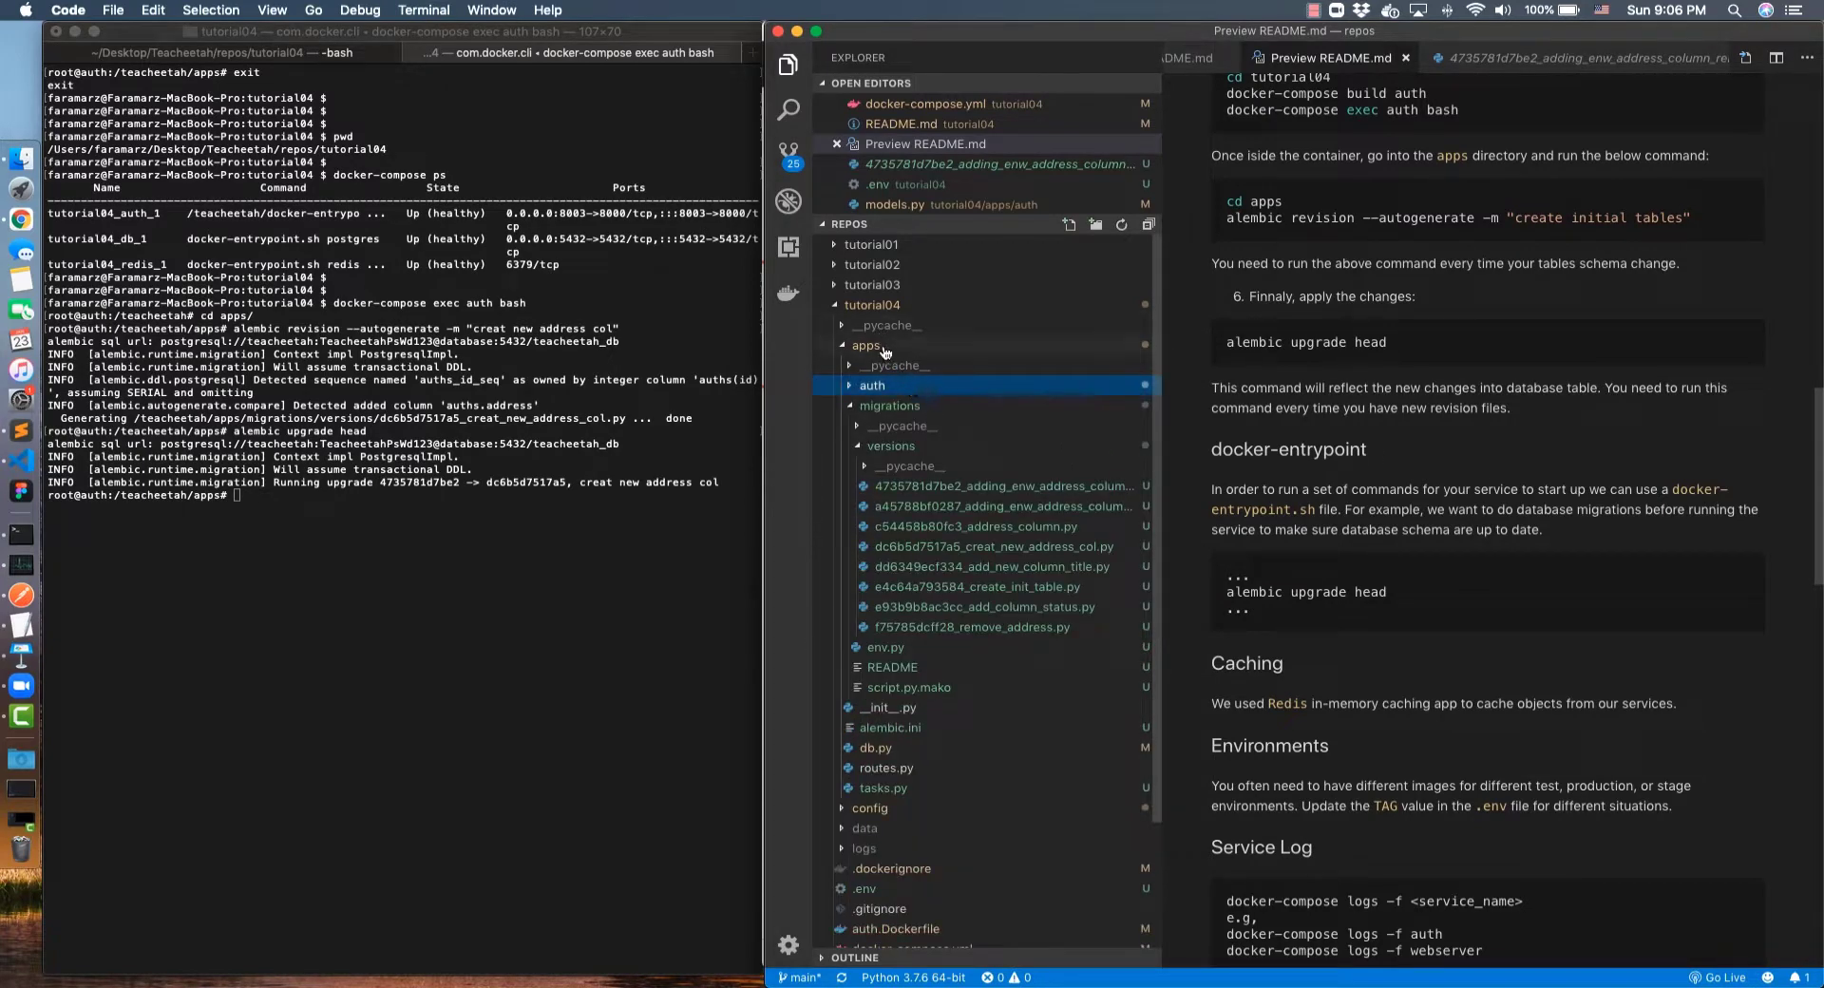
left_click(867, 344)
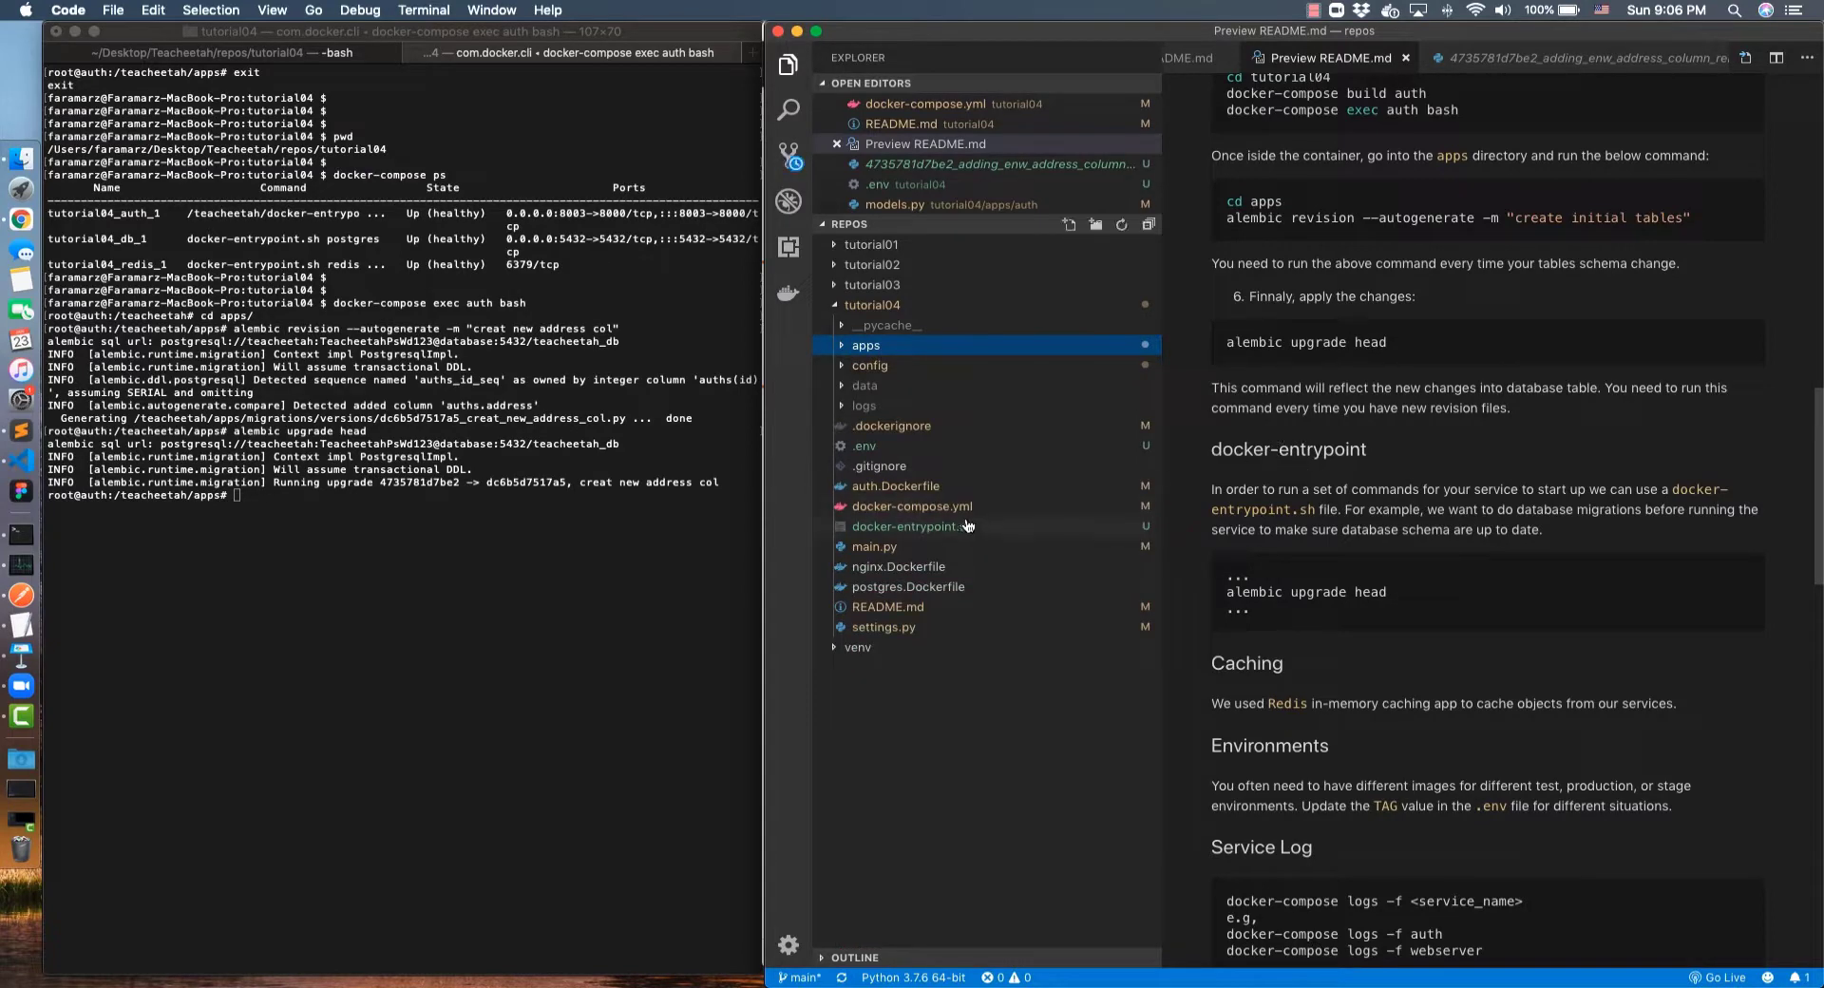
left_click(912, 527)
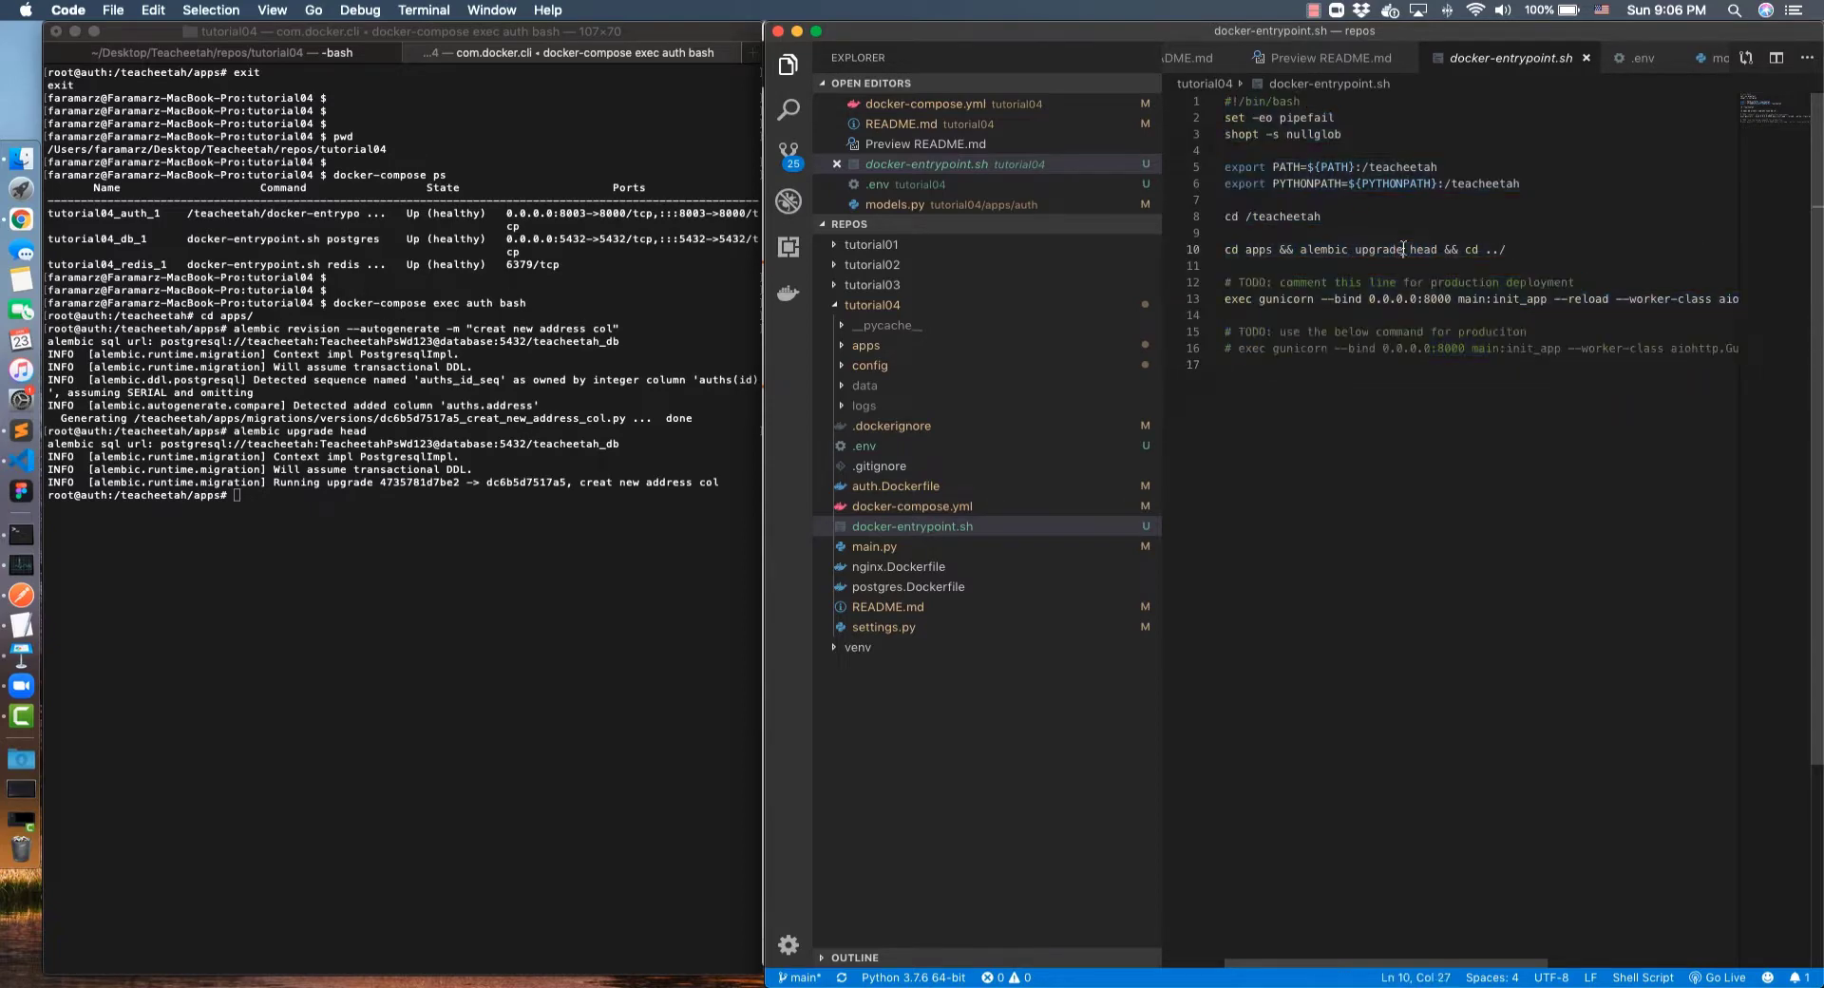
double_click(1379, 249)
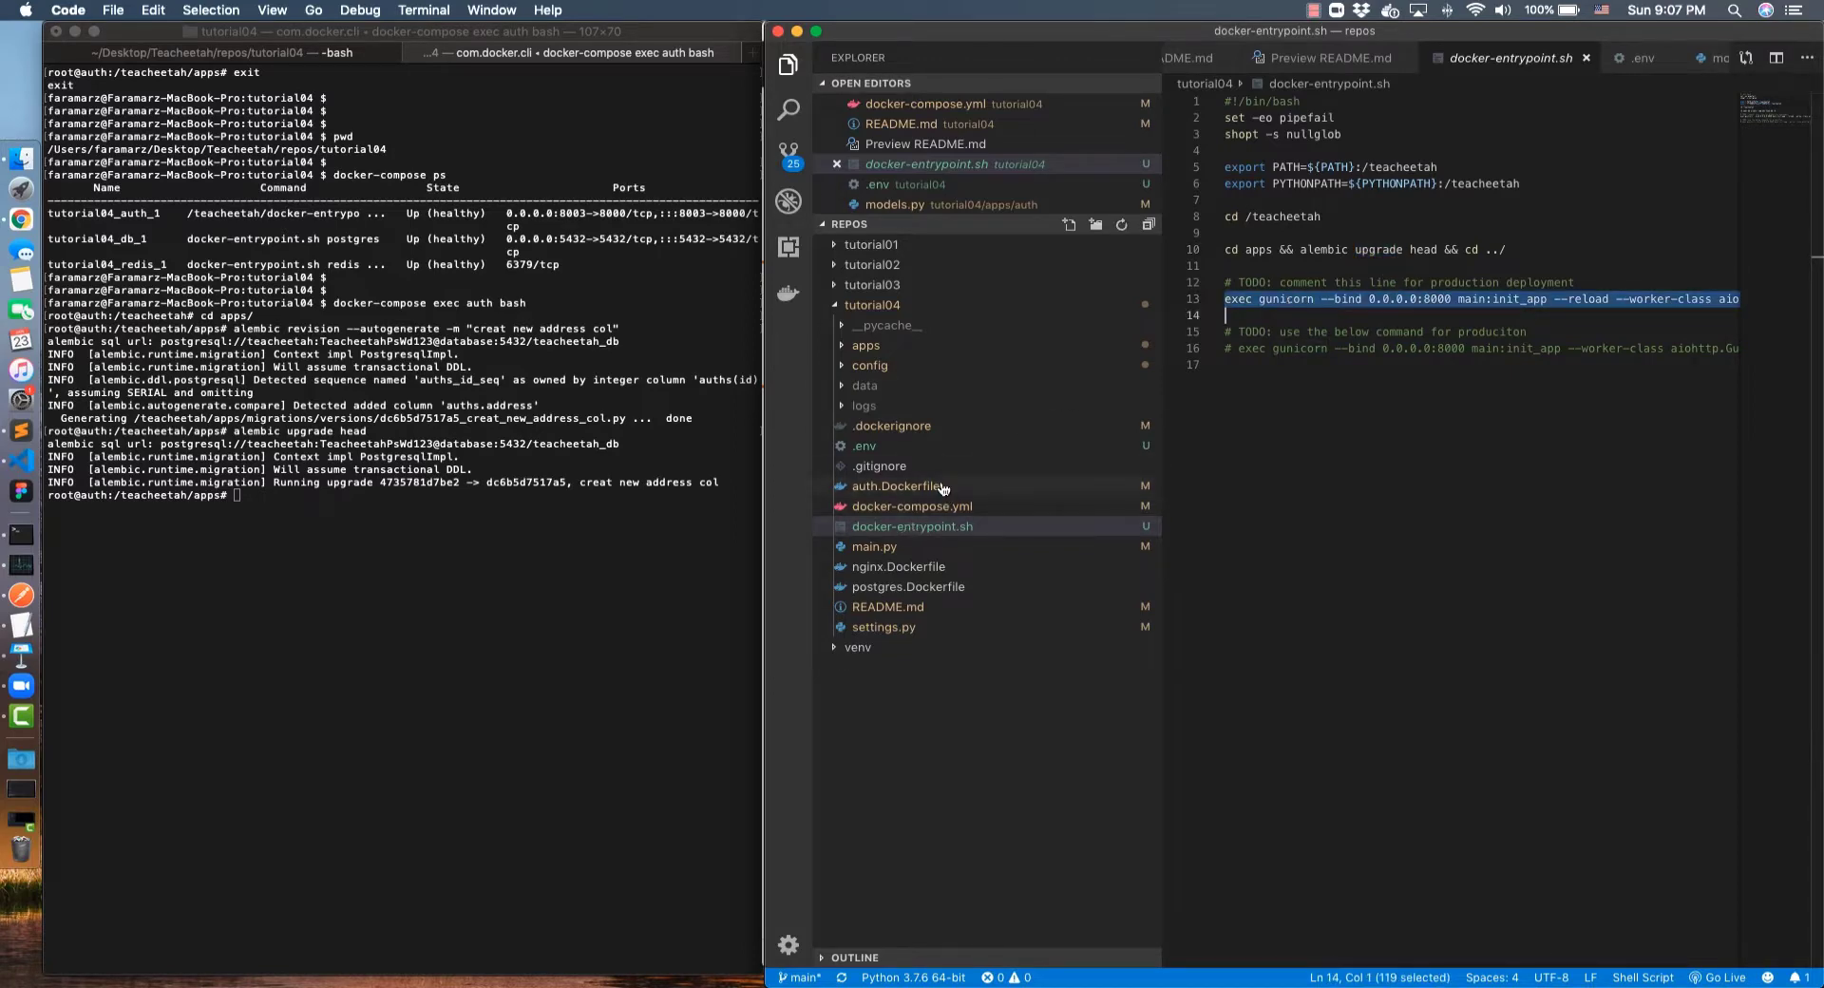
Check auth.Dockerfile's ENTRYPOINT, then return to docker-entrypoint.sh
left_click(895, 485)
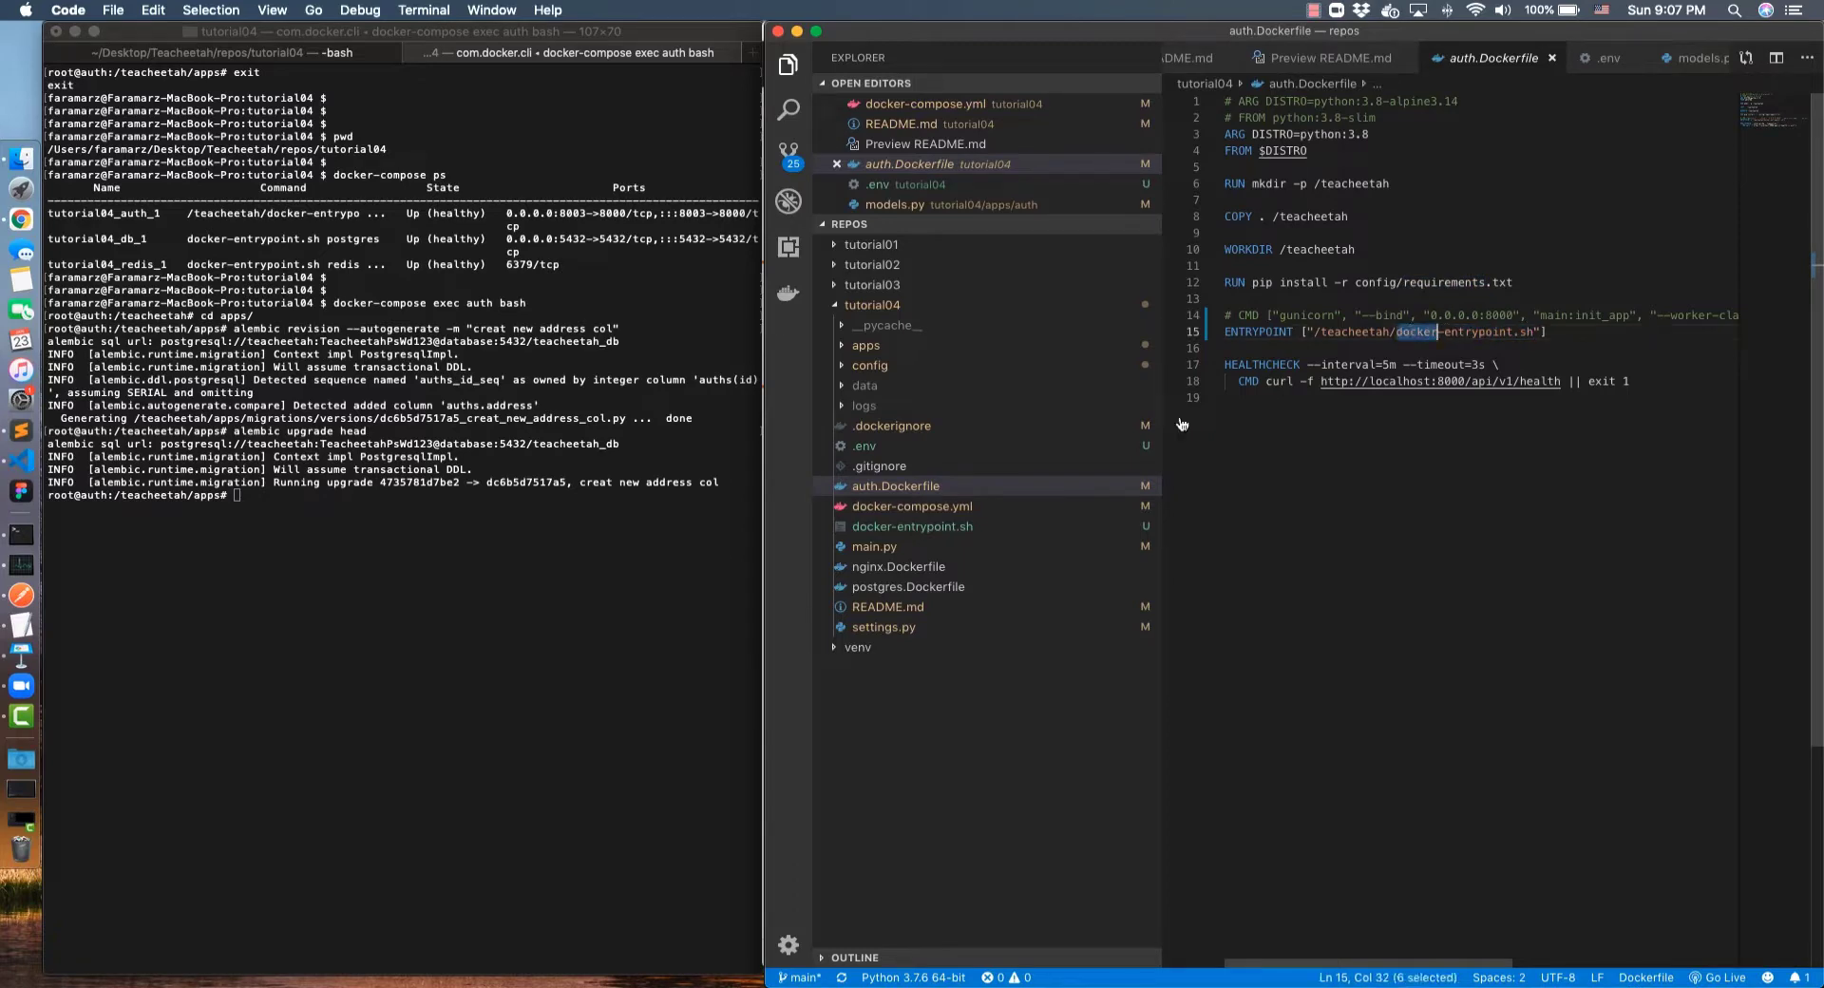
left_click(912, 526)
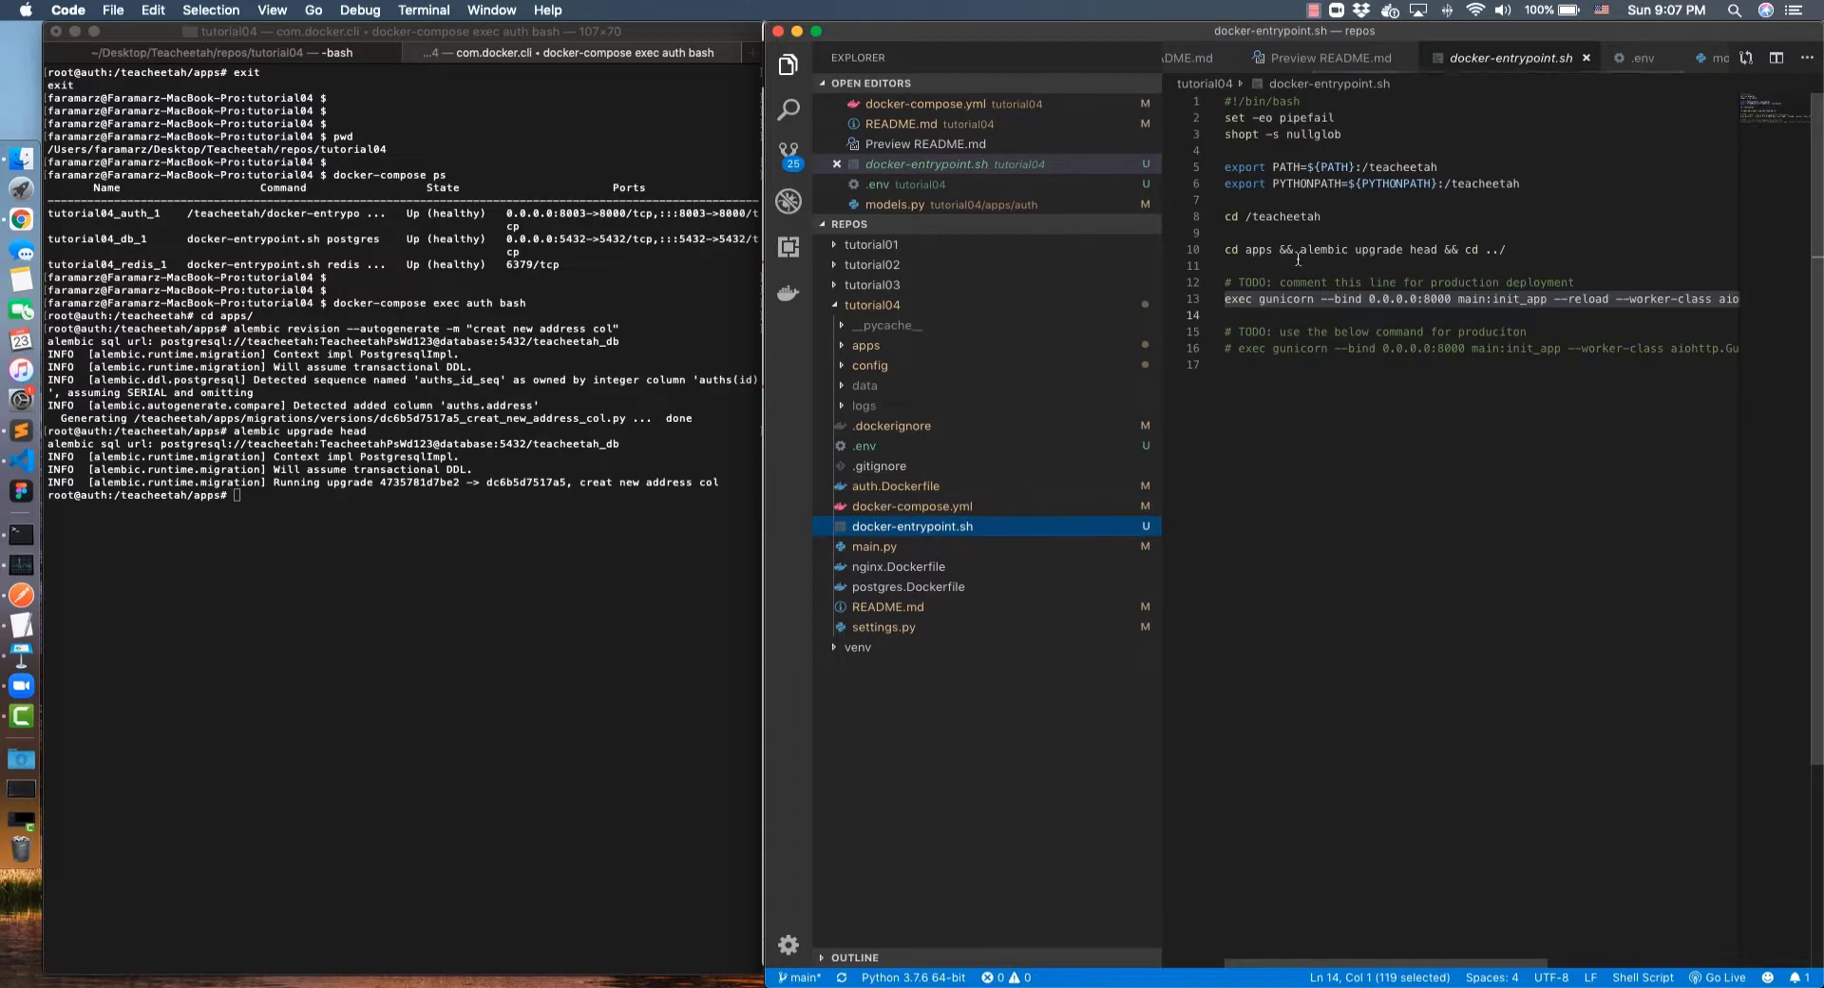
left_click(1262, 266)
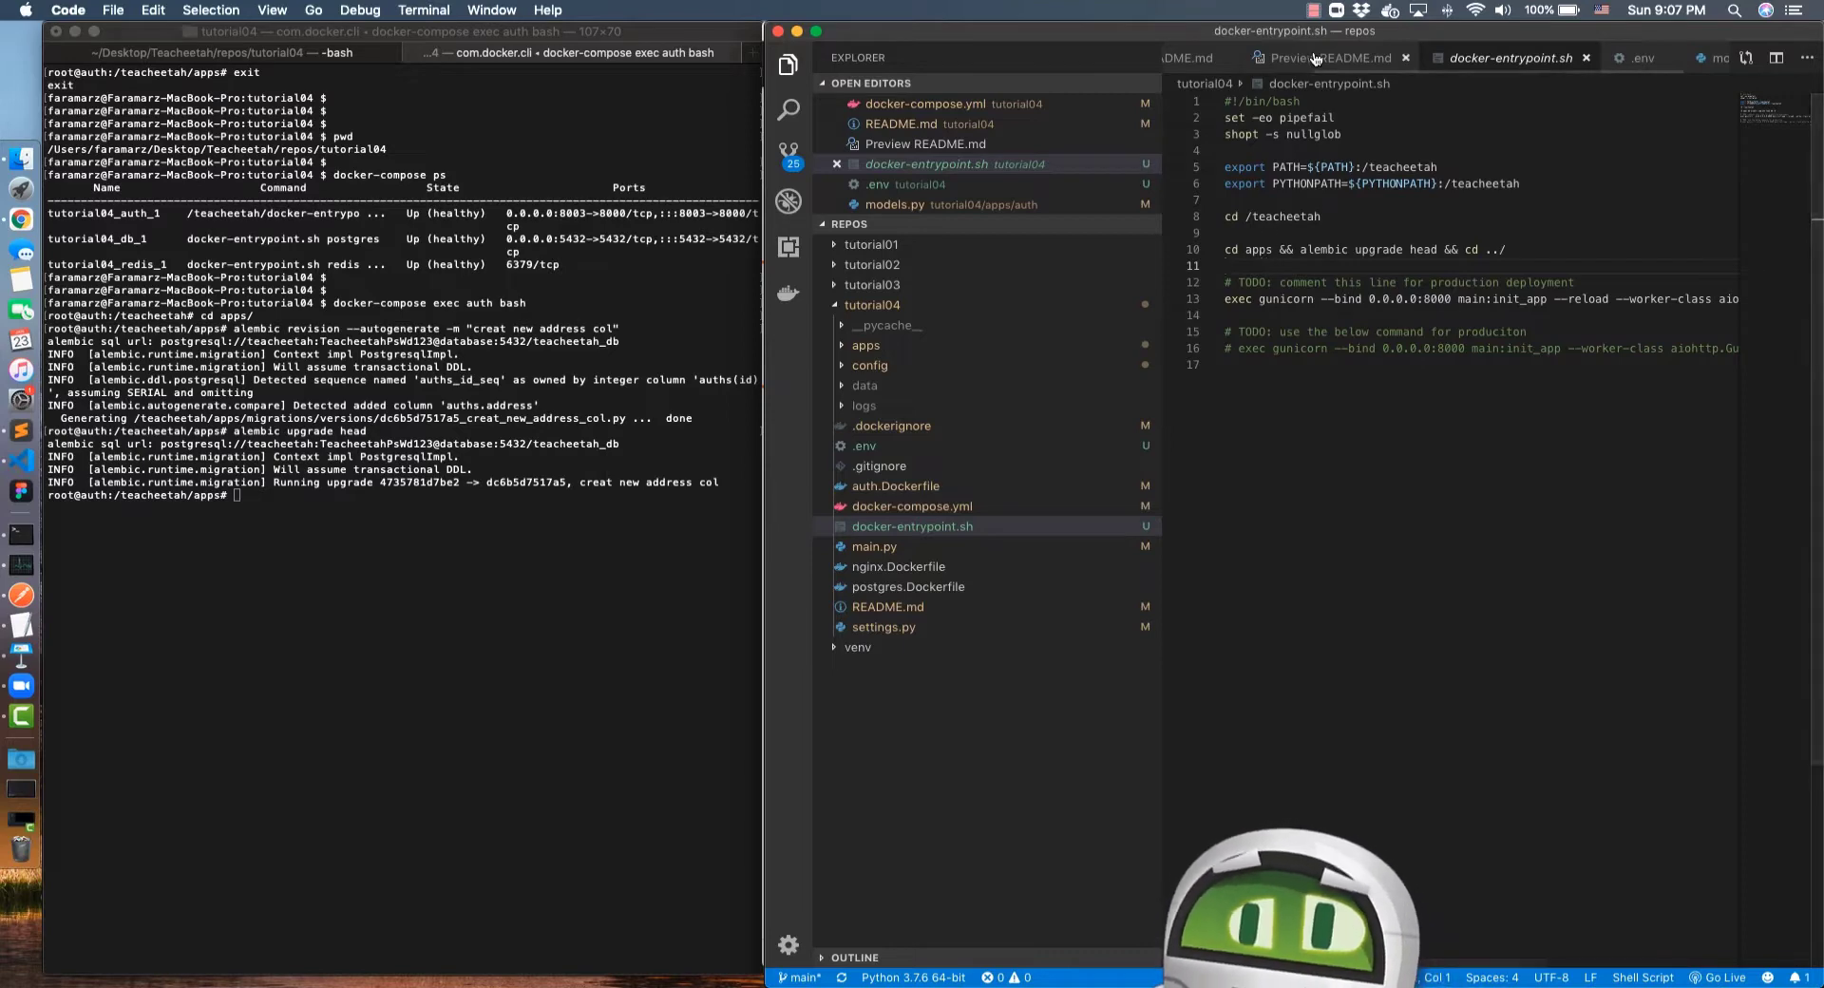
Scroll the README preview through docker-entrypoint and Caching, then show docker-compose.yml's redis service
left_click(1327, 59)
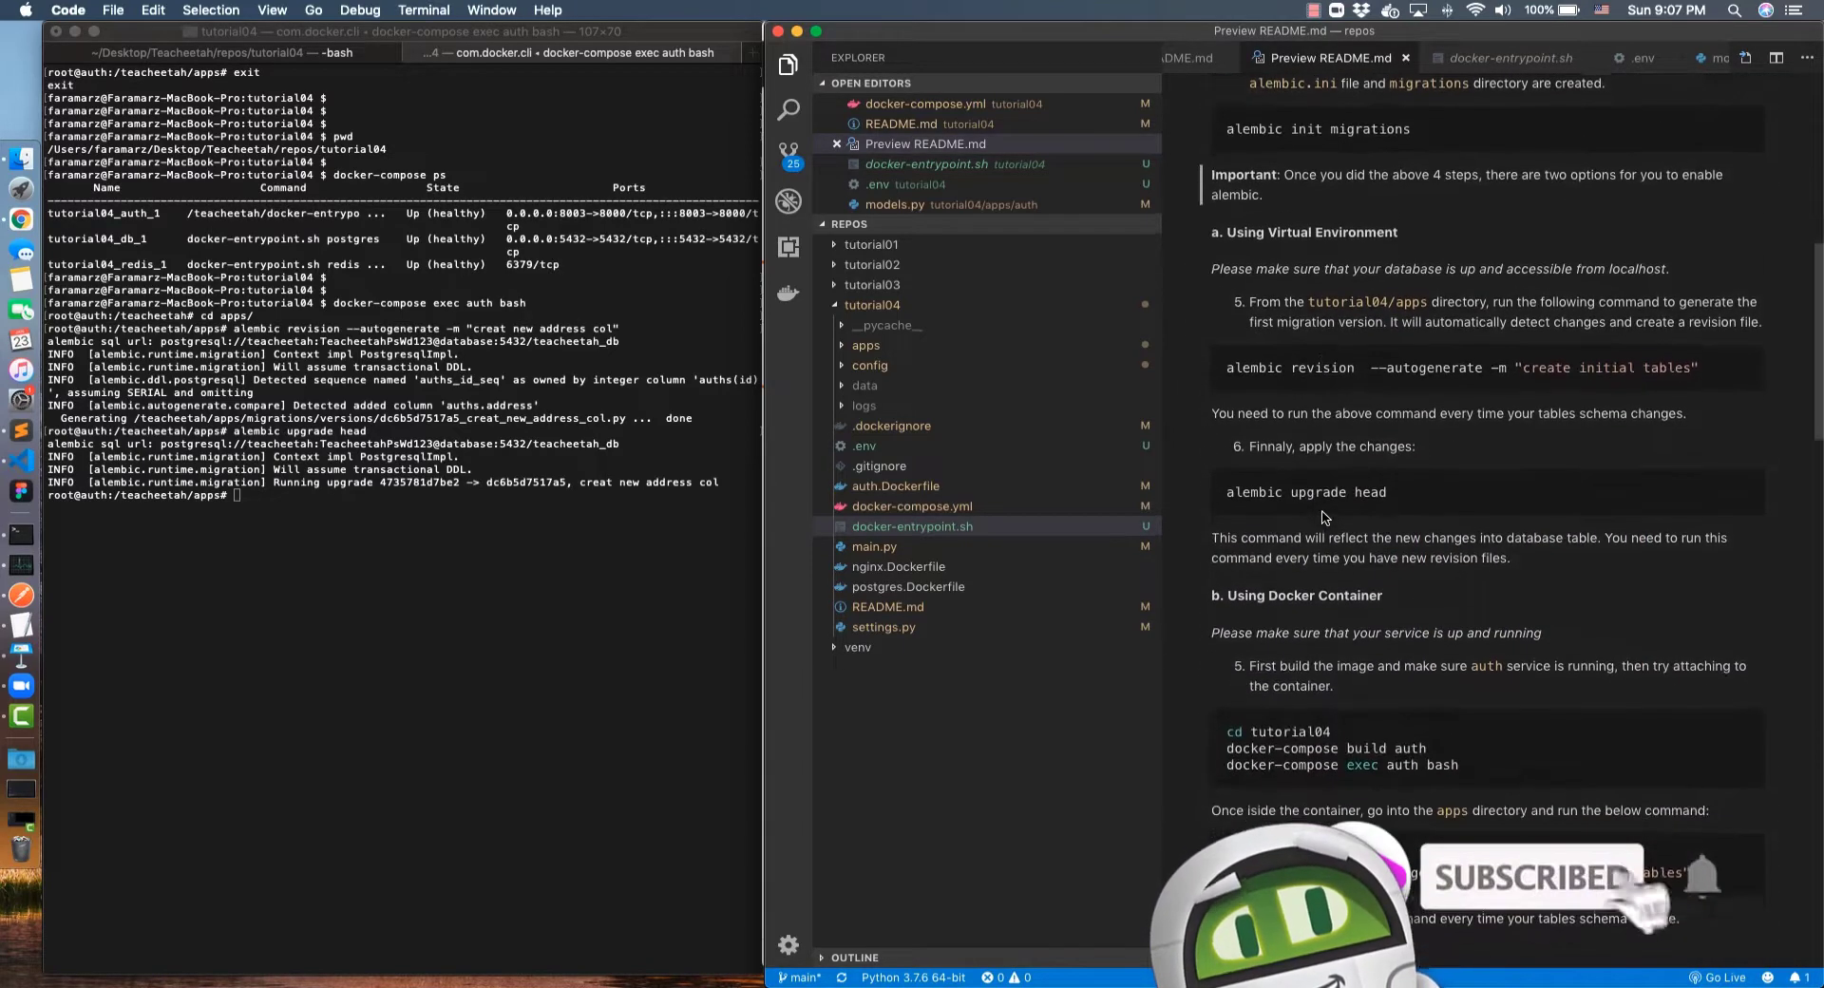
scroll("down", 3)
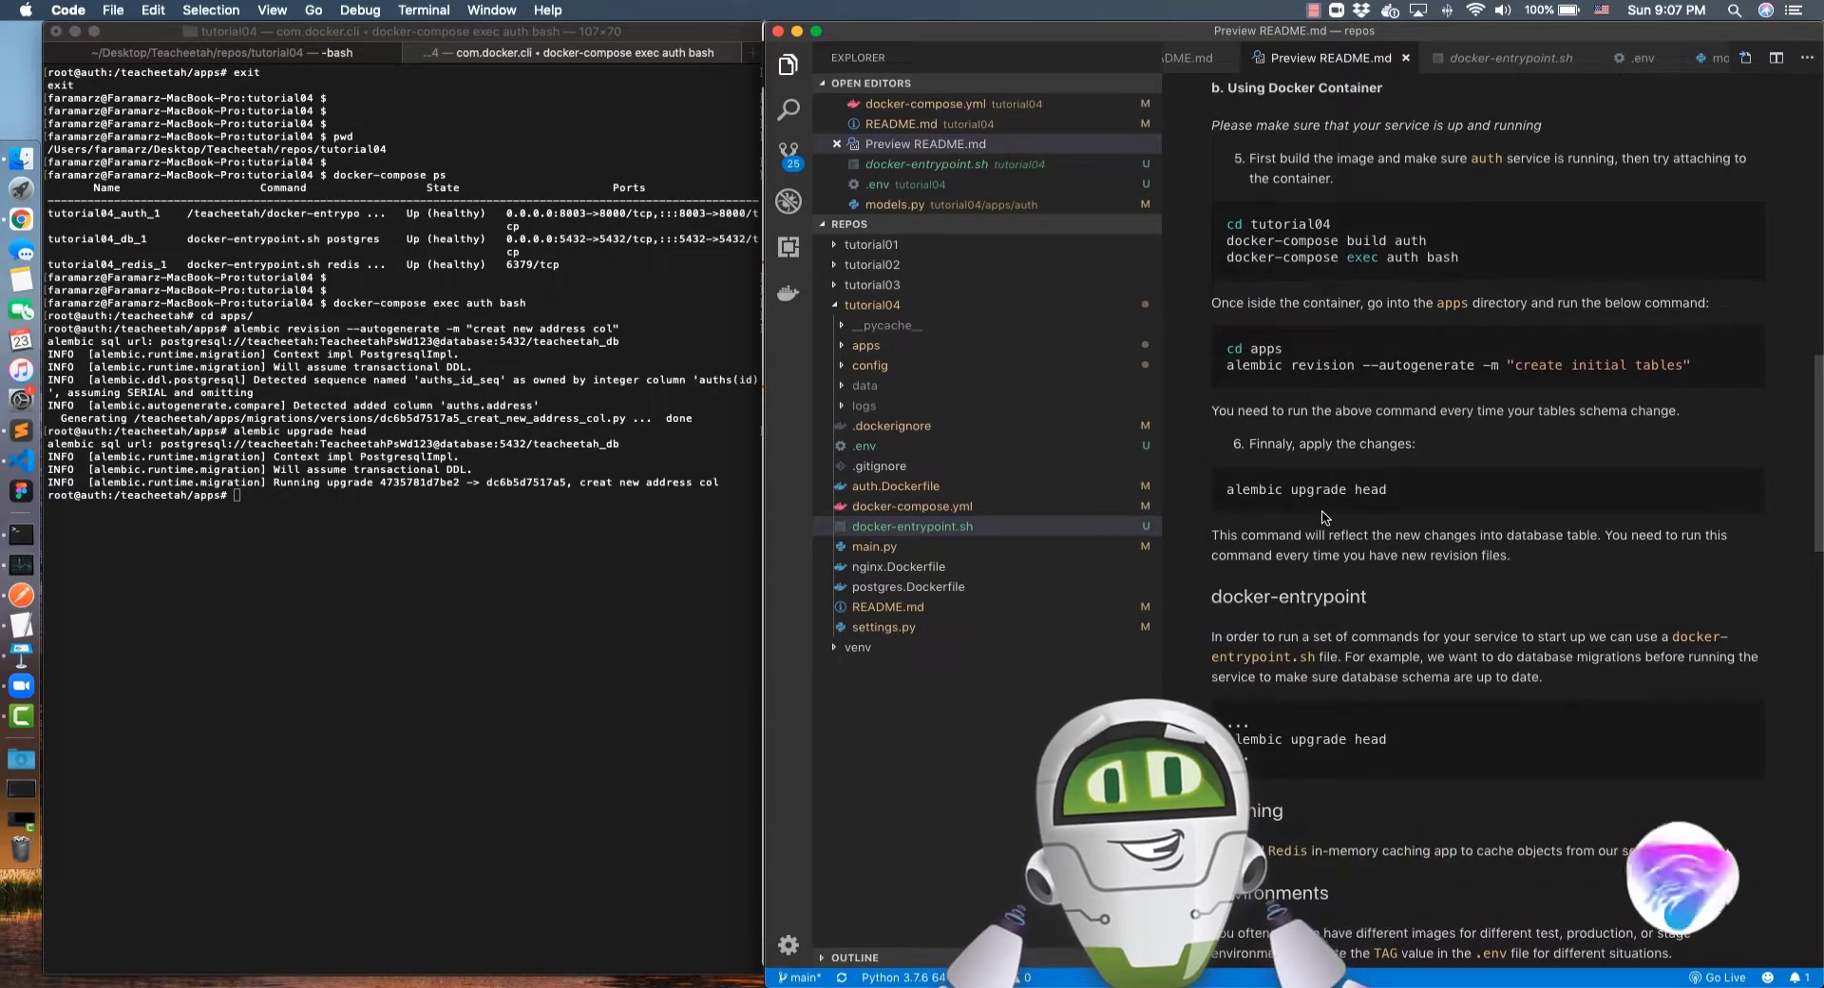
scroll("down", 3)
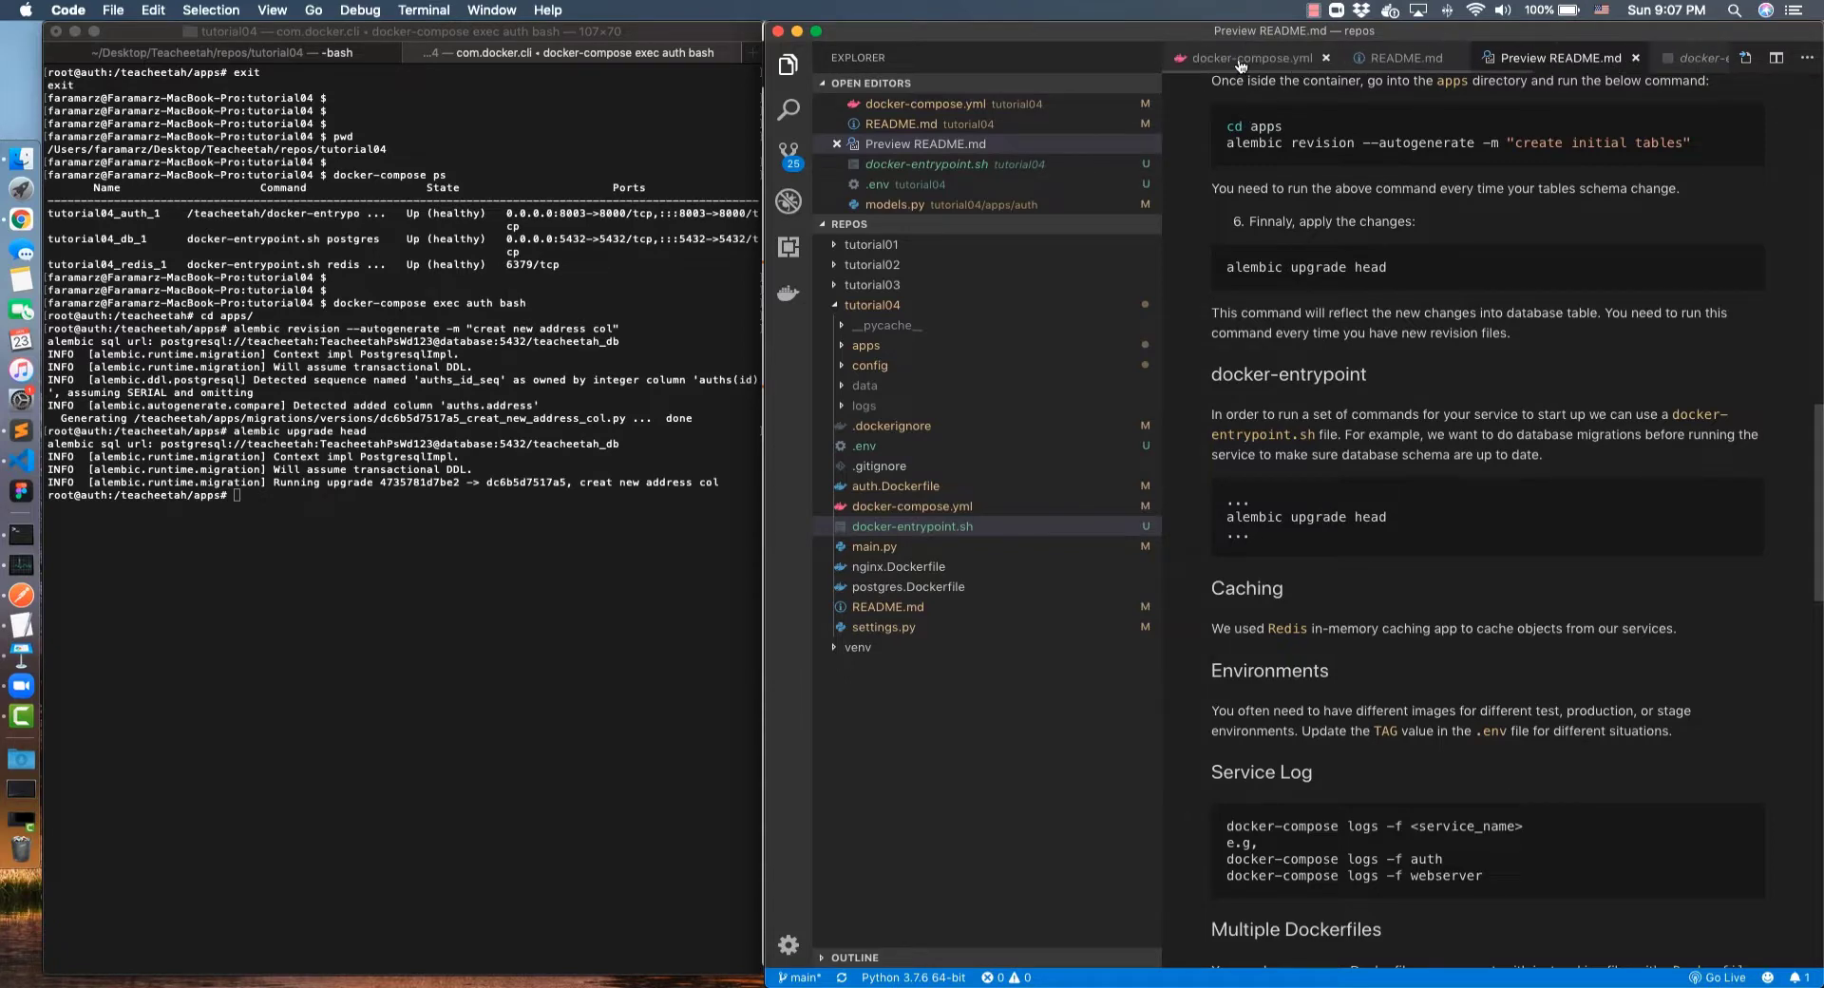
left_click(1248, 57)
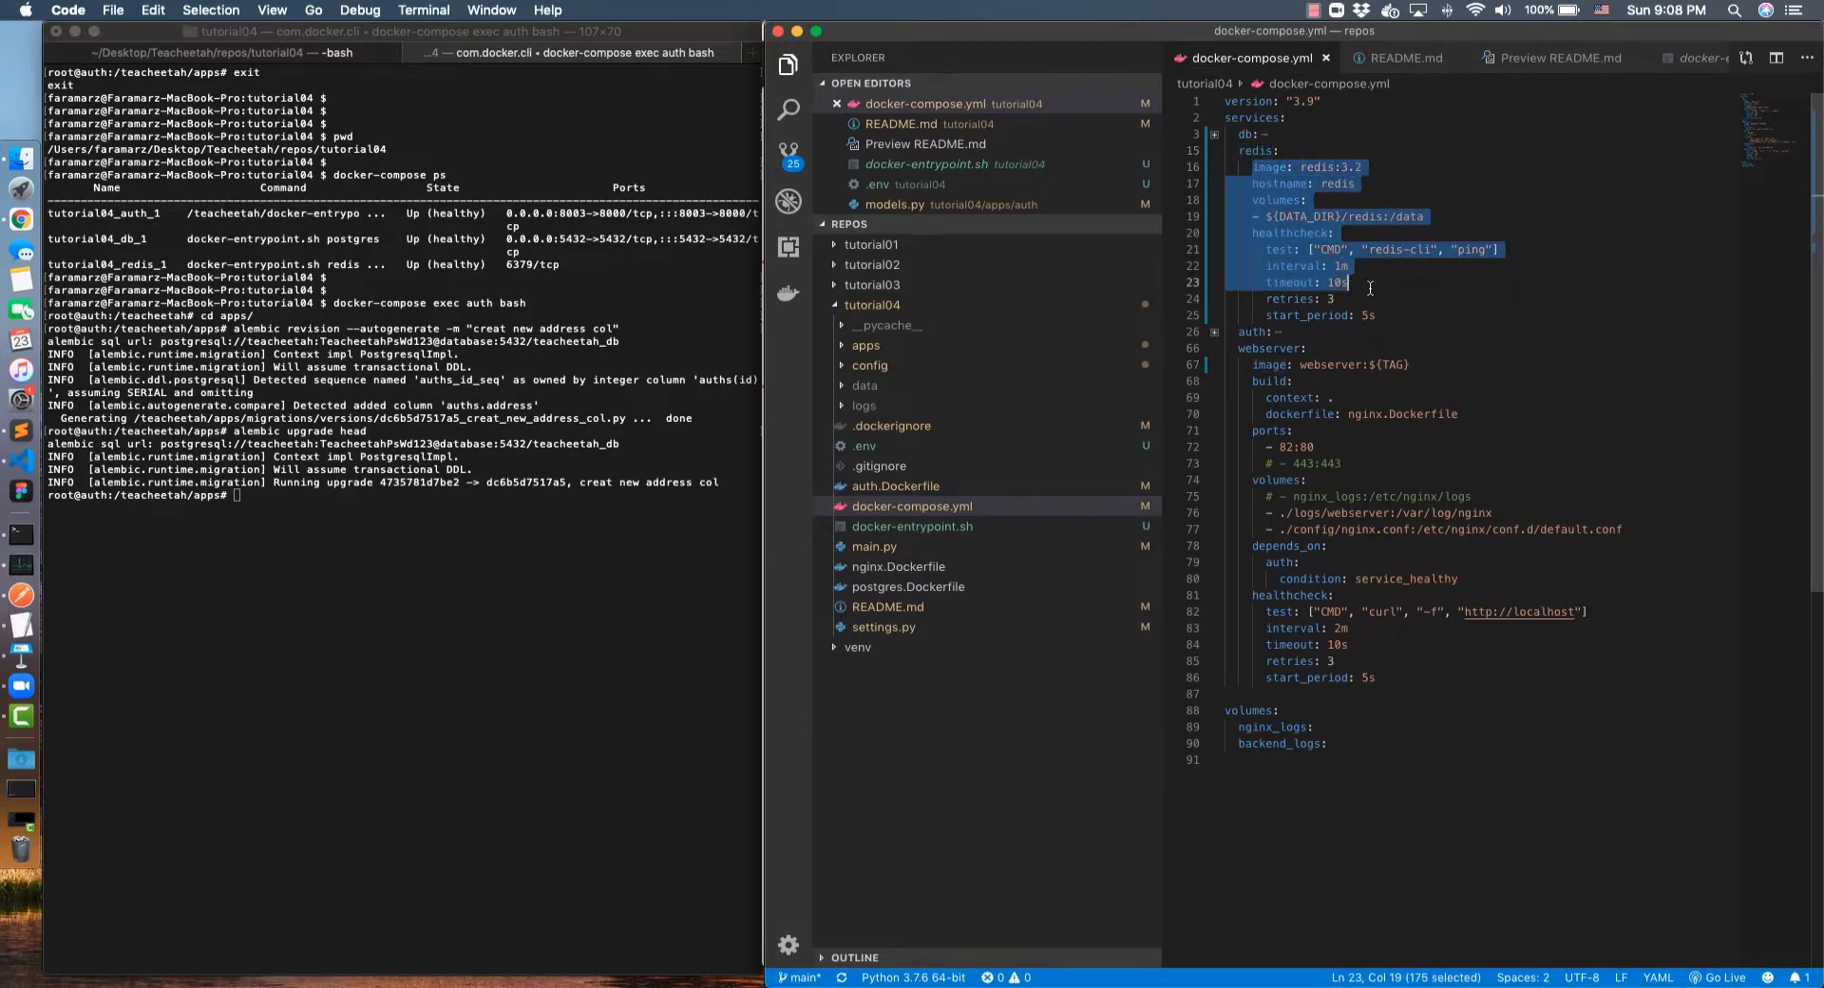
From main.py's setup_redis call, jump to its definition in tasks.py creating the aioredis pool
left_click(1370, 315)
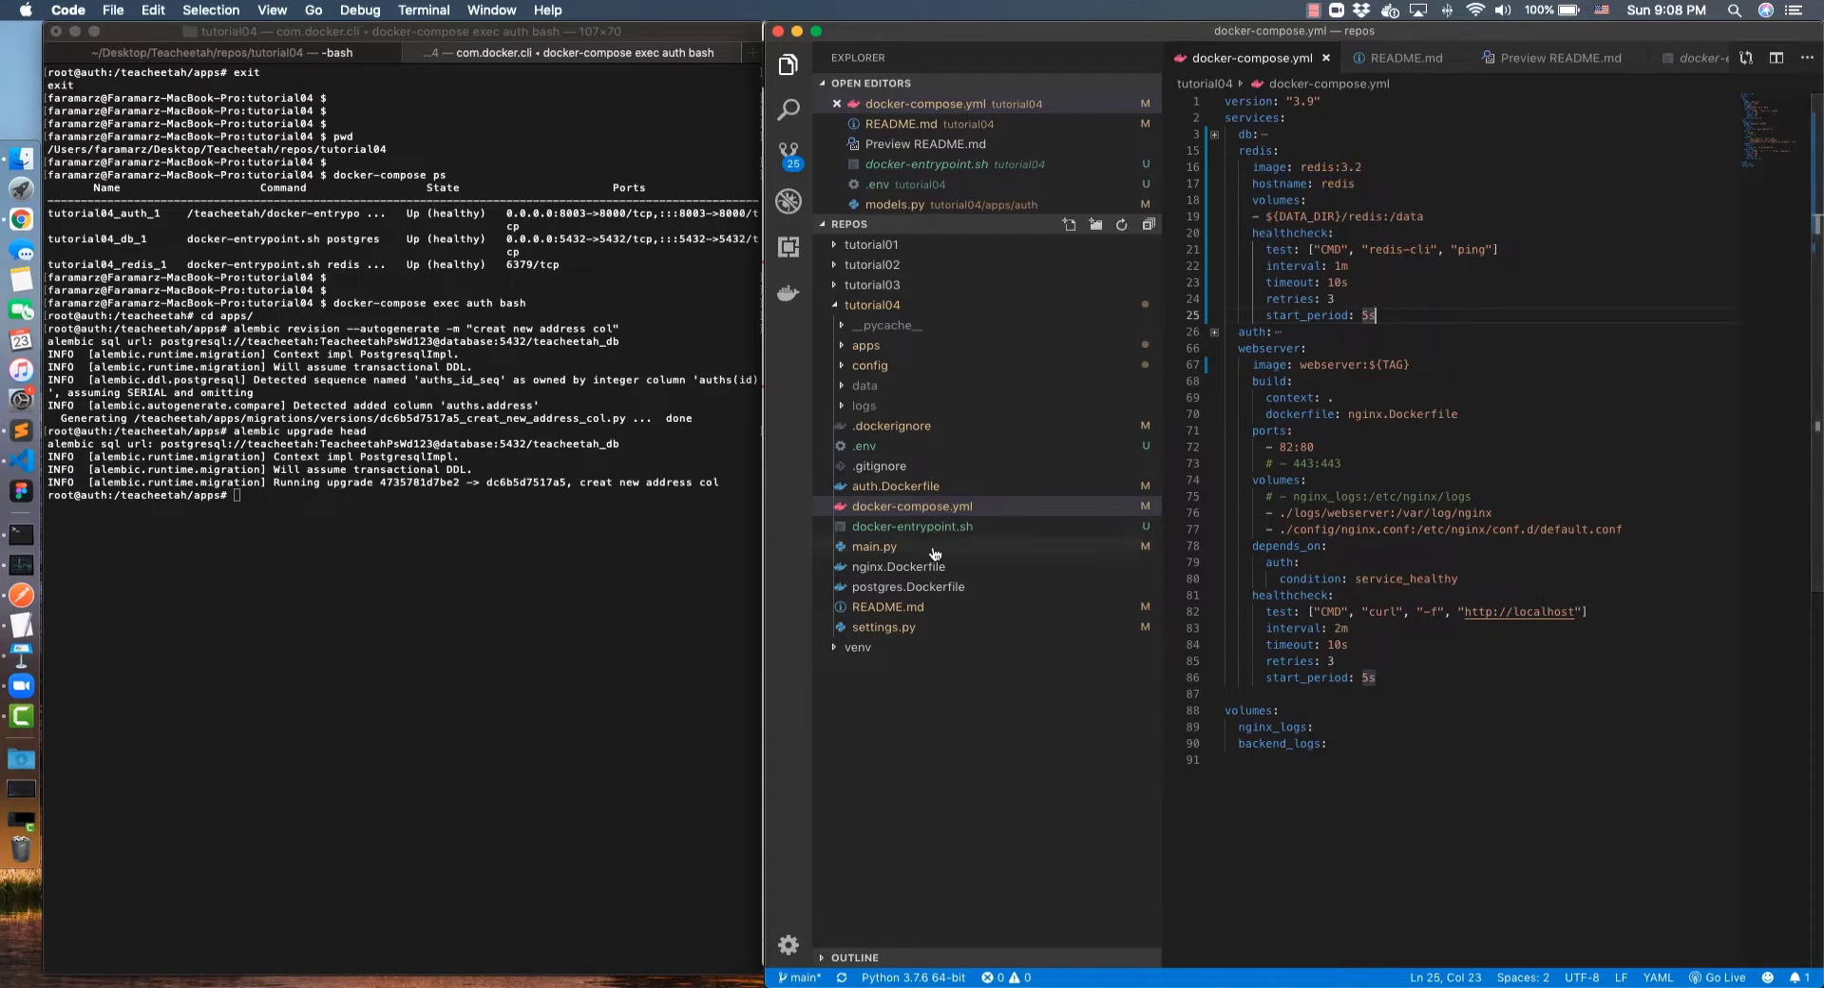
left_click(874, 546)
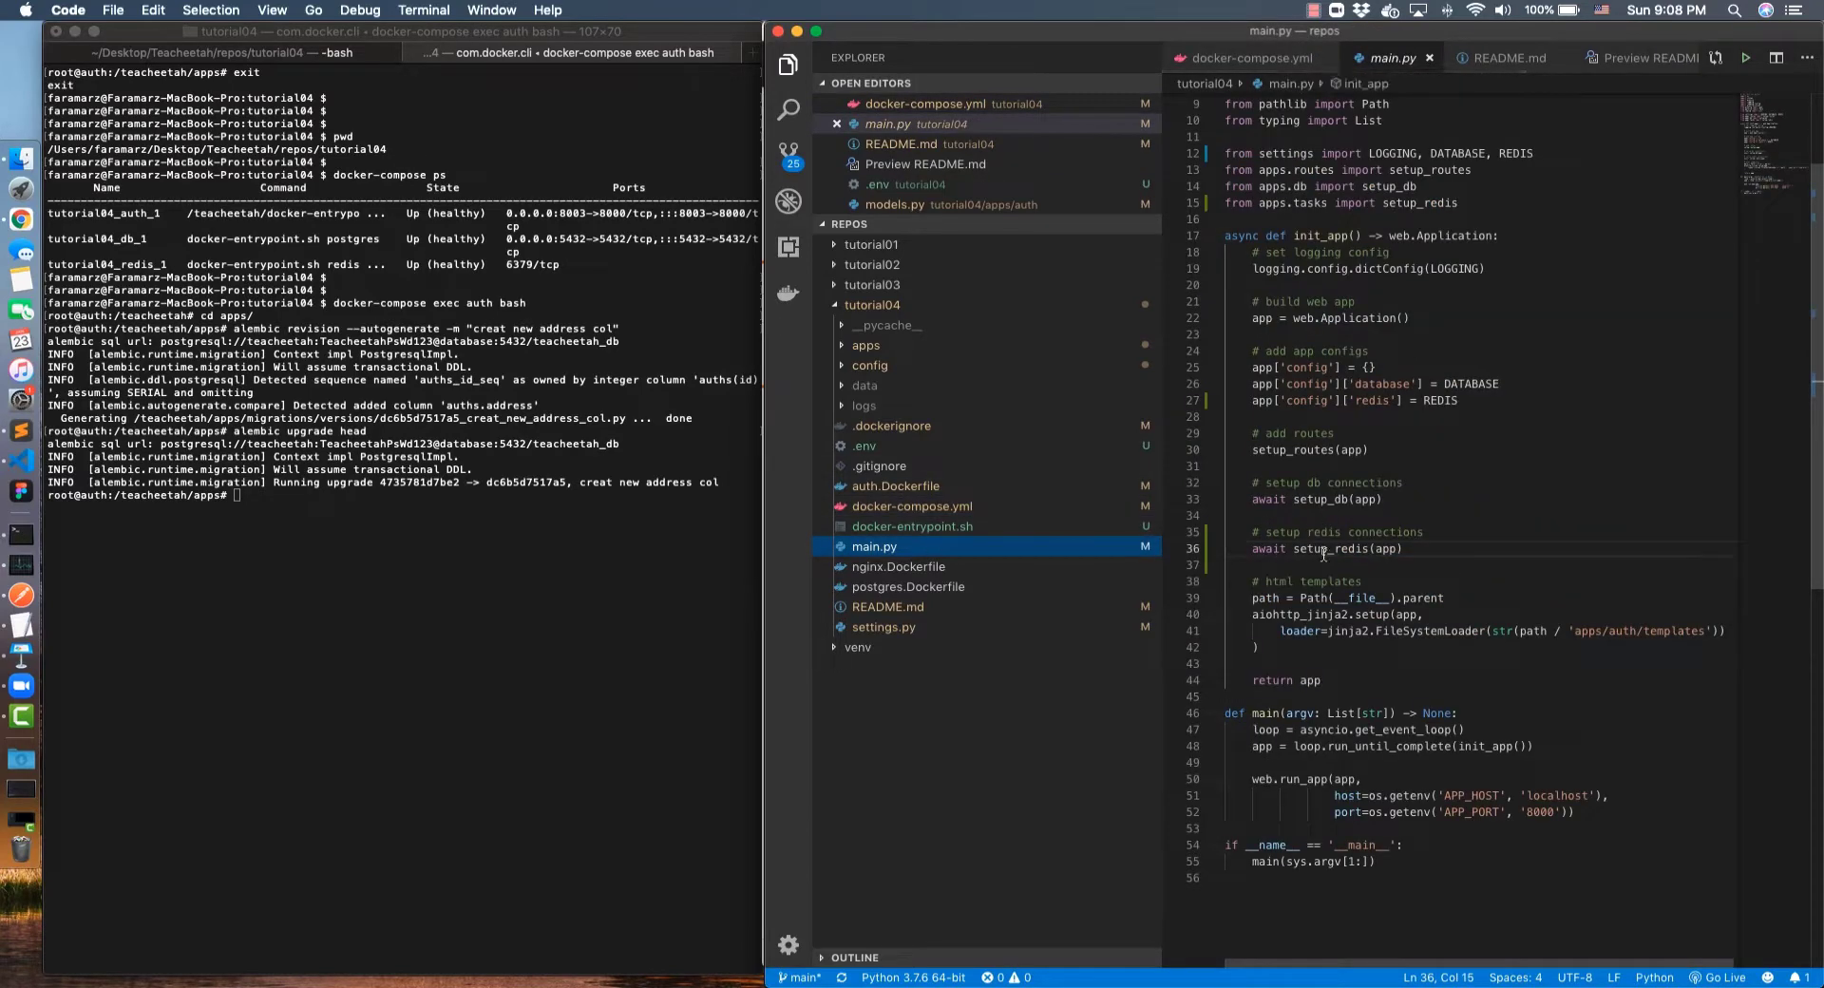
double_click(1325, 548)
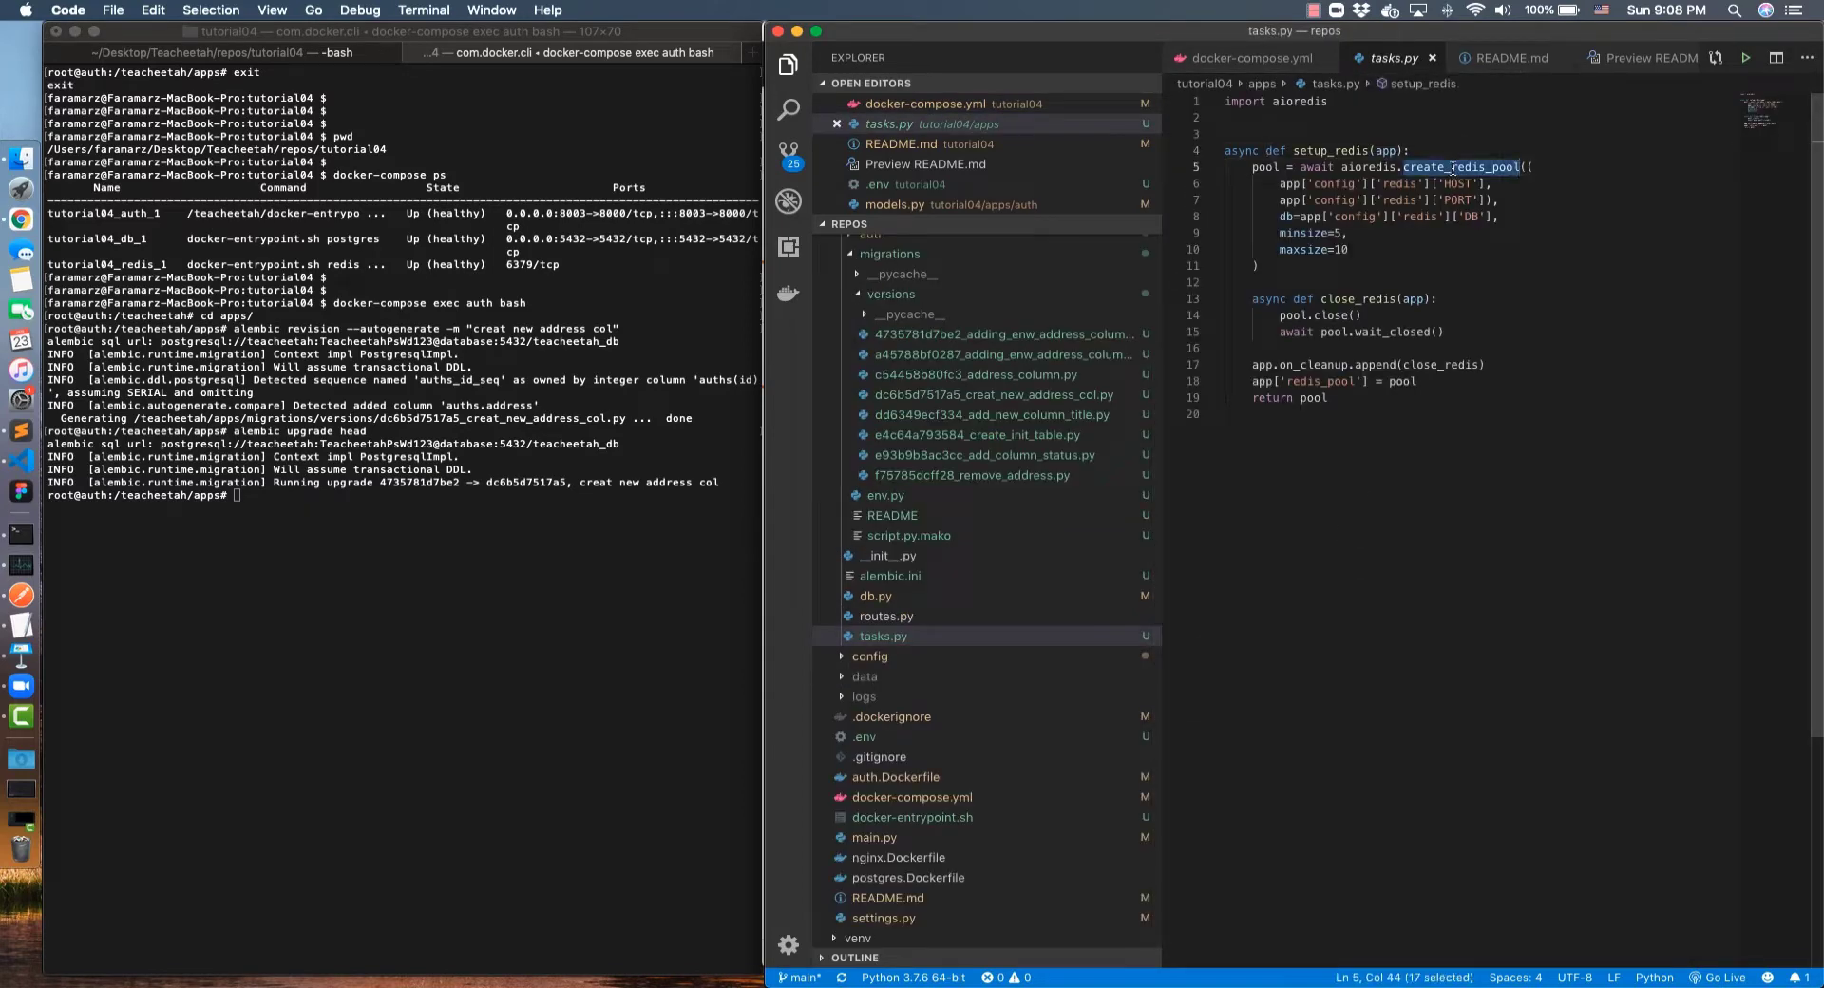
left_click(1300, 380)
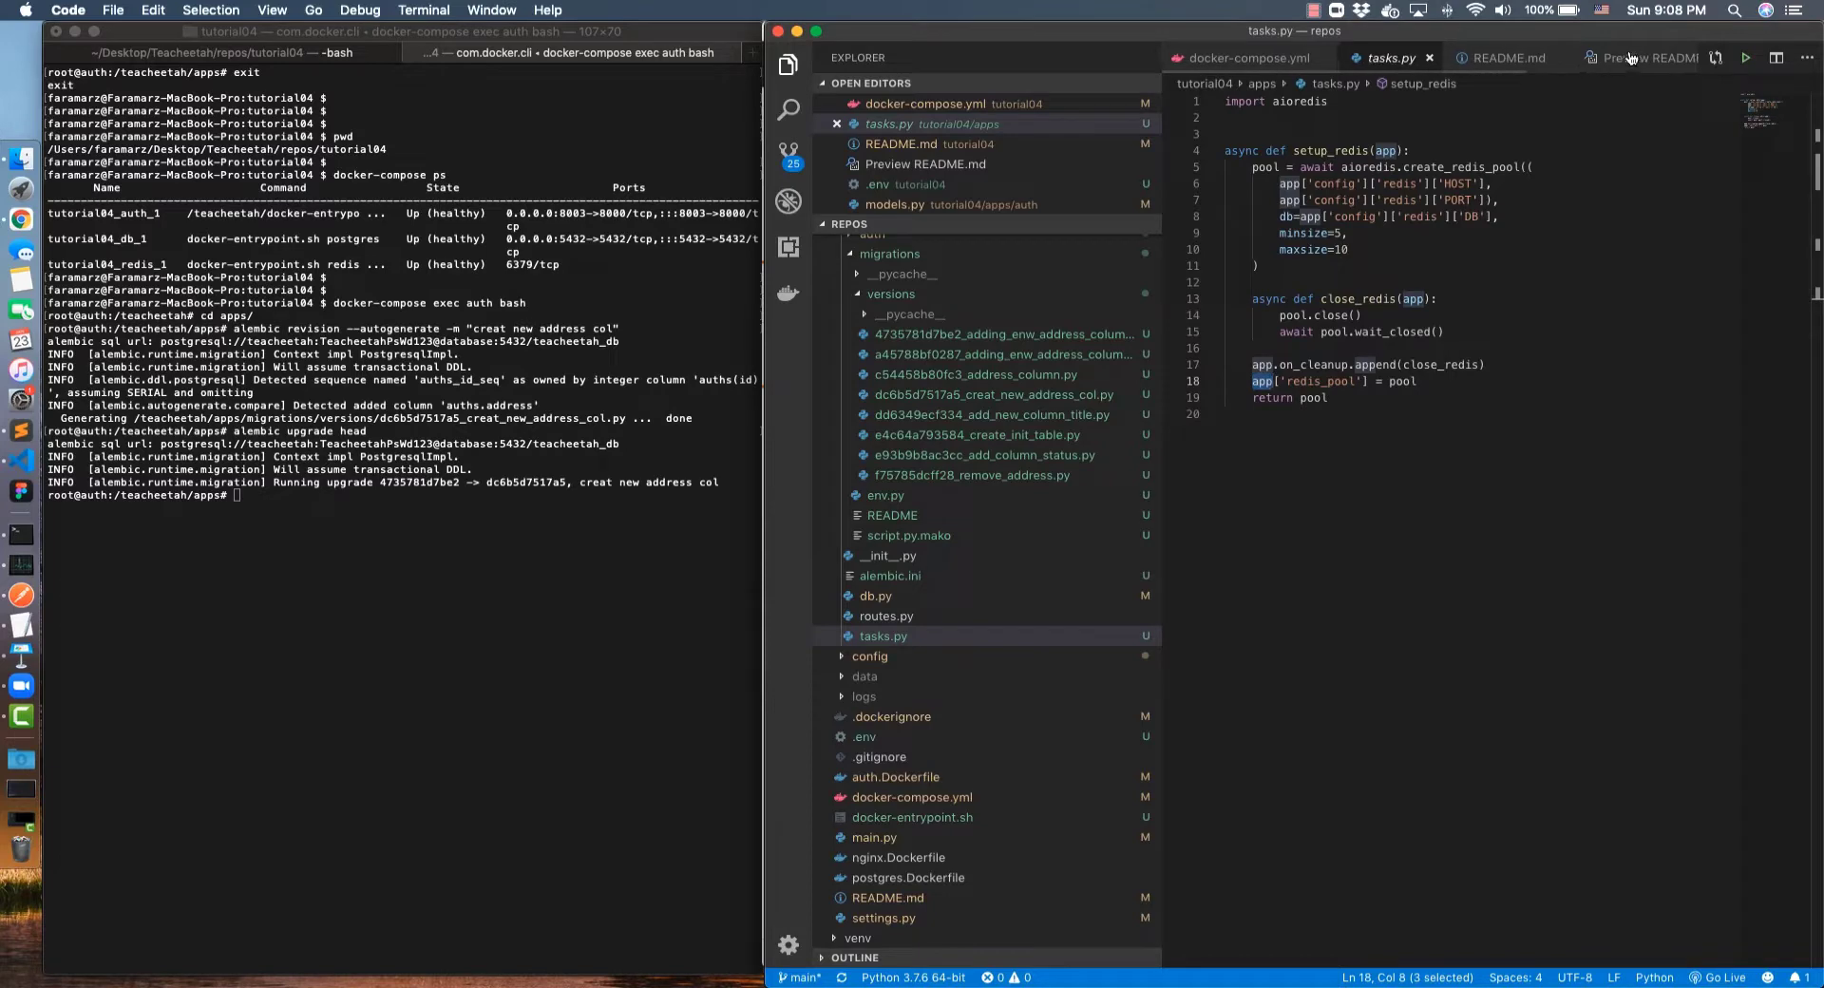
Scroll the README preview to Environments and view the .env file with TAG=latest
left_click(1642, 57)
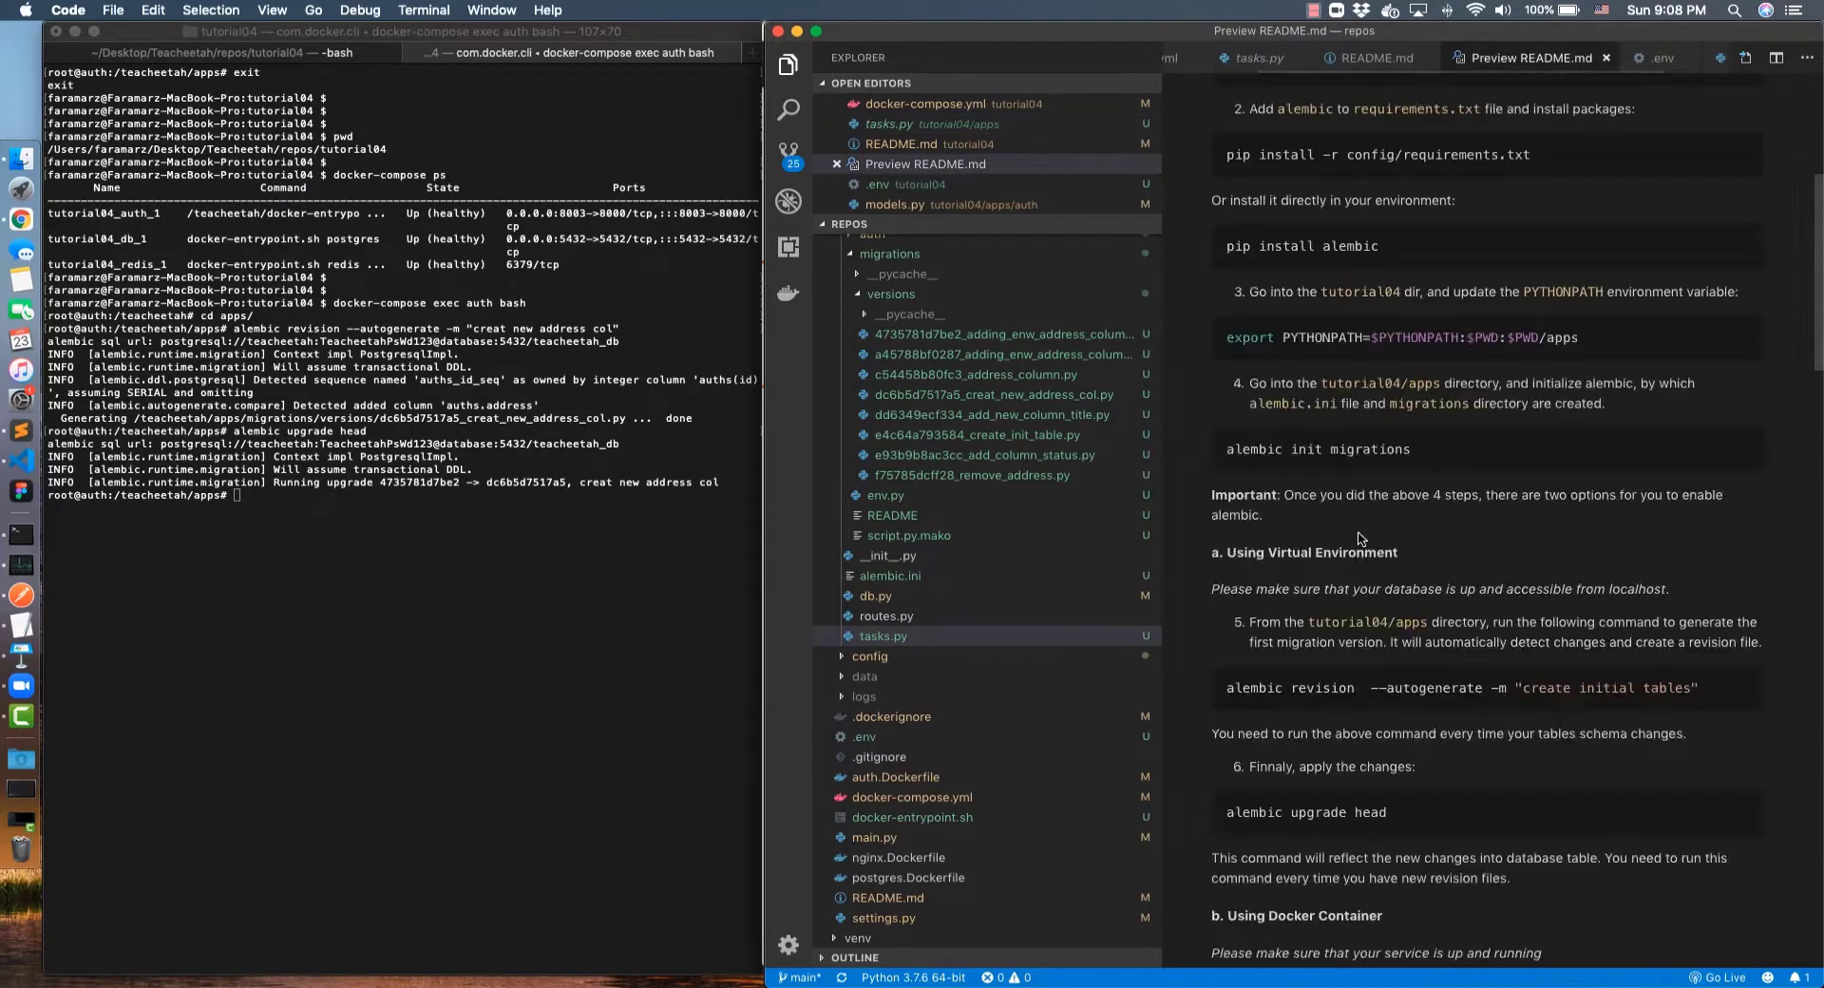
scroll("down", 3)
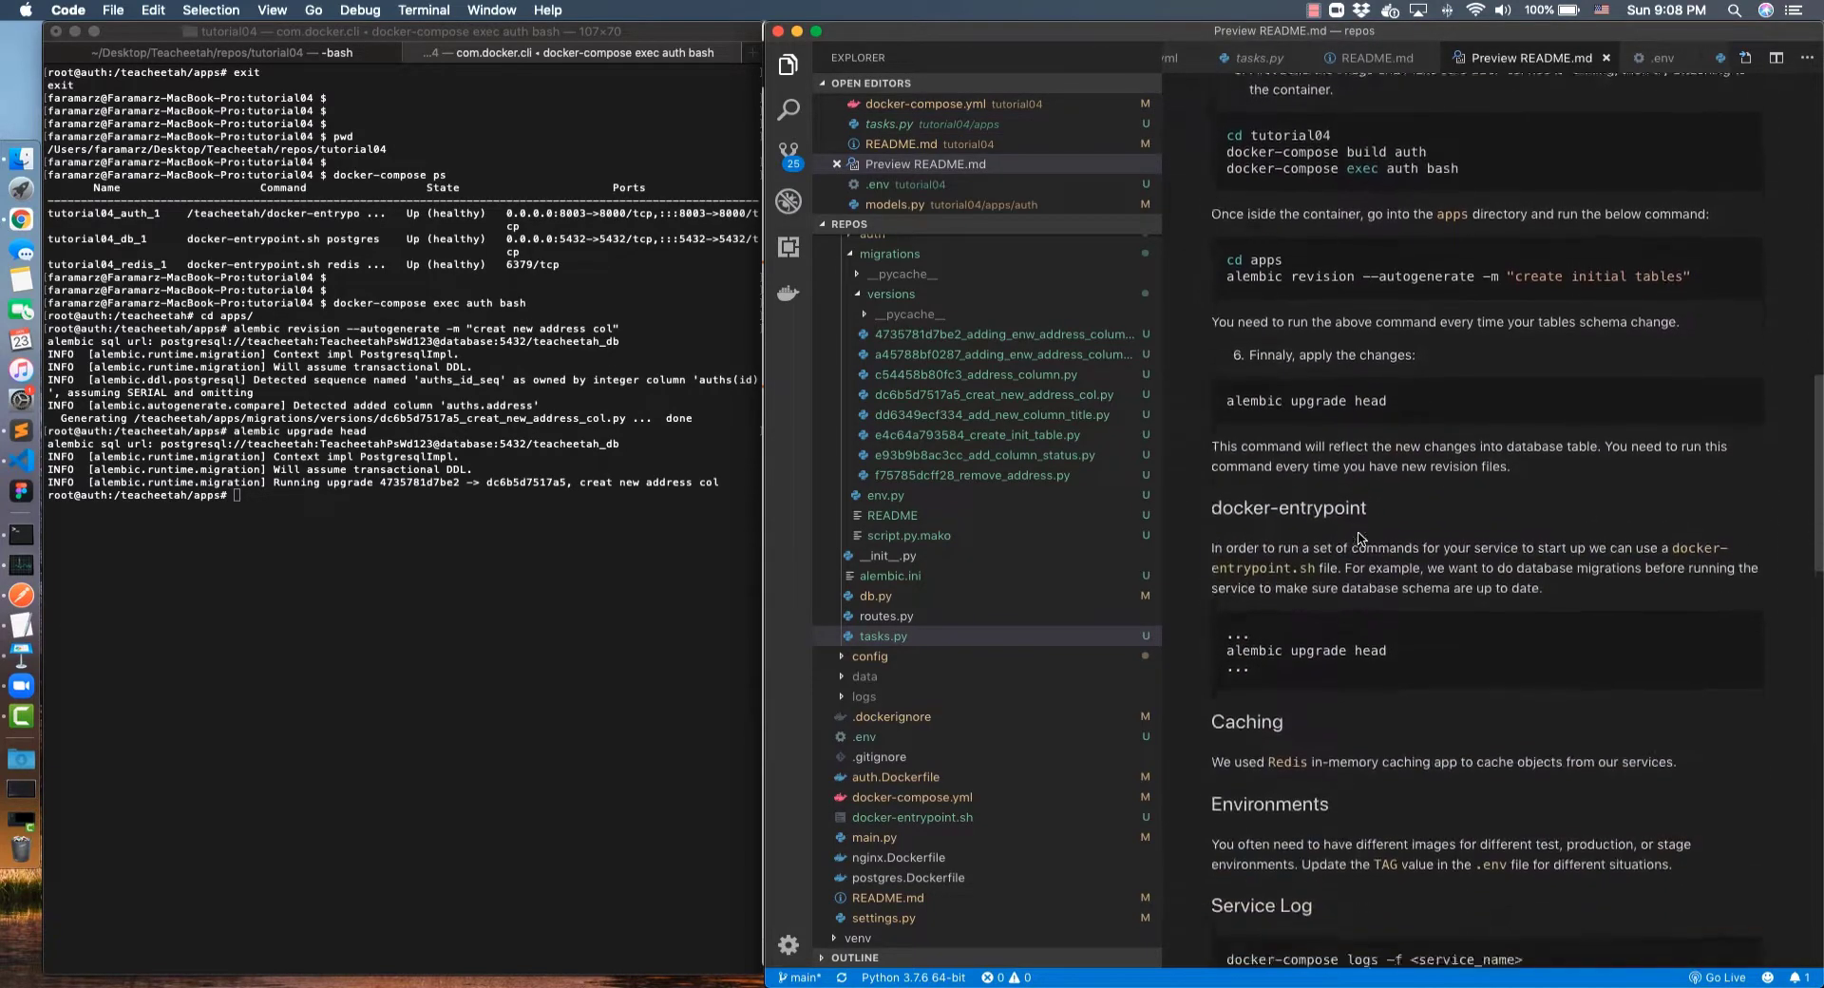
scroll("down", 3)
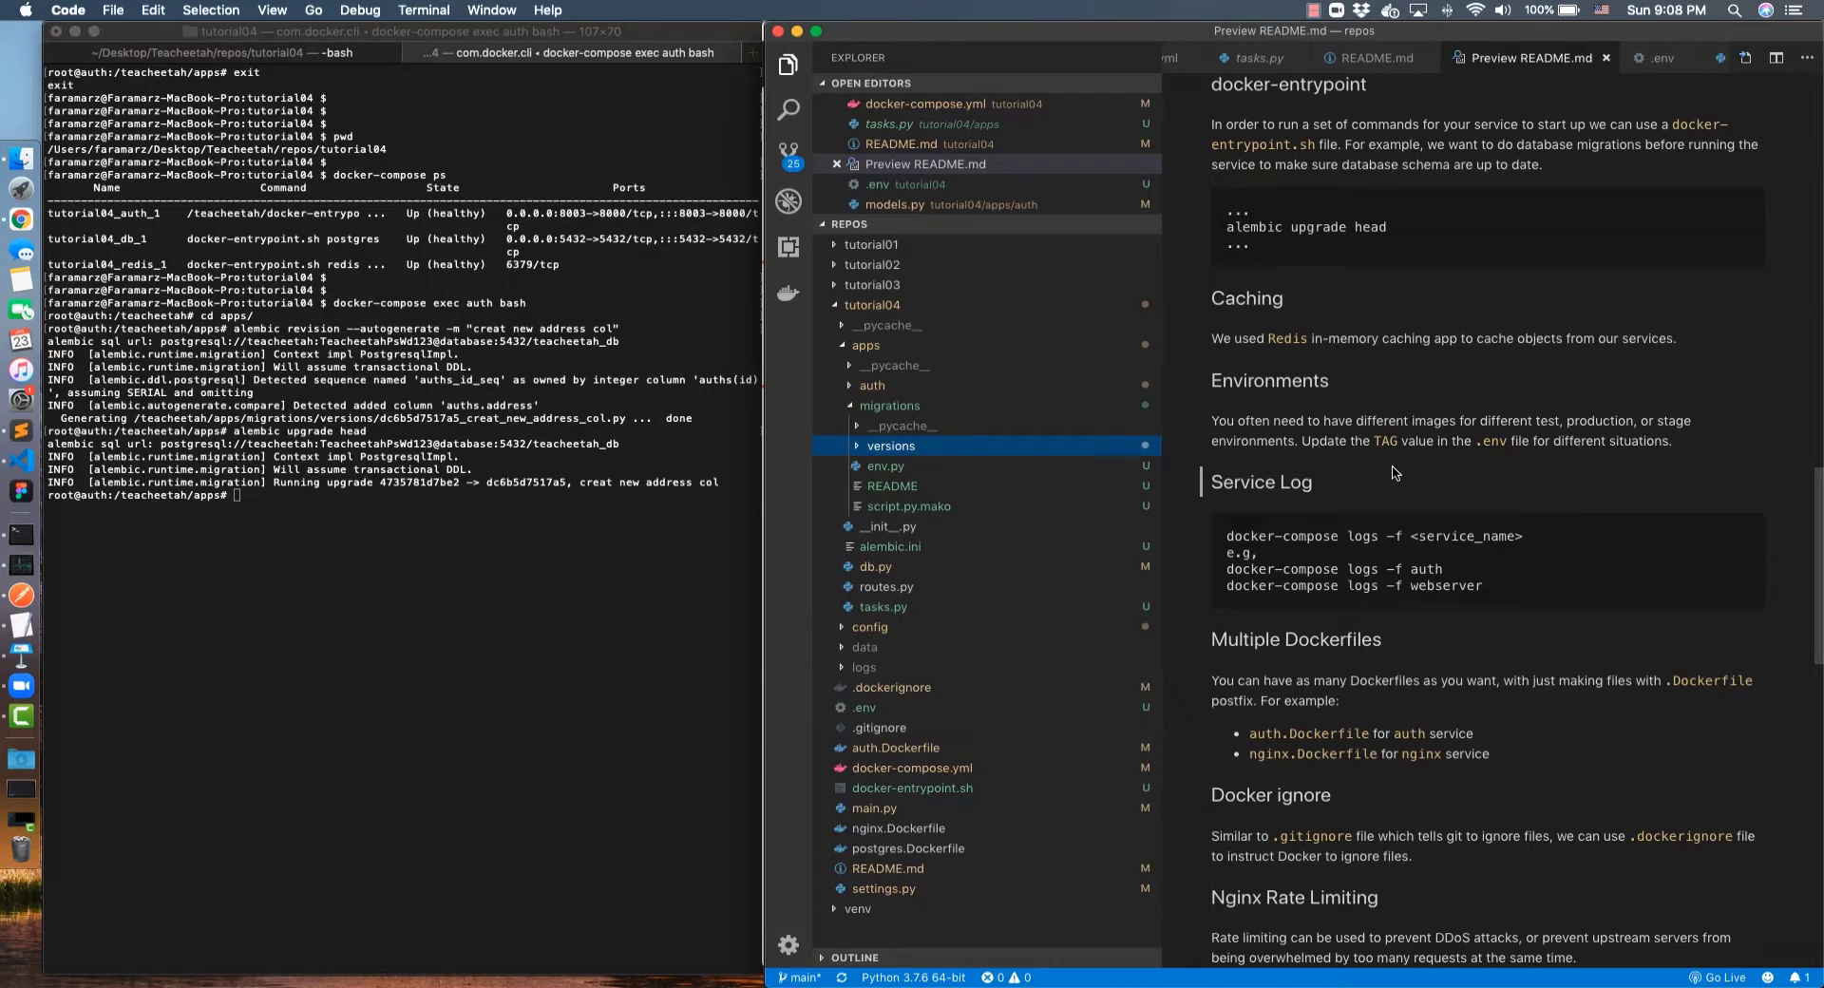
mouse_move(925, 747)
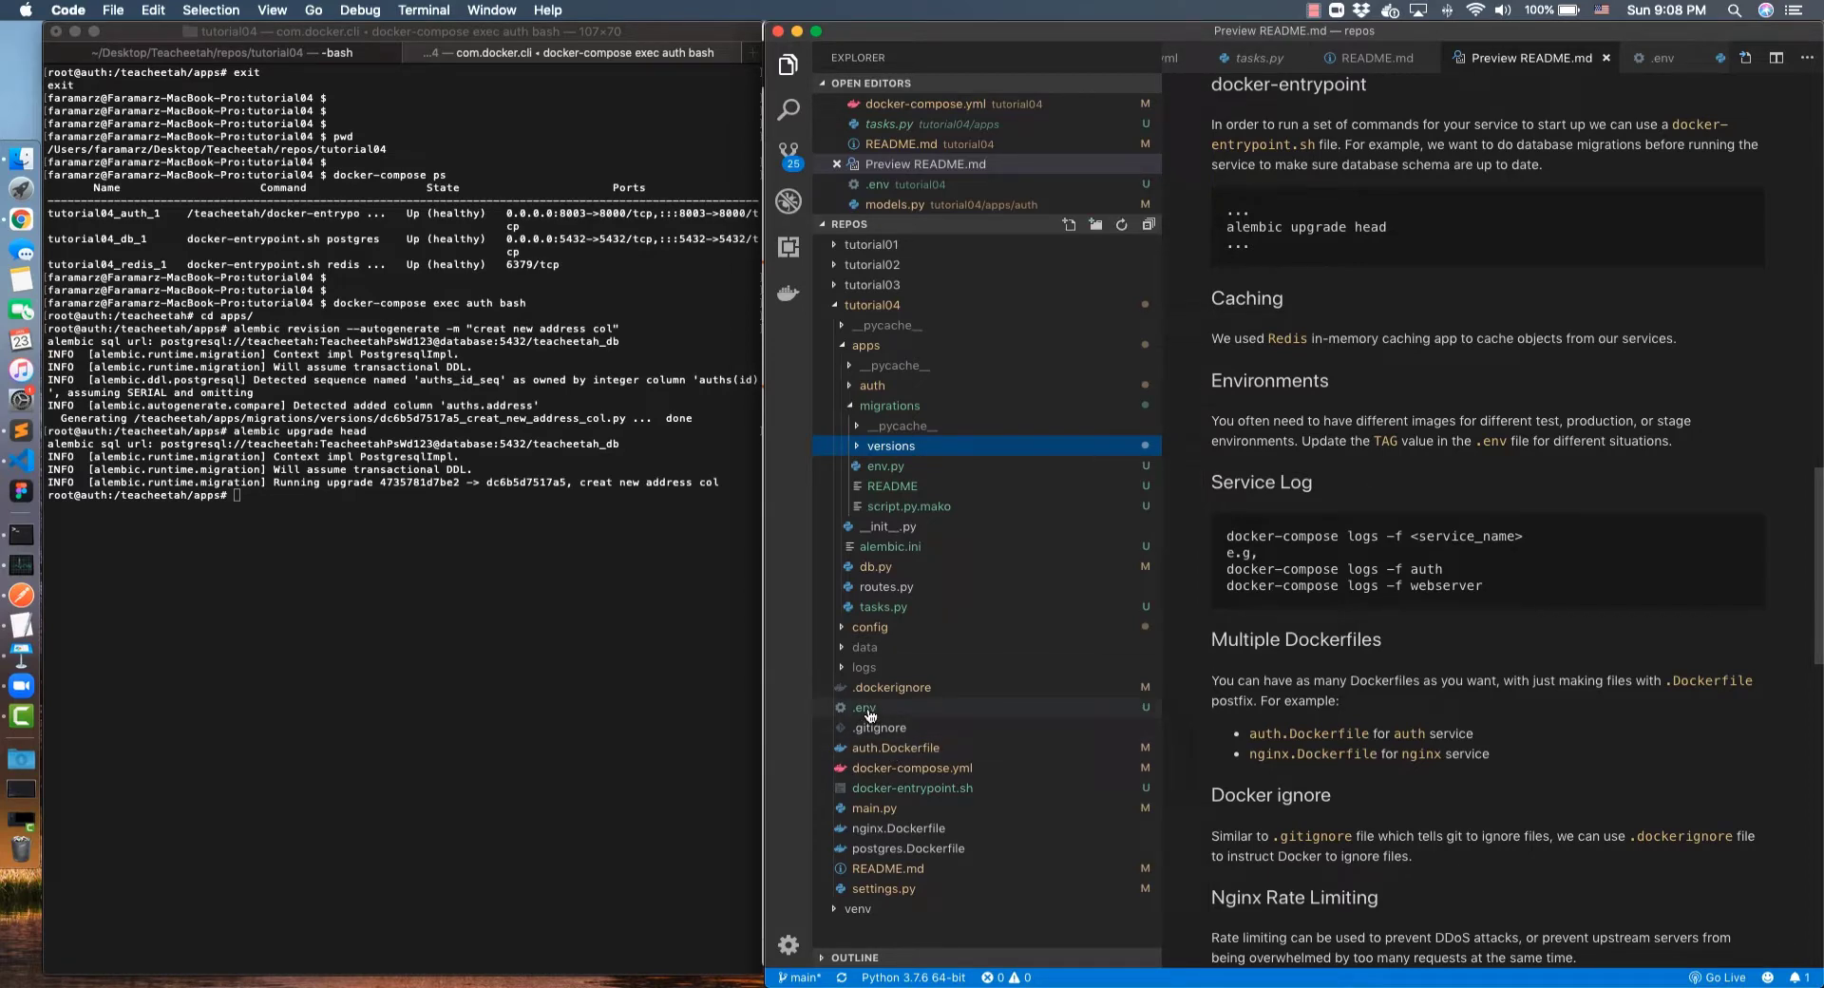
left_click(867, 707)
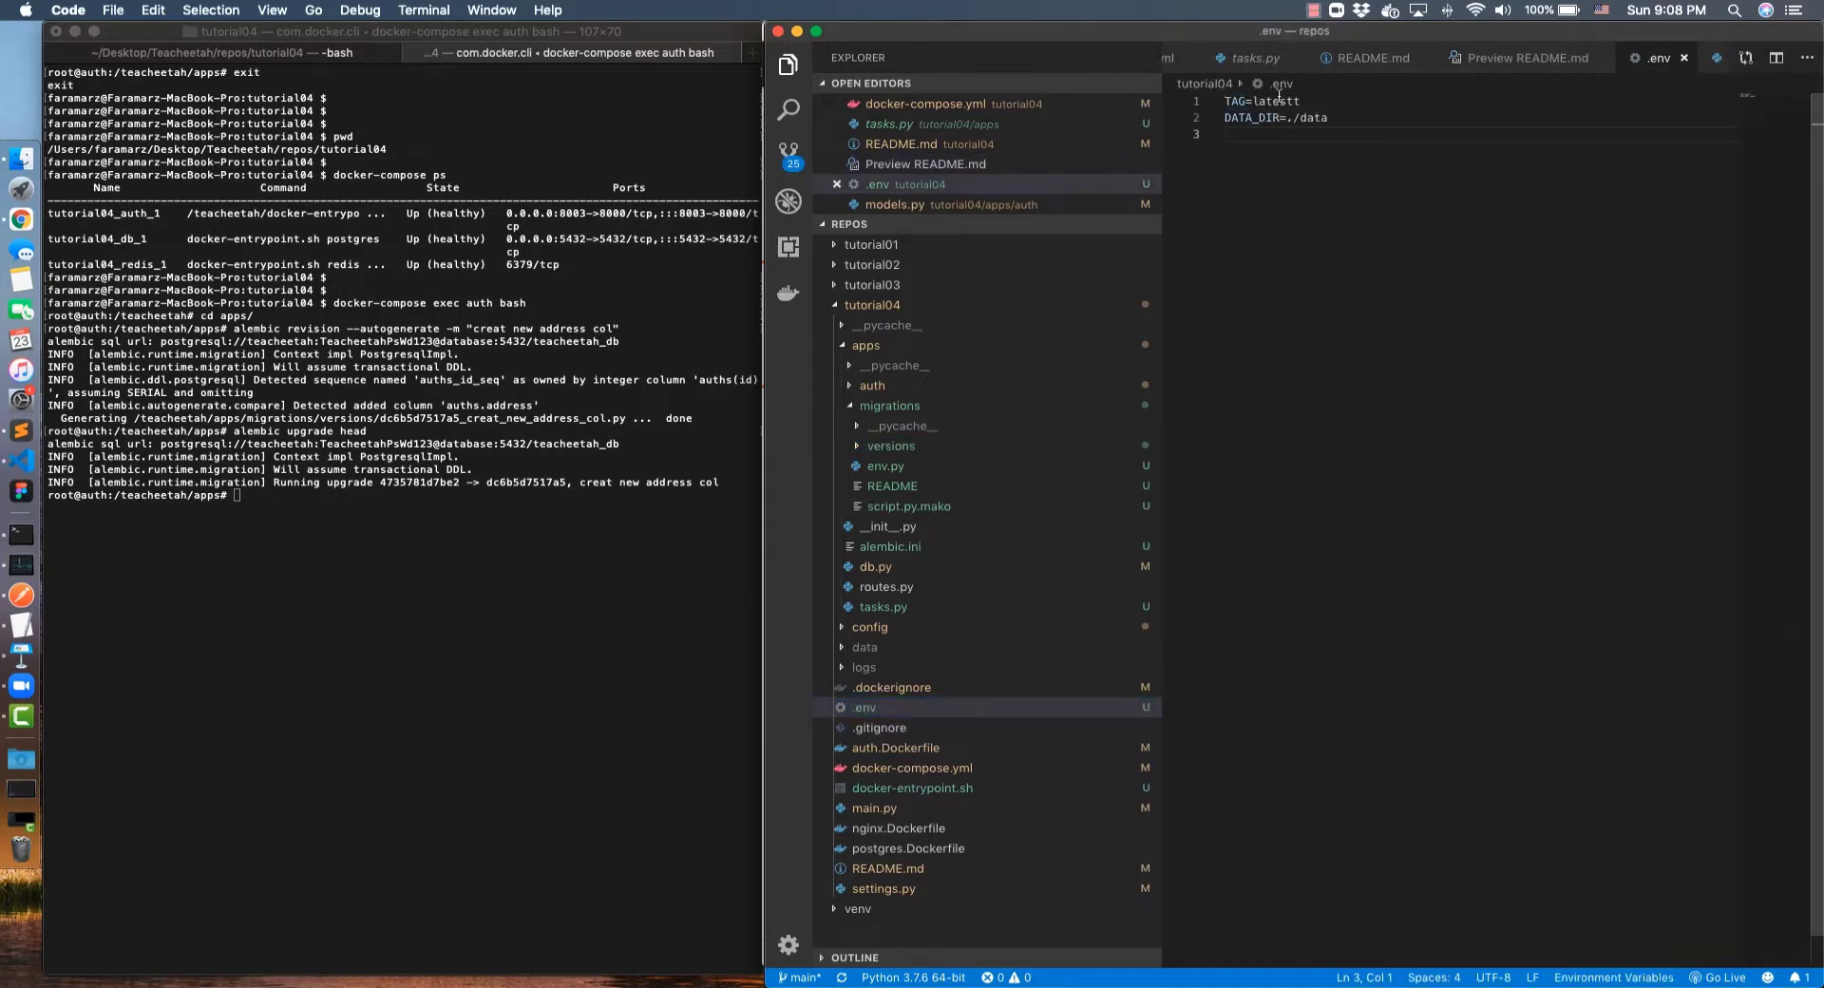
key("Backspace")
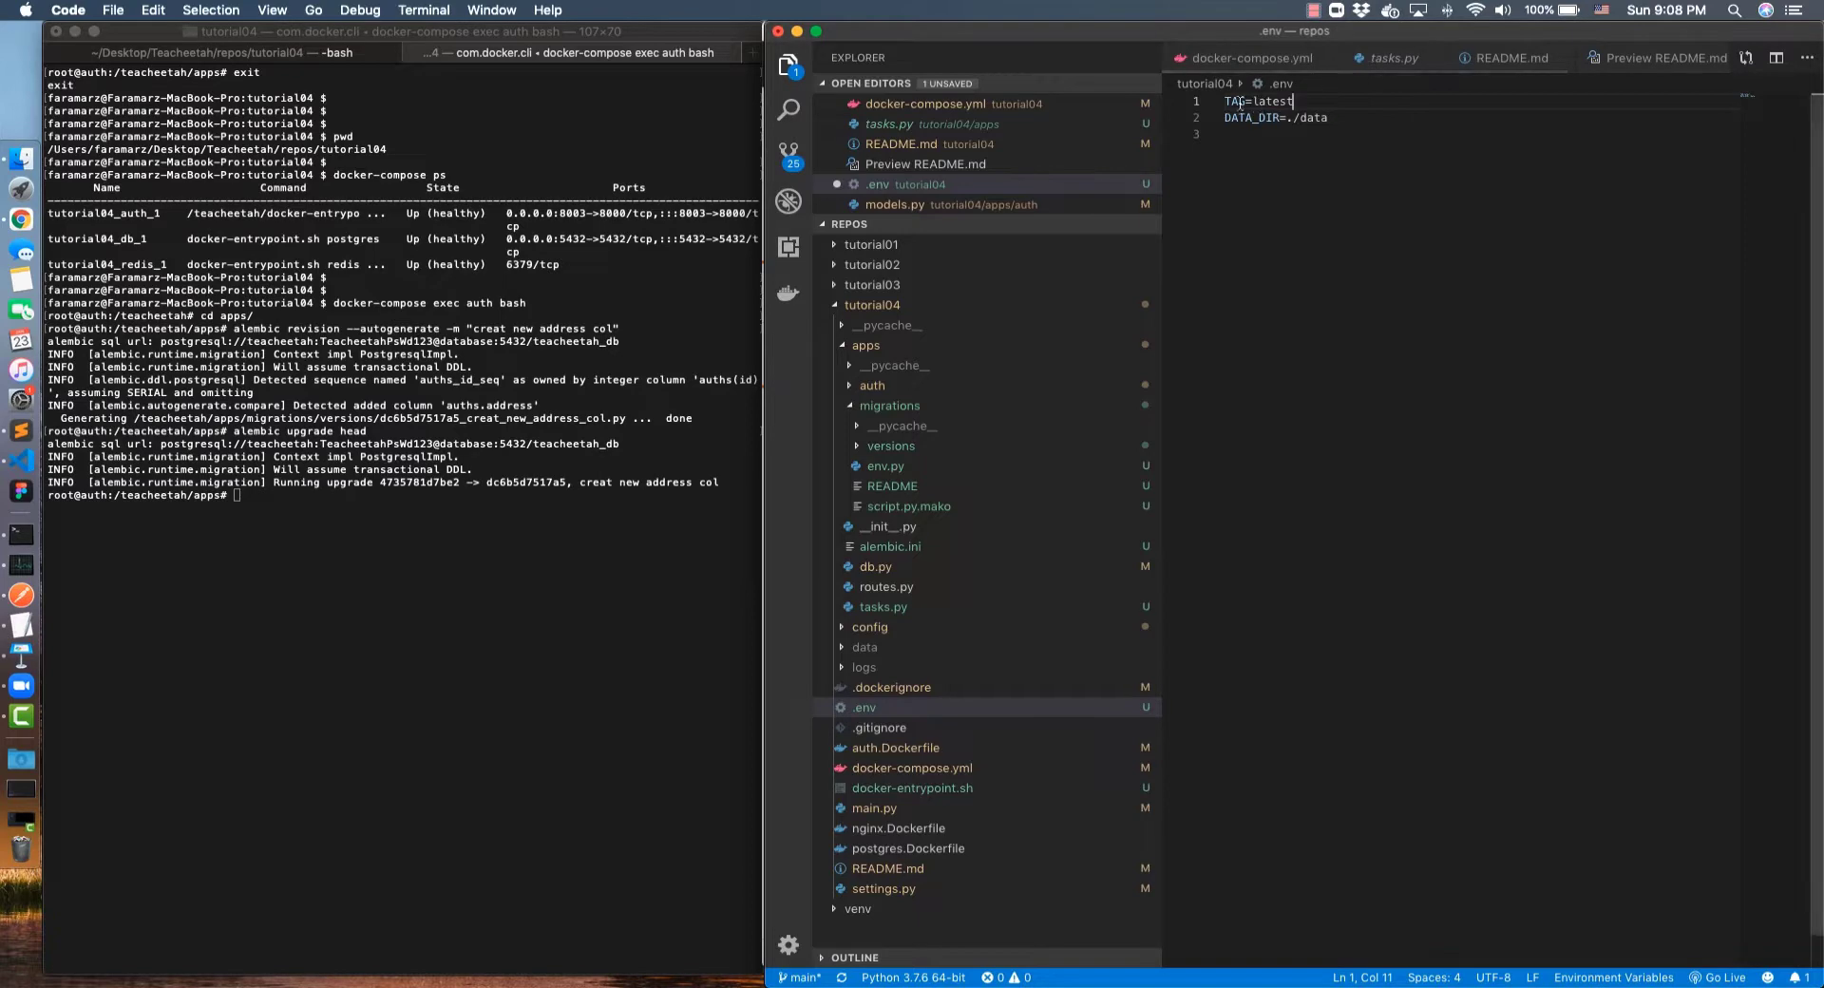
Highlight auth:${TAG} in docker-compose.yml, then return to the .env file
left_click(1250, 59)
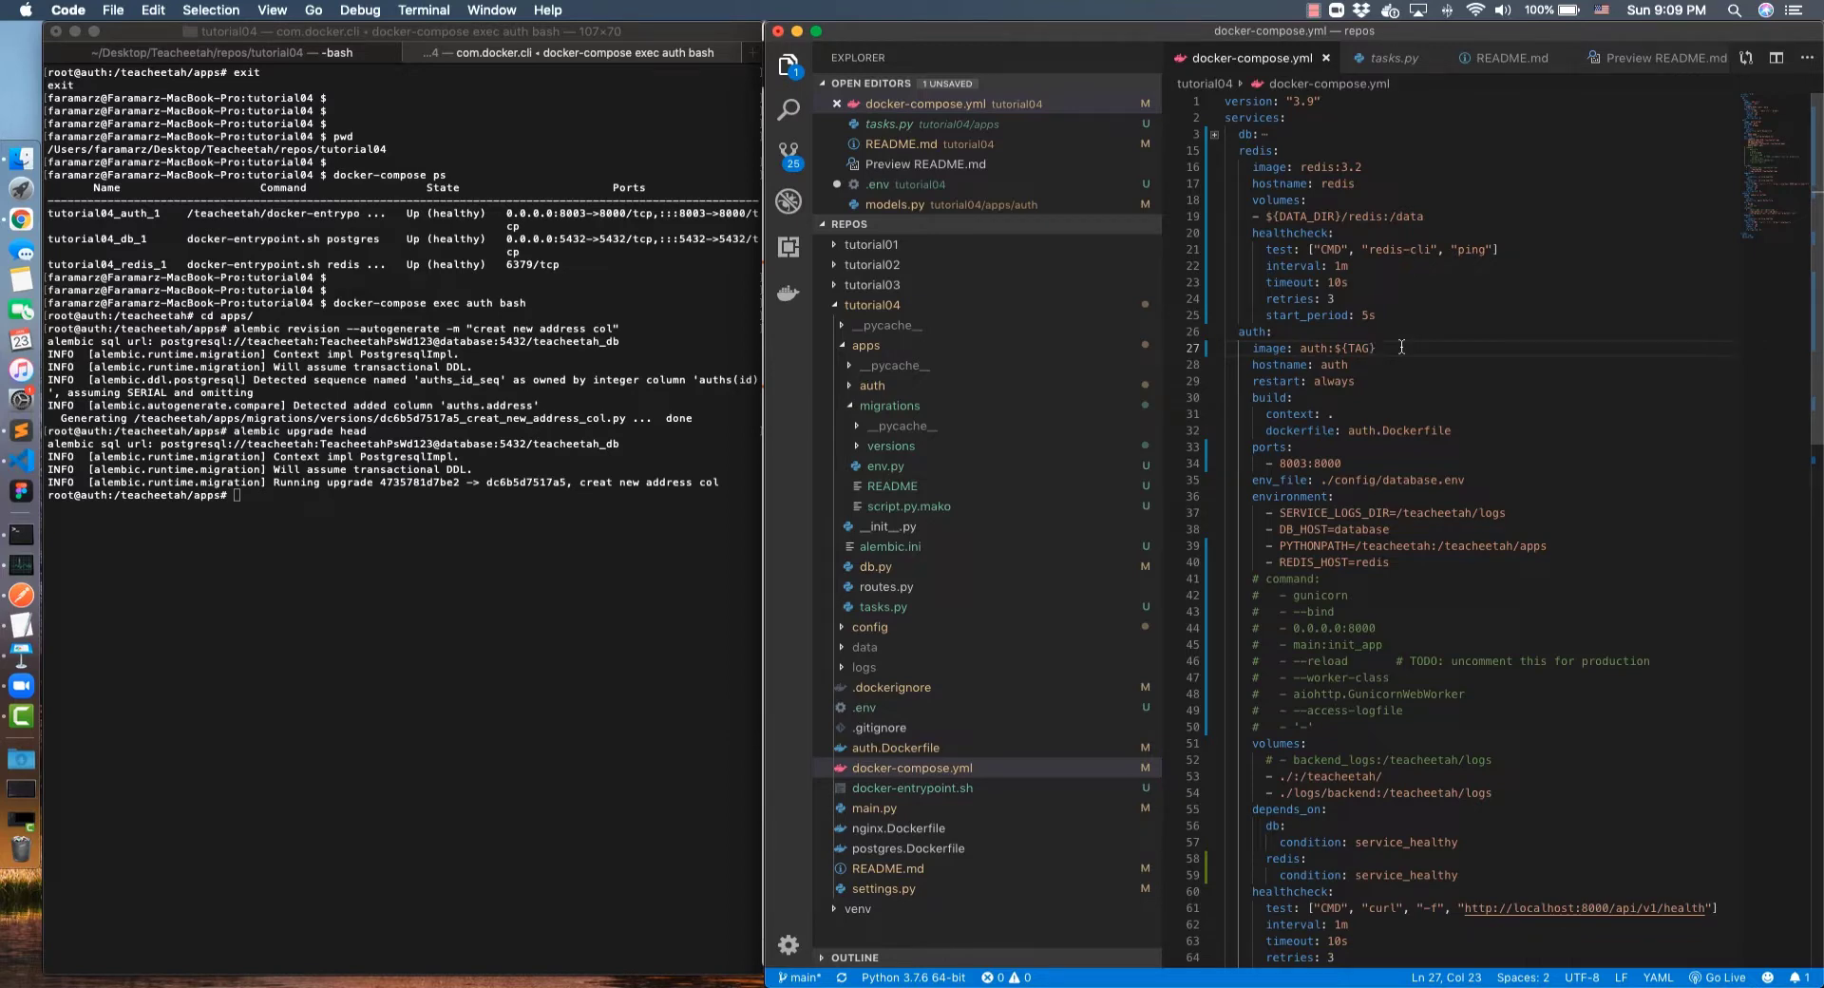
left_click(1379, 348)
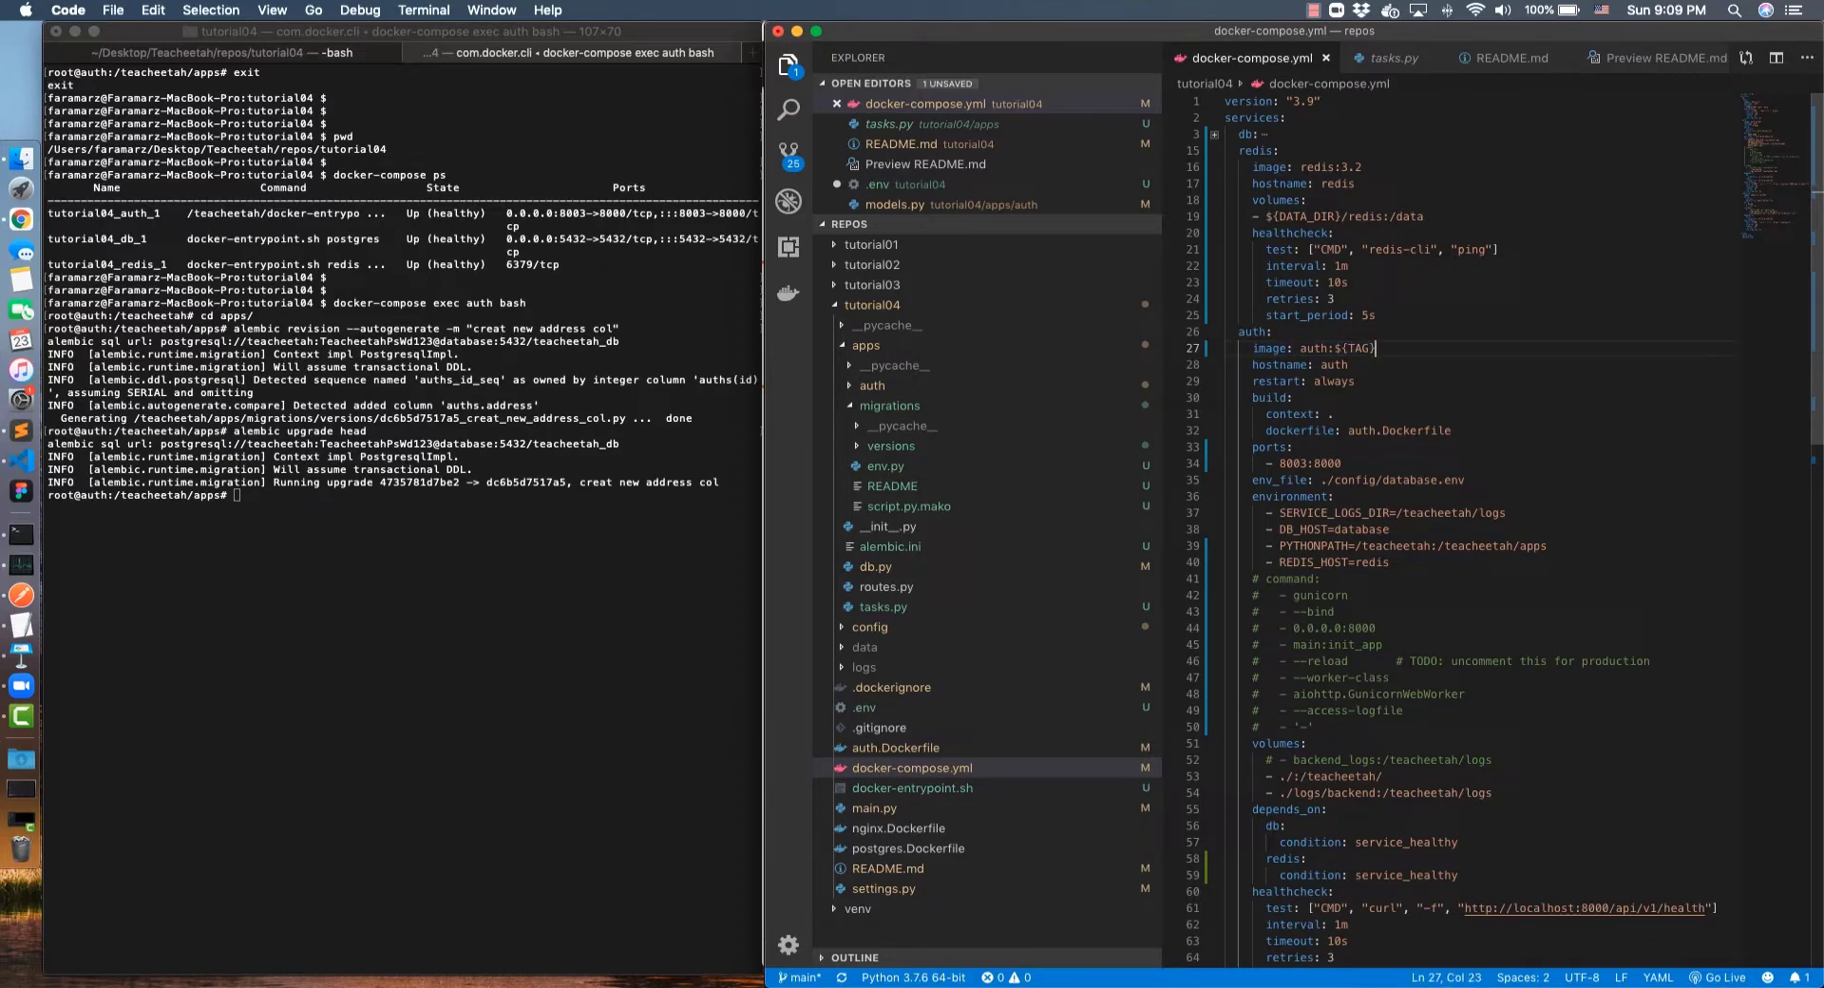
left_click(1293, 397)
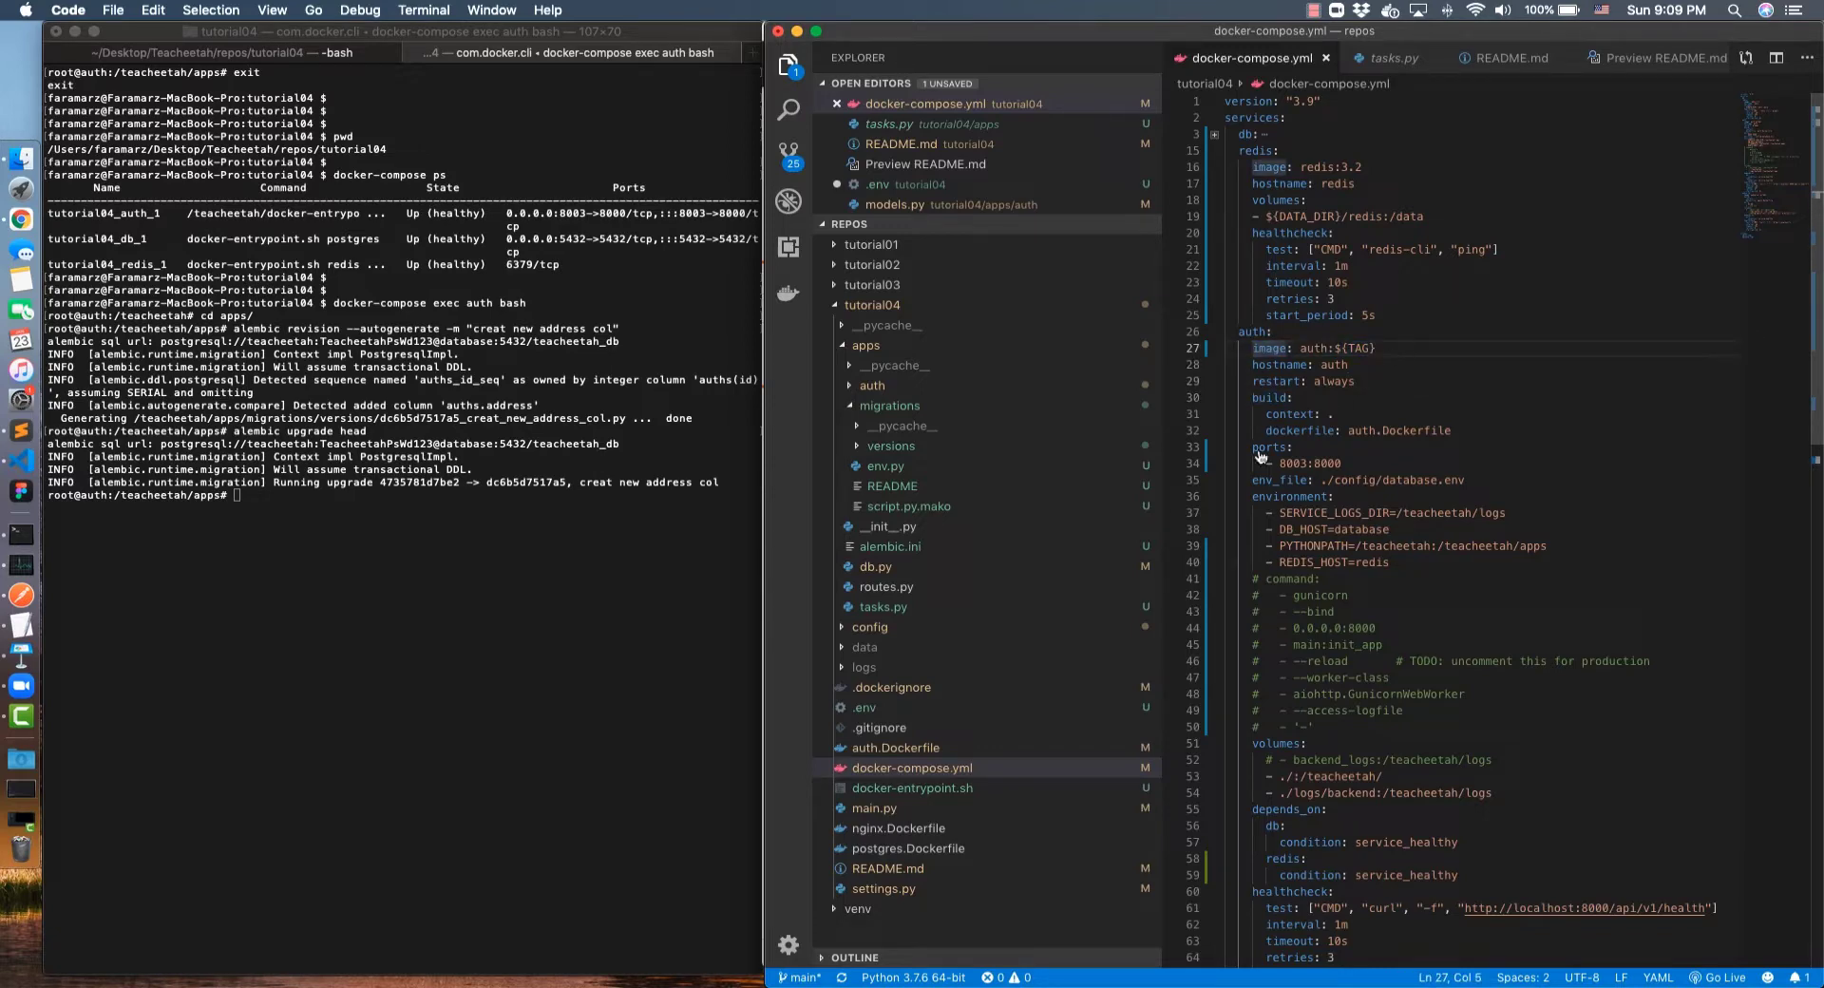
left_click(865, 707)
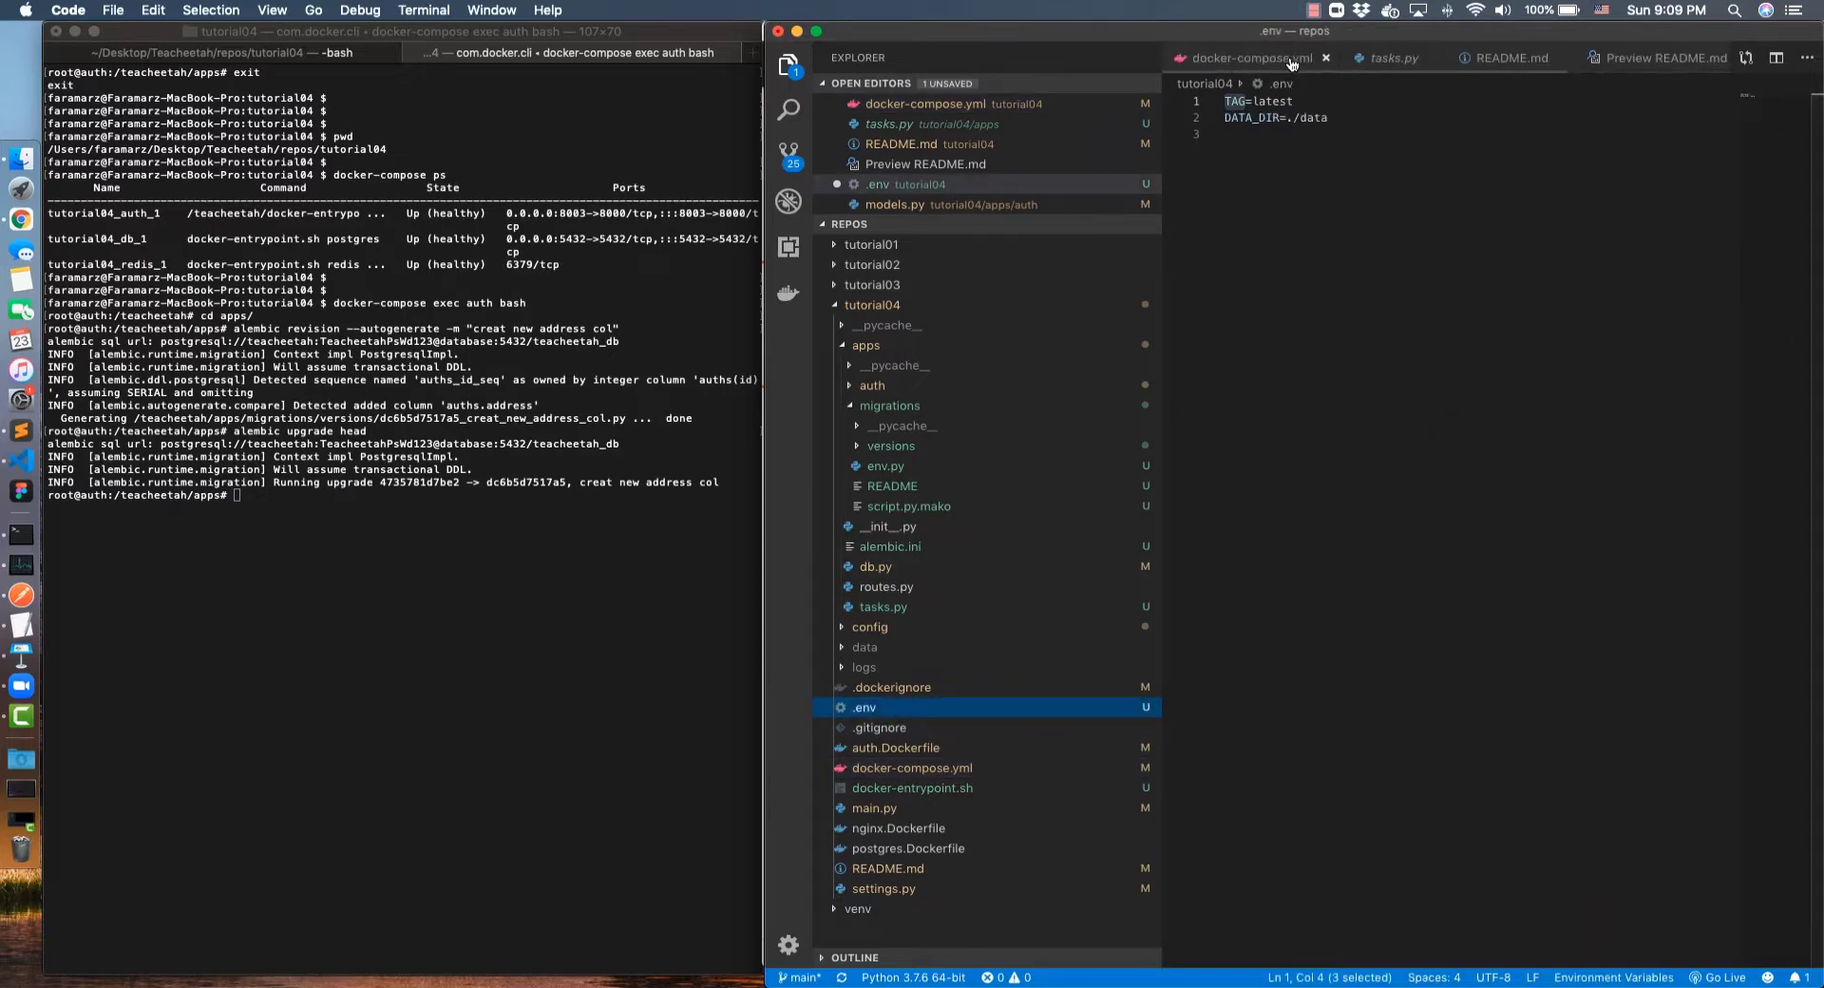
mouse_move(1251, 59)
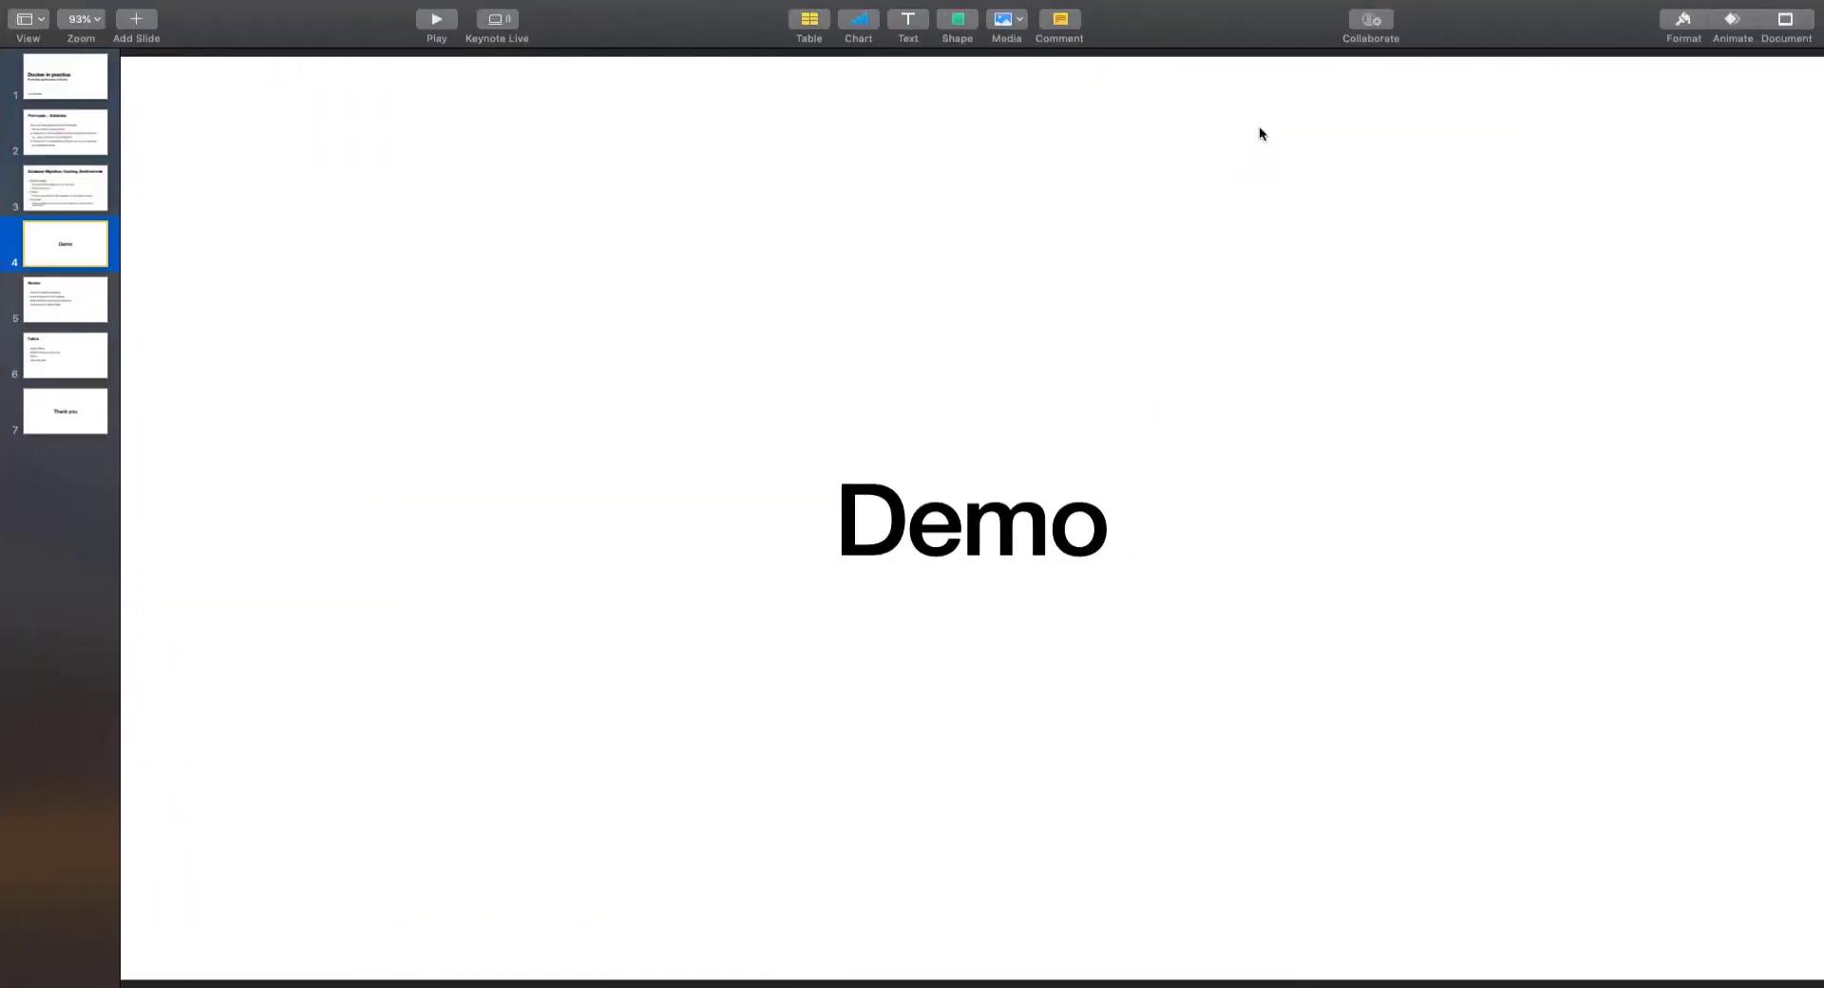
Advance through the Review and Future slides to the closing Thank you slide
left_click(64, 299)
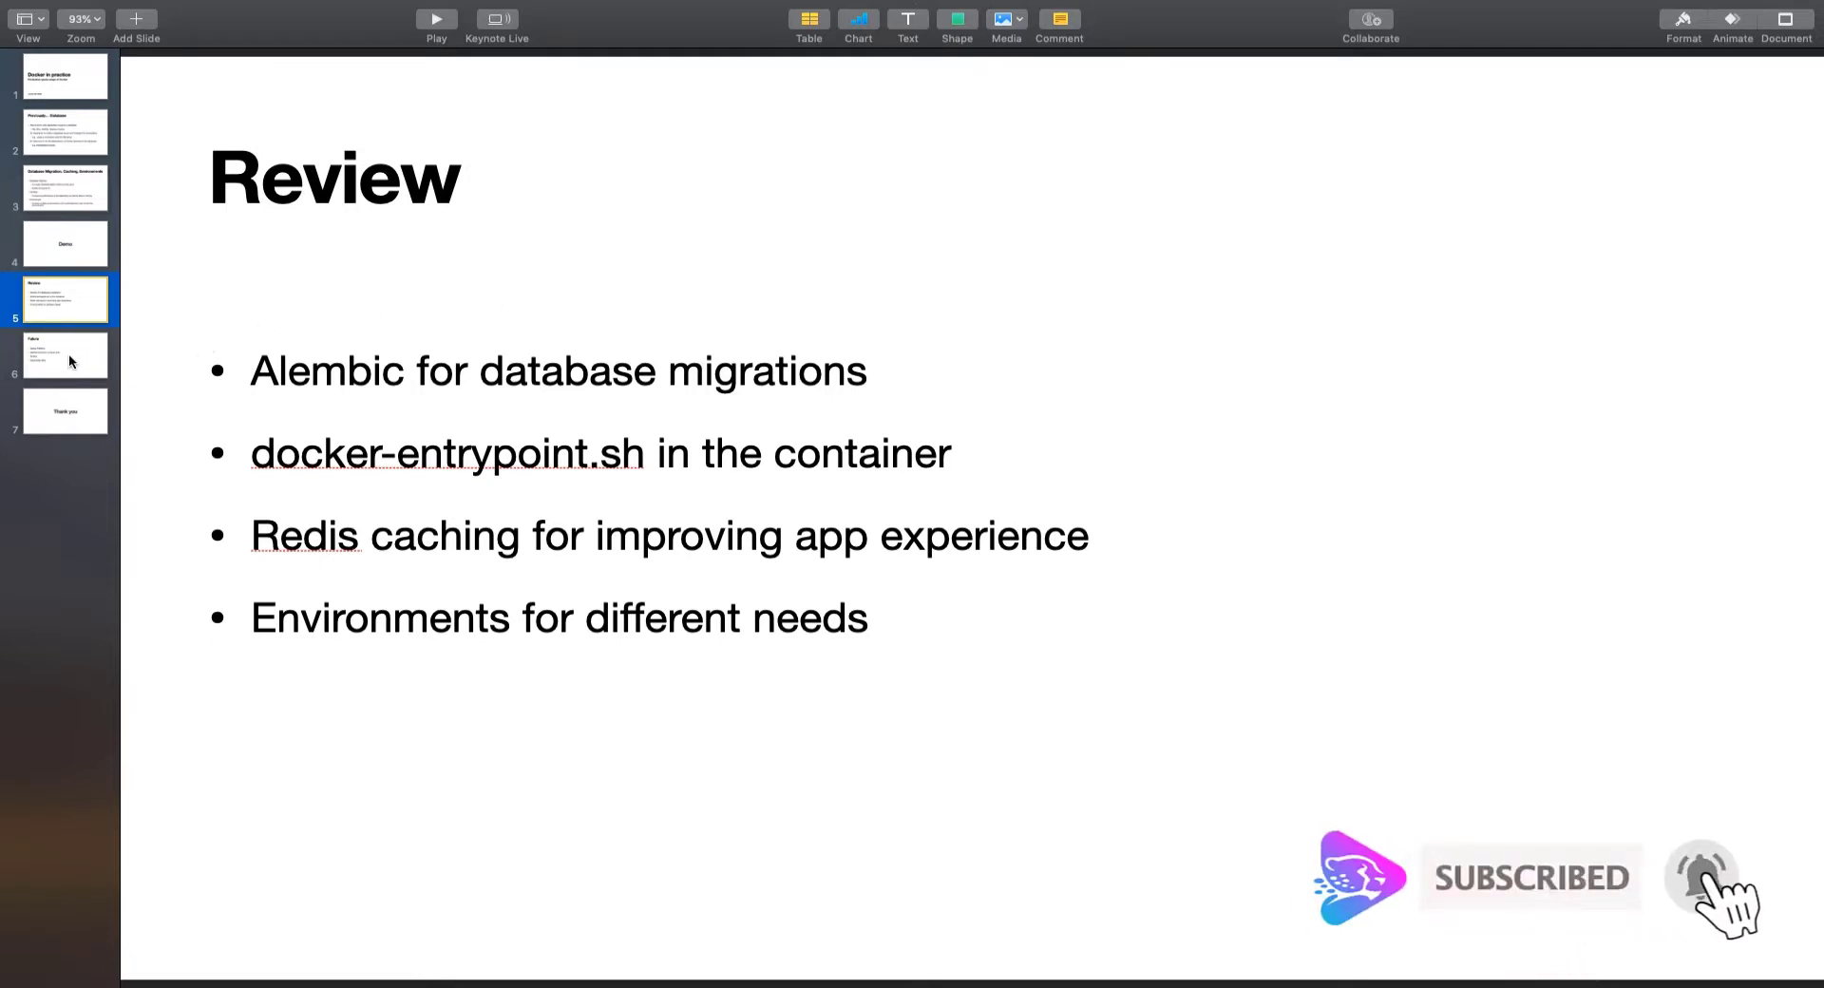
left_click(64, 356)
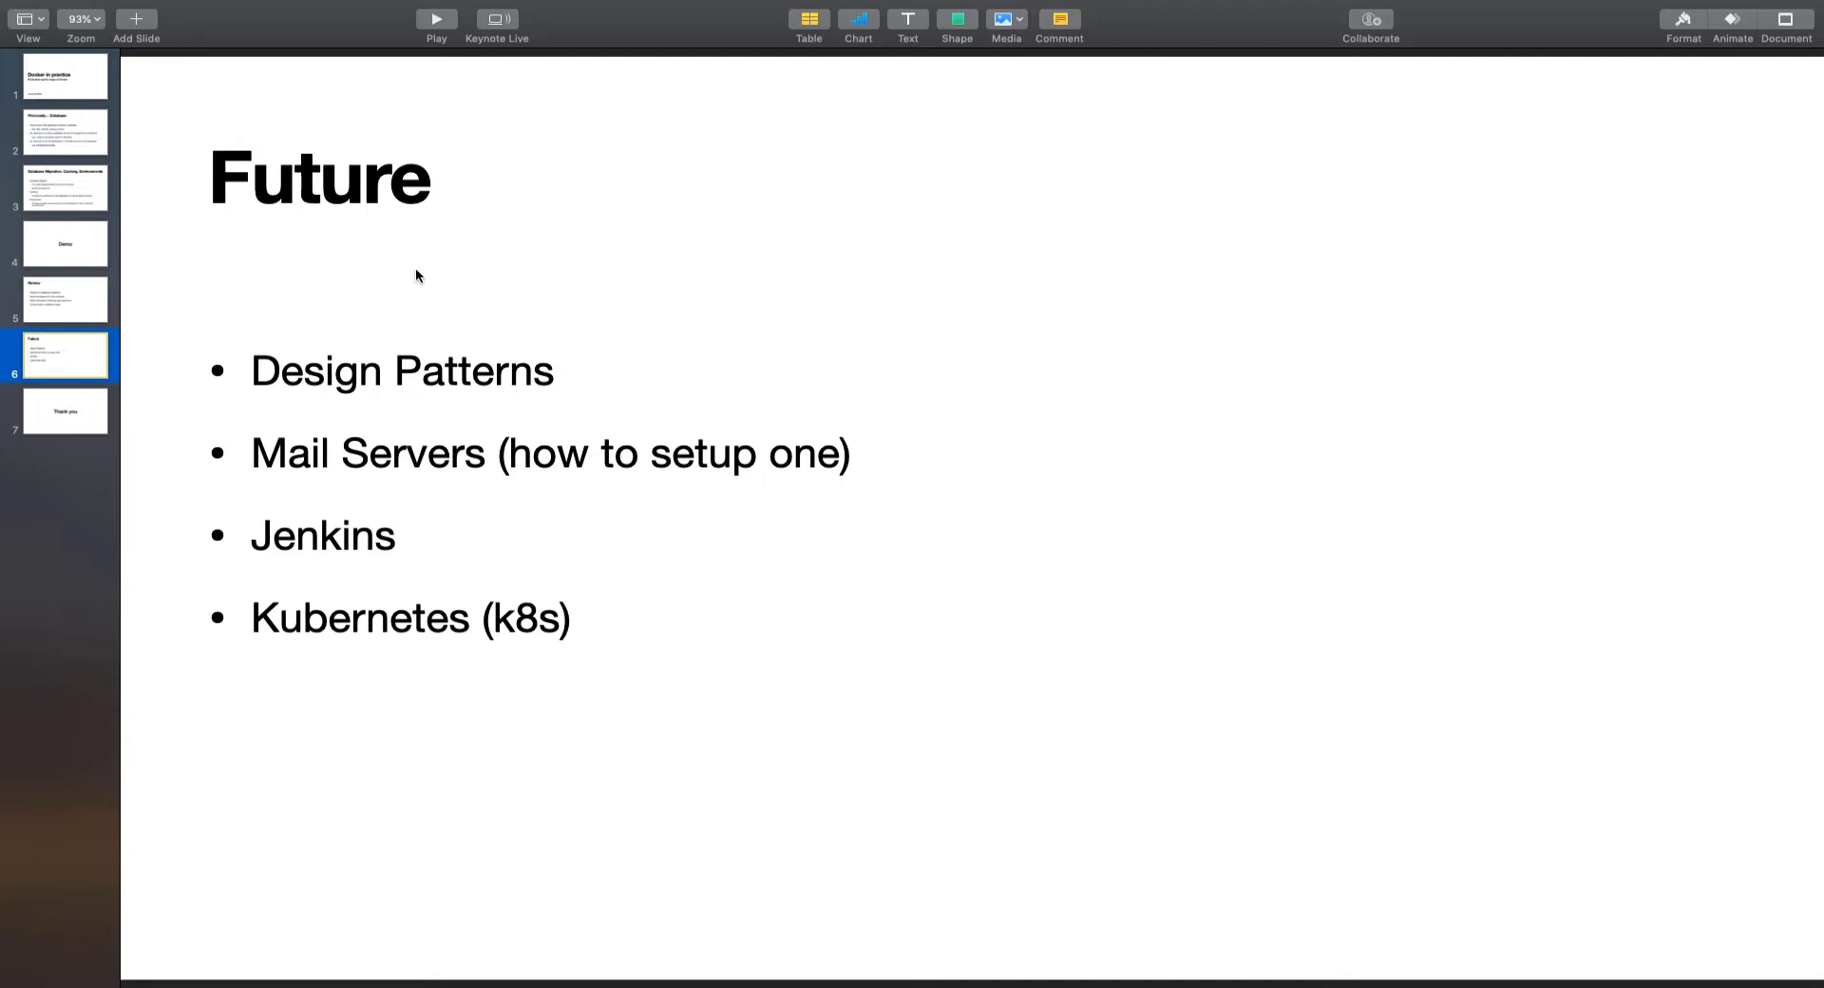
left_click(65, 411)
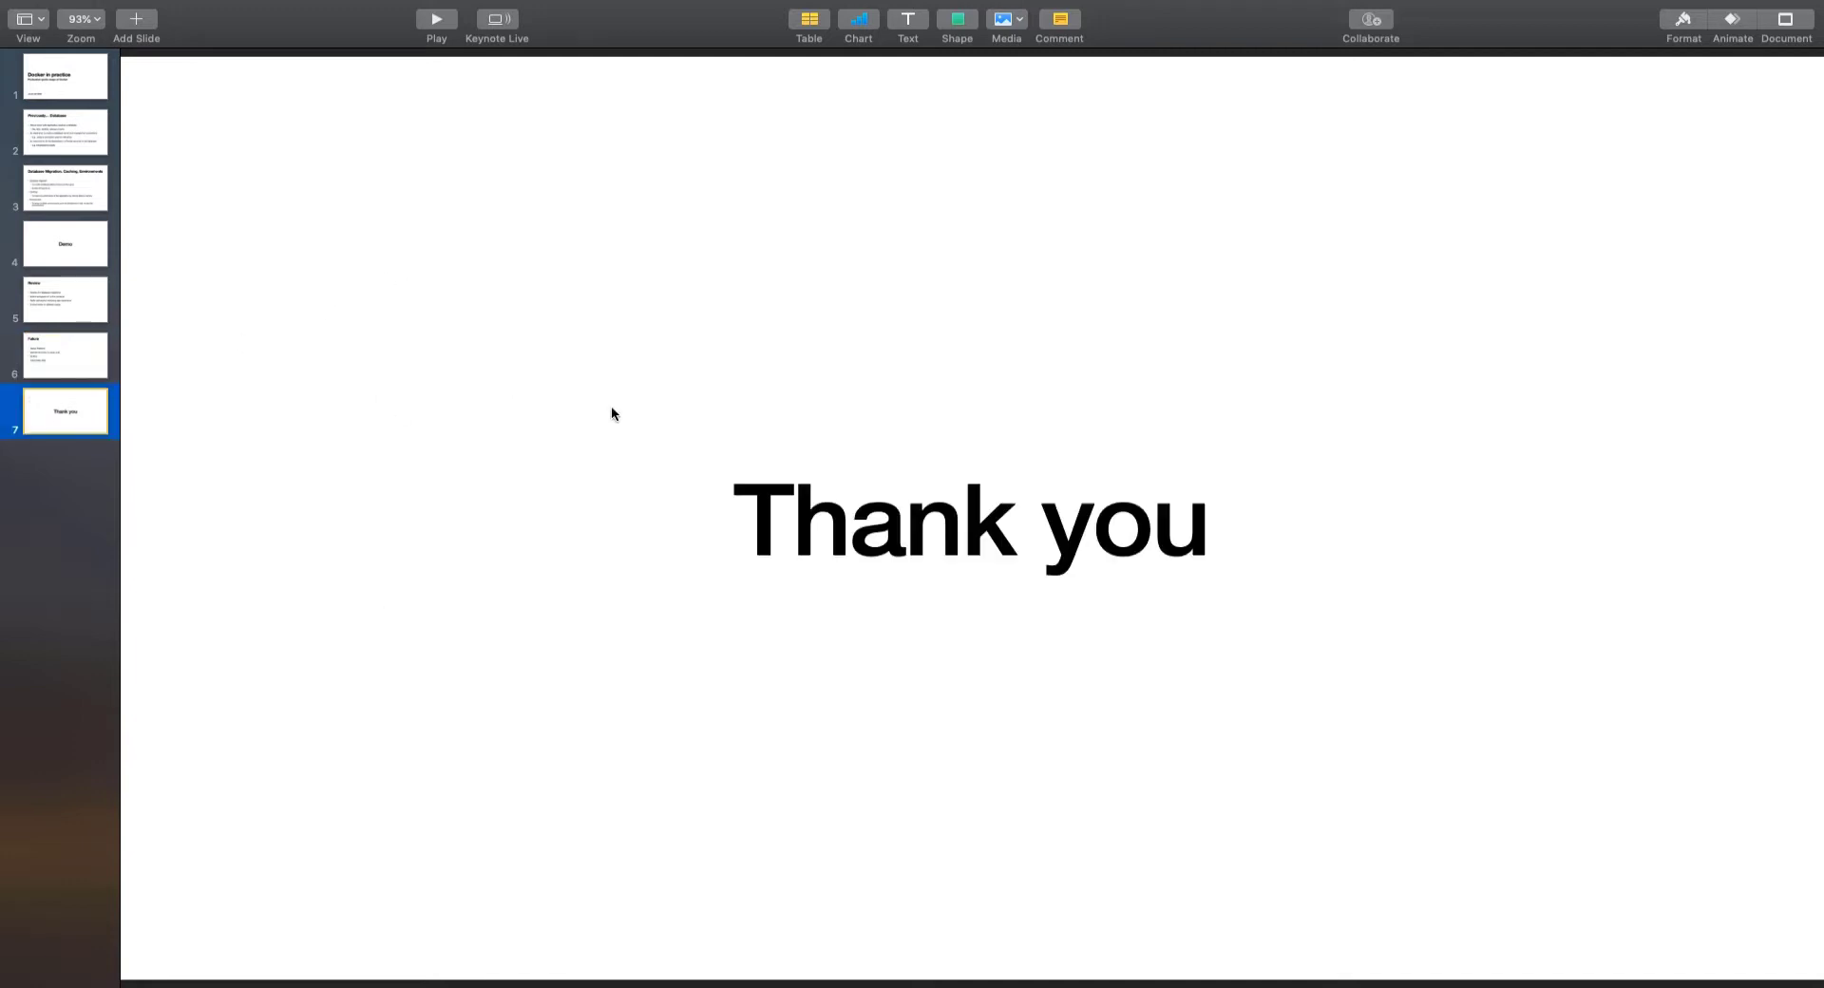
mouse_move(790, 452)
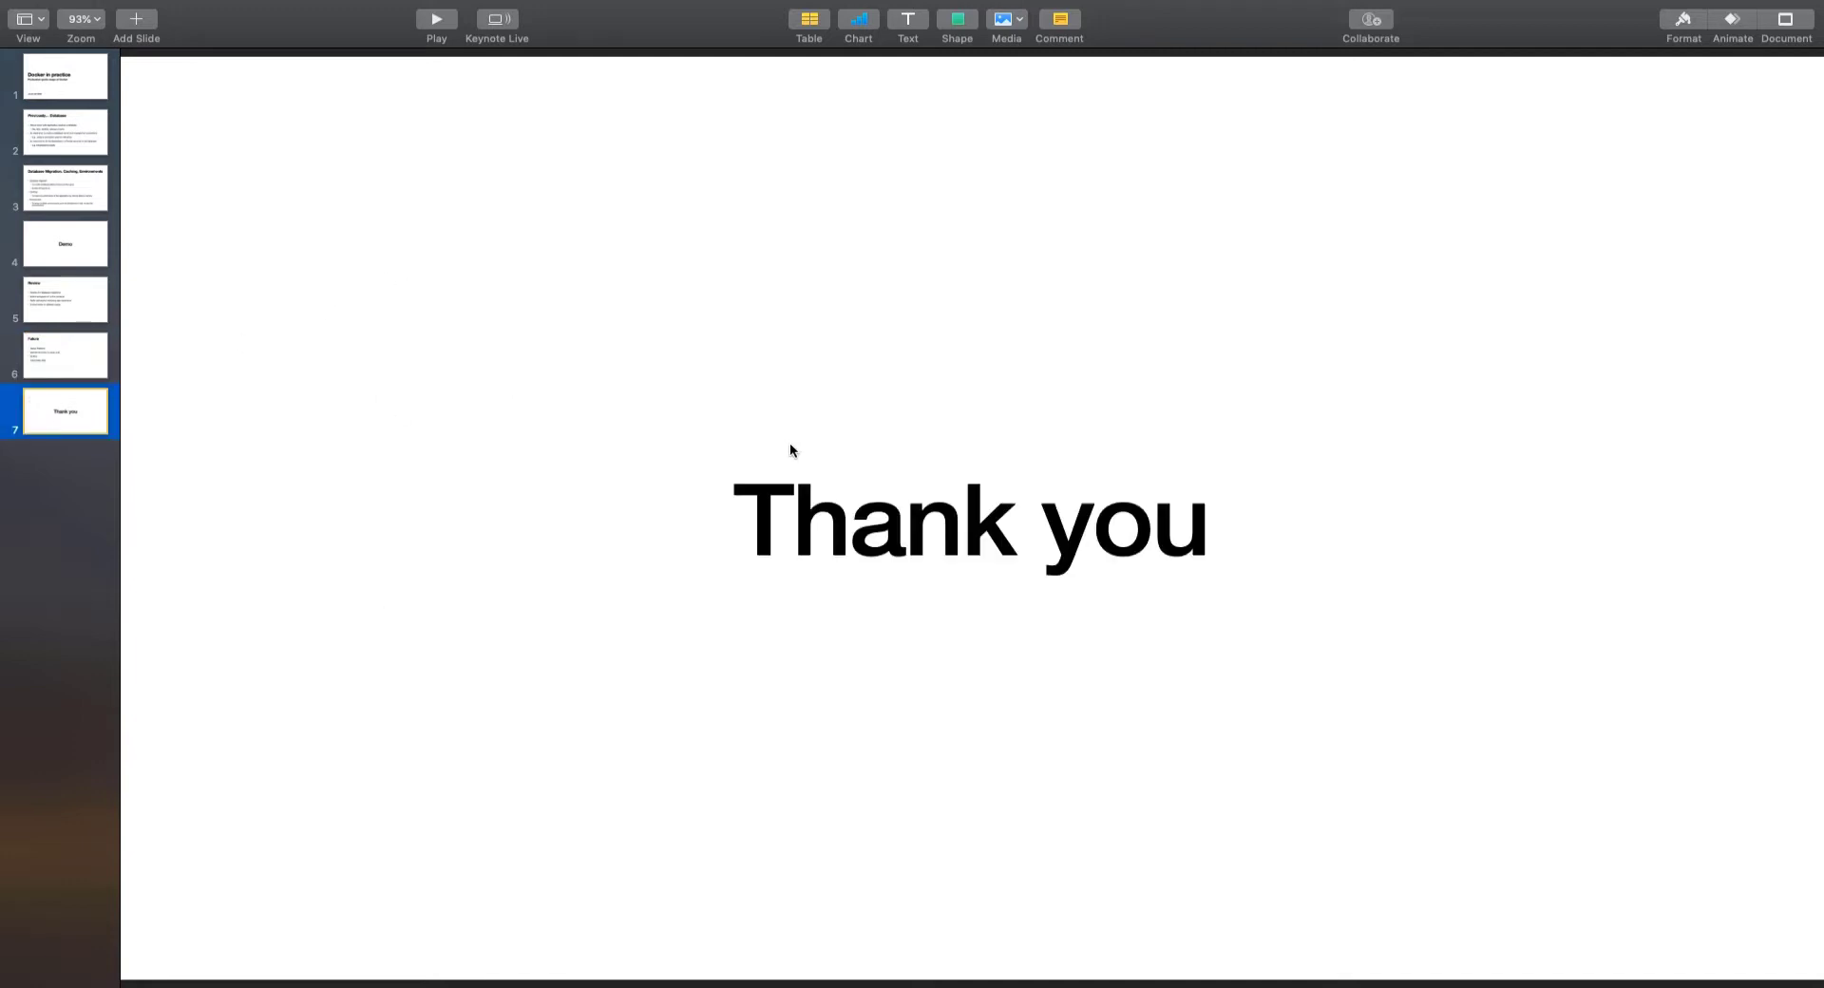